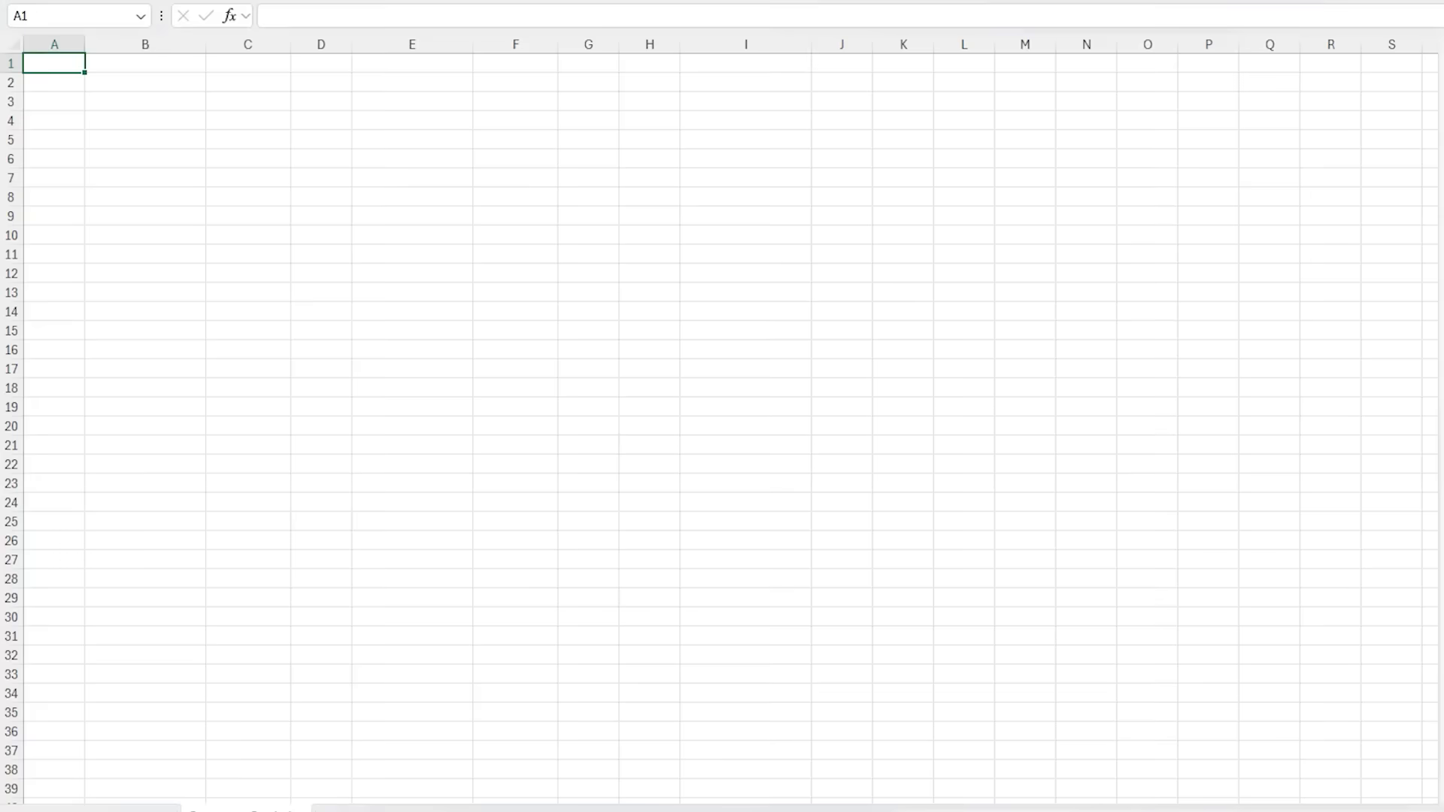
pyautogui.moveTo(59, 327)
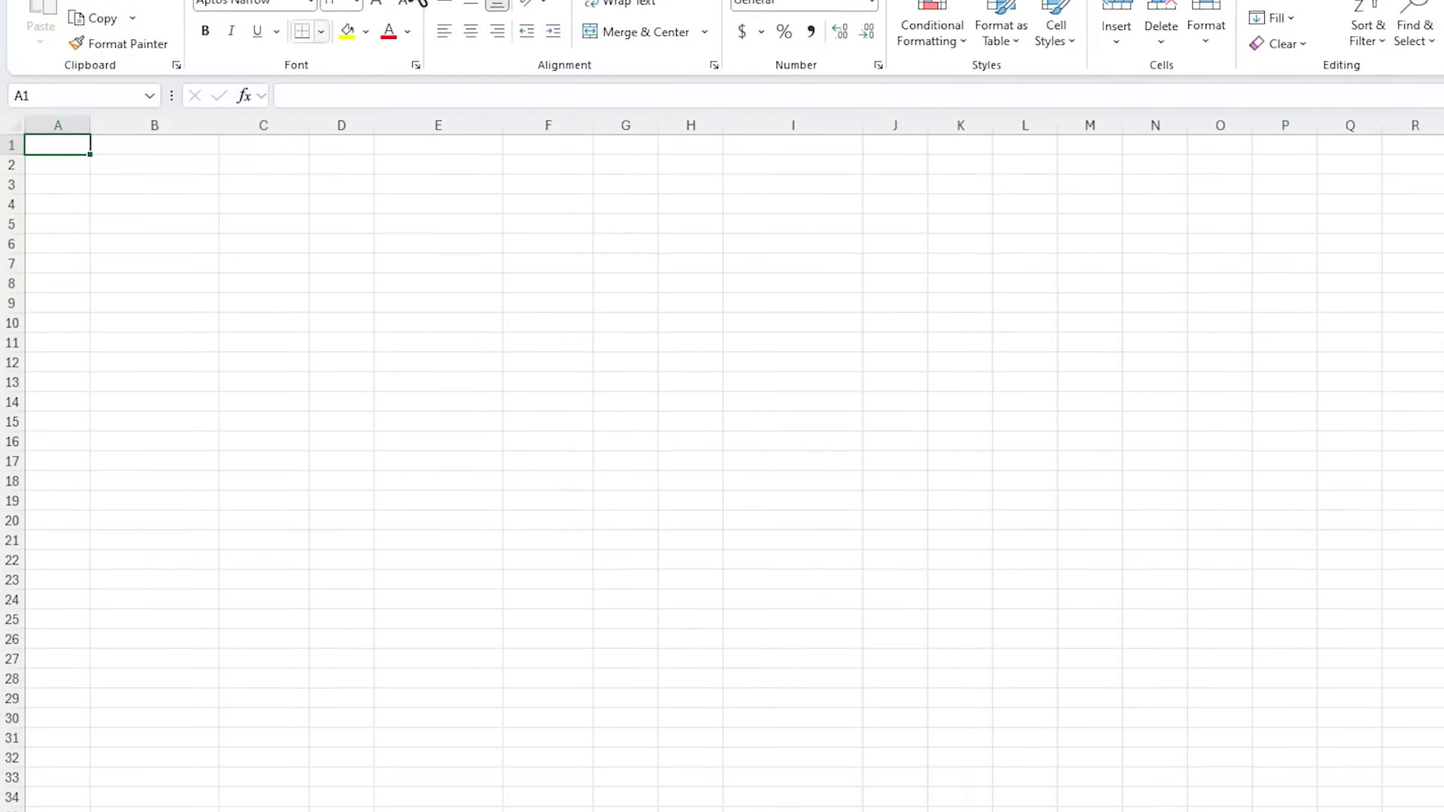
# Connect the Files folder as a data source via Get Data > From Folder, listing its monthly workbooks.
pyautogui.click(44, 91)
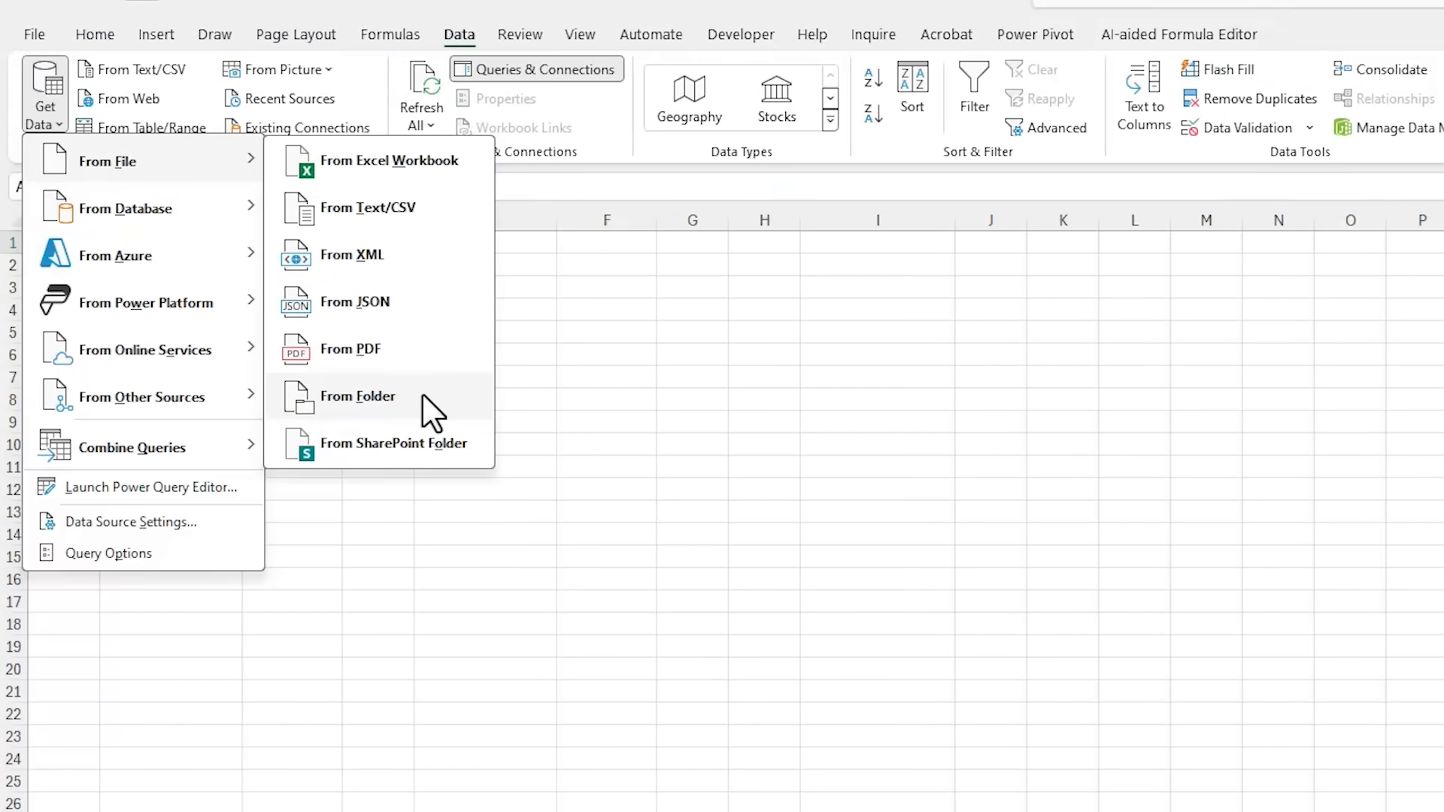
pyautogui.click(358, 396)
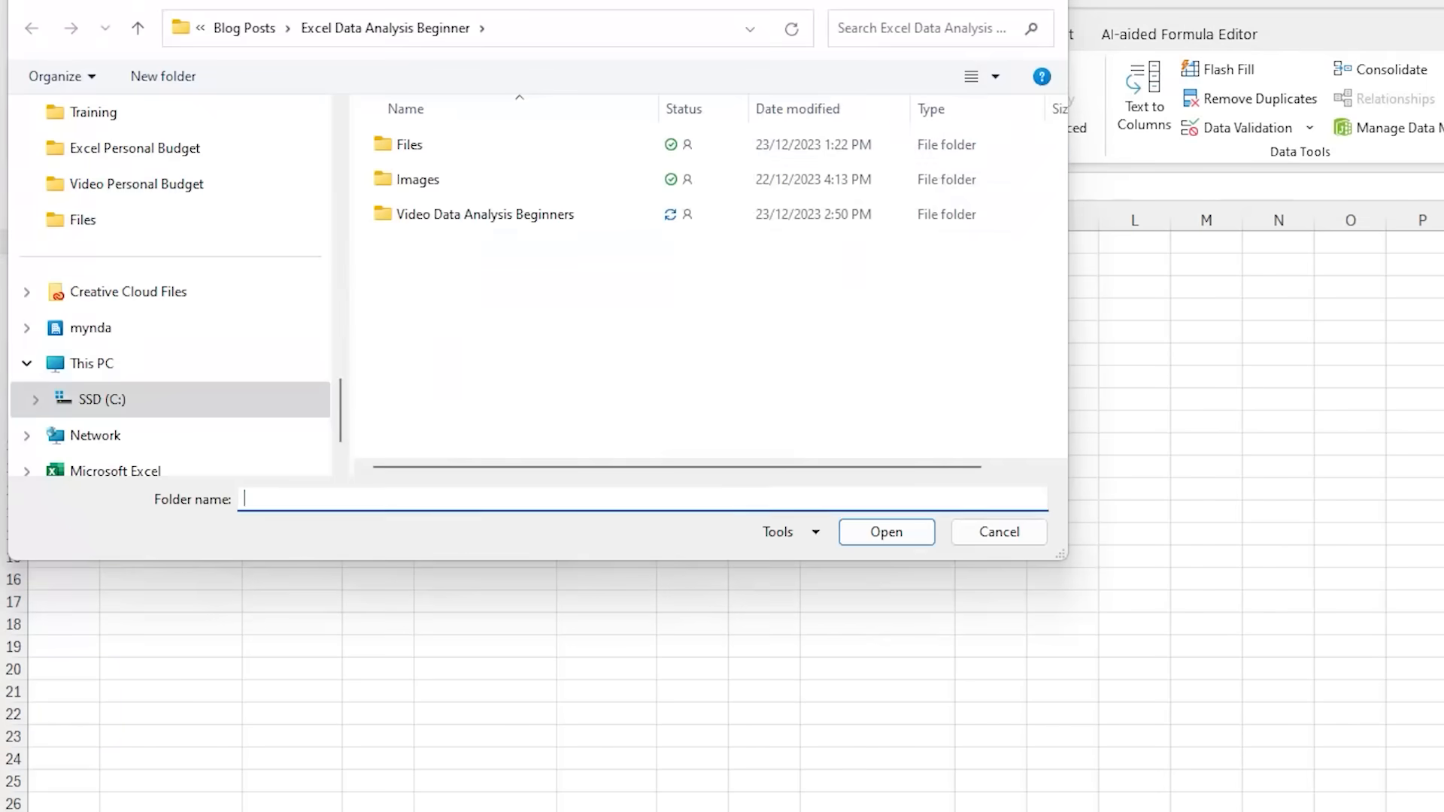
pyautogui.click(408, 144)
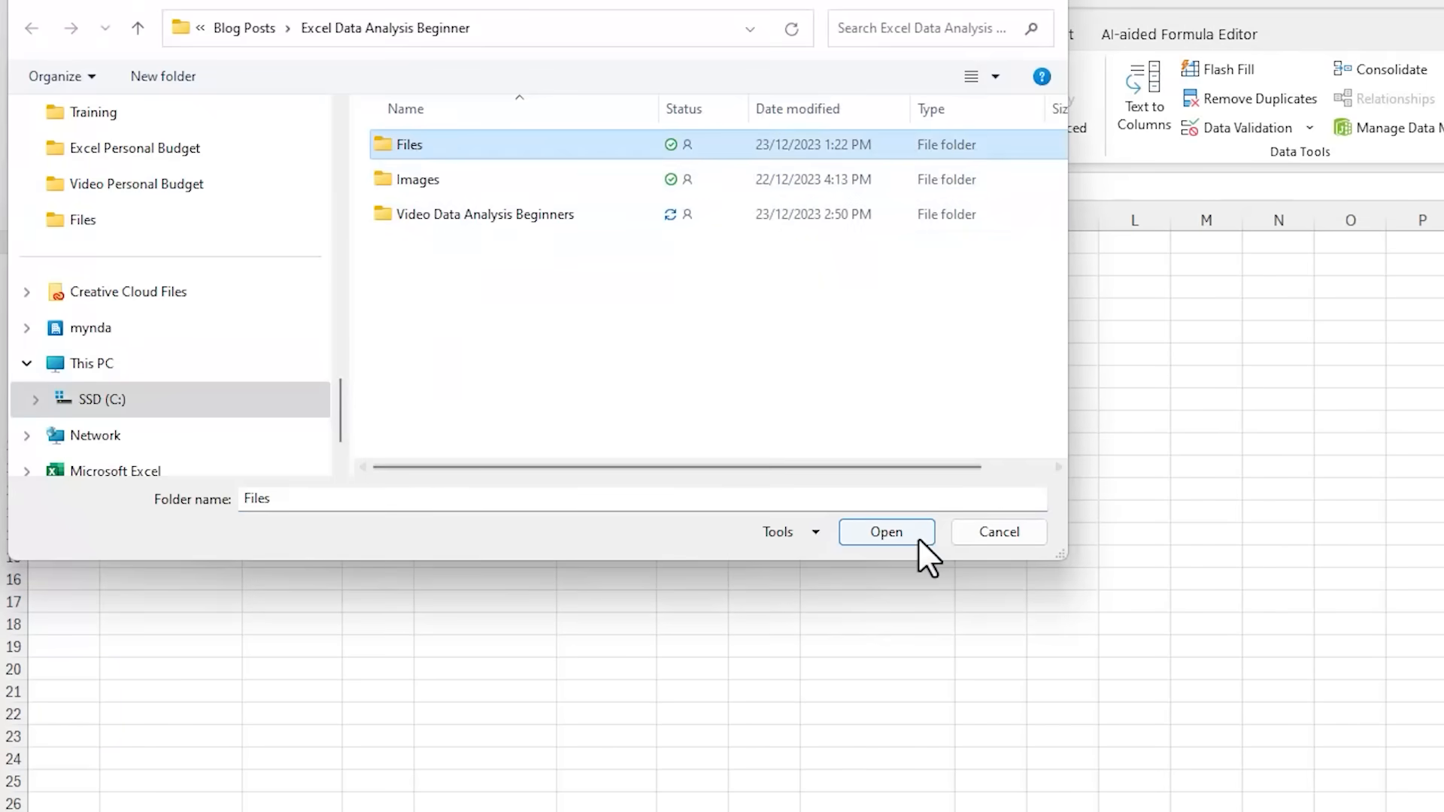
pyautogui.click(885, 531)
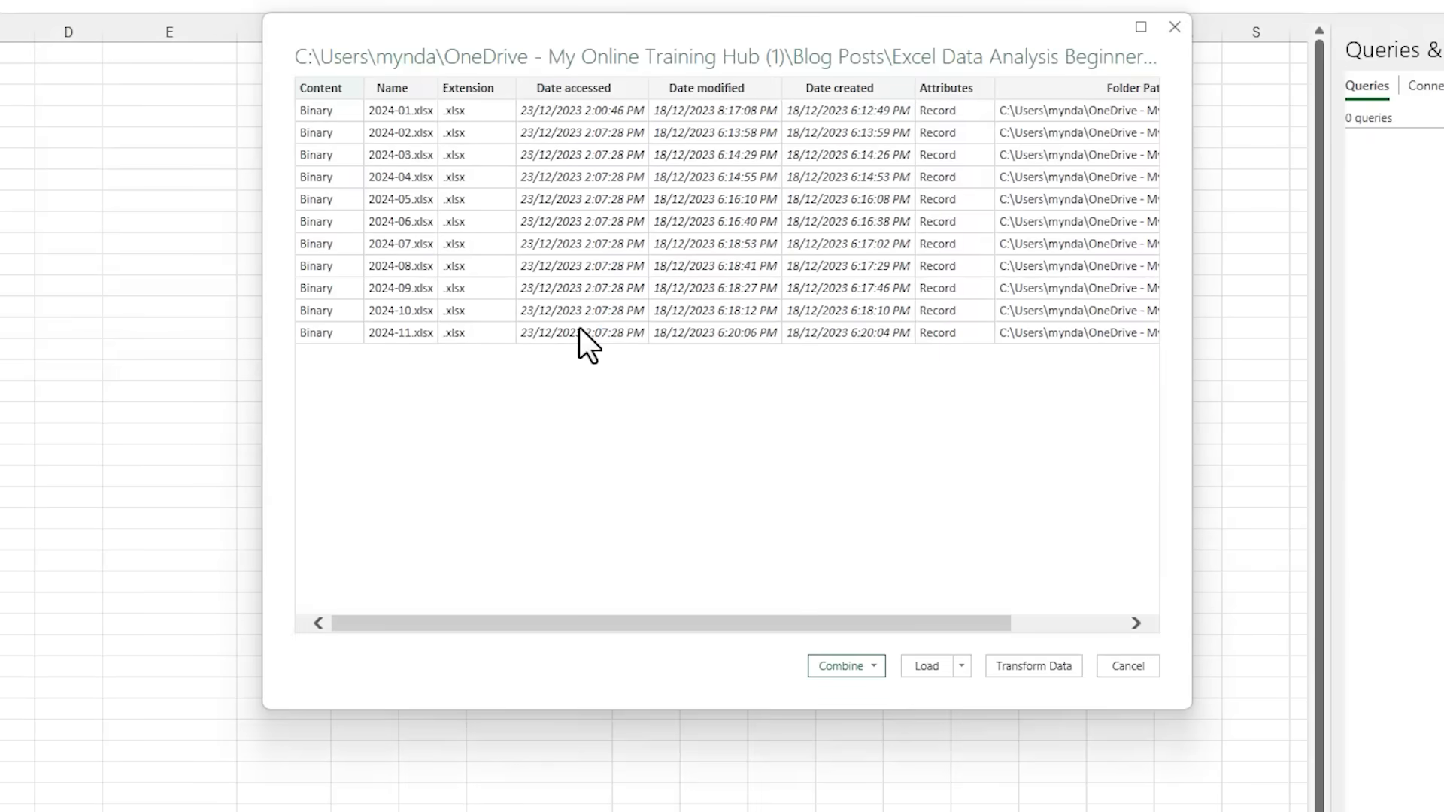
# Combine & Transform the files using Sheet1 so all eleven workbooks merge into one query.
pyautogui.click(872, 666)
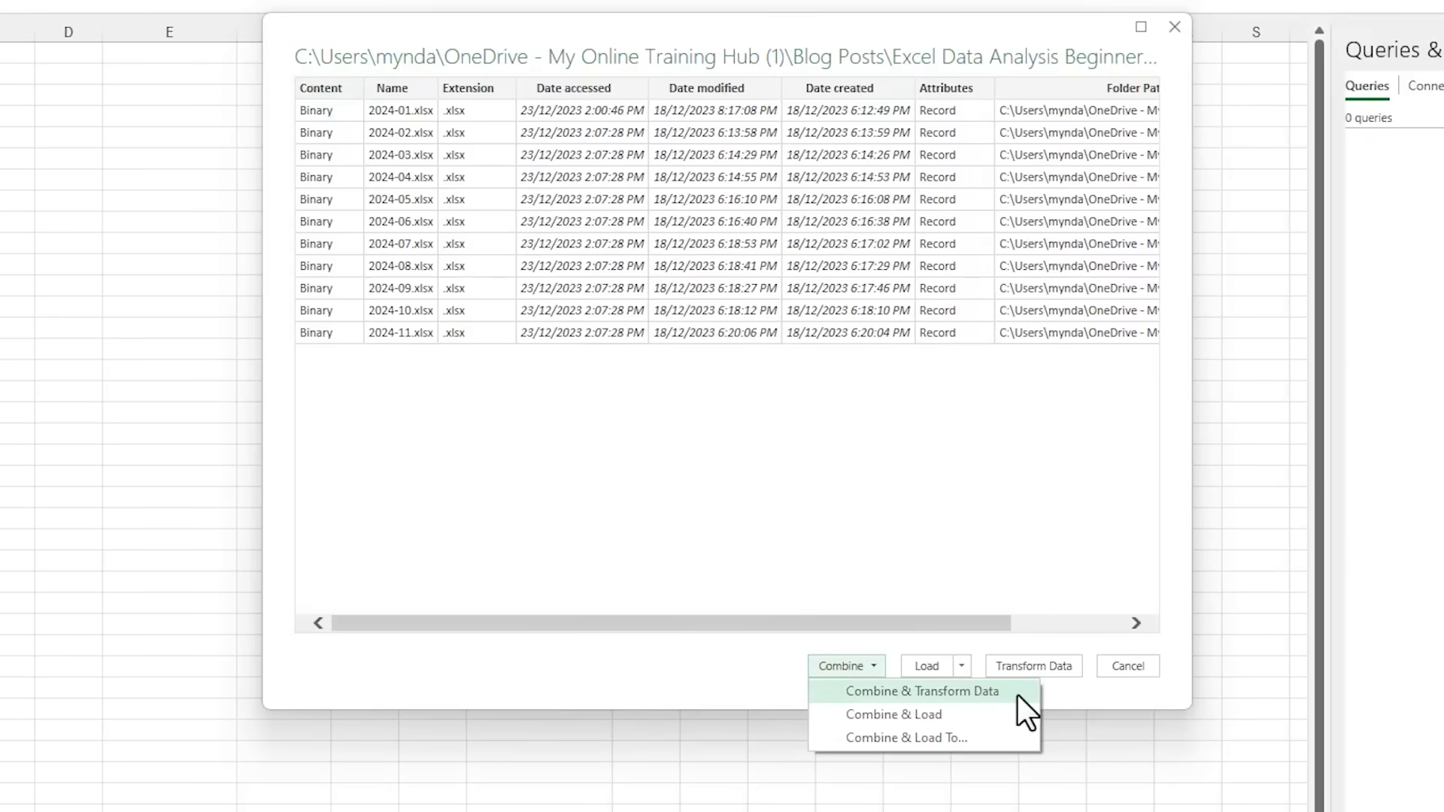
pyautogui.click(921, 691)
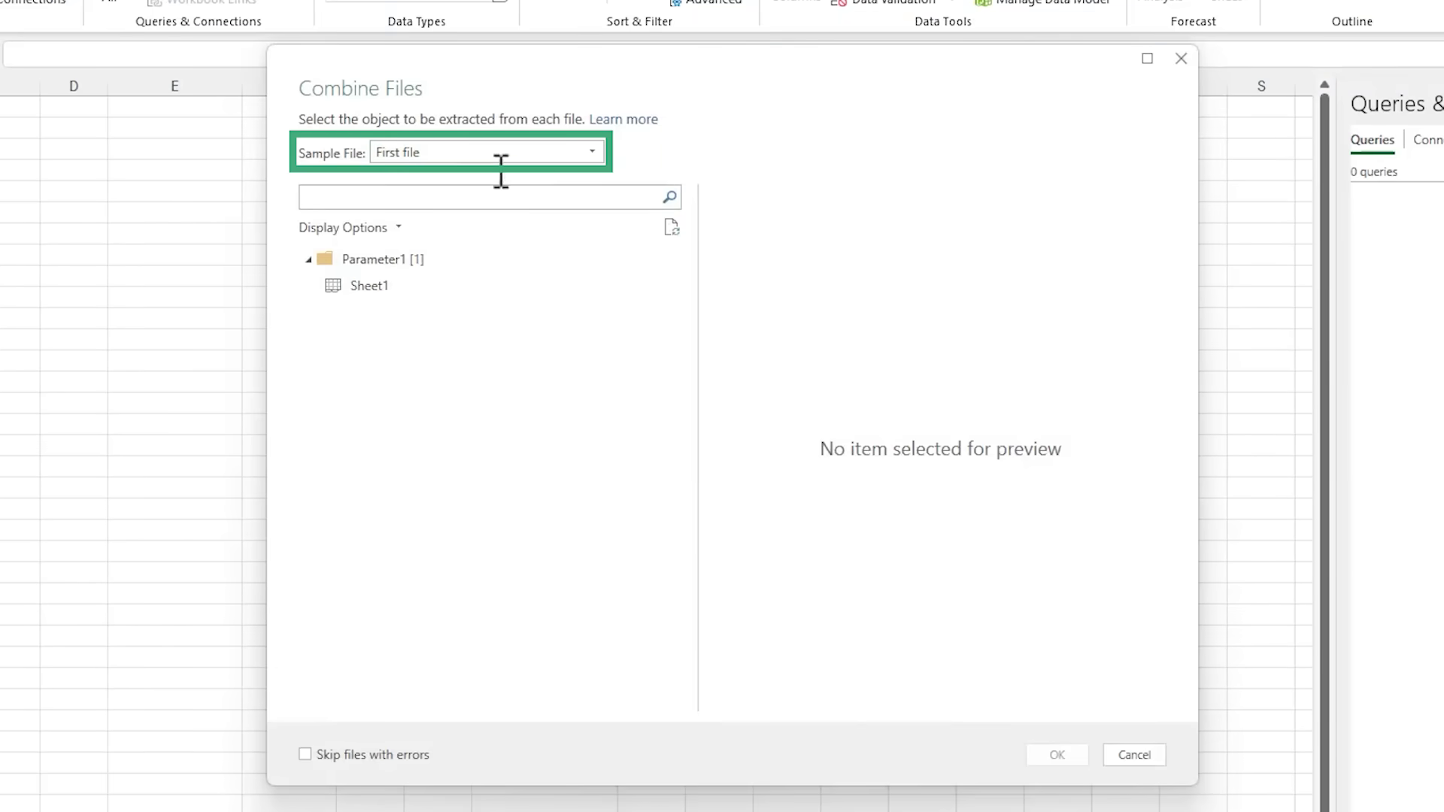
pyautogui.click(370, 285)
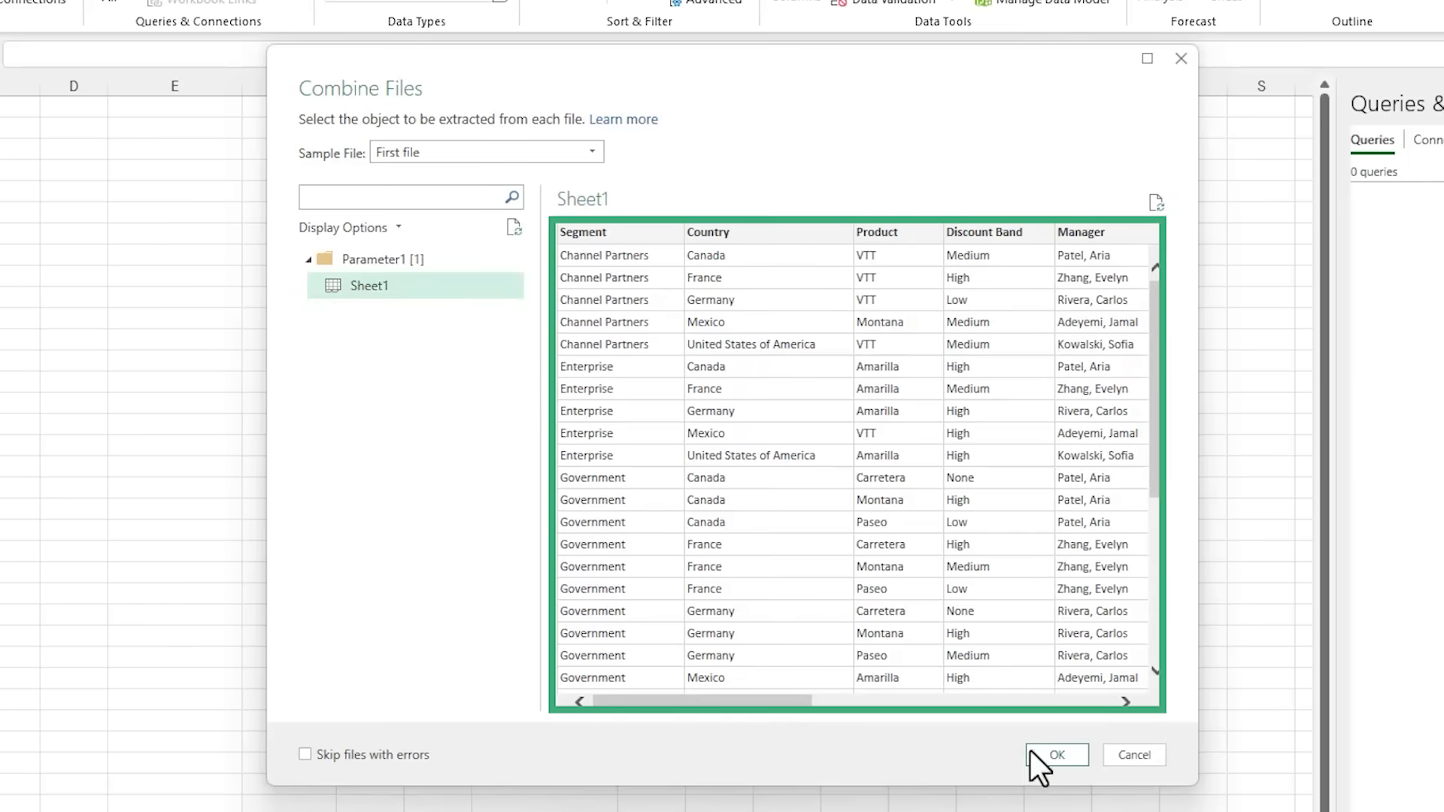
pyautogui.click(1056, 753)
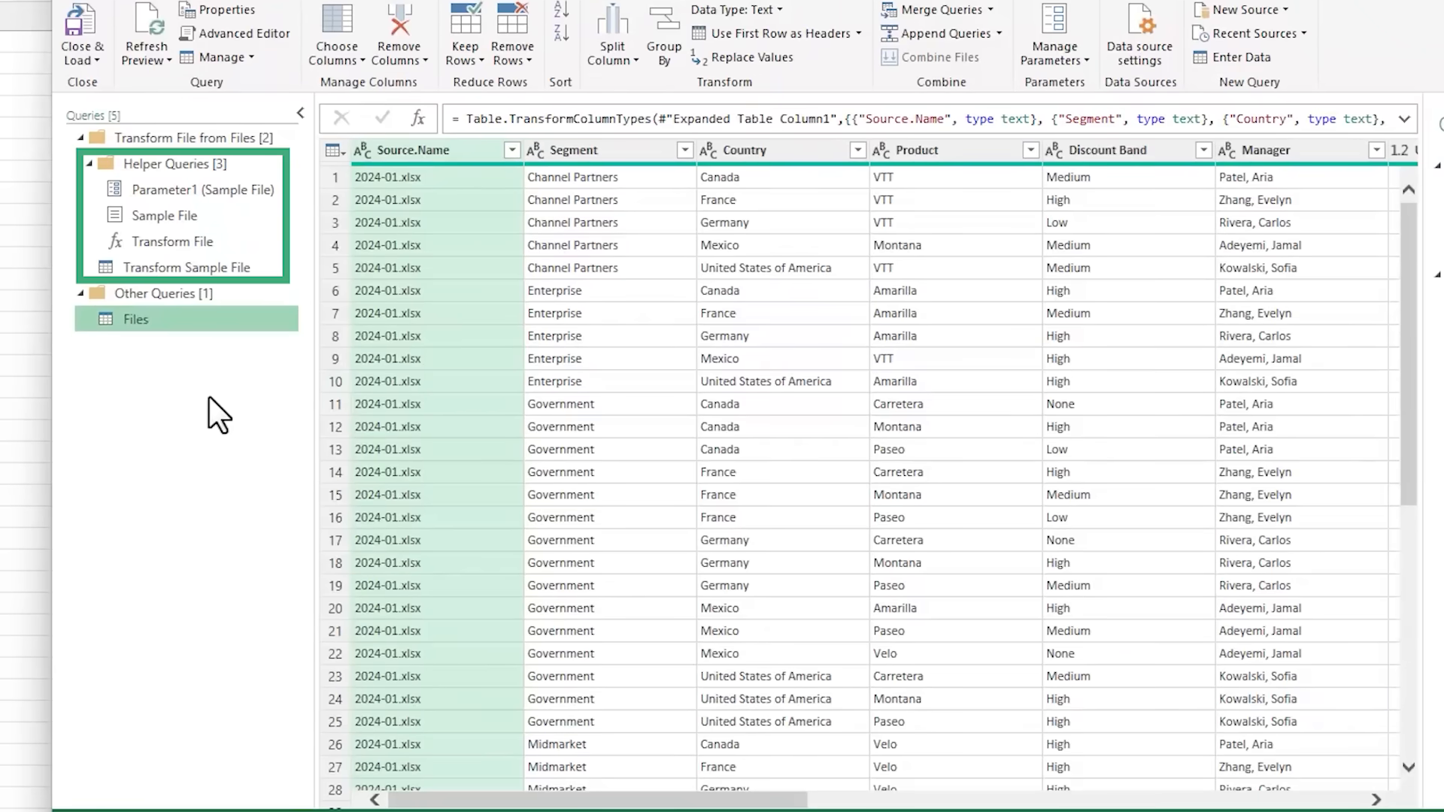
# Collapse the Queries pane so the combined table shows at full width.
pyautogui.click(136, 318)
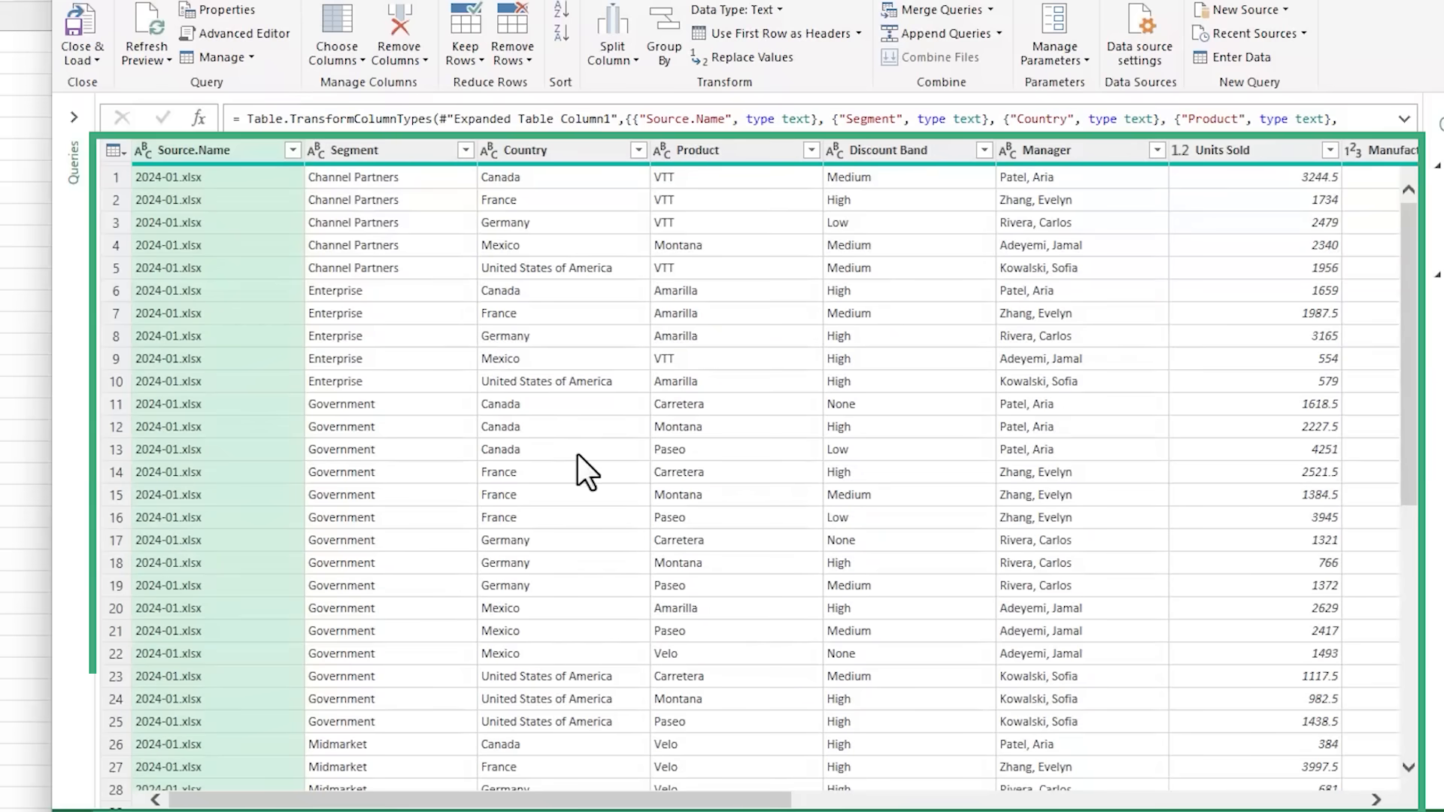
pyautogui.moveTo(270, 174)
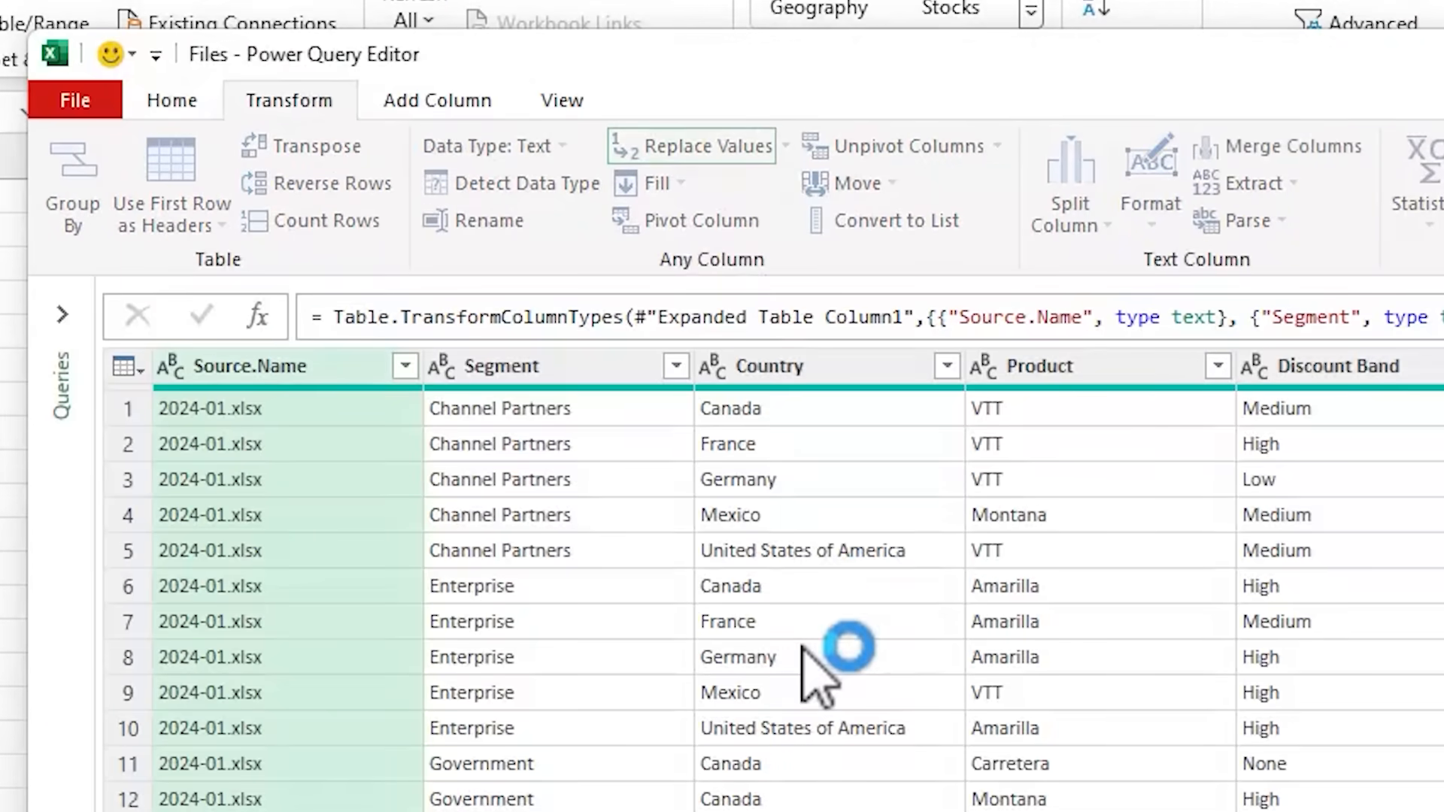
# Replace '.xlsx' with nothing in Source.Name and convert the column to Date type.
pyautogui.click(704, 146)
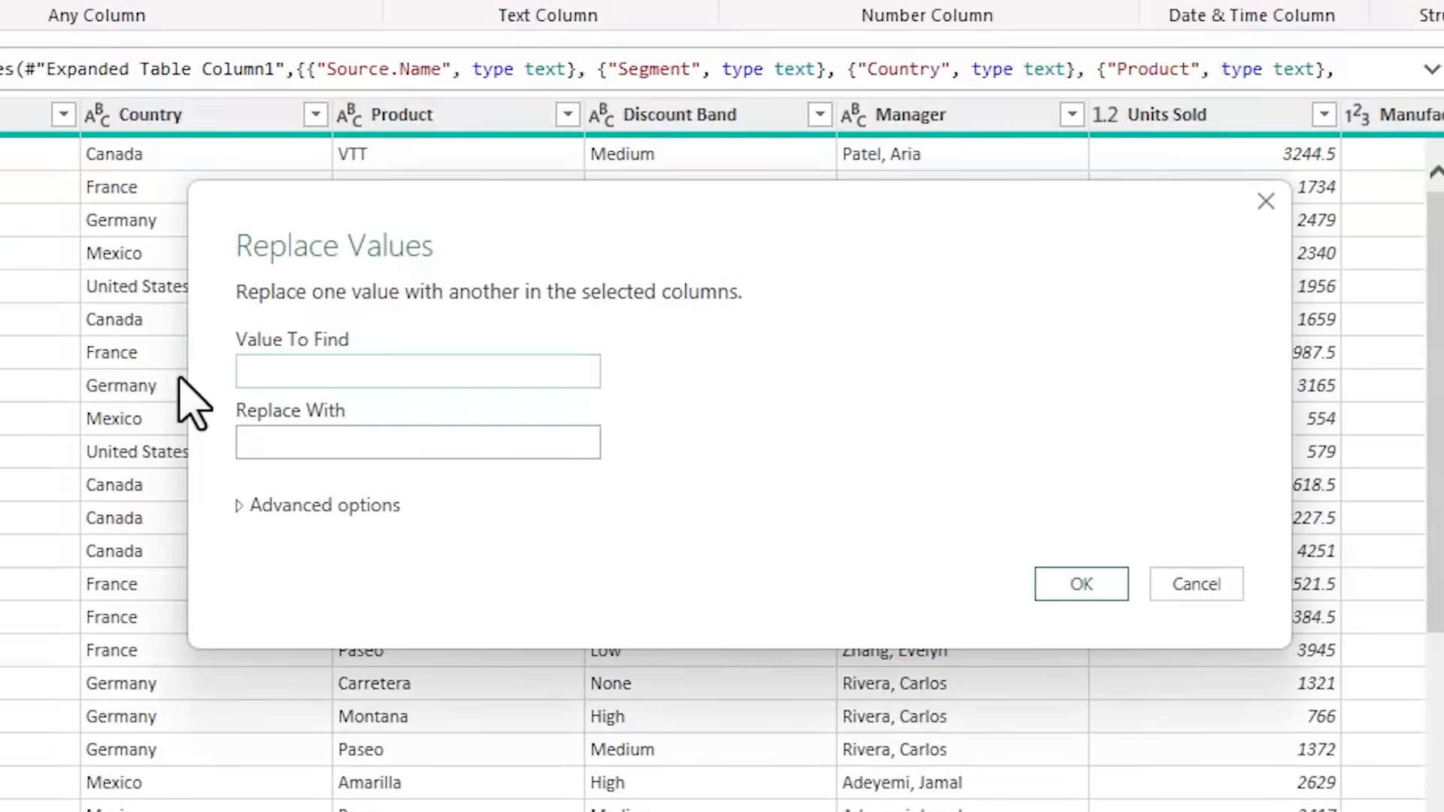
pyautogui.write('.xlsx')
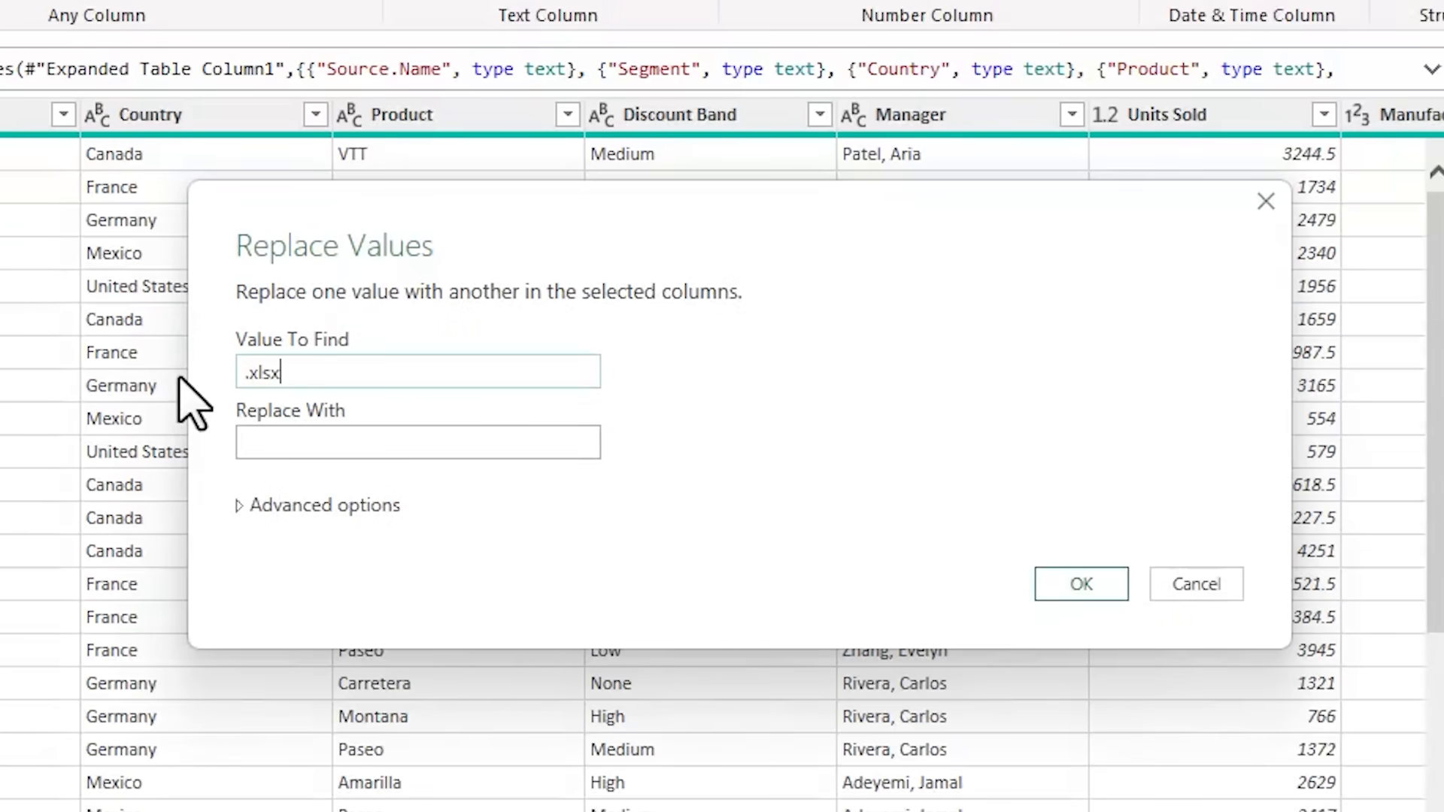
pyautogui.moveTo(1081, 584)
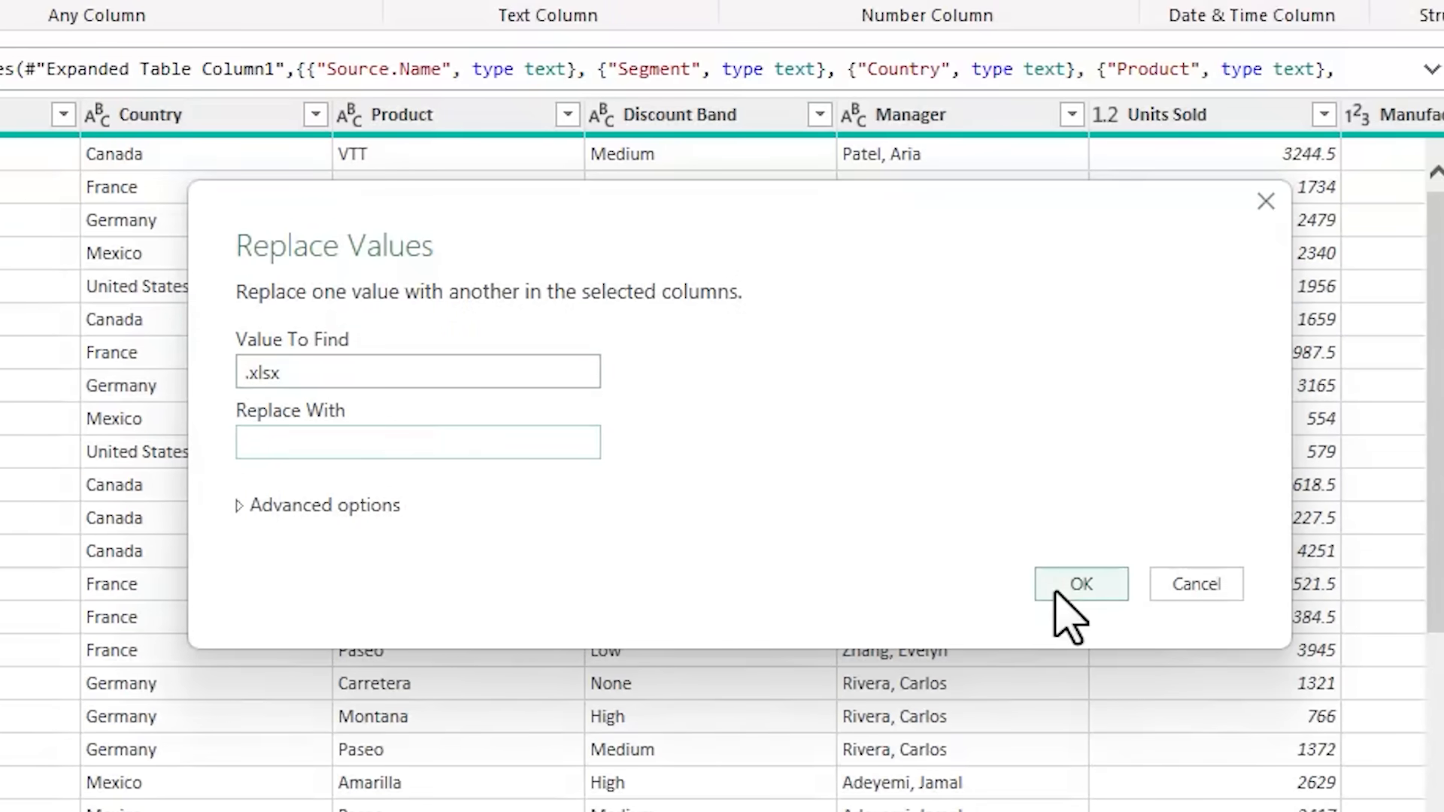
pyautogui.click(1080, 584)
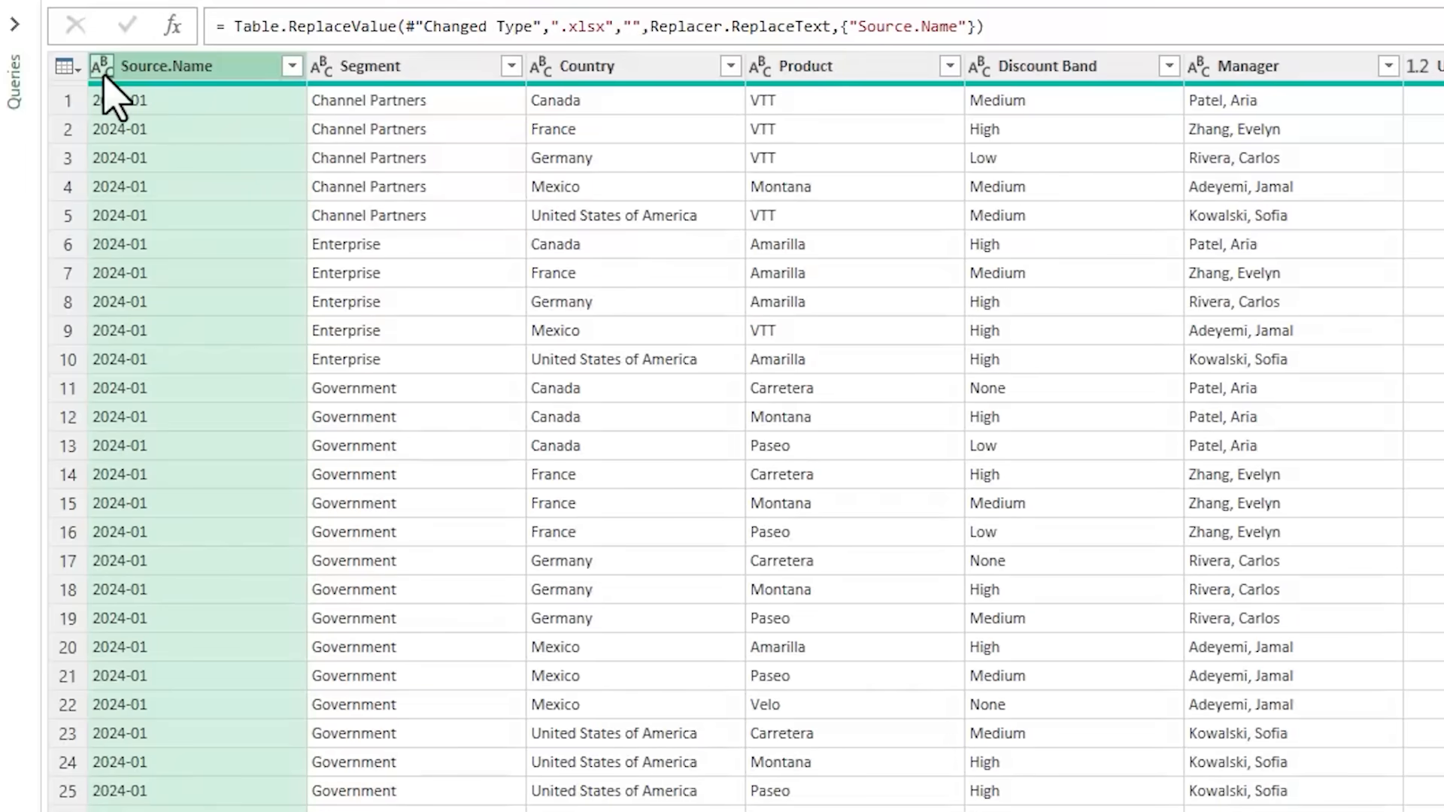
pyautogui.click(104, 65)
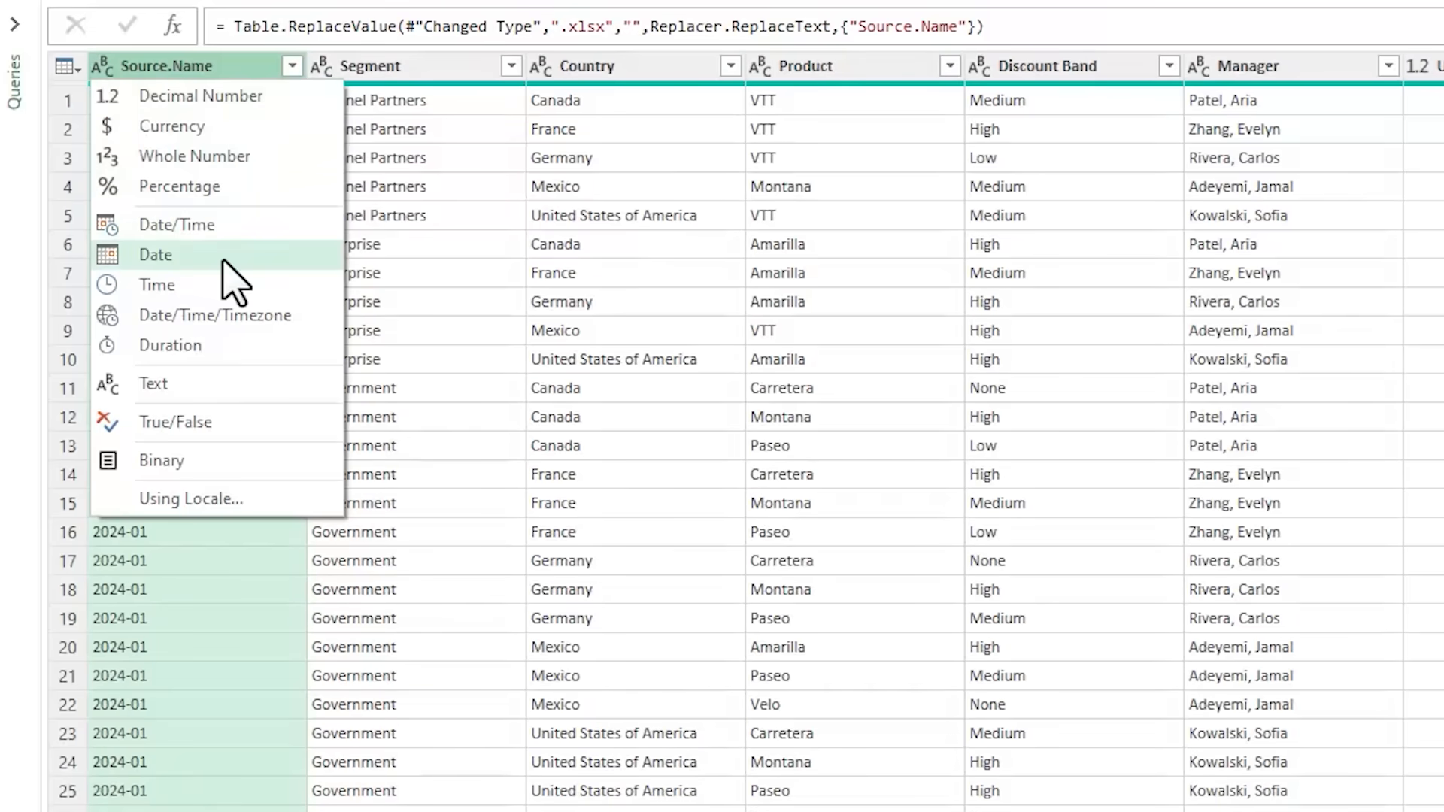
pyautogui.click(155, 255)
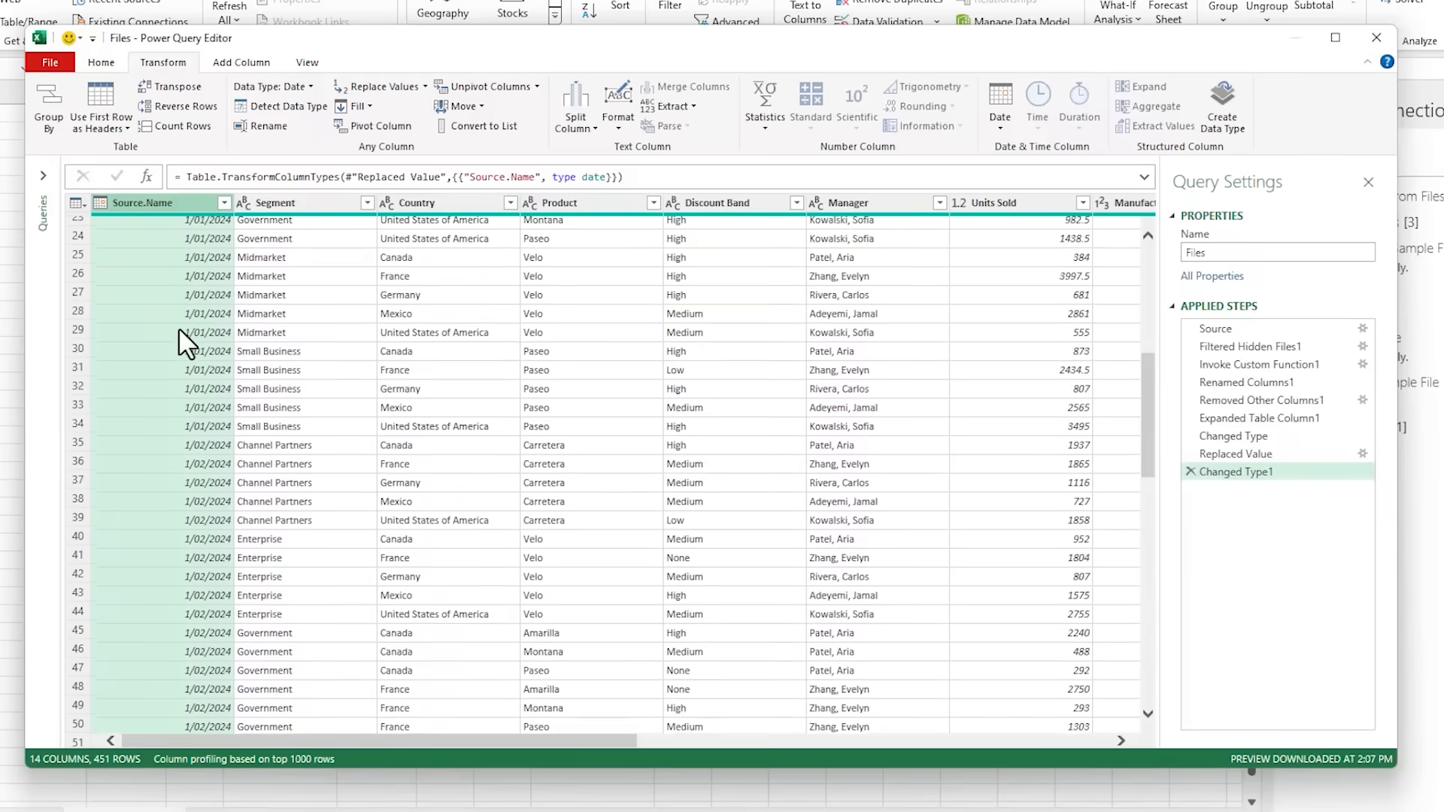
pyautogui.scroll(-3)
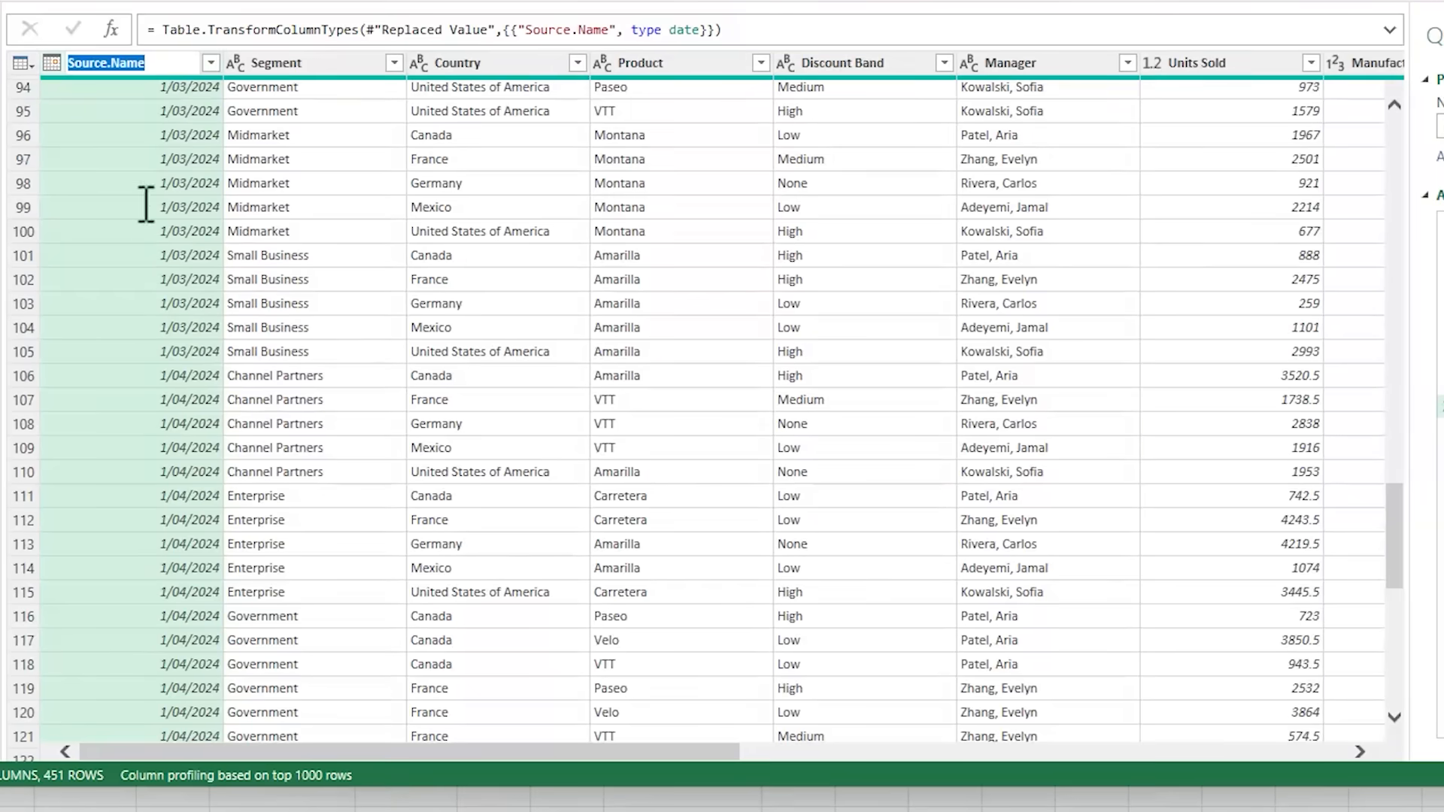
pyautogui.moveTo(149, 305)
pyautogui.write('Date')
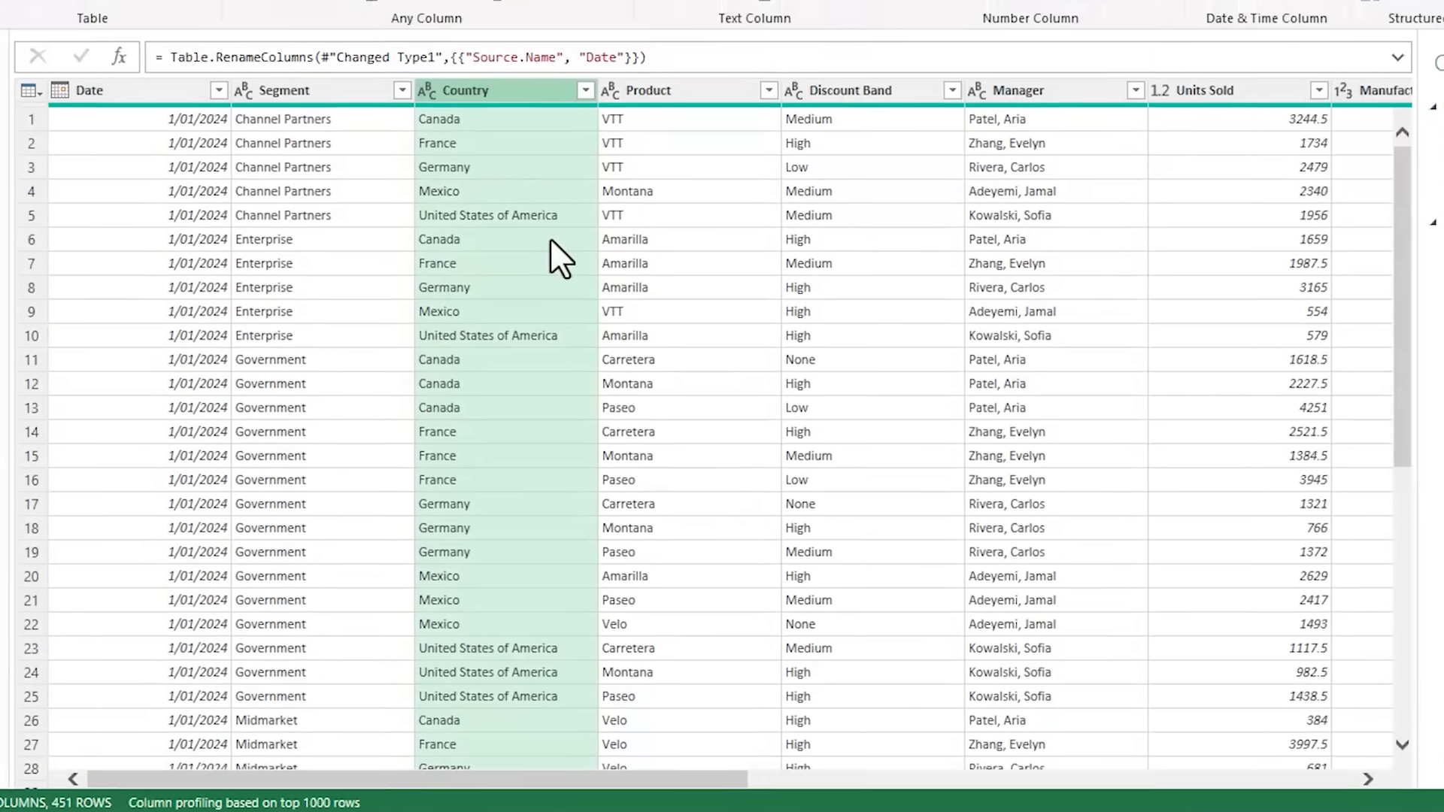
# Replace 'United States of America' with 'USA' in Country and round Units Sold up to whole numbers.
pyautogui.click(452, 72)
pyautogui.write('USA')
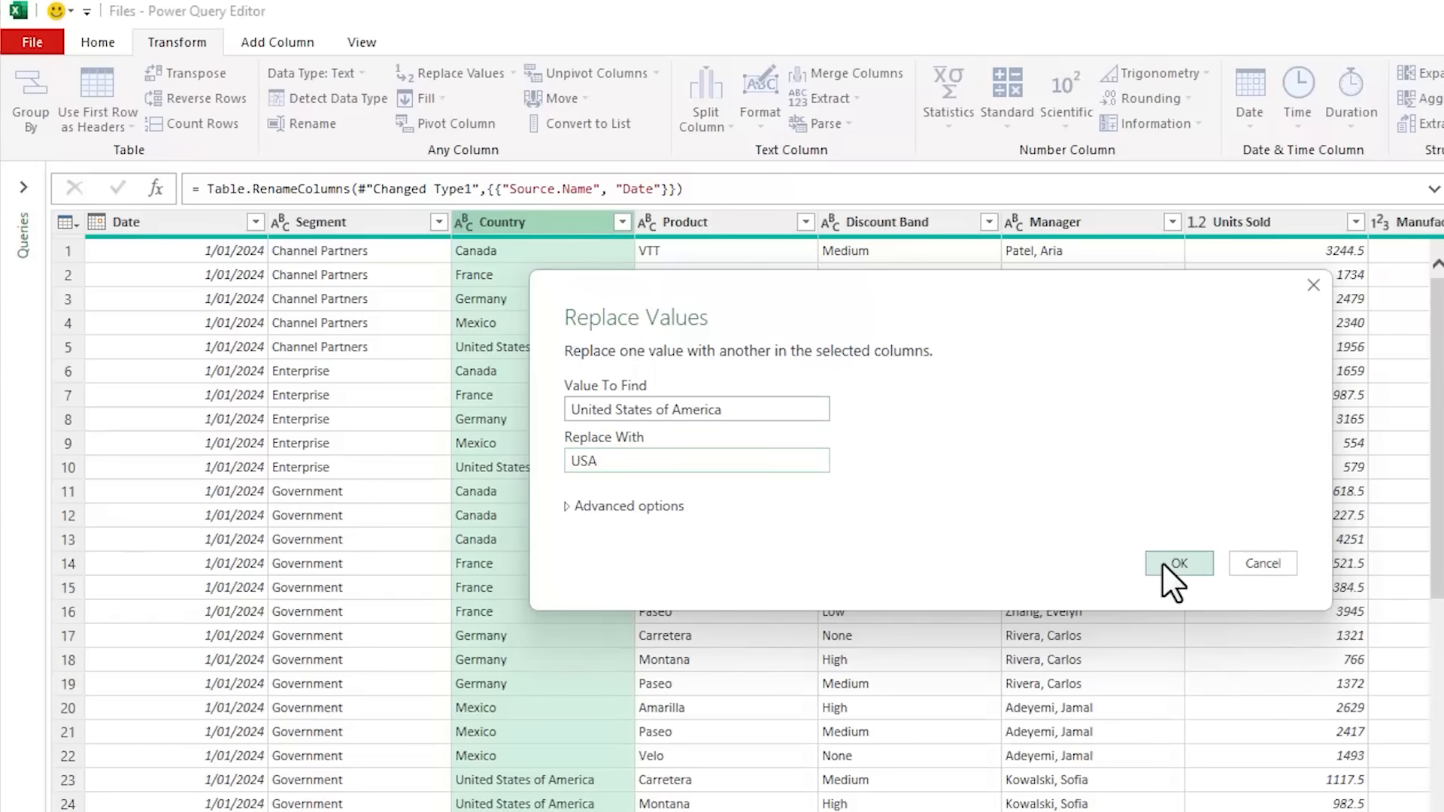
pyautogui.click(1180, 563)
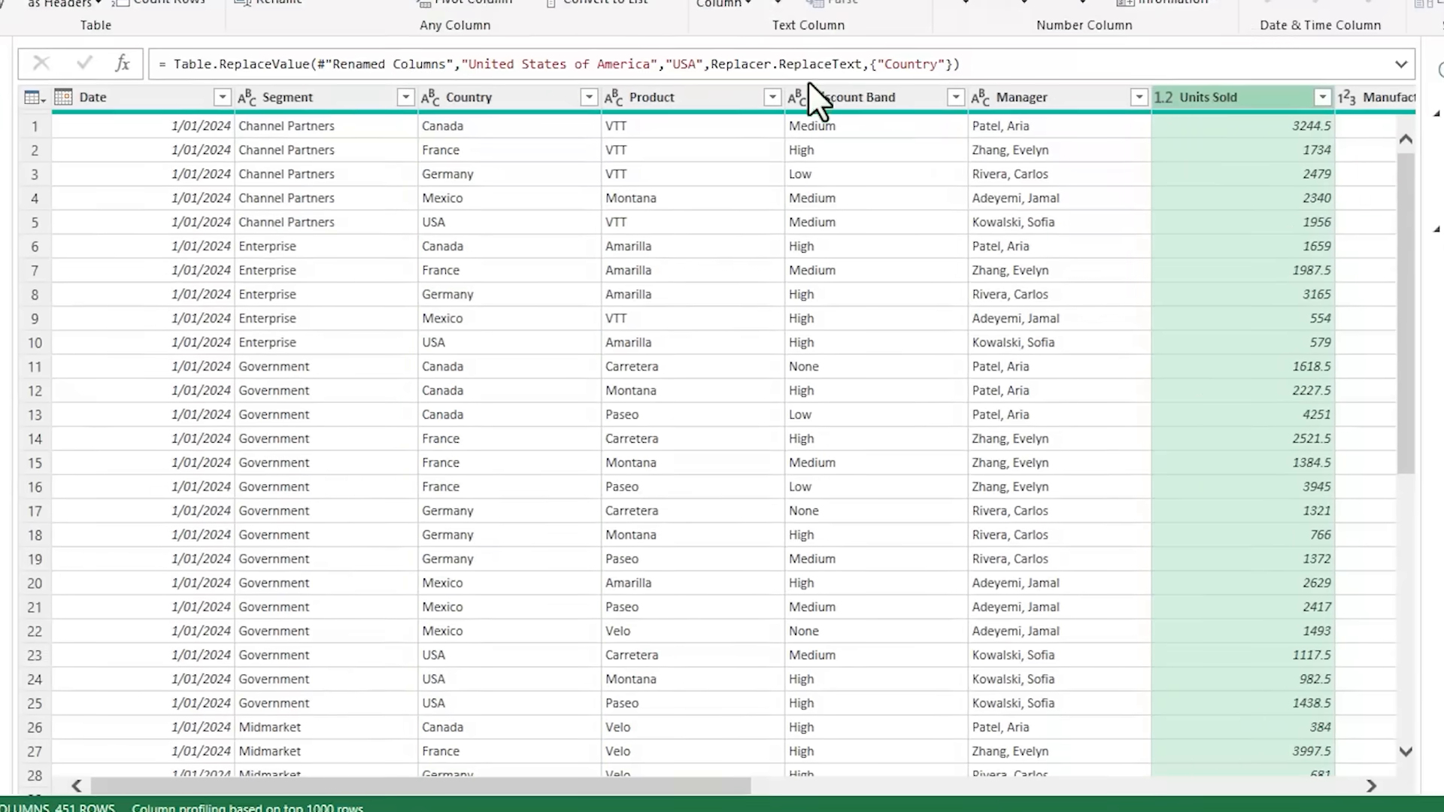
pyautogui.click(178, 18)
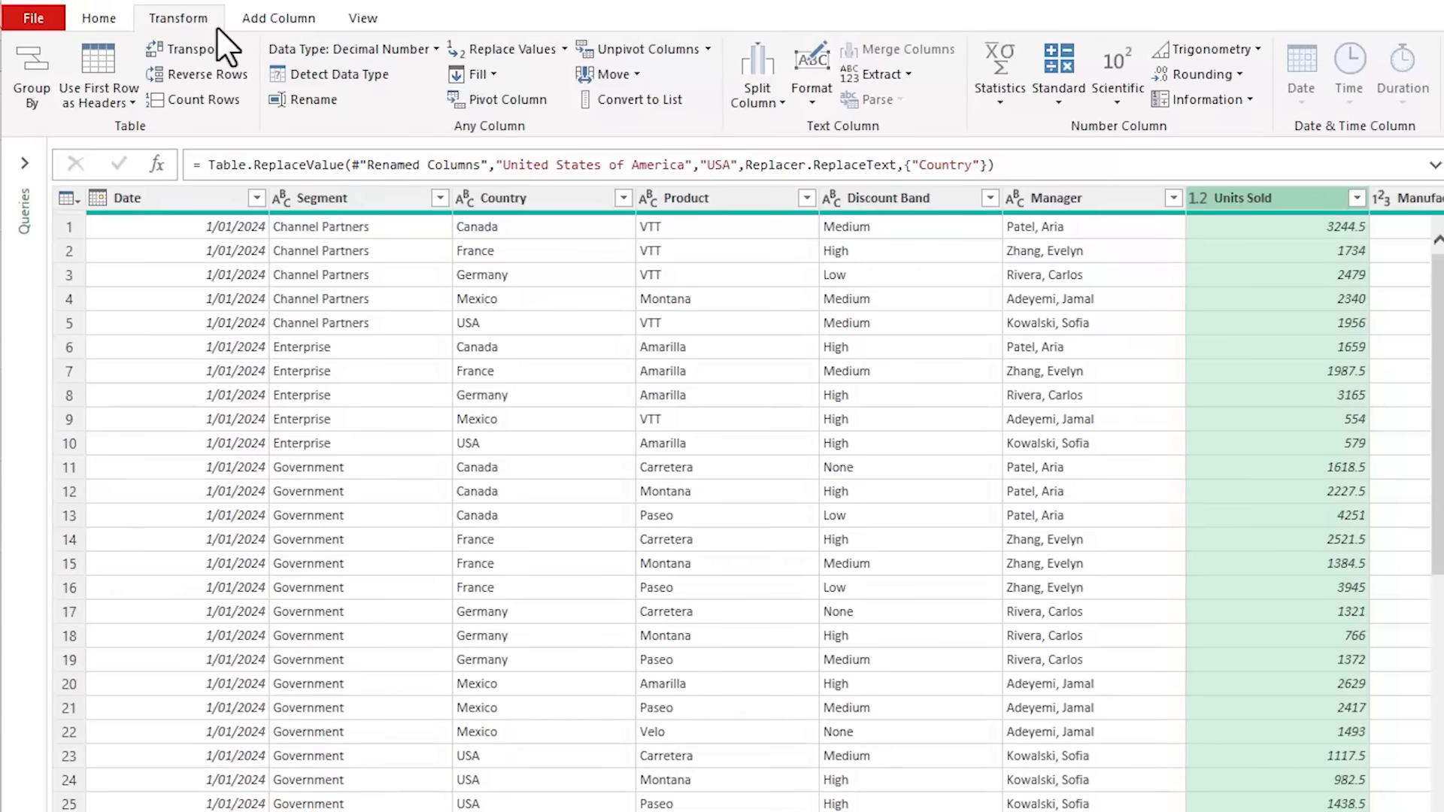
pyautogui.click(1199, 75)
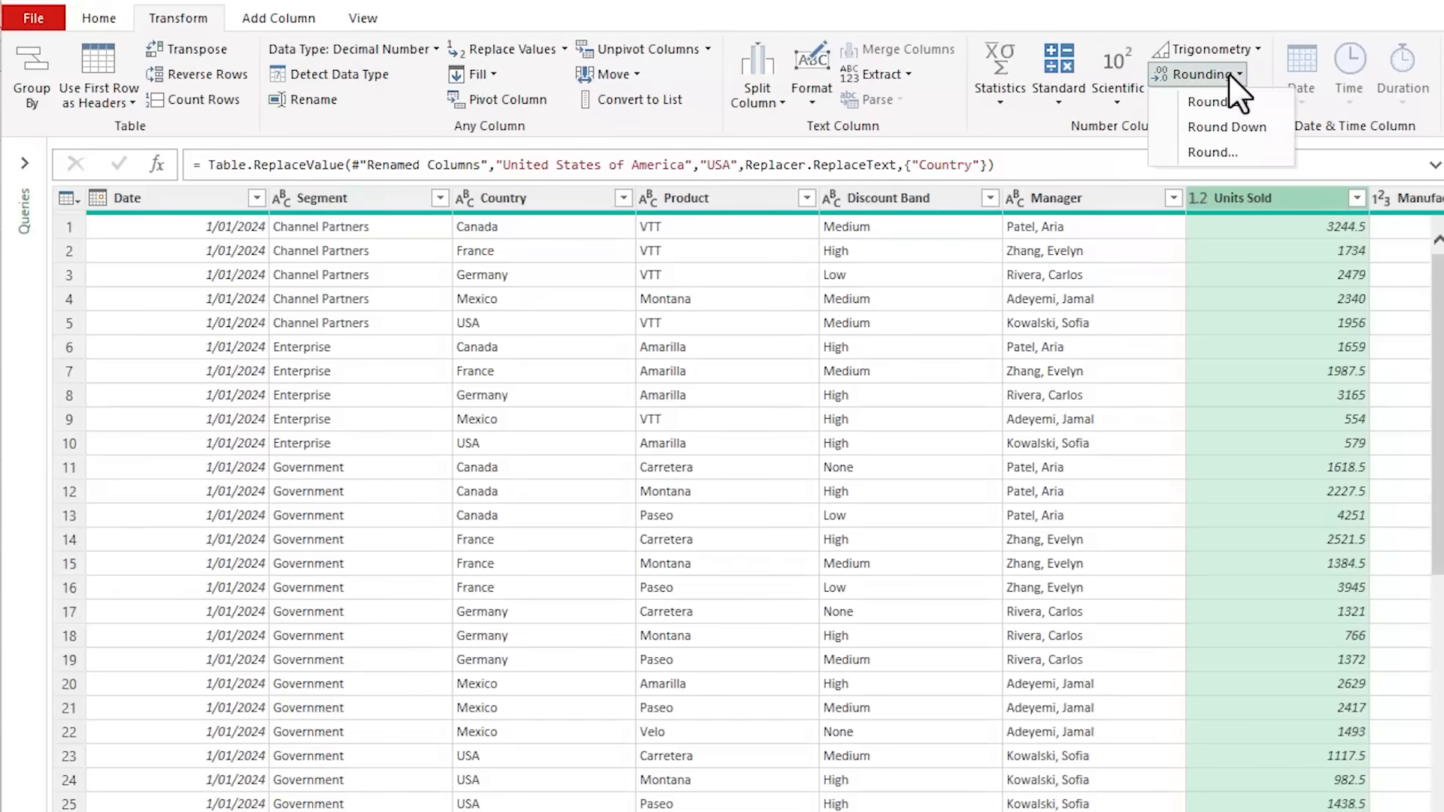
pyautogui.click(1208, 100)
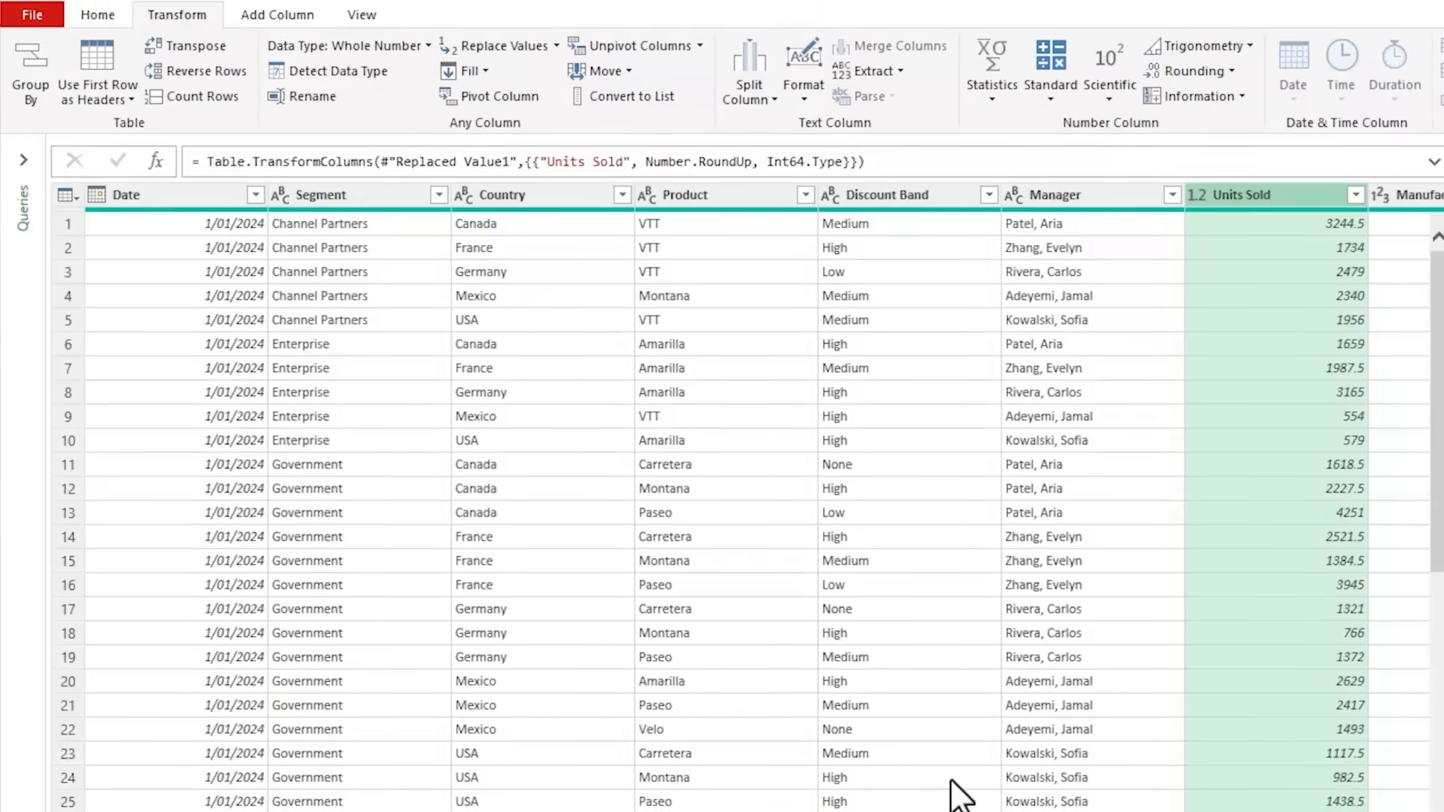
# Divide Profit by Sales into a new column named 'GP %' with Percentage data type.
pyautogui.hscroll(3)
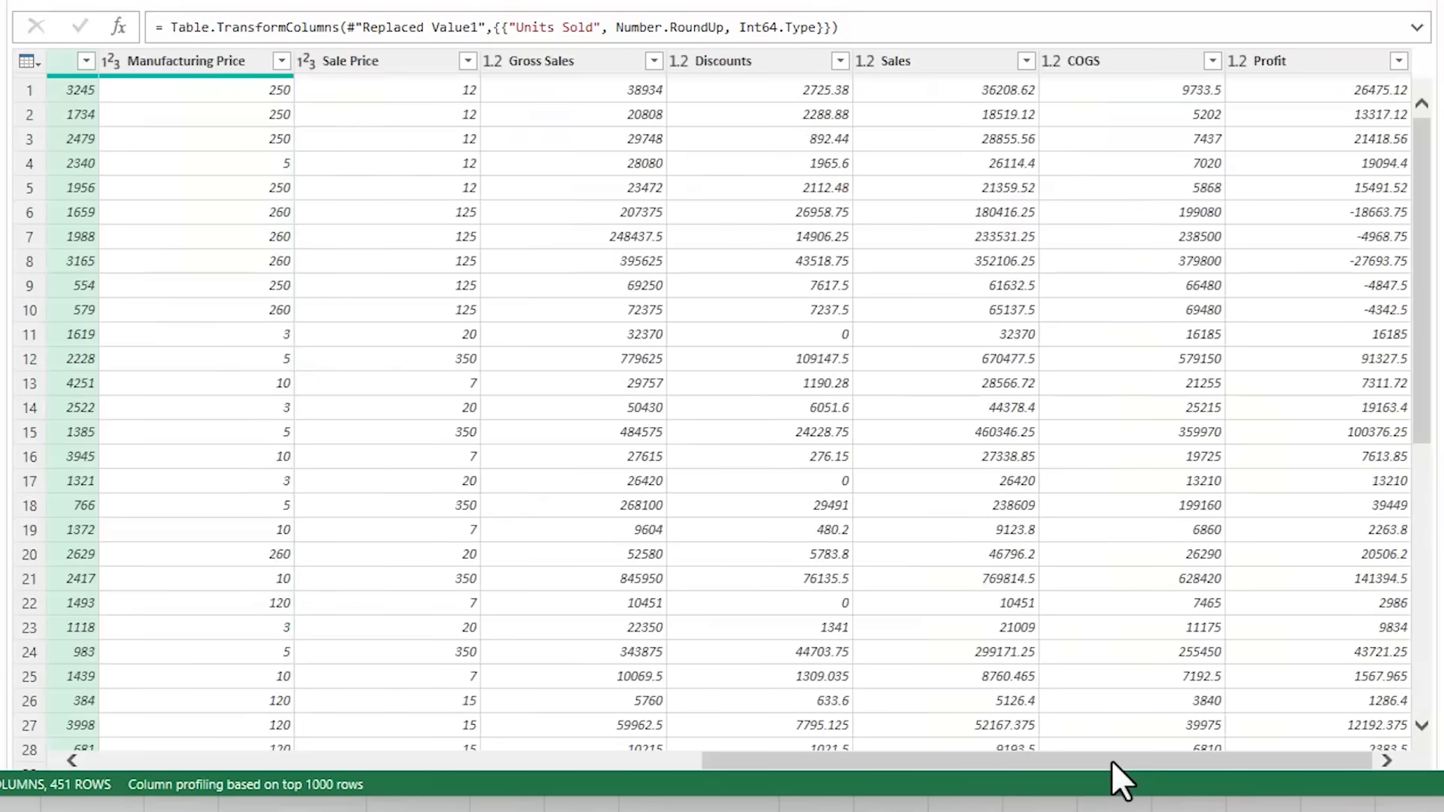
pyautogui.moveTo(1151, 737)
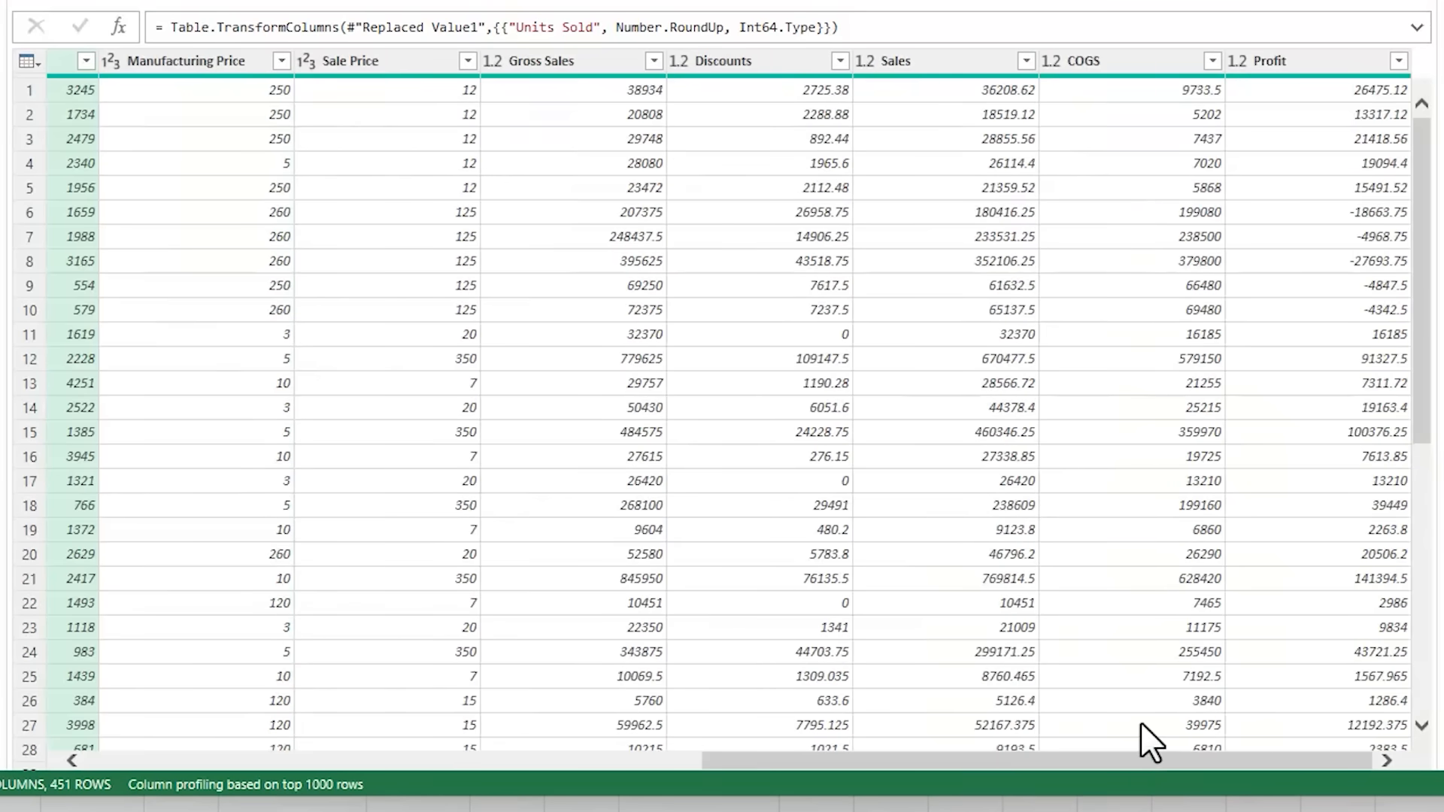
pyautogui.moveTo(1327, 81)
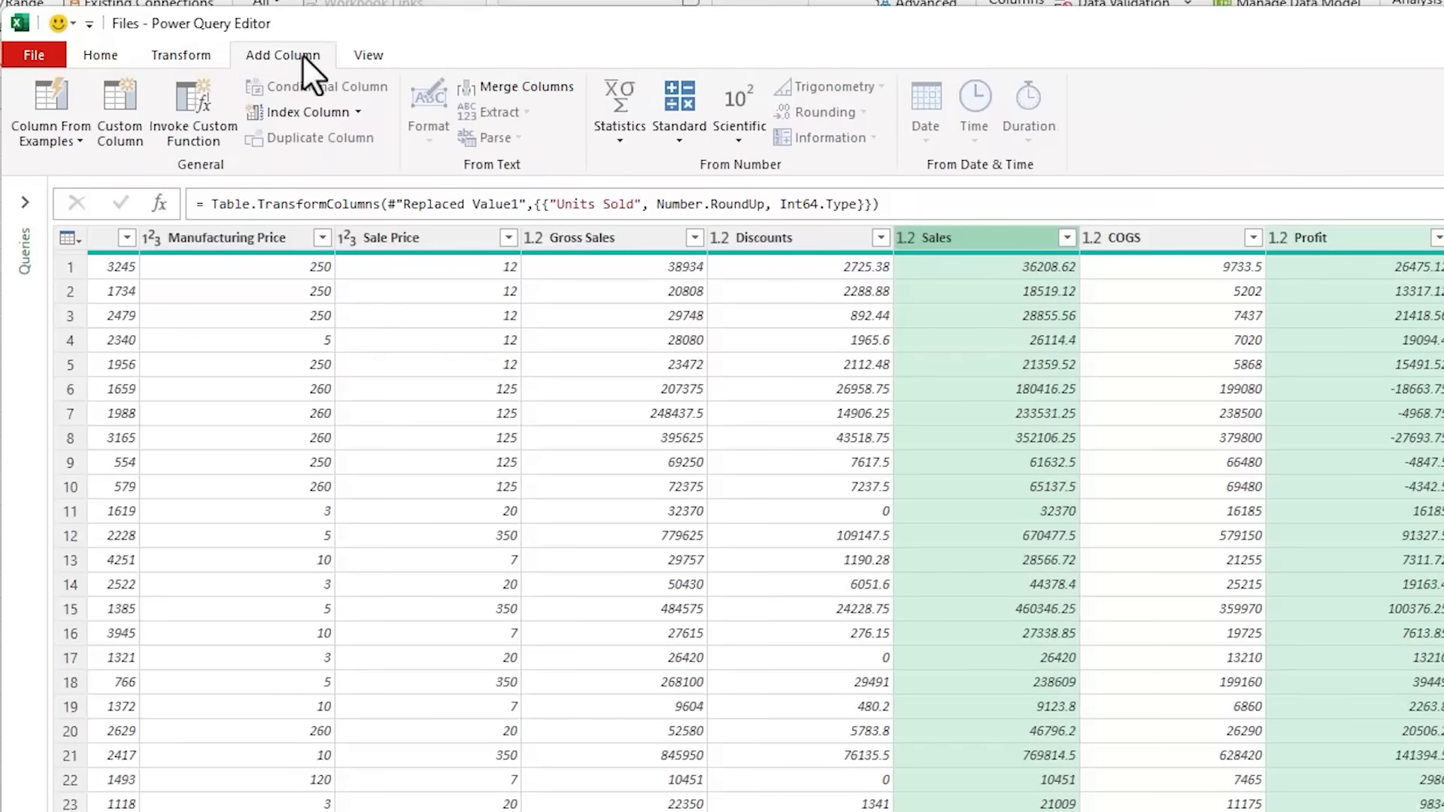
pyautogui.click(679, 110)
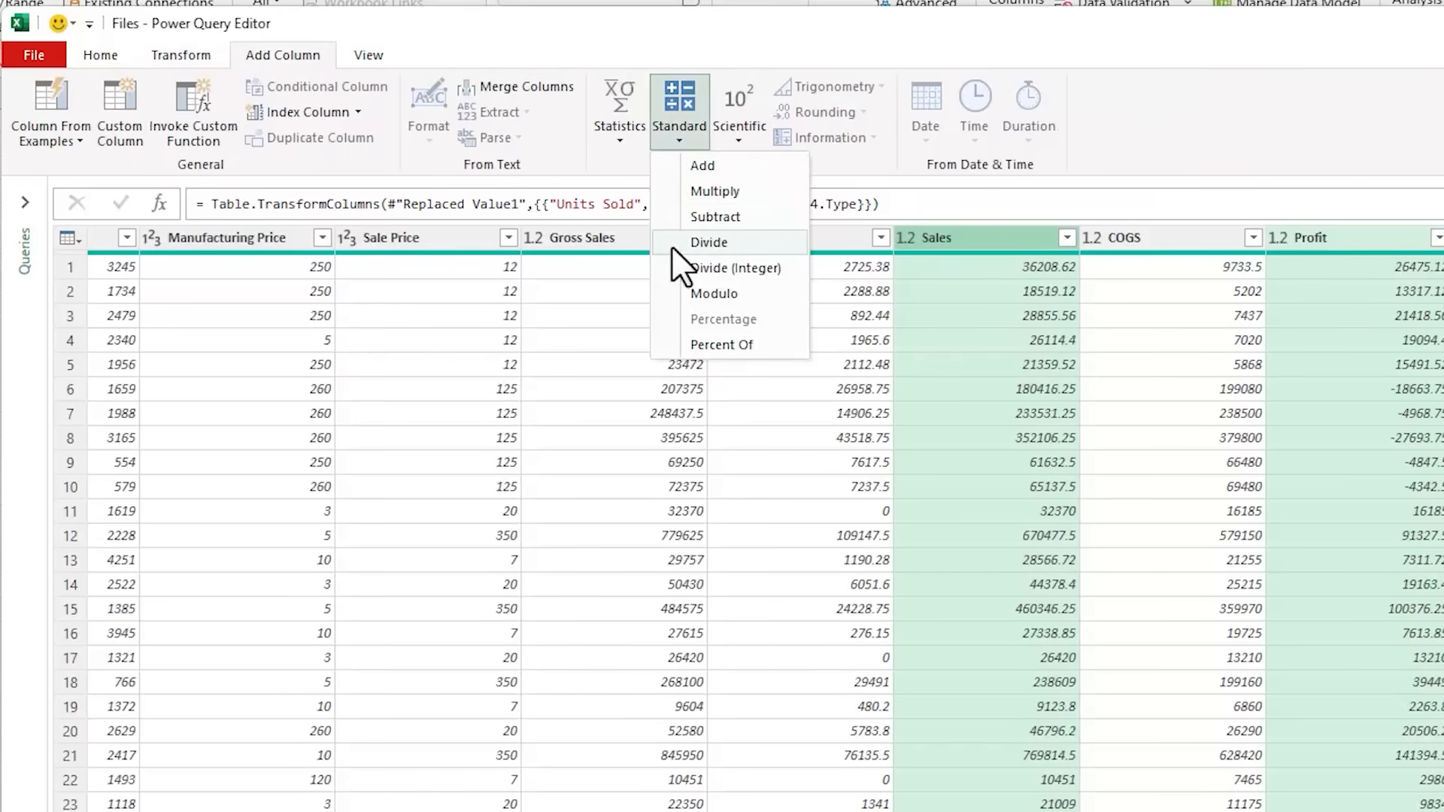
pyautogui.click(708, 242)
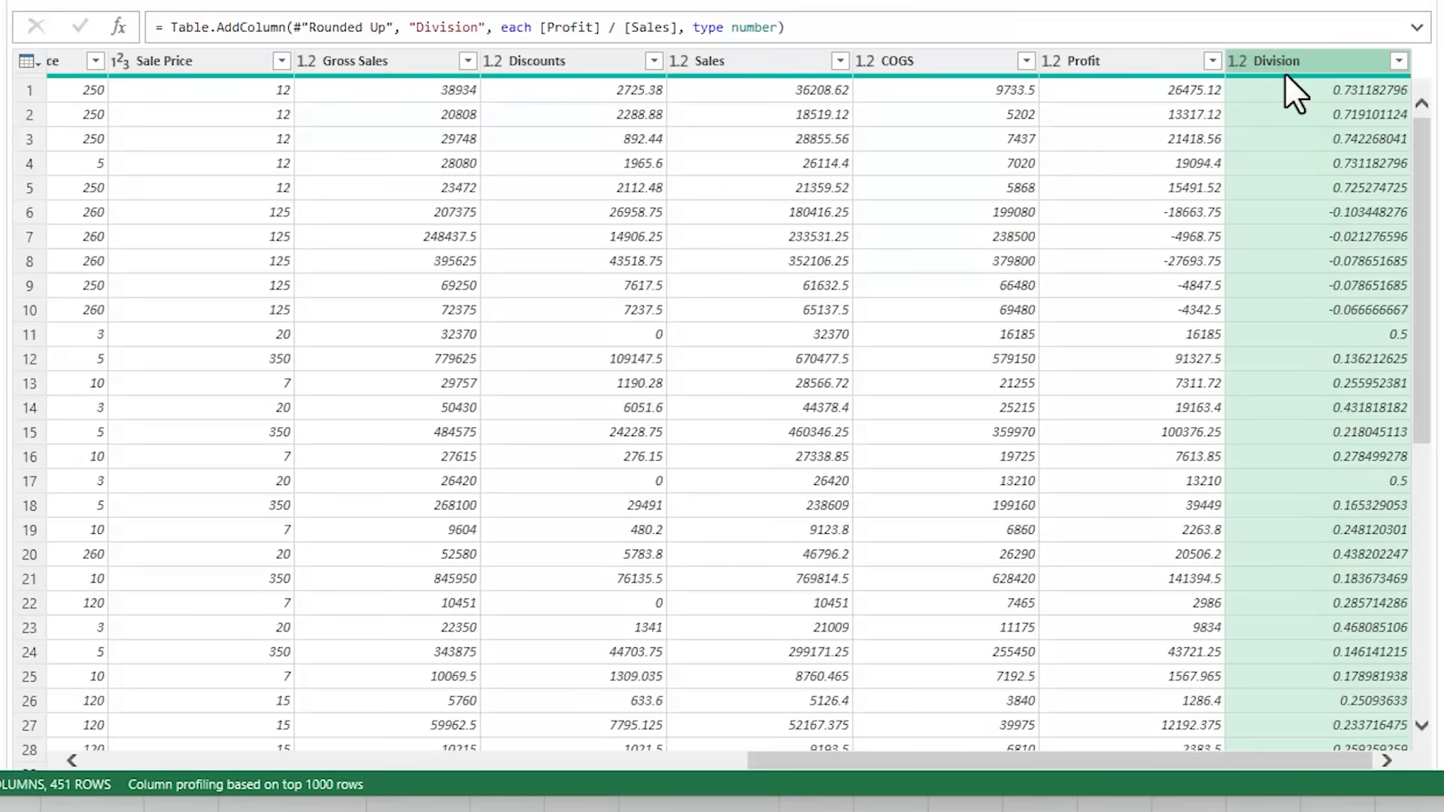
pyautogui.doubleClick(445, 27)
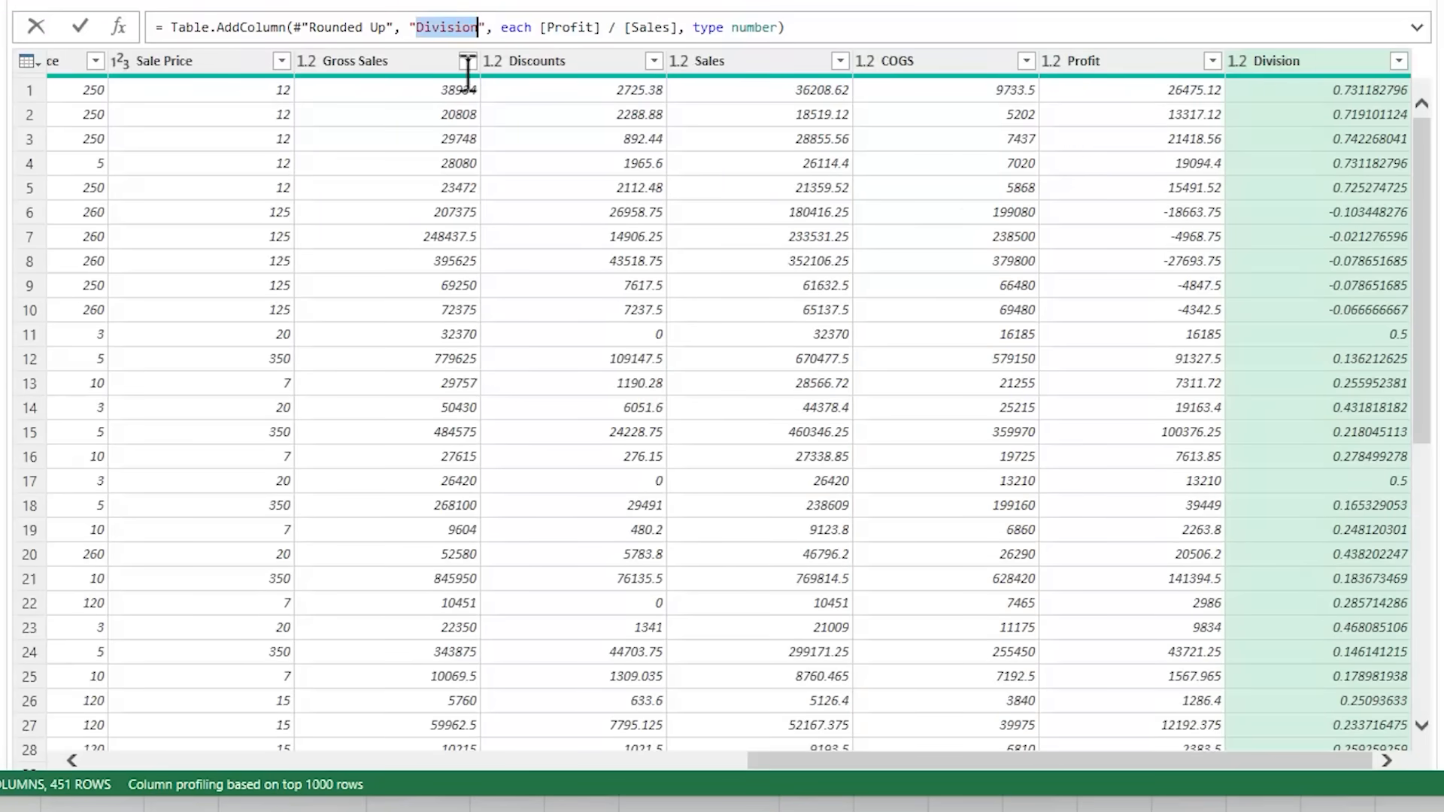
pyautogui.moveTo(601, 433)
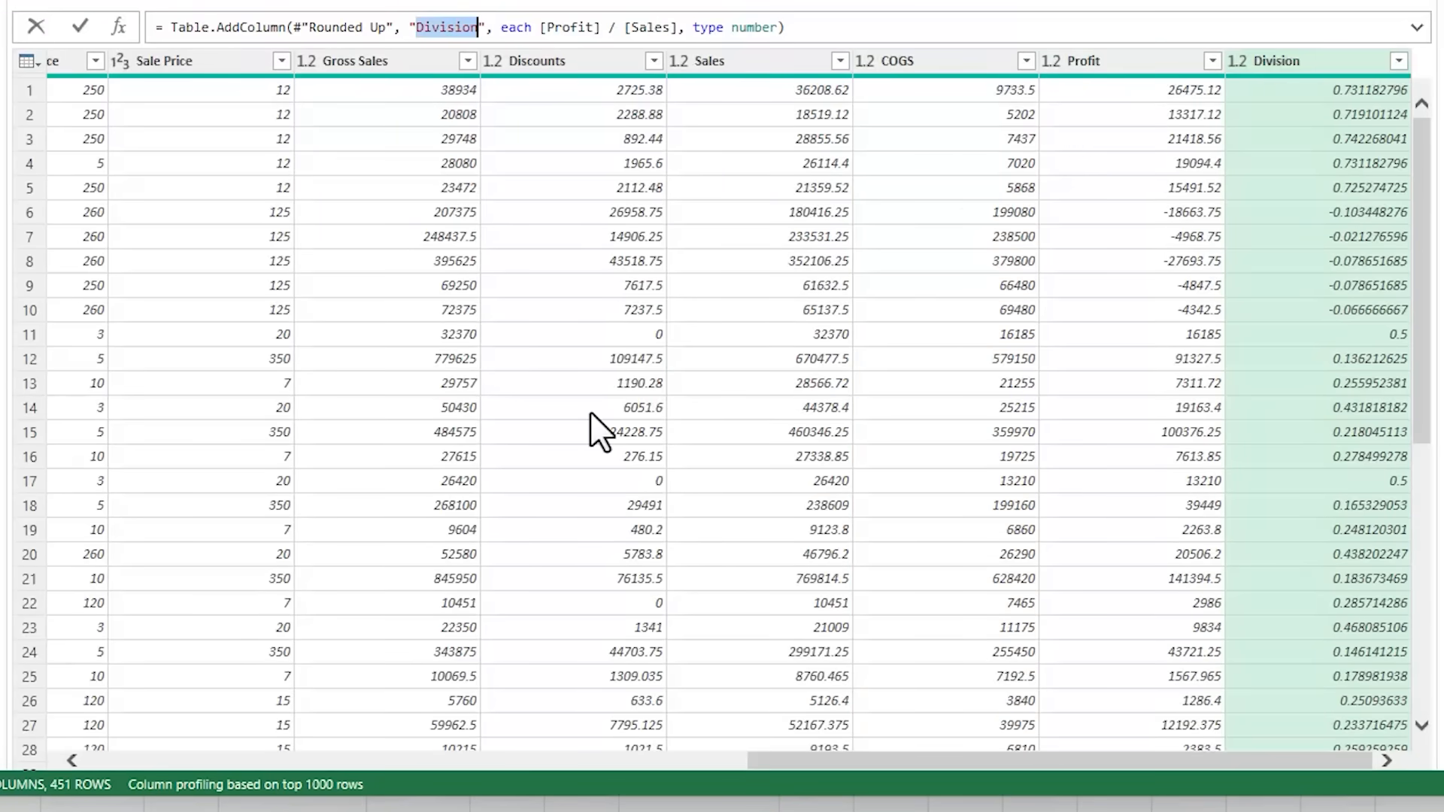
pyautogui.write('GP %')
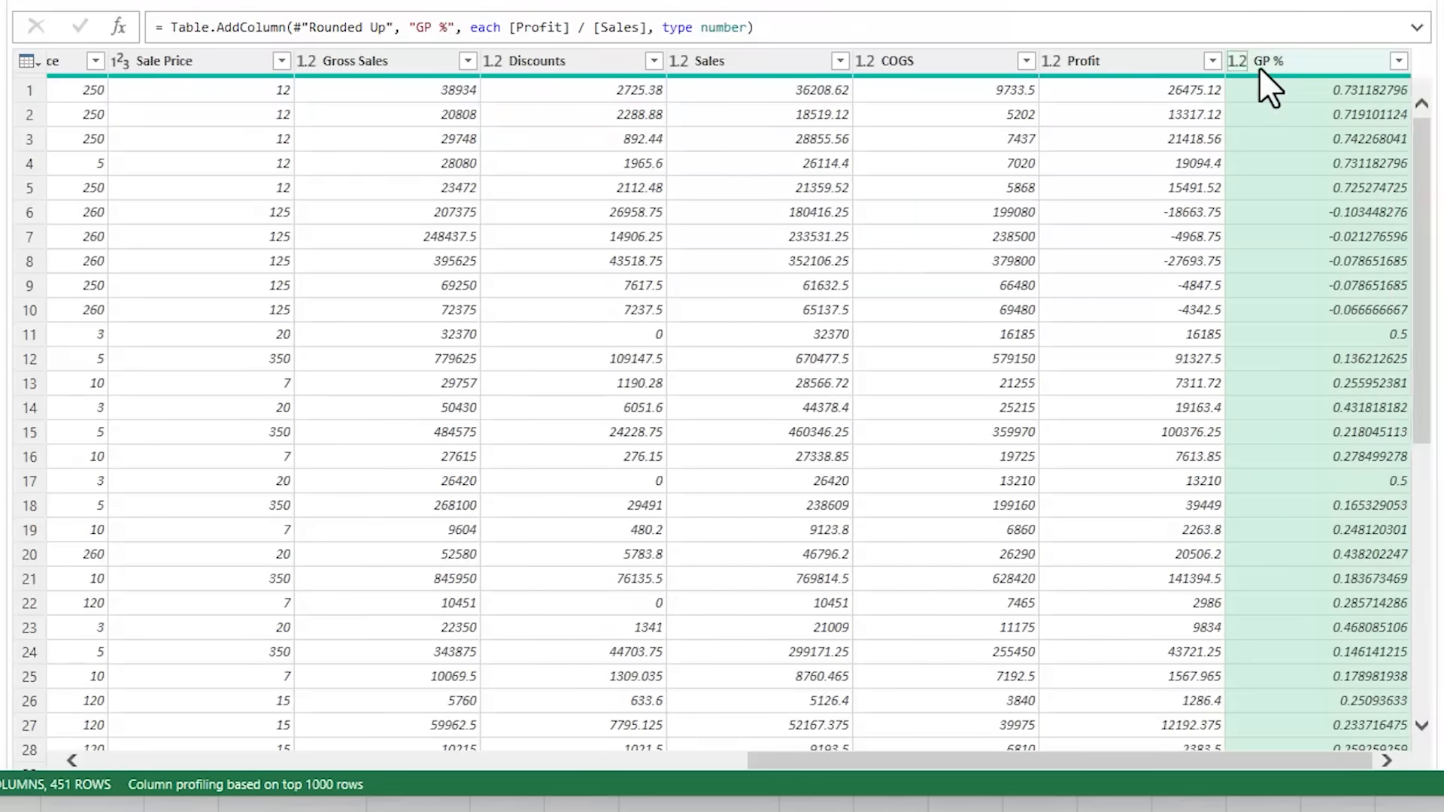
pyautogui.click(1241, 60)
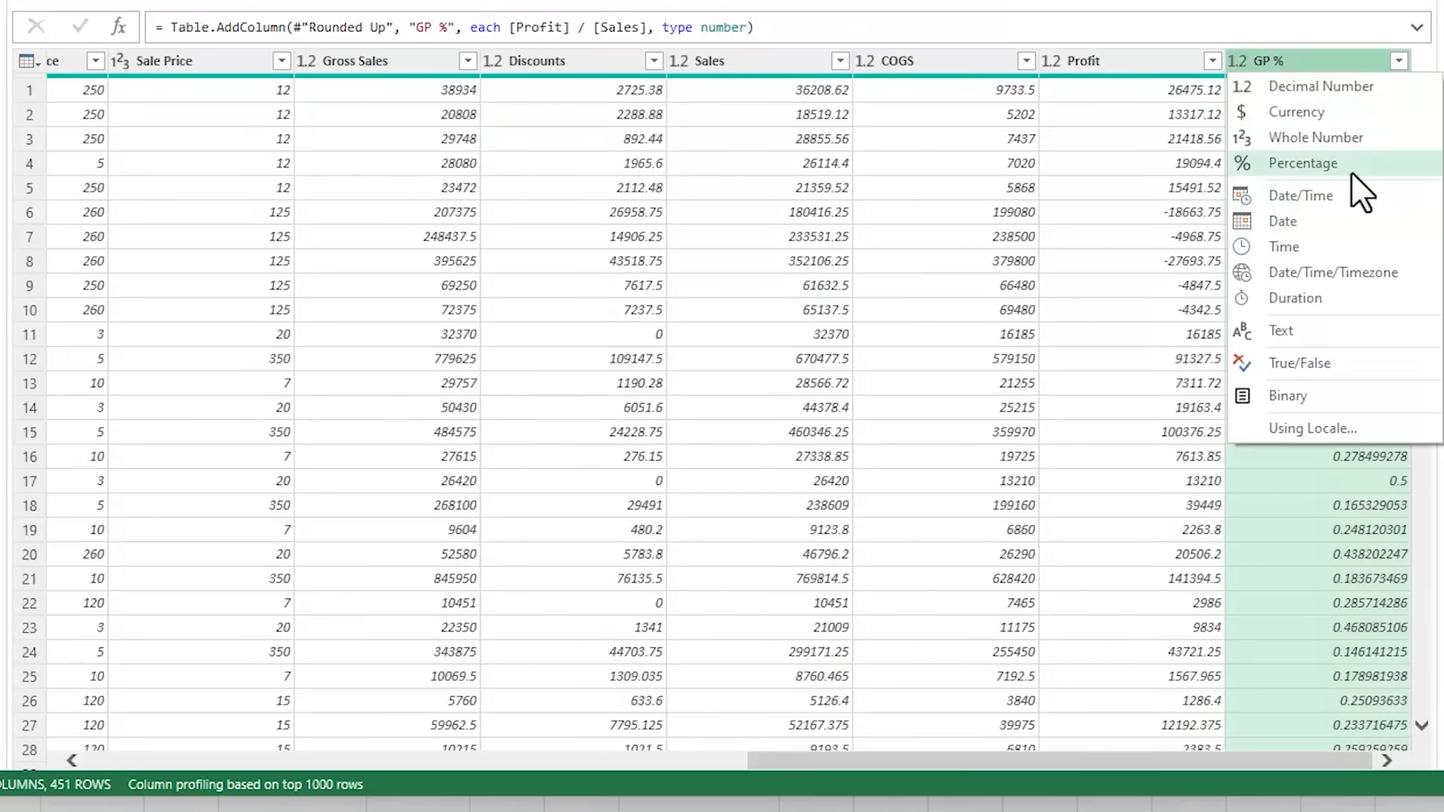
pyautogui.click(1303, 162)
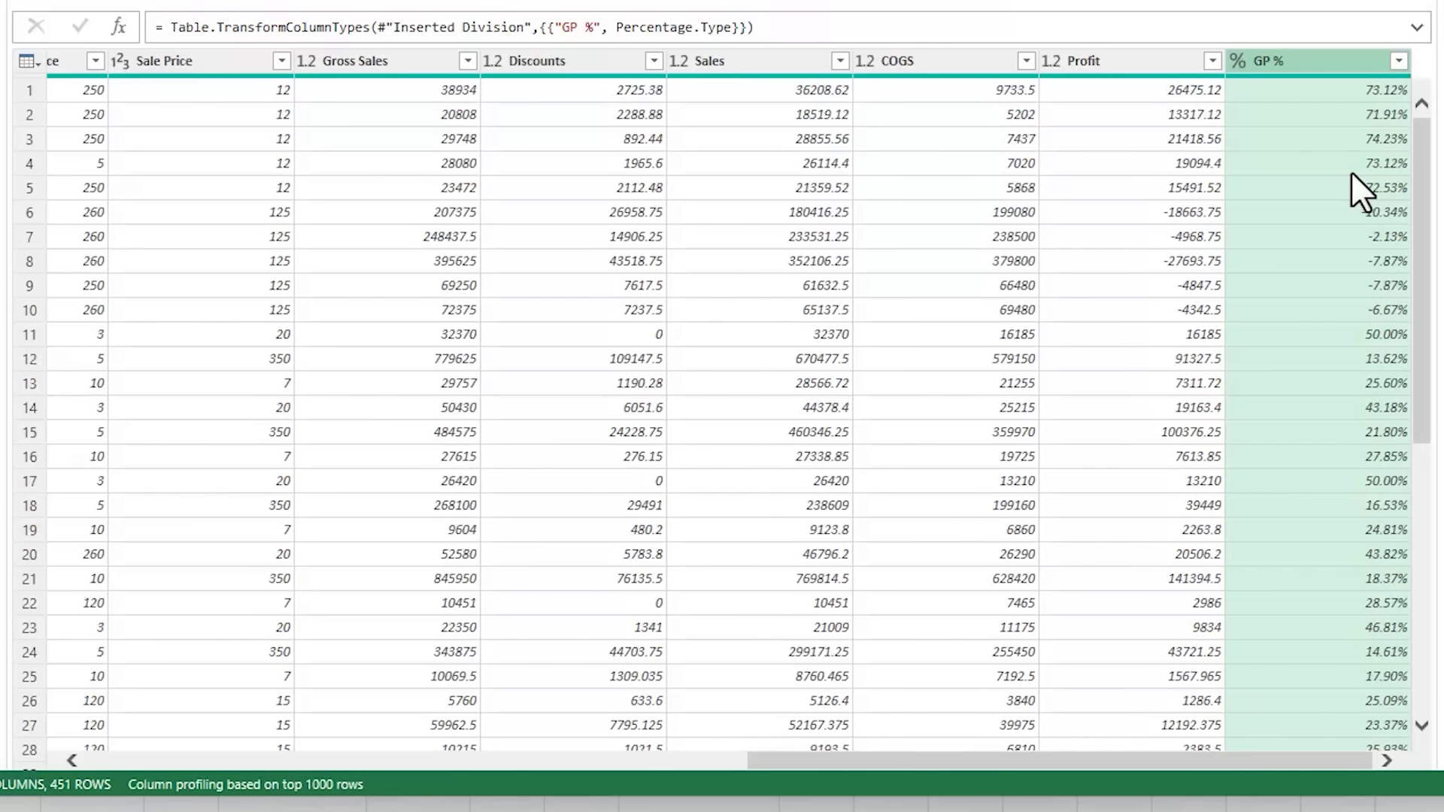
pyautogui.moveTo(599, 87)
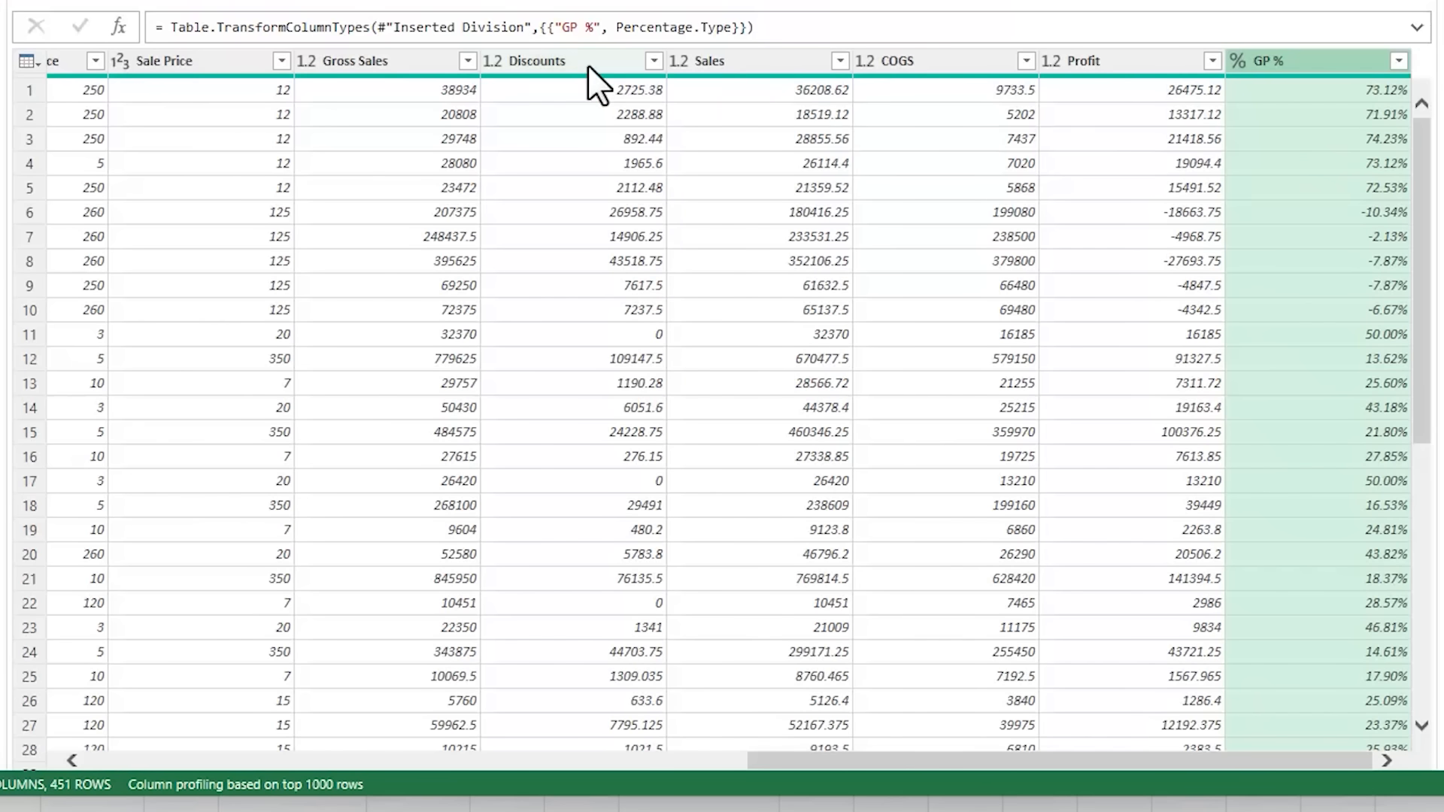
# Divide Discounts by Gross Sales into a 'Discount %' column with Percentage data type.
pyautogui.click(351, 60)
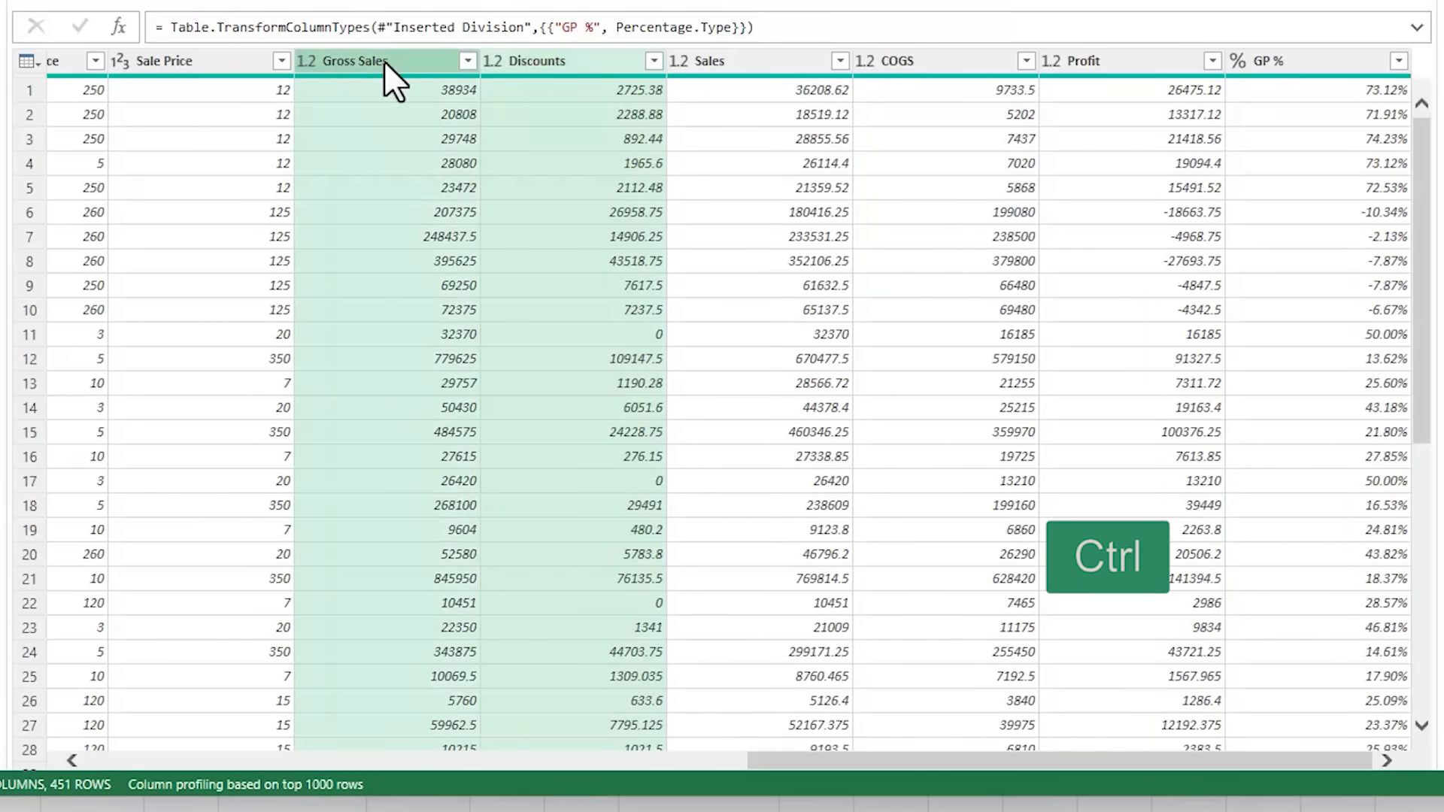
pyautogui.click(664, 75)
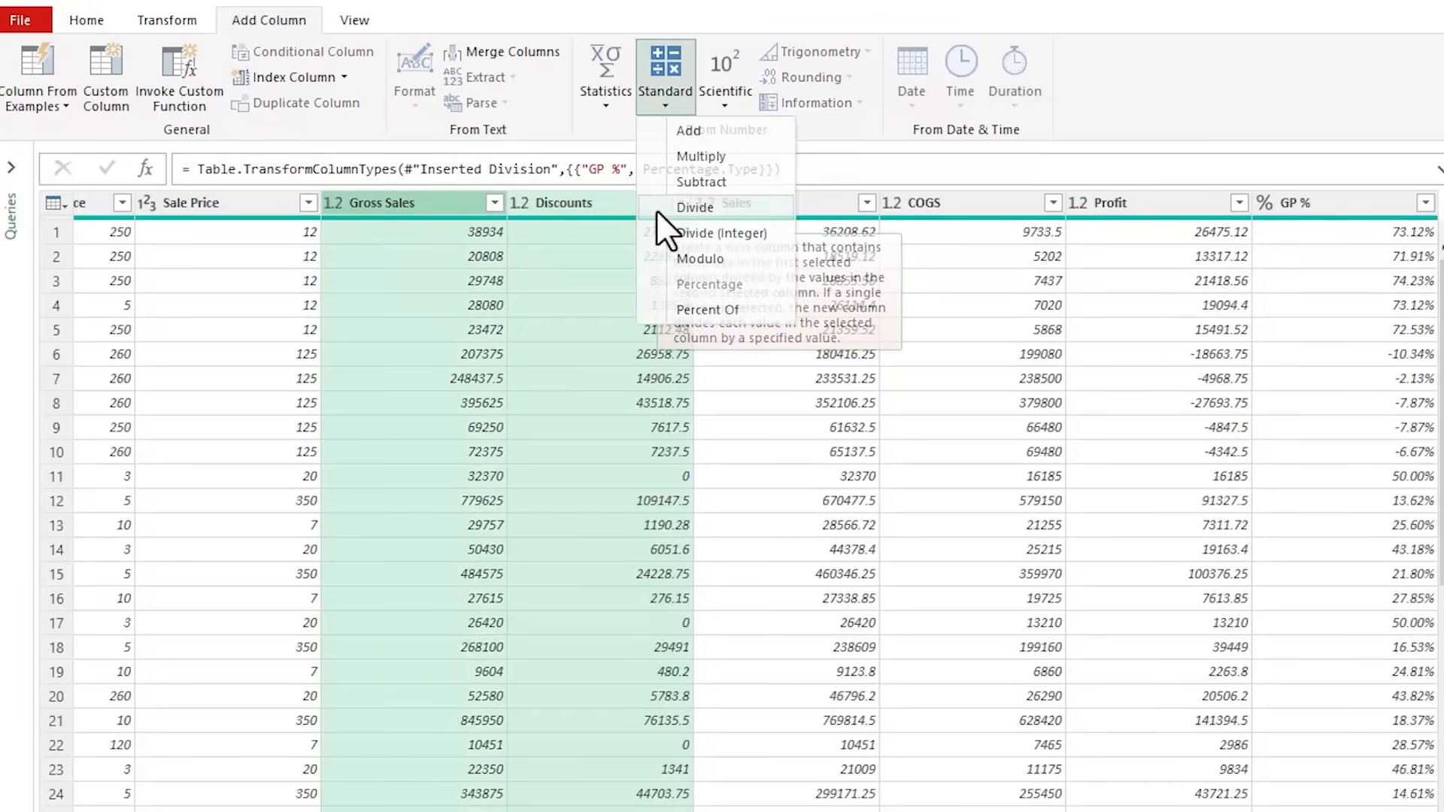
pyautogui.click(695, 207)
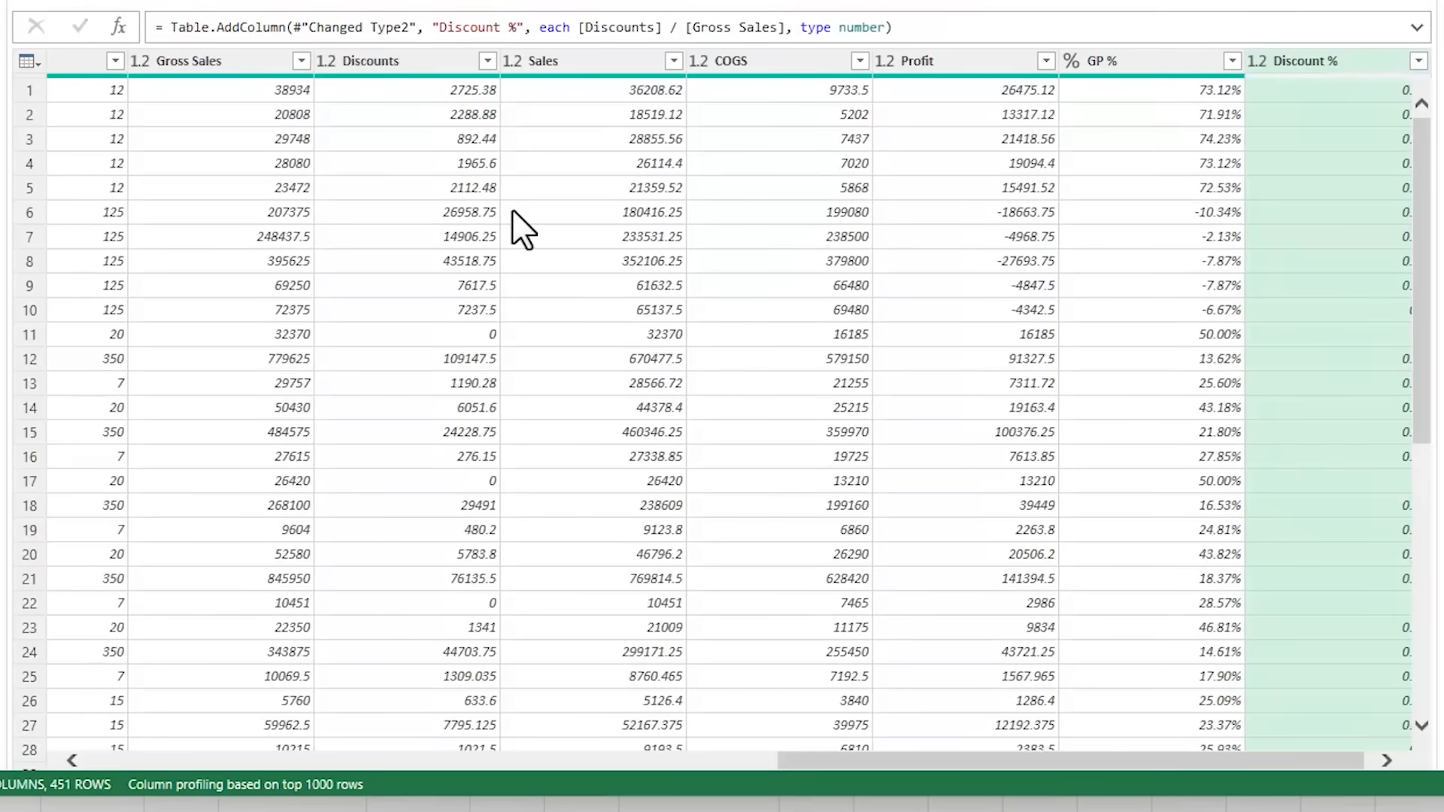
pyautogui.click(1253, 61)
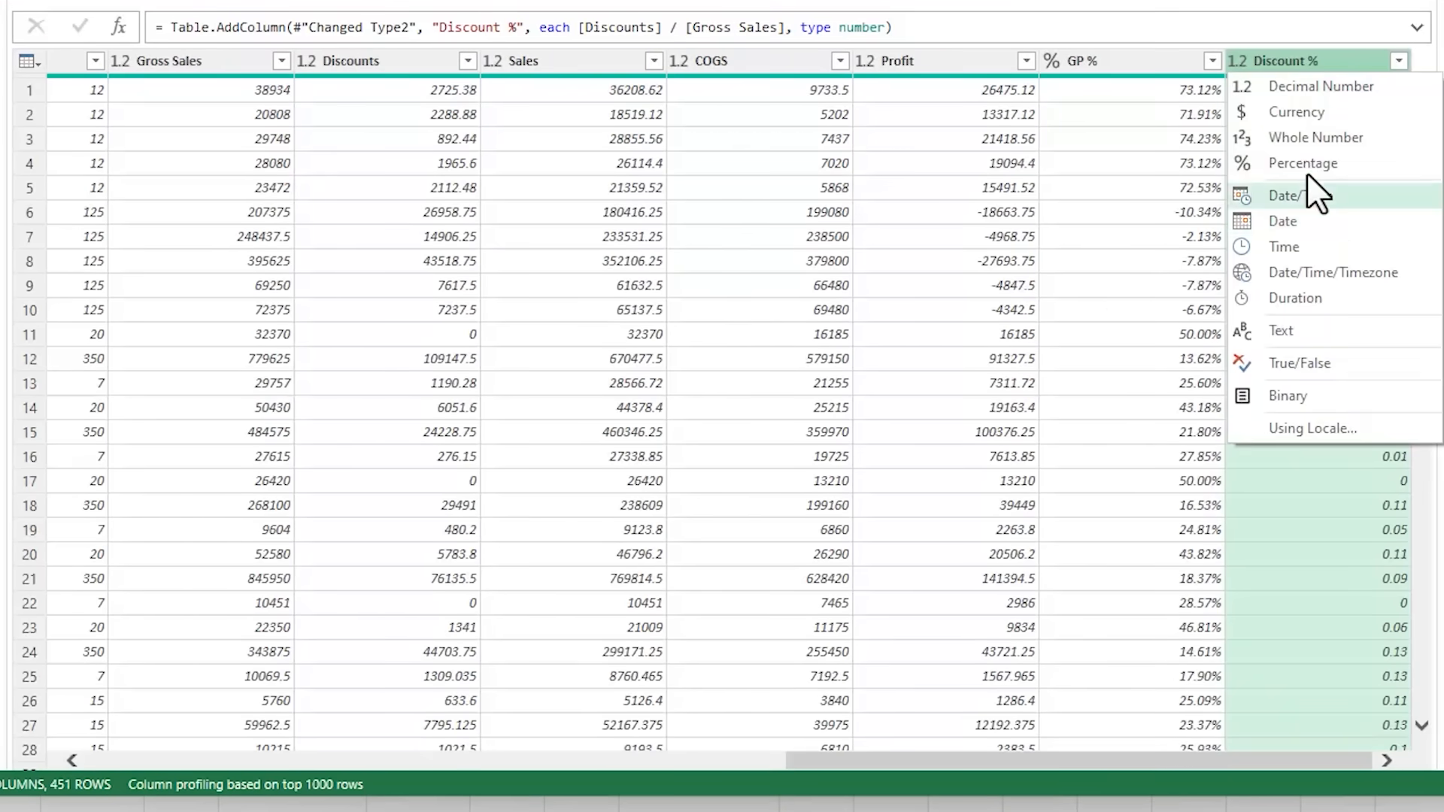
pyautogui.click(1303, 162)
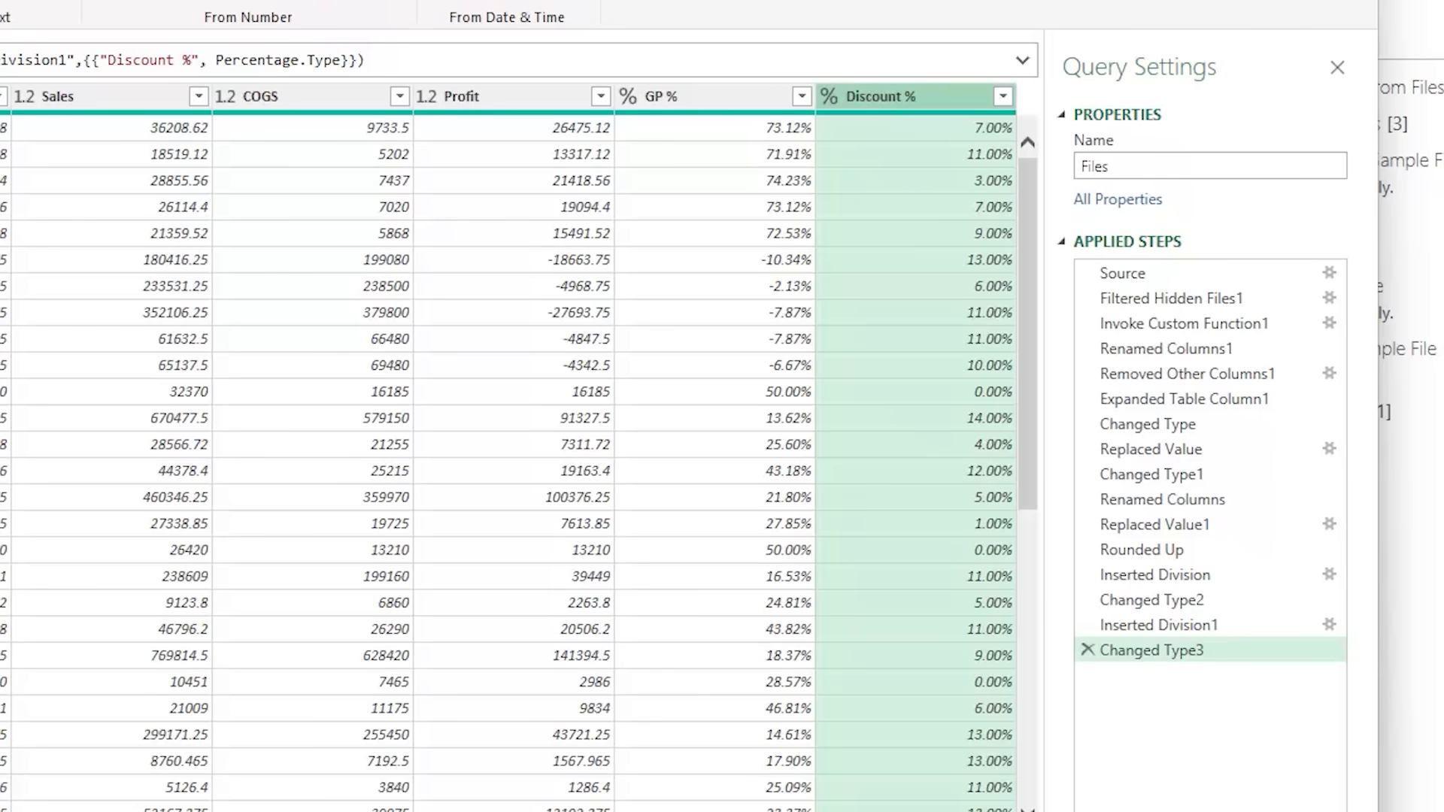
pyautogui.click(1208, 165)
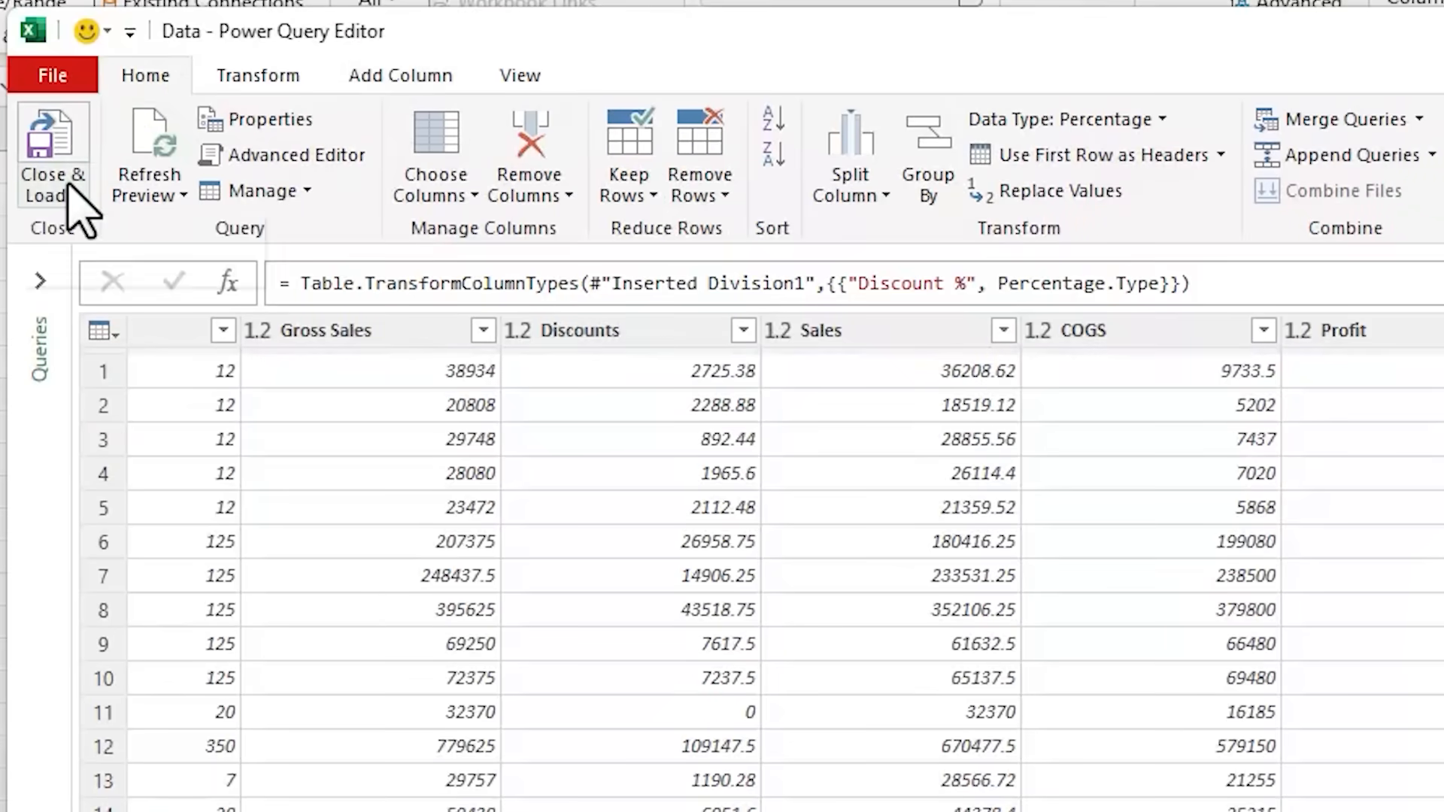
# Close & Load the query as a table on a new worksheet, loading 451 rows.
pyautogui.click(51, 166)
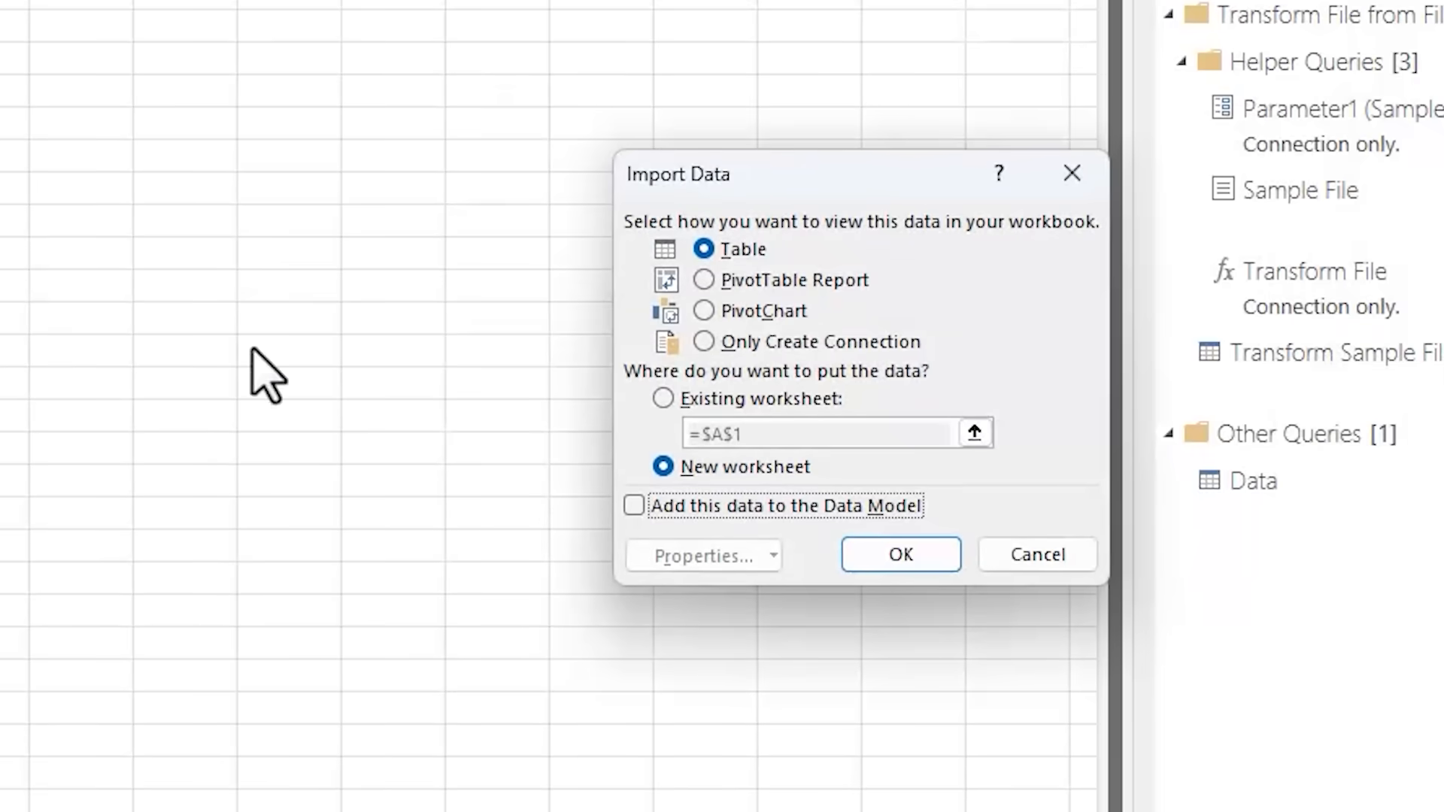
pyautogui.moveTo(900, 555)
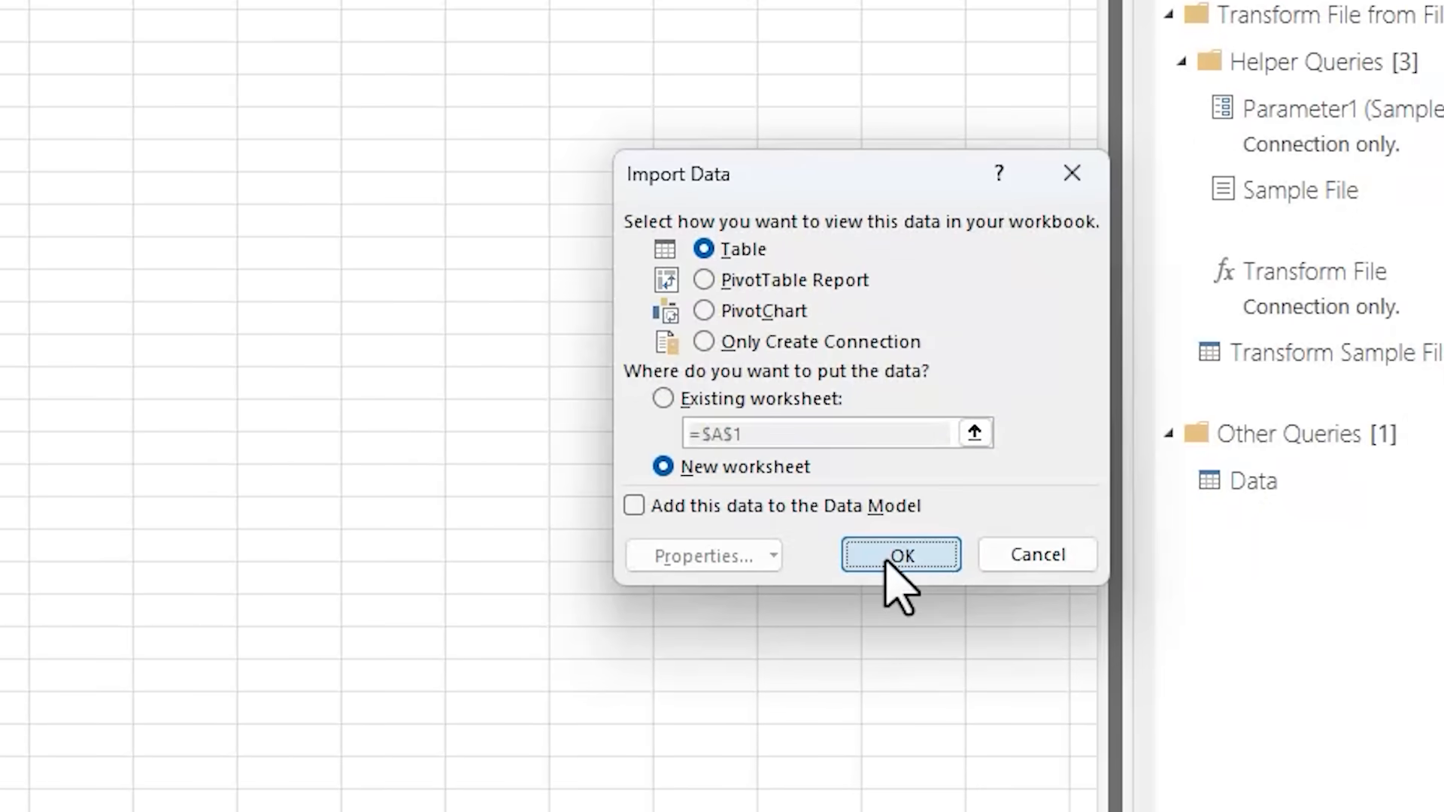
pyautogui.click(899, 555)
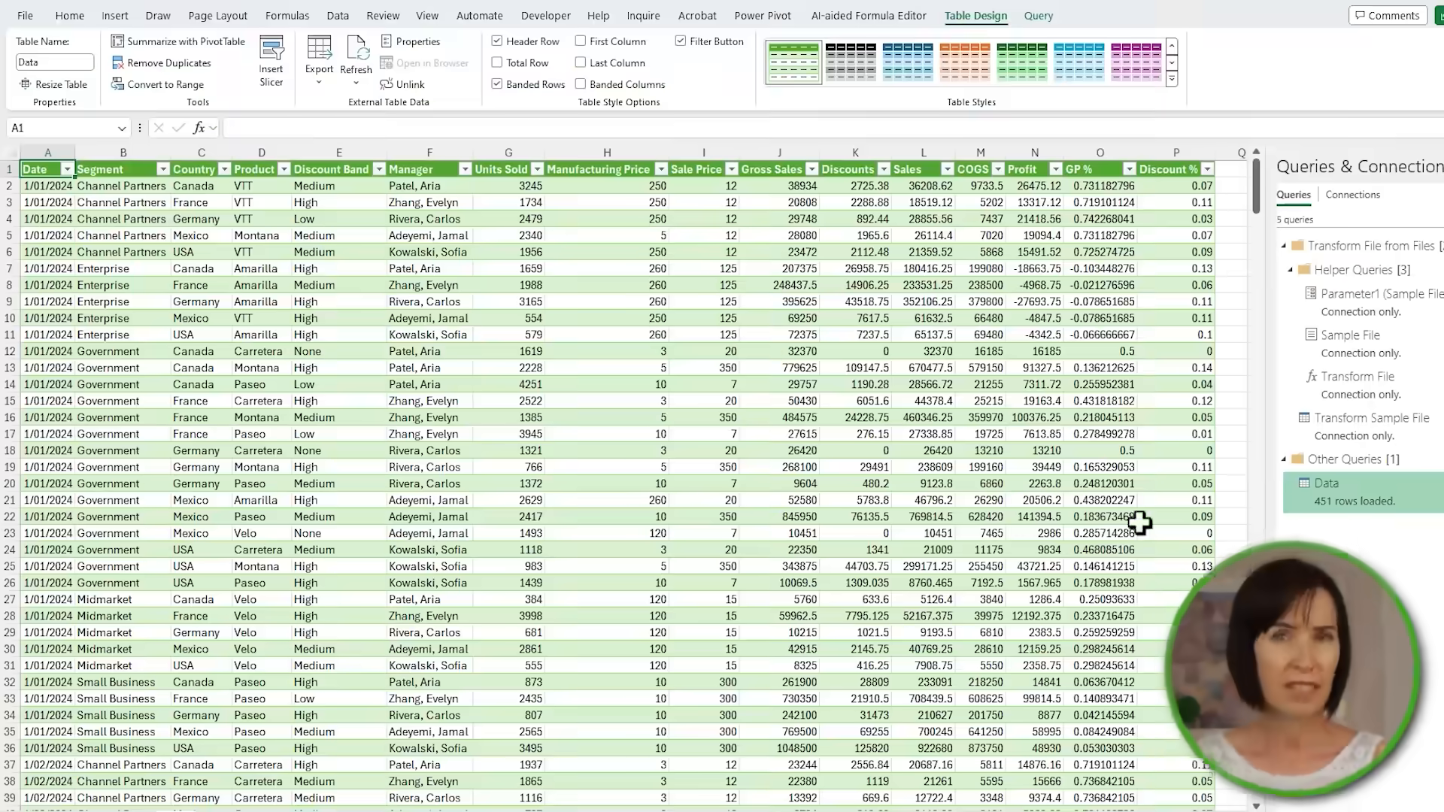
# Format columns O and P (GP %, Discount %) as percentages with one decimal place.
pyautogui.click(1100, 152)
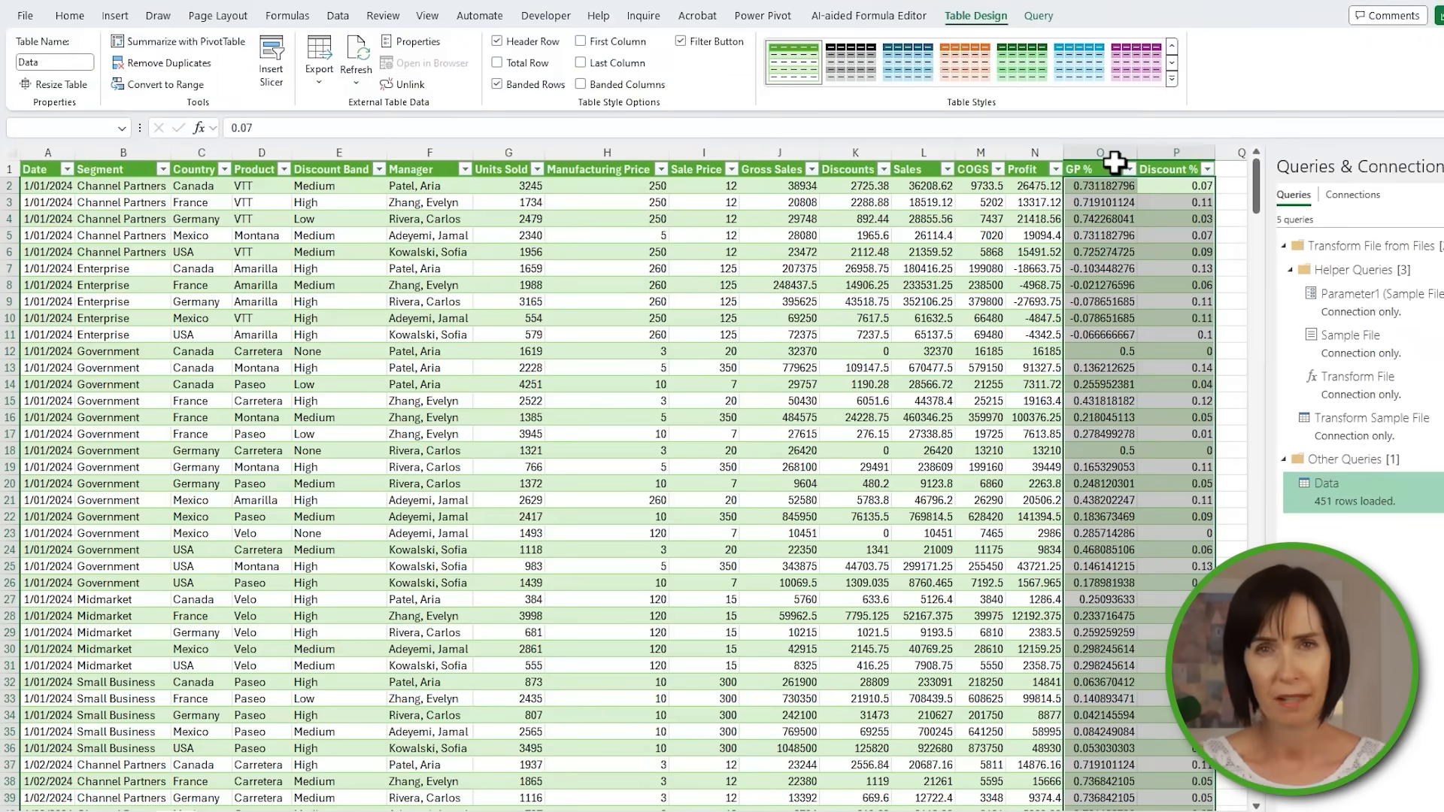
pyautogui.click(69, 15)
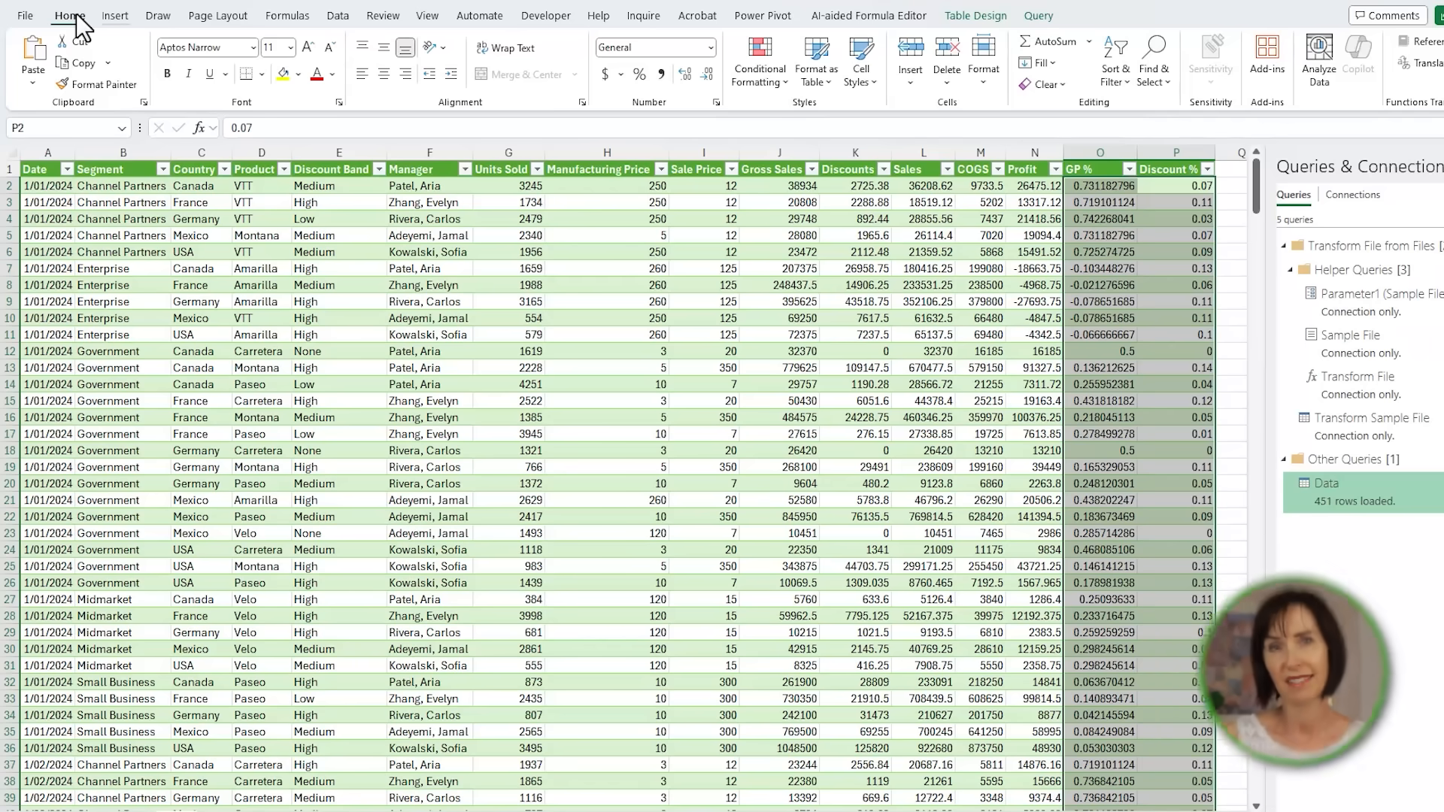
pyautogui.click(640, 73)
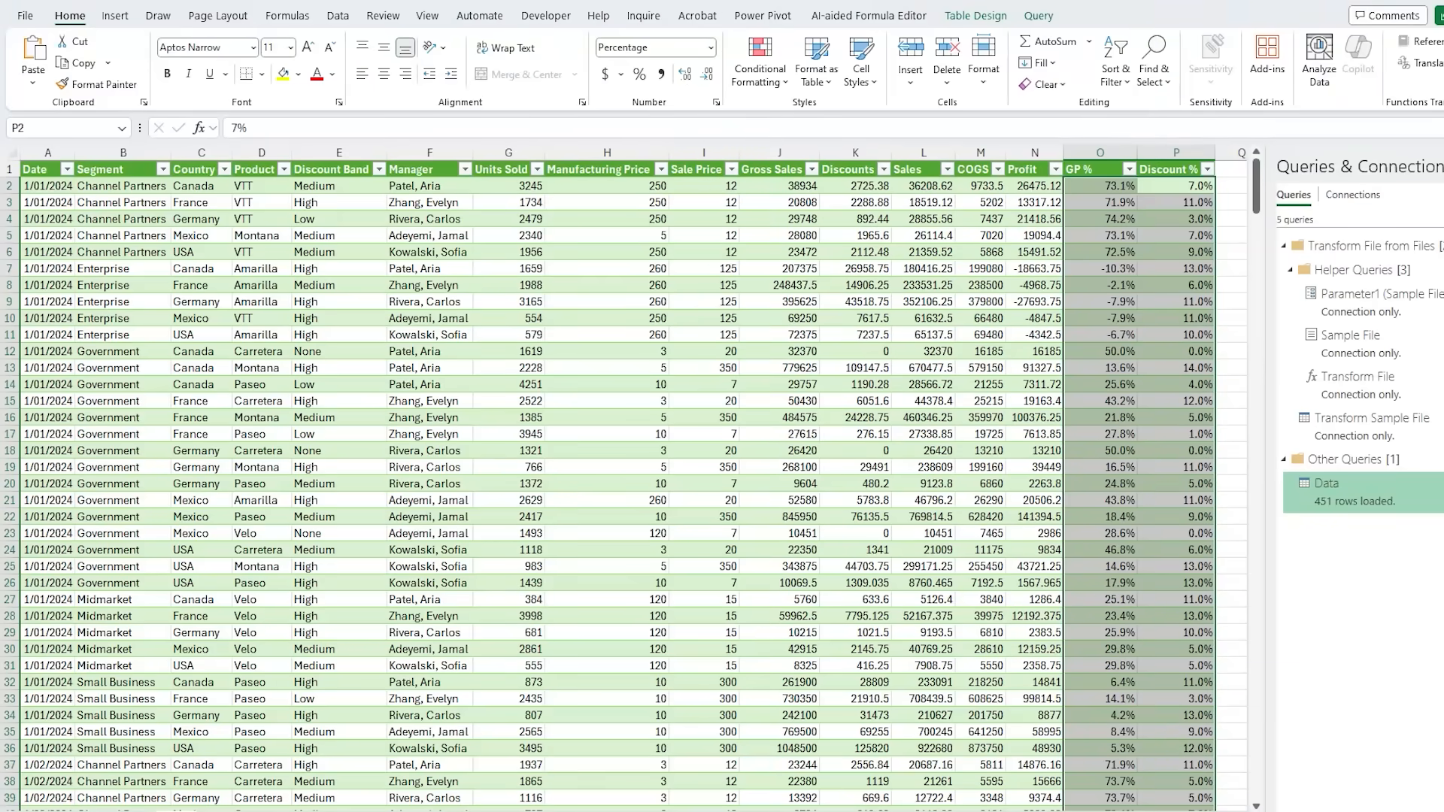
pyautogui.click(507, 318)
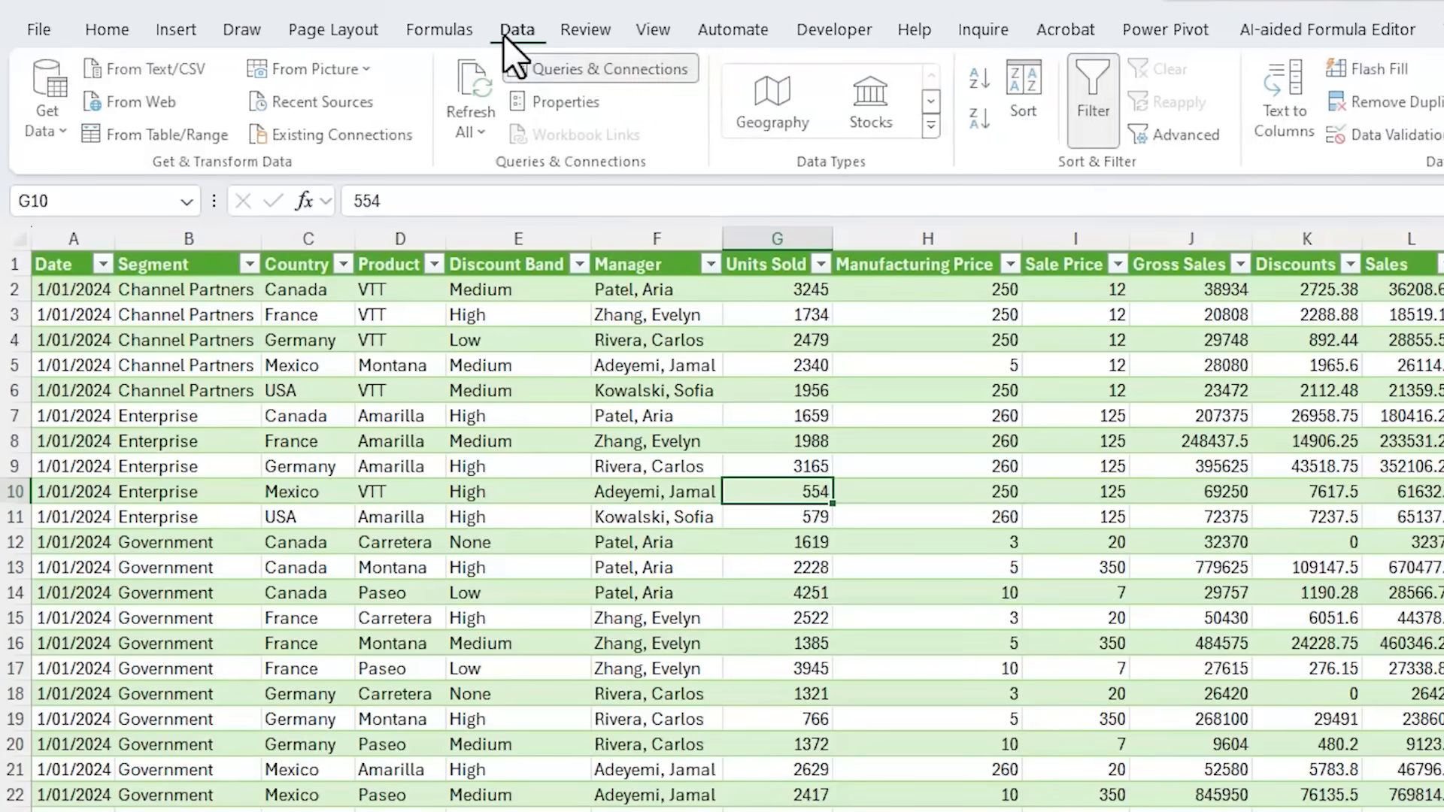
# Enable the Analysis ToolPak in Excel Add-ins so Data Analysis is available.
pyautogui.click(597, 68)
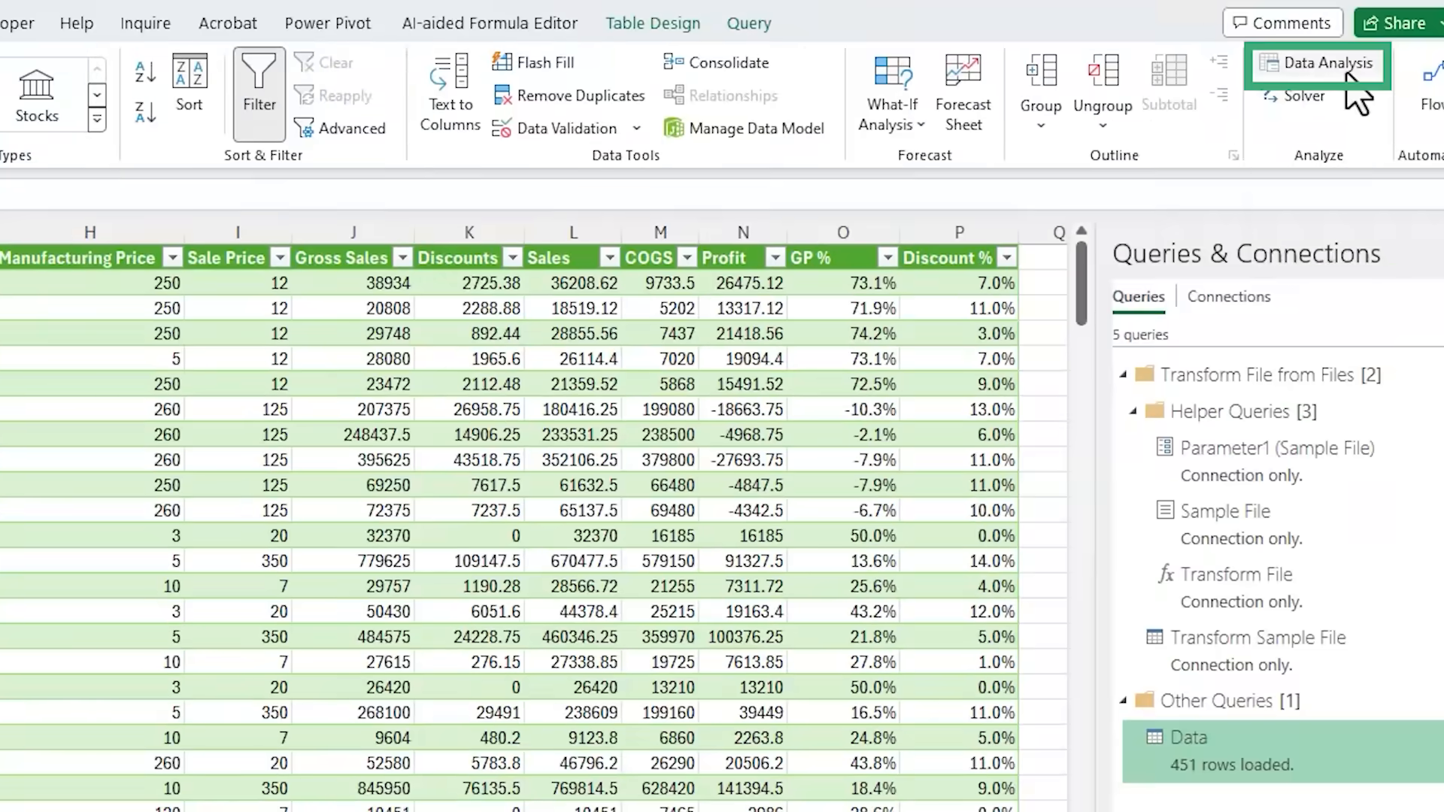
pyautogui.moveTo(1319, 65)
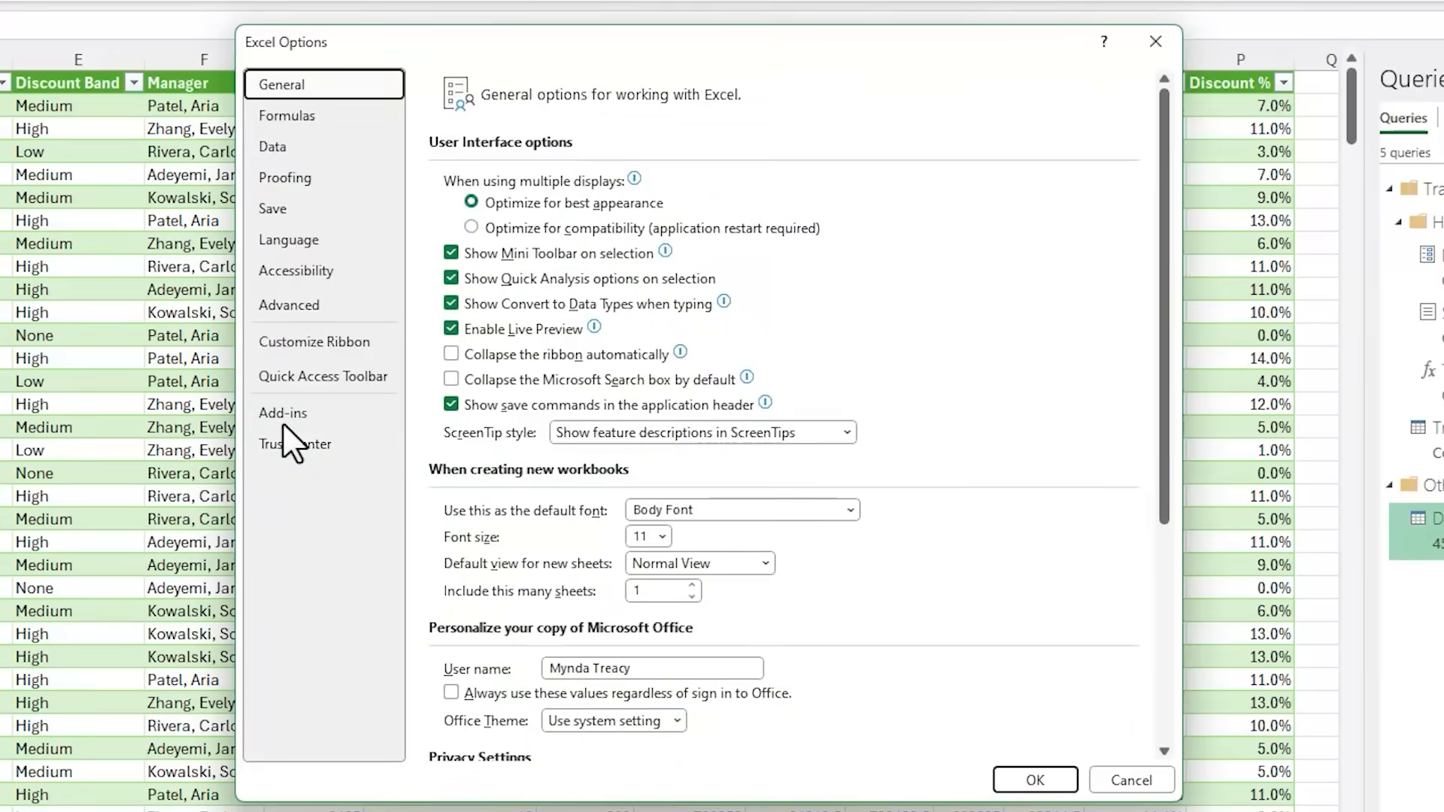
pyautogui.click(284, 412)
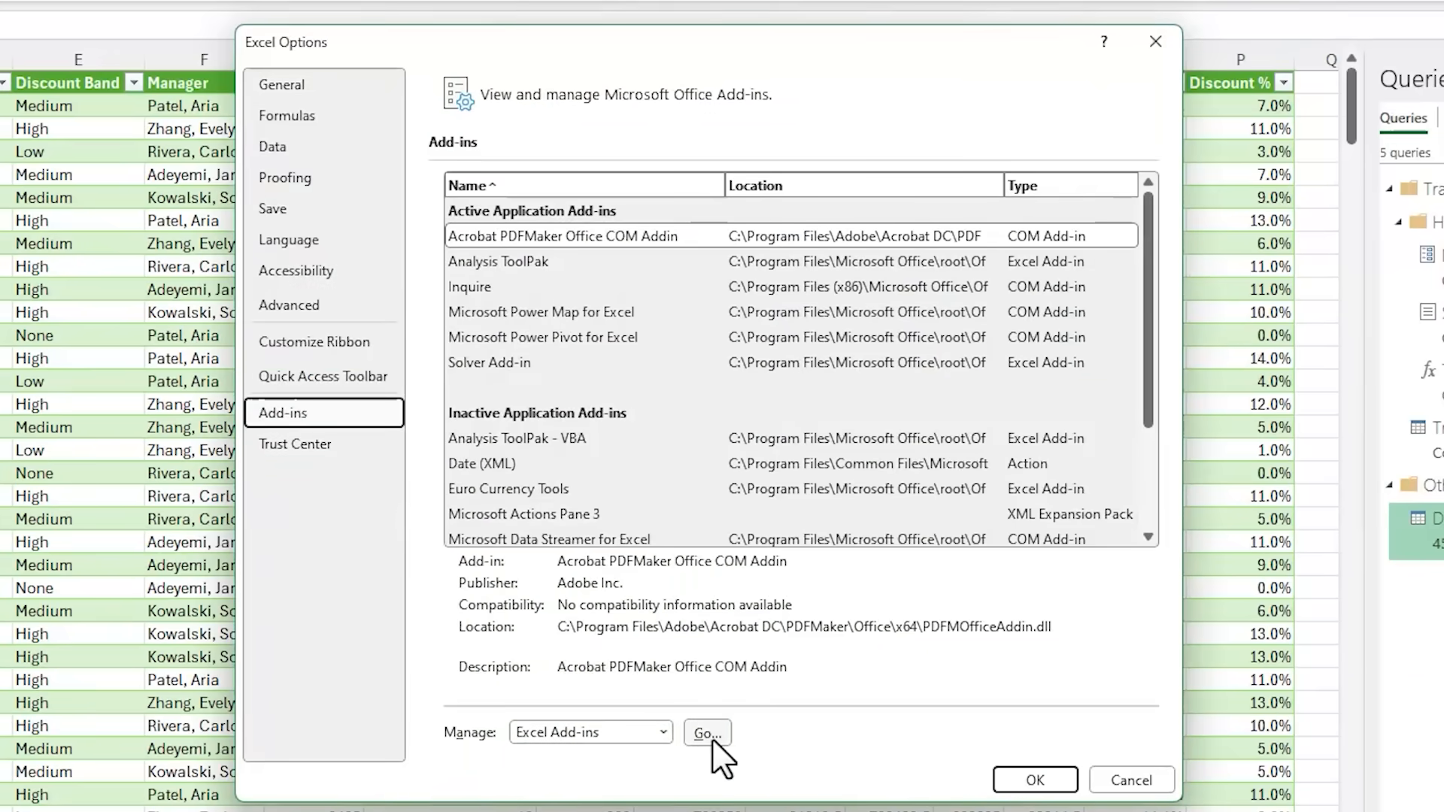
pyautogui.click(706, 732)
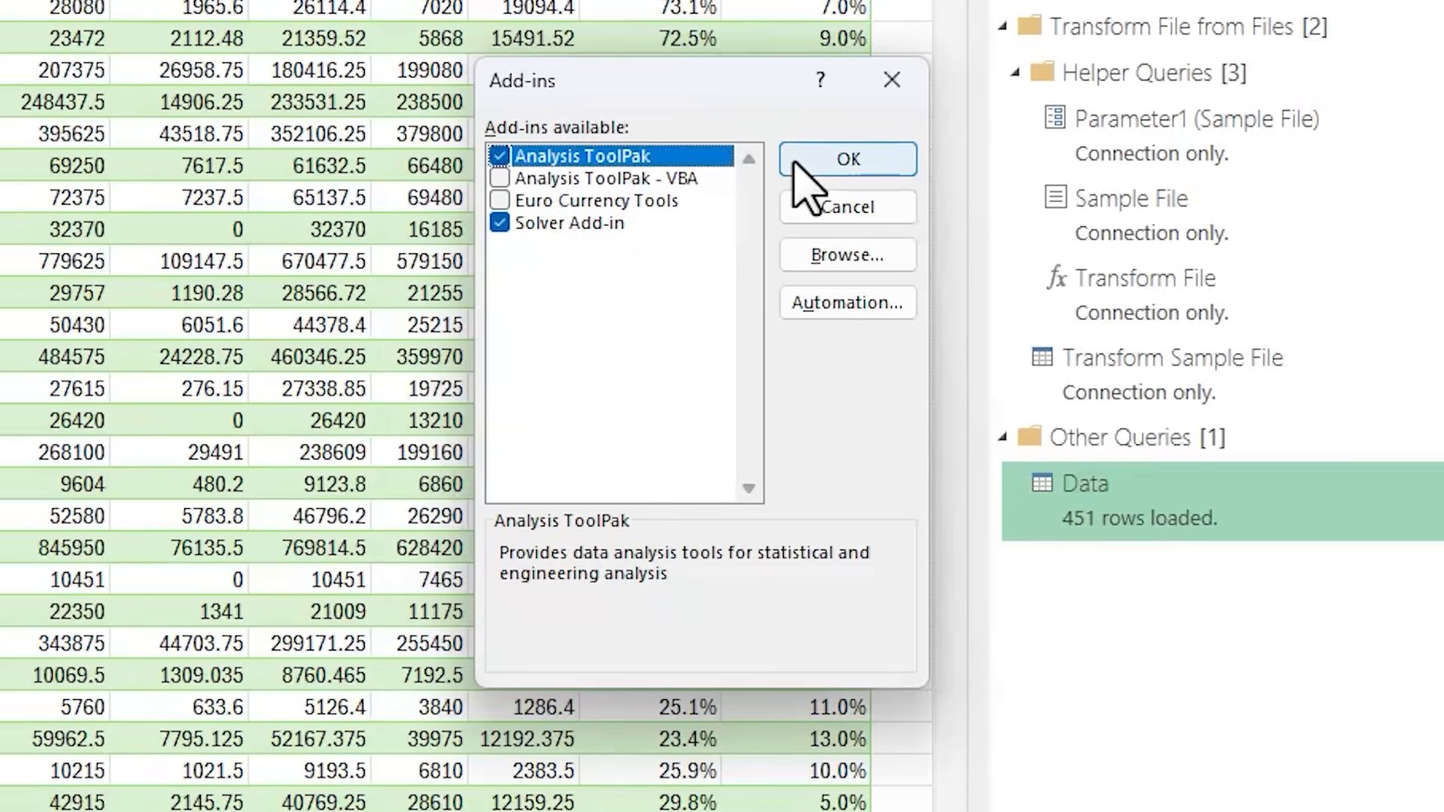
pyautogui.click(845, 158)
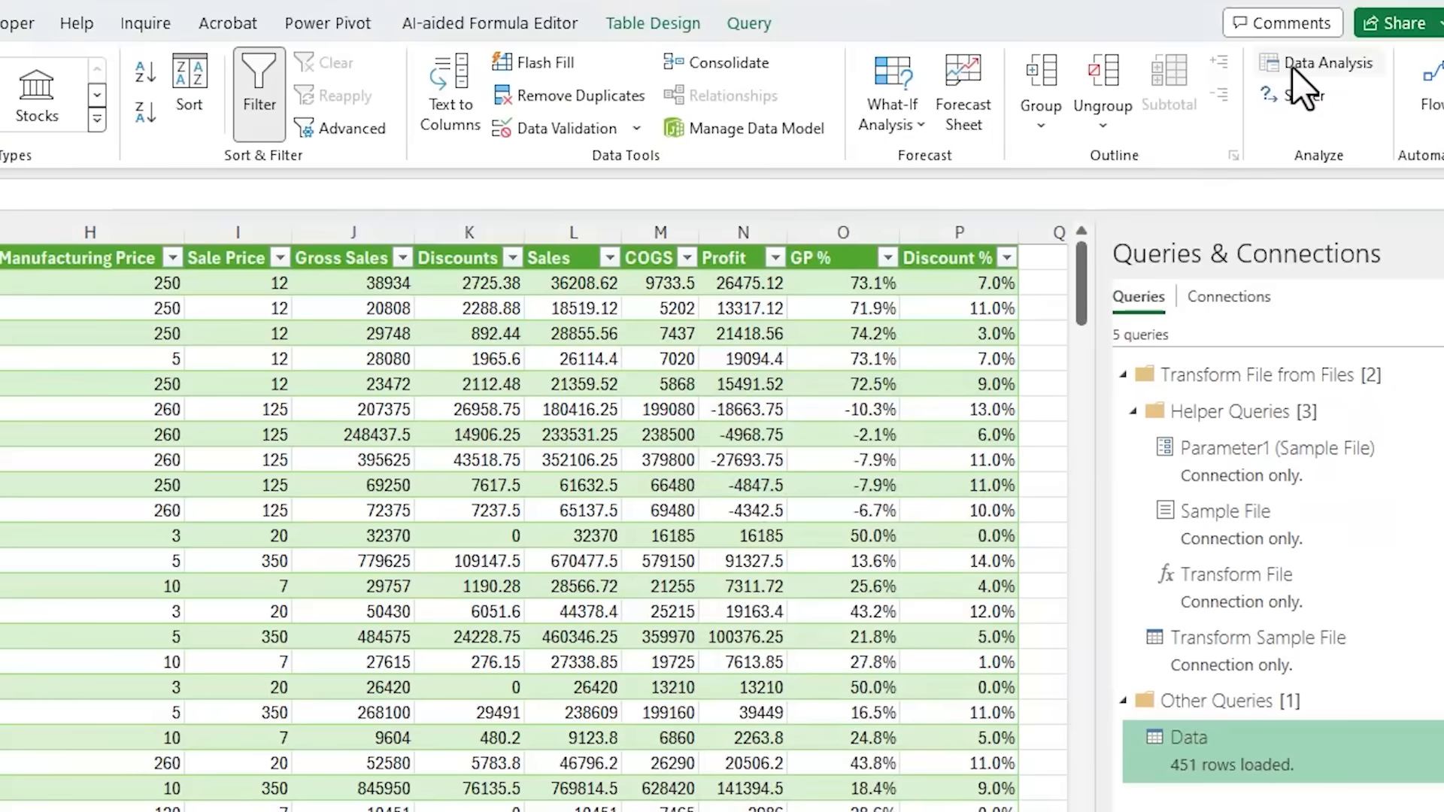
# Choose Descriptive Statistics on the GP % column $O$1:$O$452 with labels in the first row.
pyautogui.click(1320, 63)
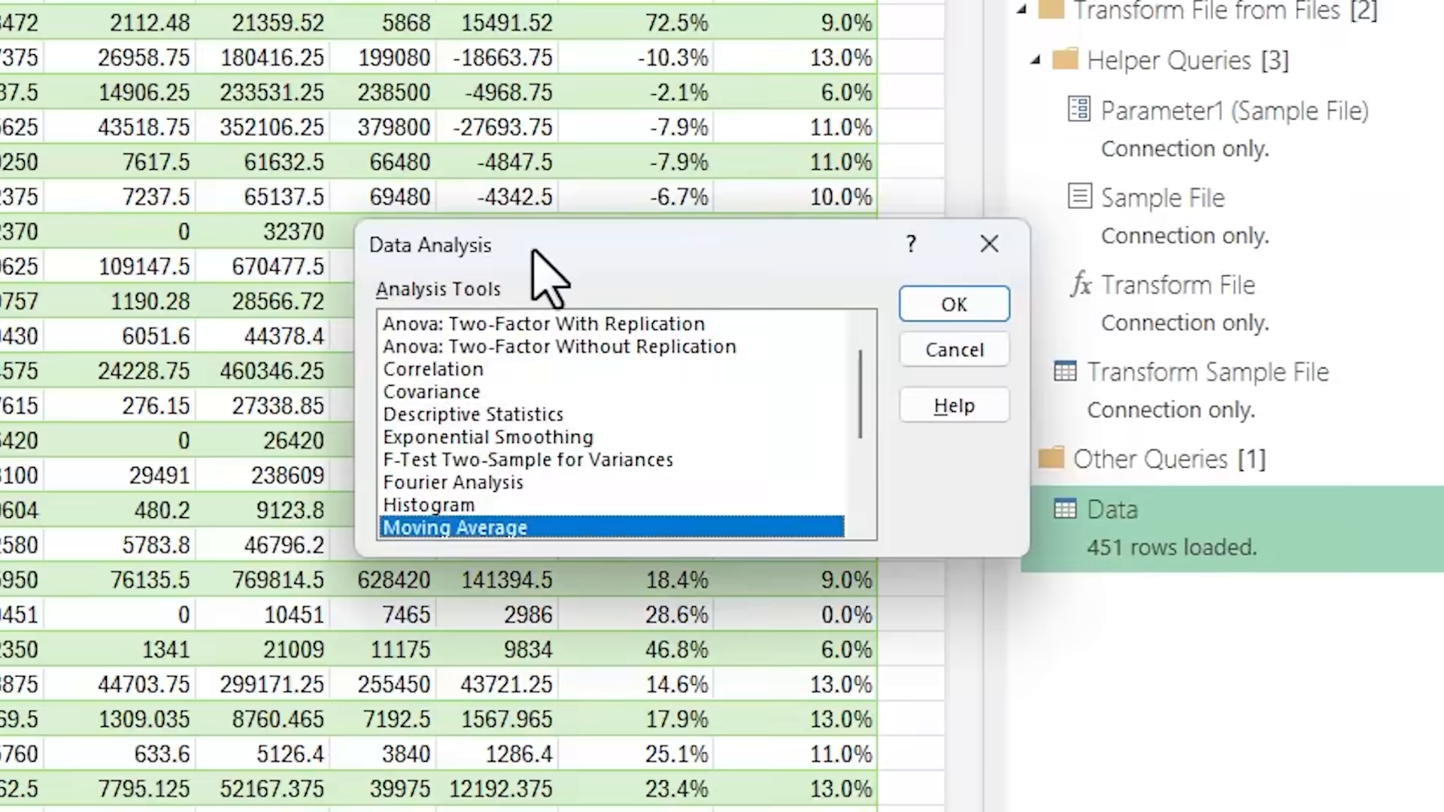
pyautogui.scroll(3)
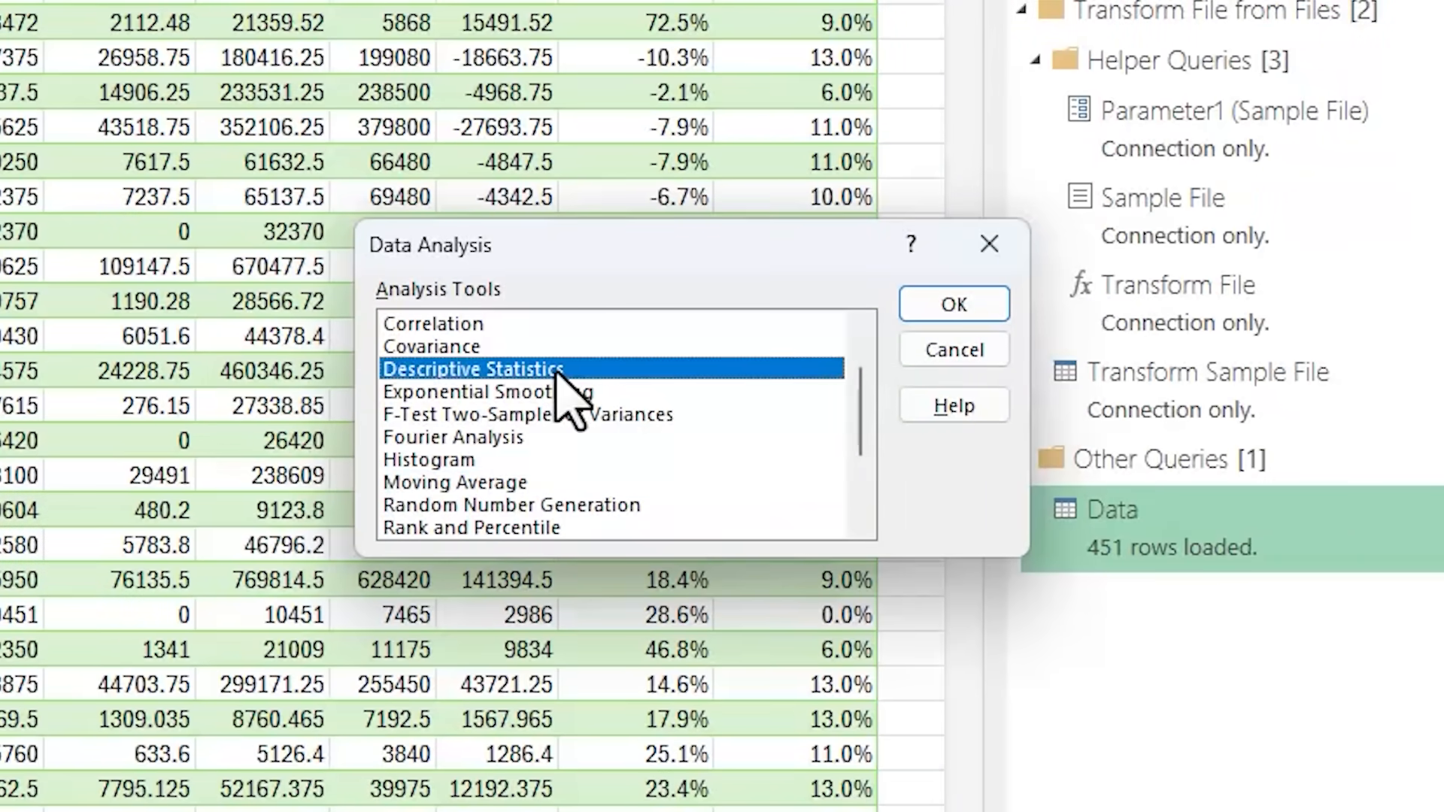
pyautogui.moveTo(954, 304)
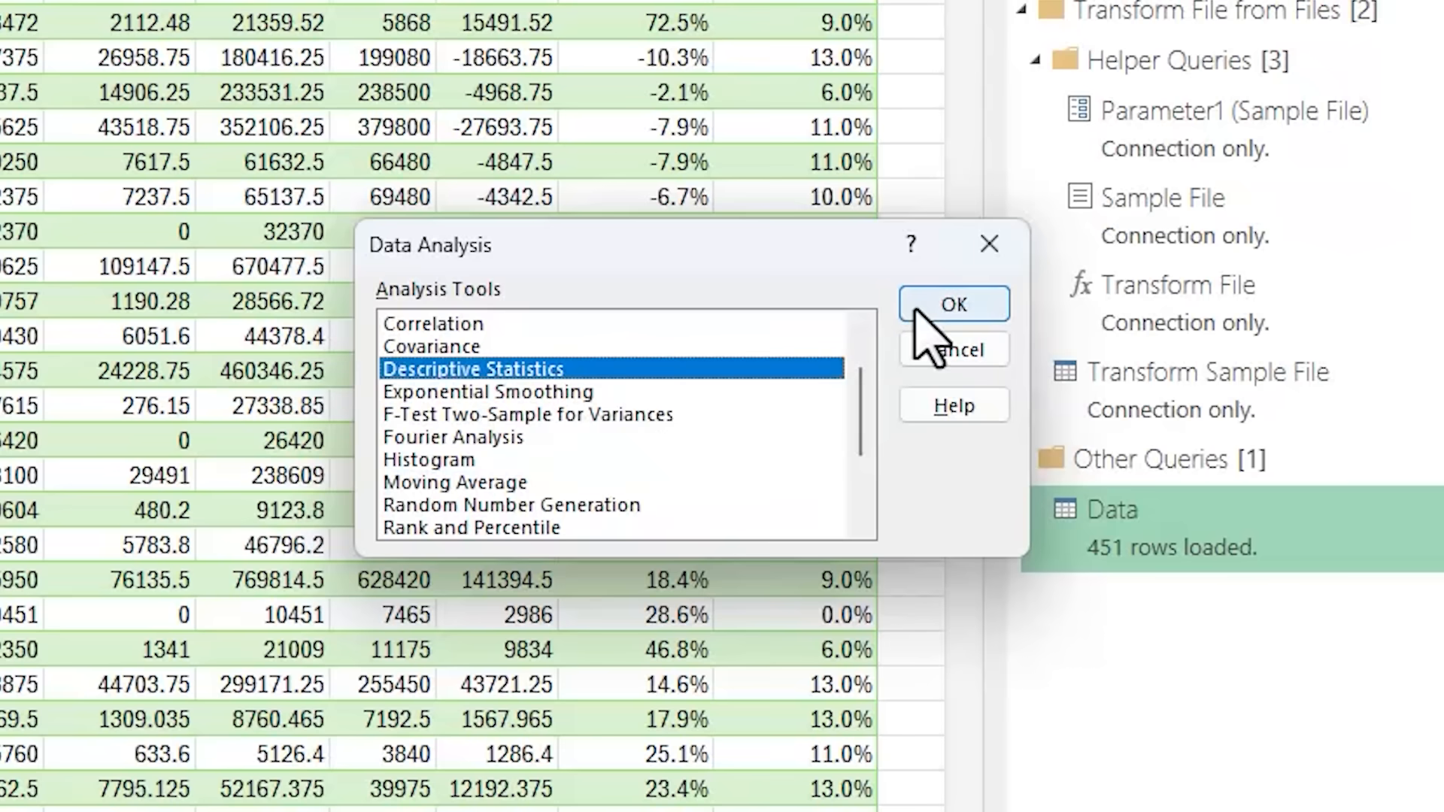
pyautogui.click(953, 303)
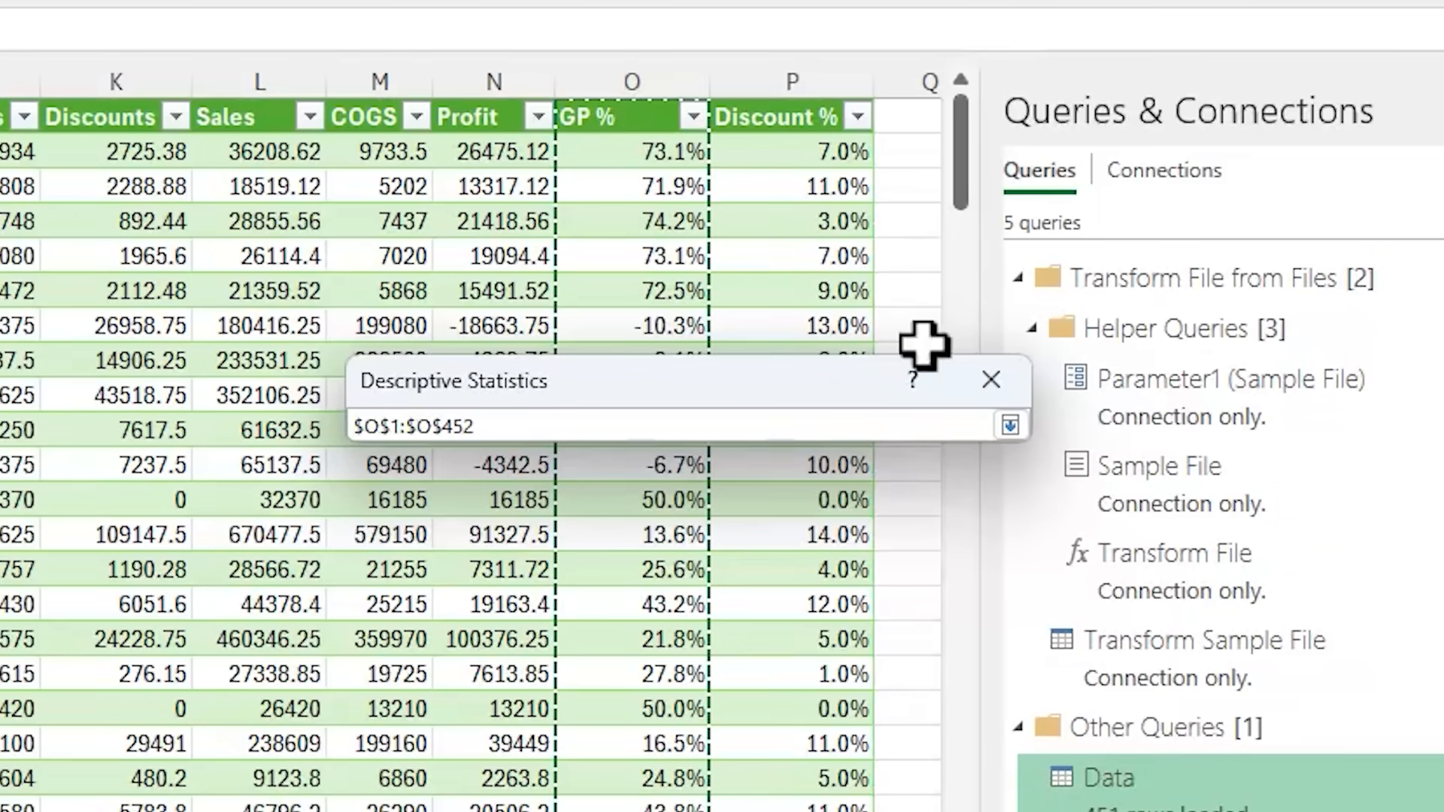
pyautogui.click(1011, 425)
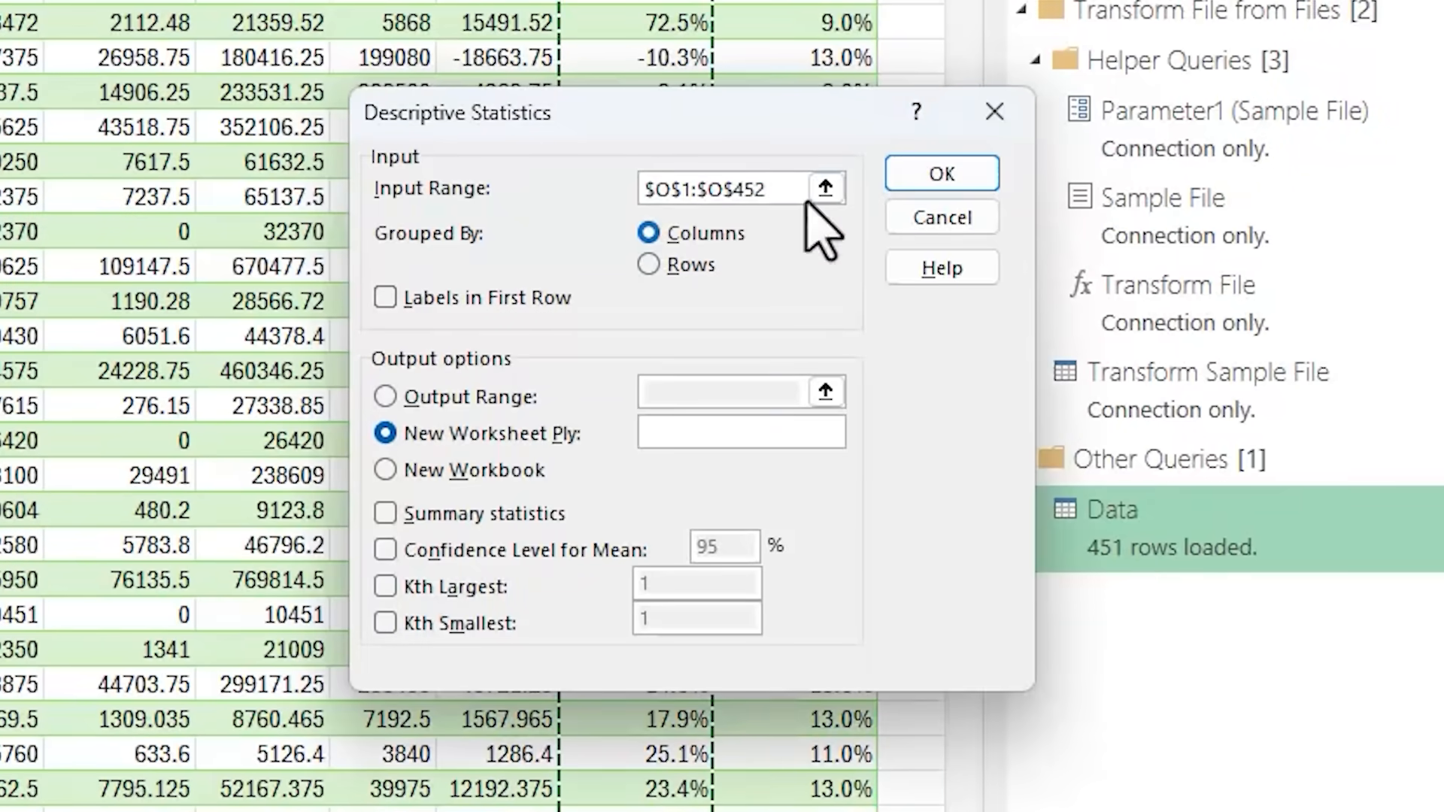
pyautogui.click(386, 297)
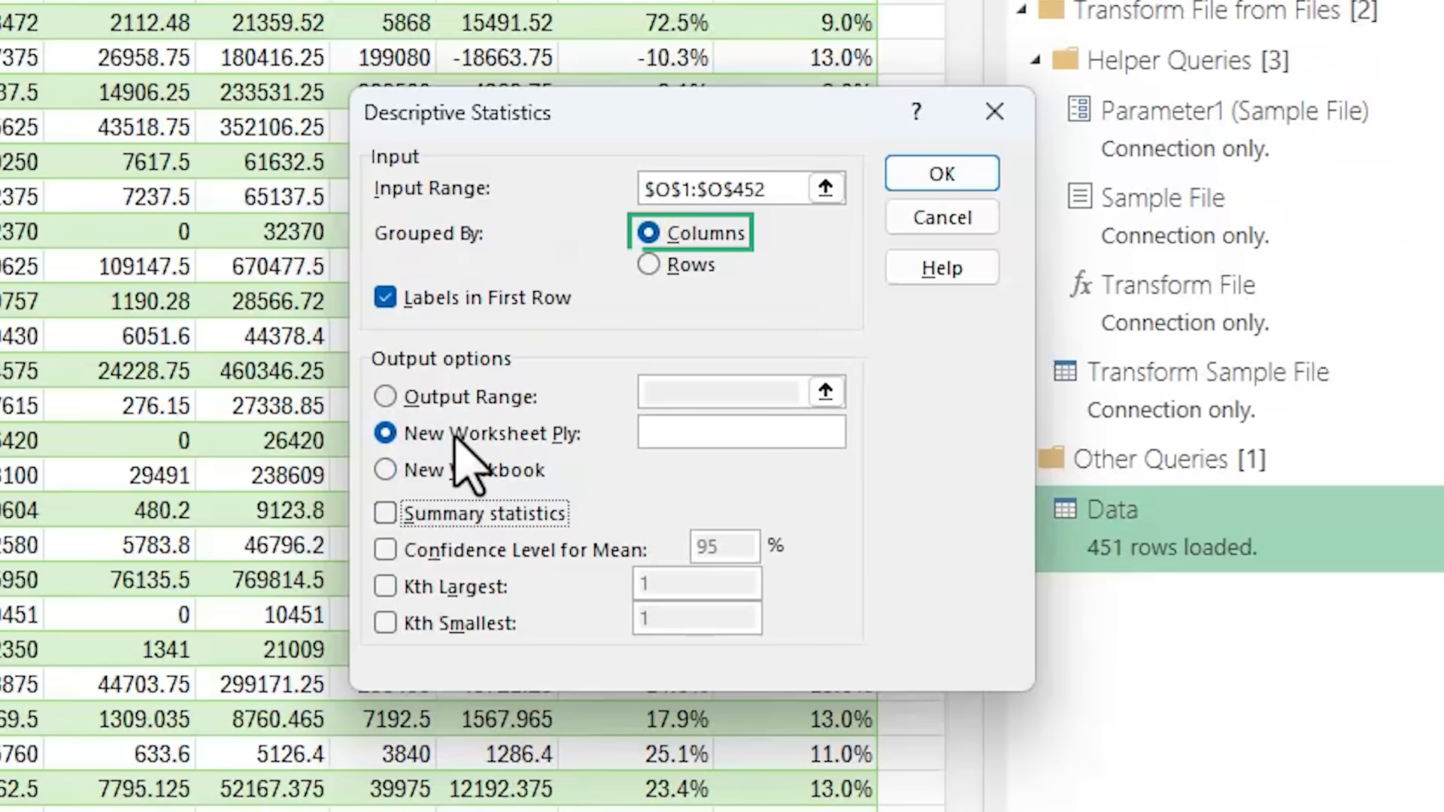
# Output the GP % summary statistics to 'Summary Statistics'!$B$4 and run it.
pyautogui.click(385, 395)
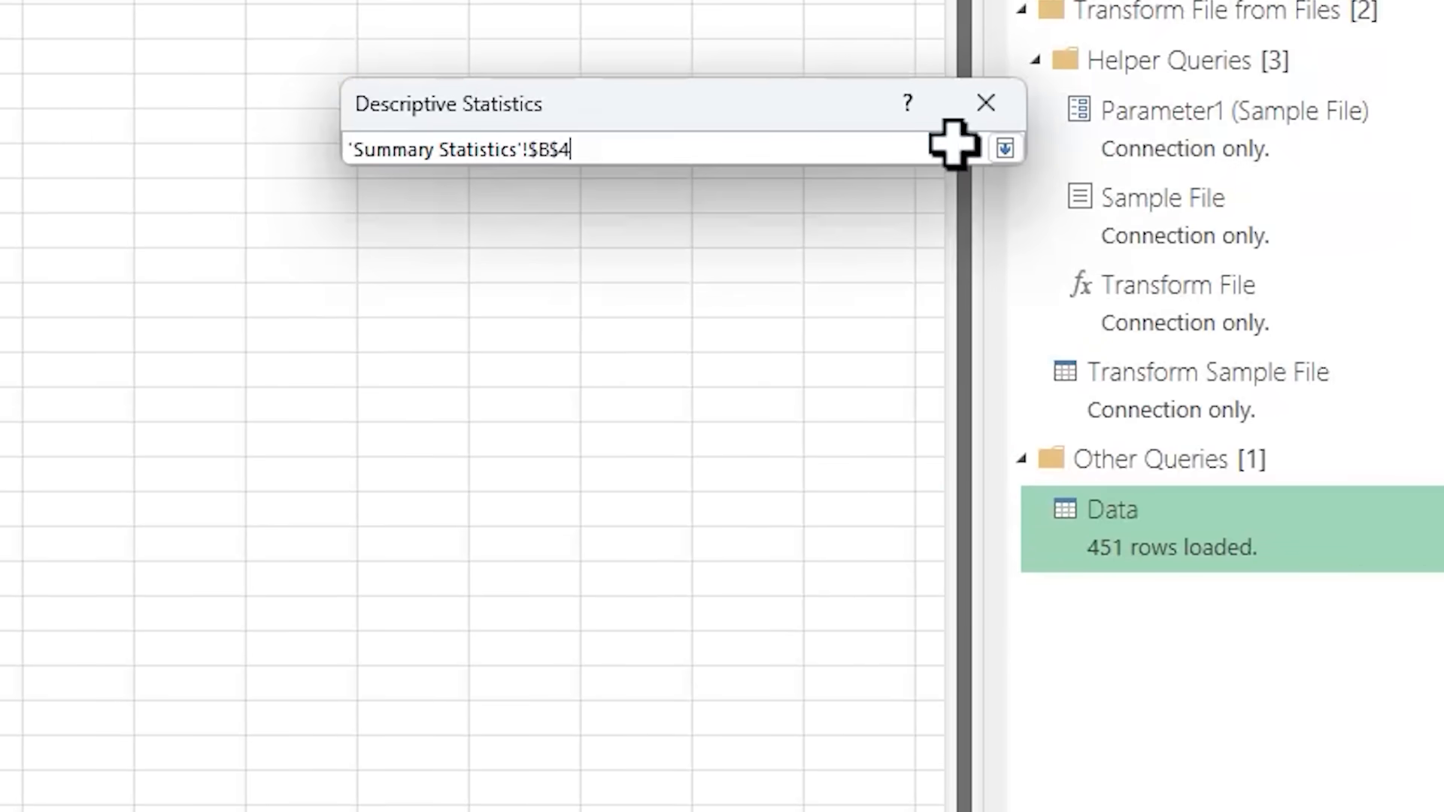
pyautogui.click(1005, 149)
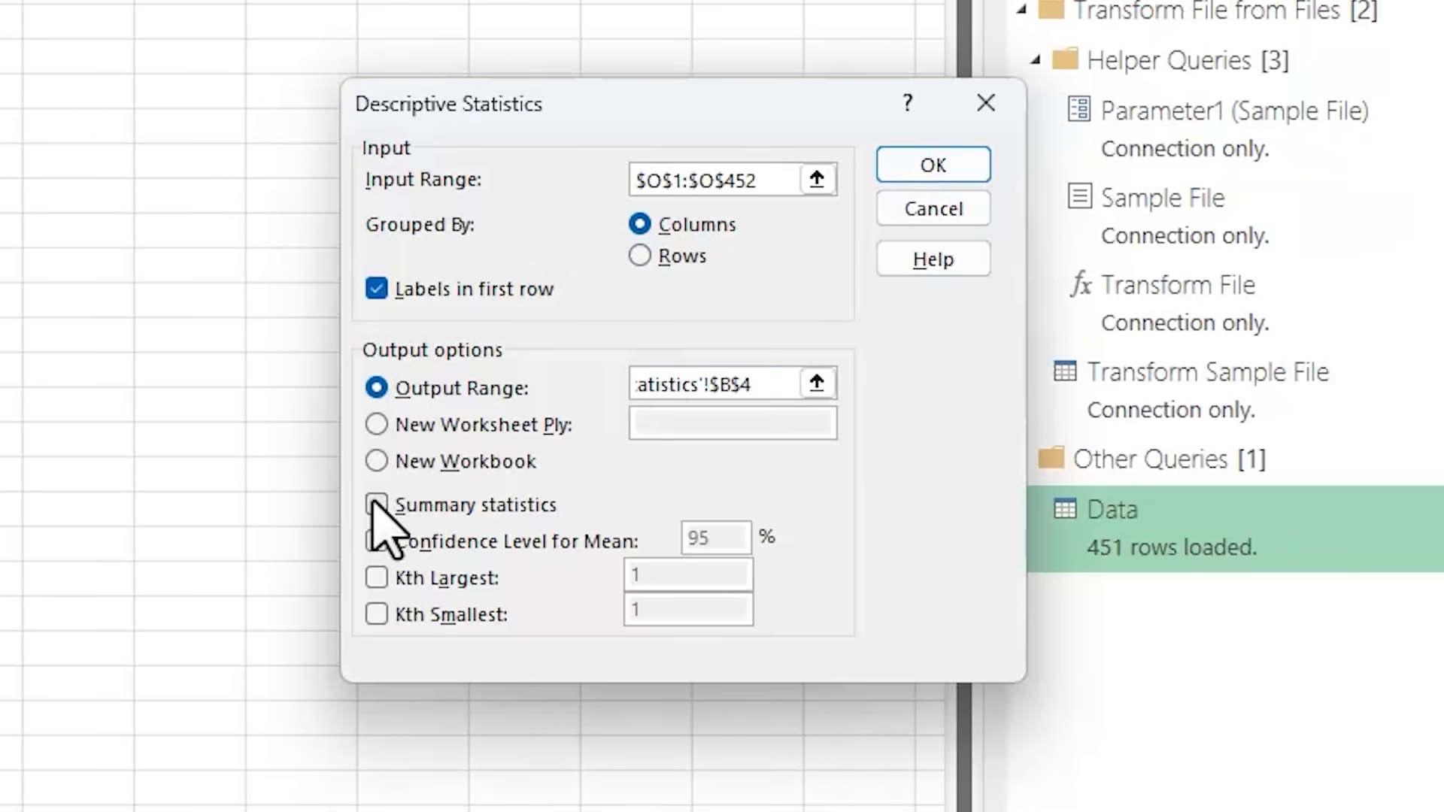
pyautogui.click(376, 504)
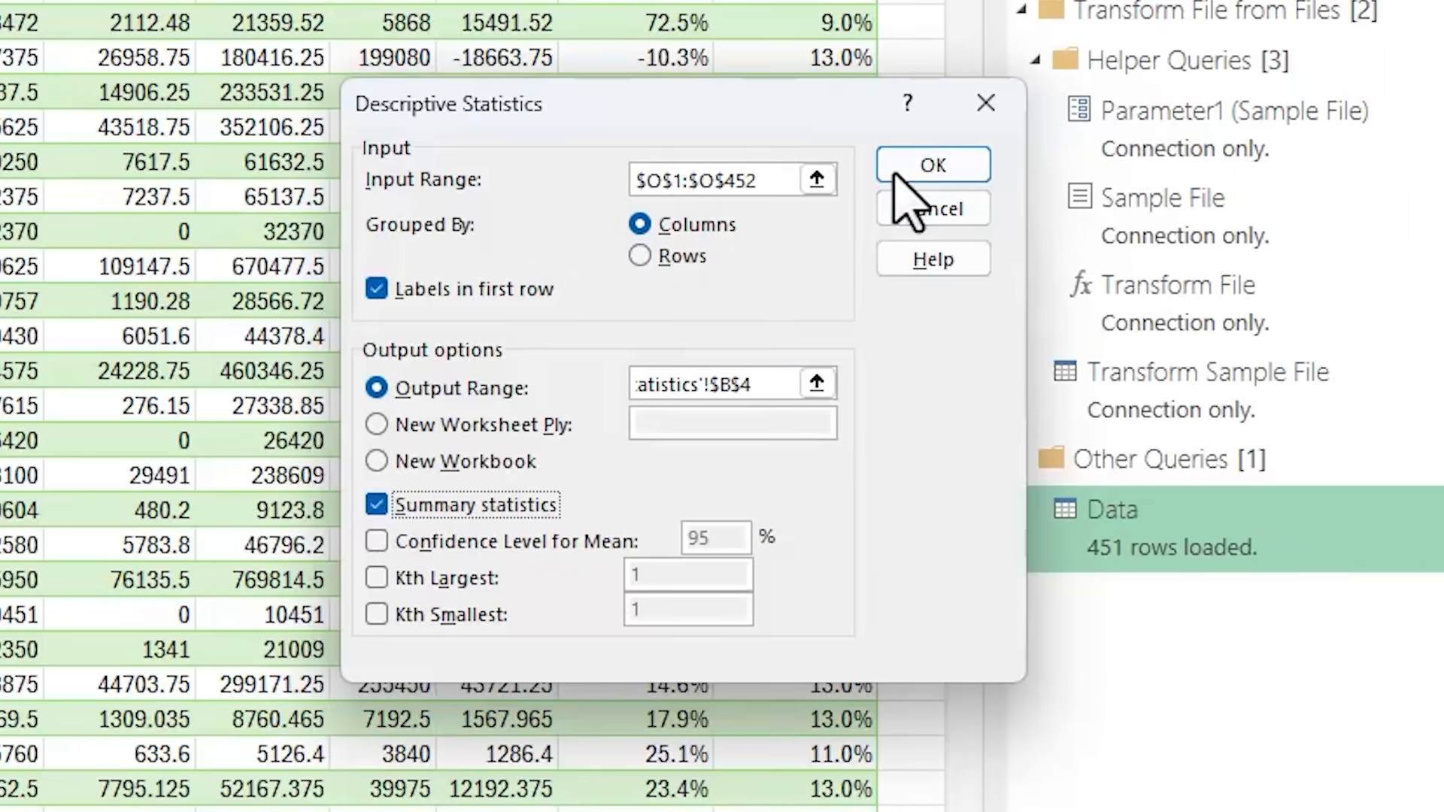
pyautogui.click(933, 166)
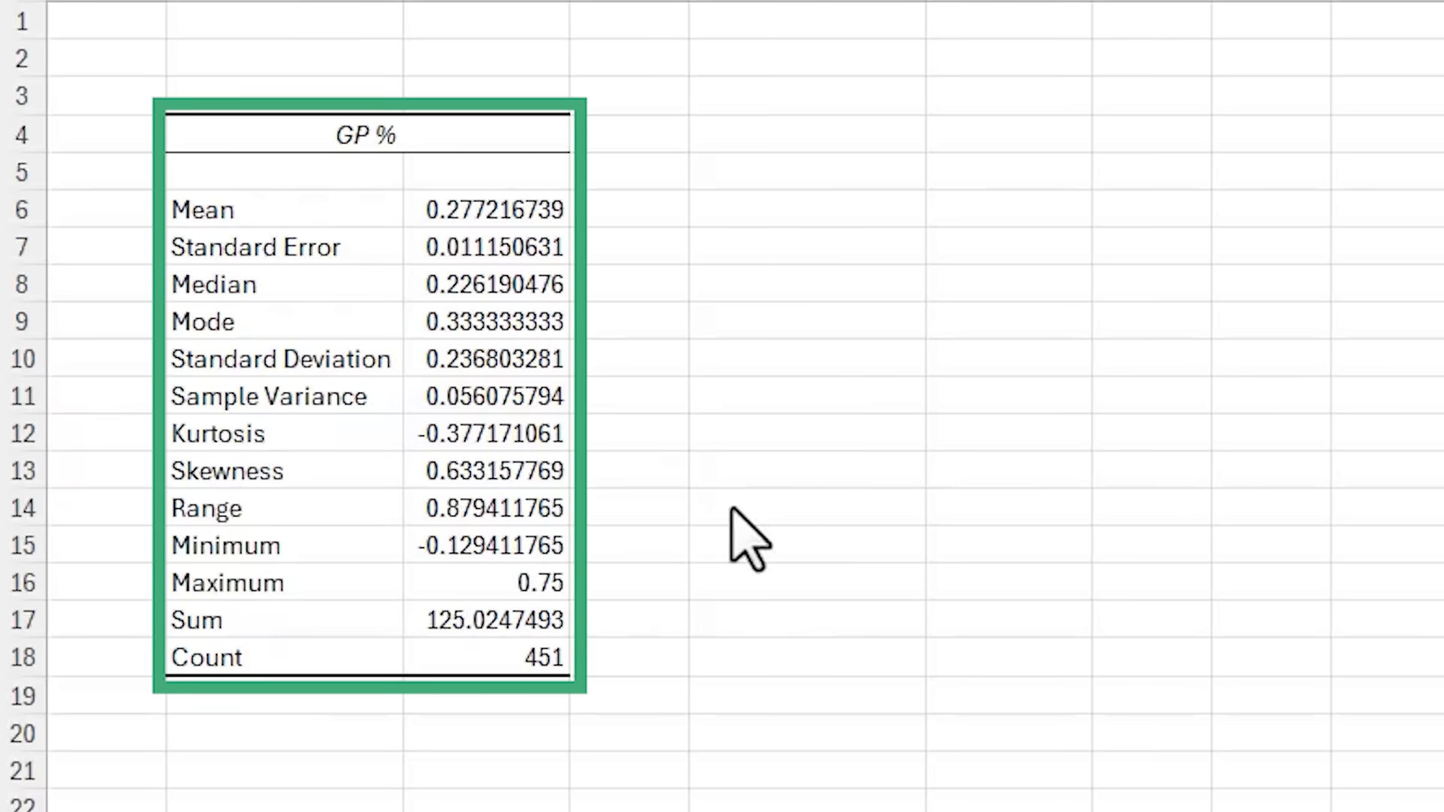
pyautogui.moveTo(746, 538)
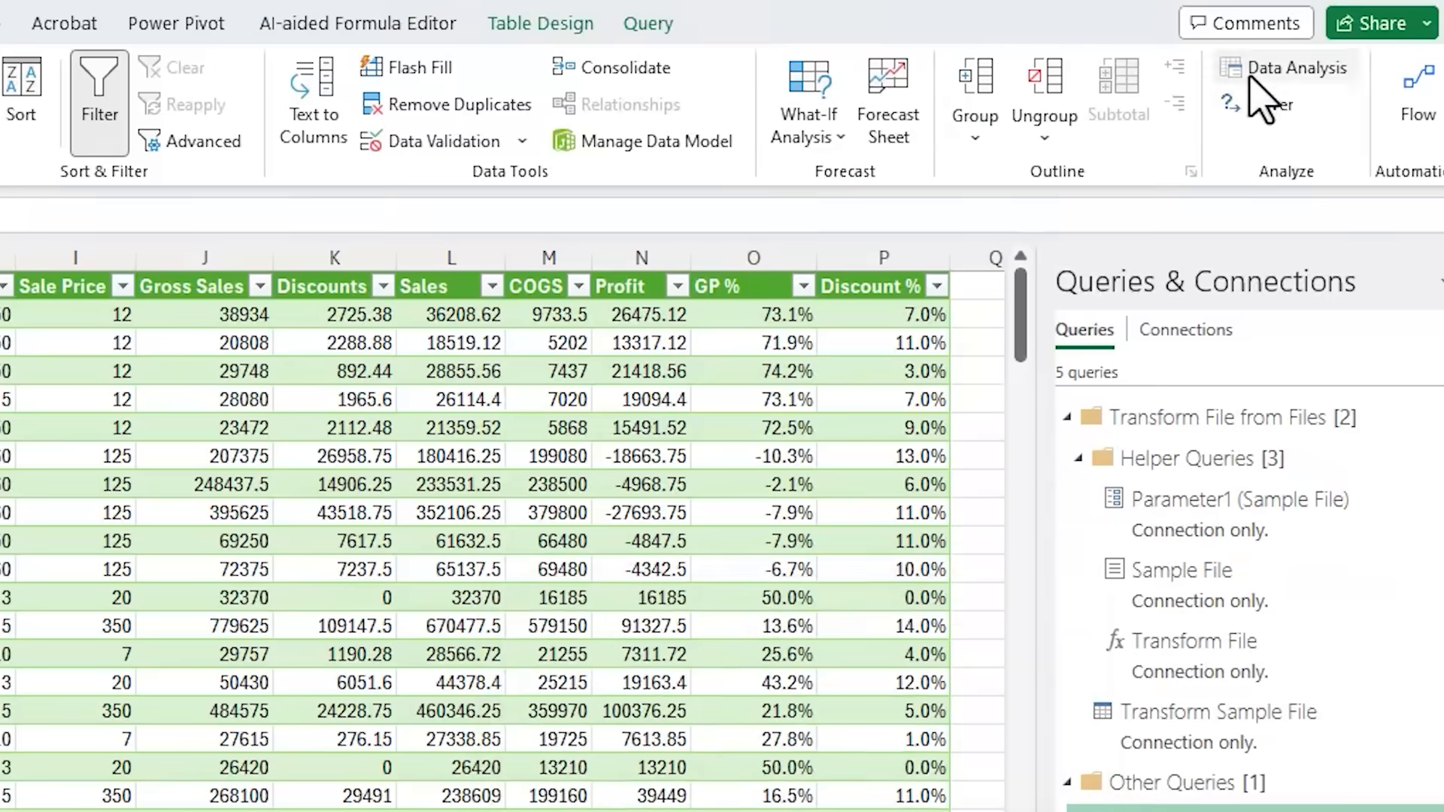
# Run Descriptive Statistics on Discount % $P$1:$P$452, output to E4 beside the GP % results.
pyautogui.click(1285, 67)
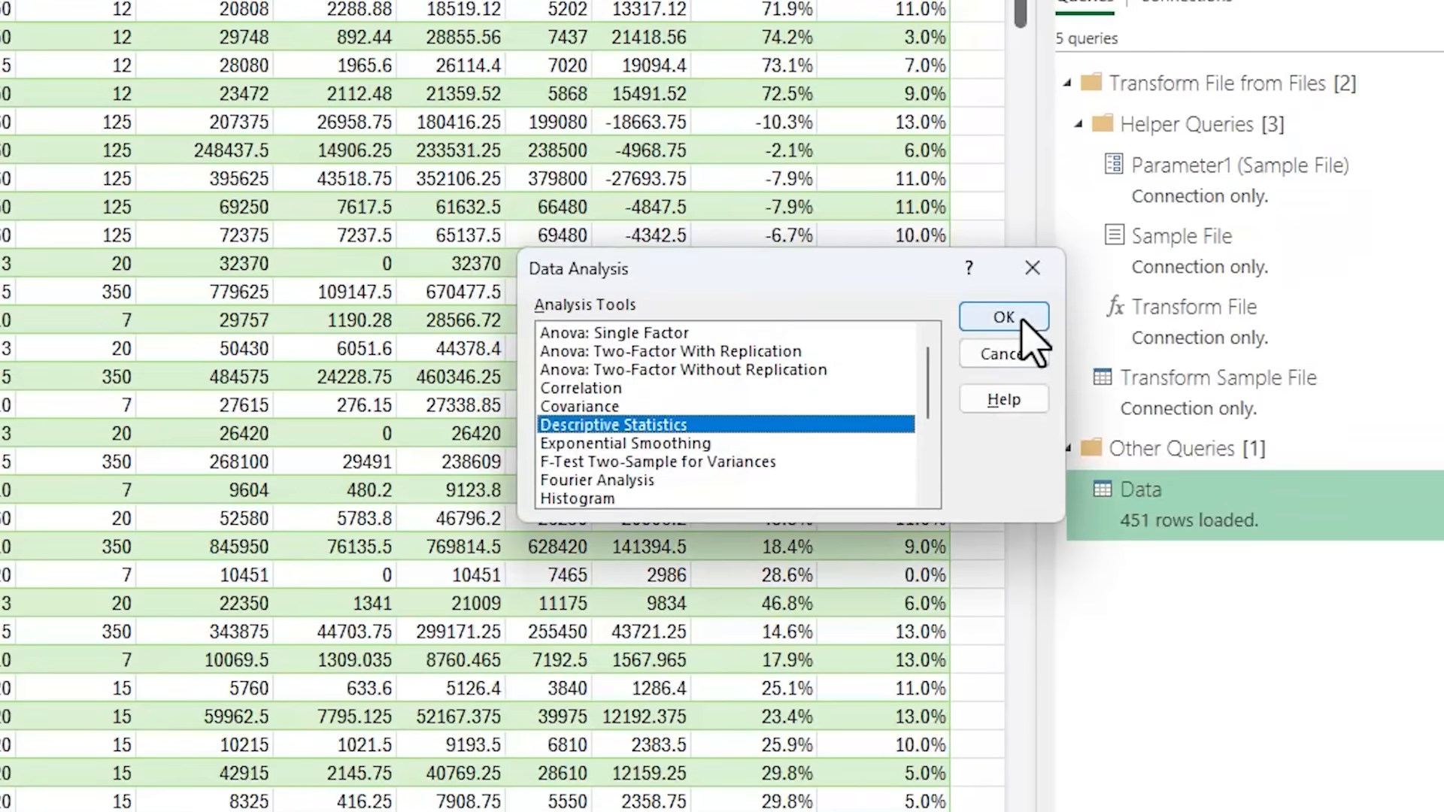
pyautogui.click(1002, 318)
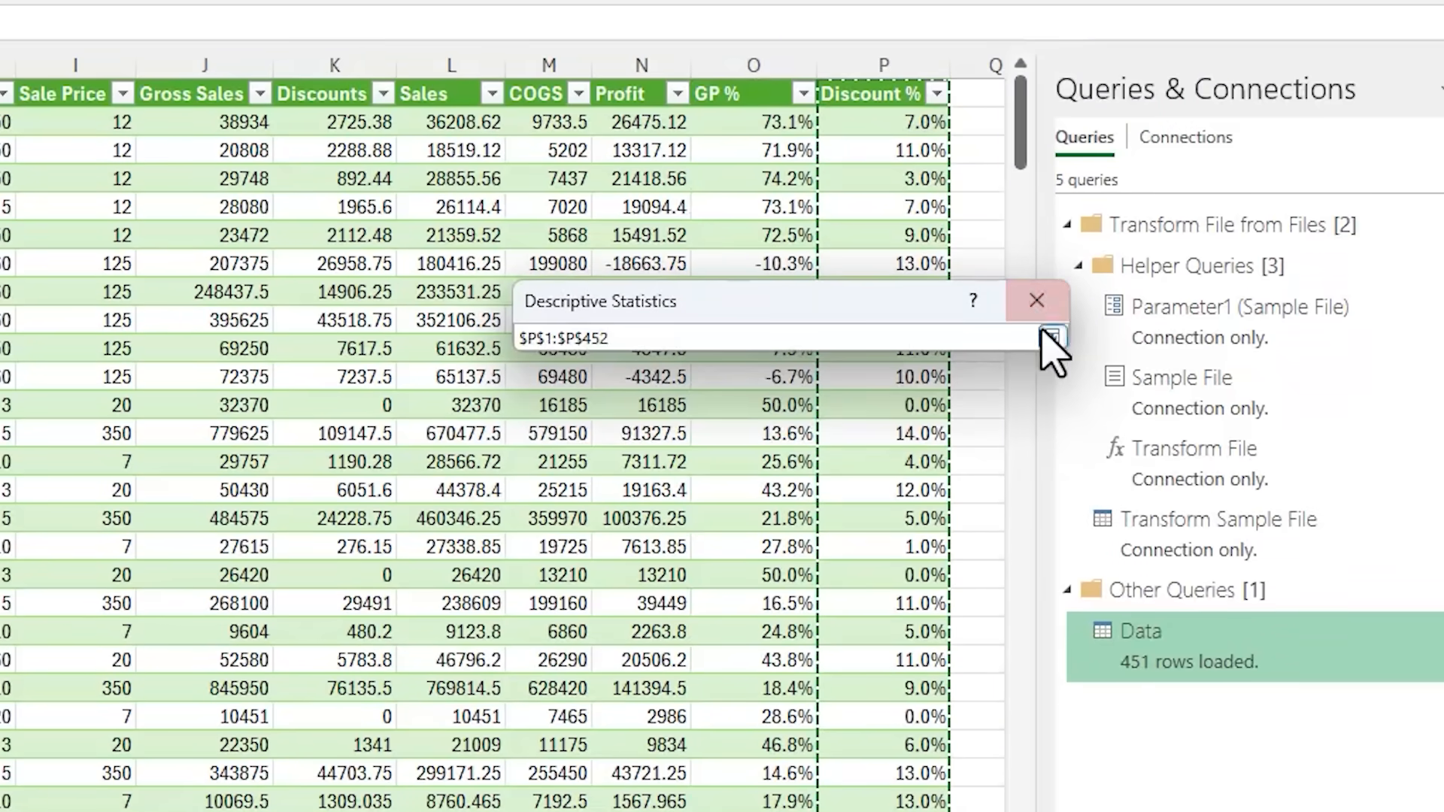
pyautogui.click(1053, 336)
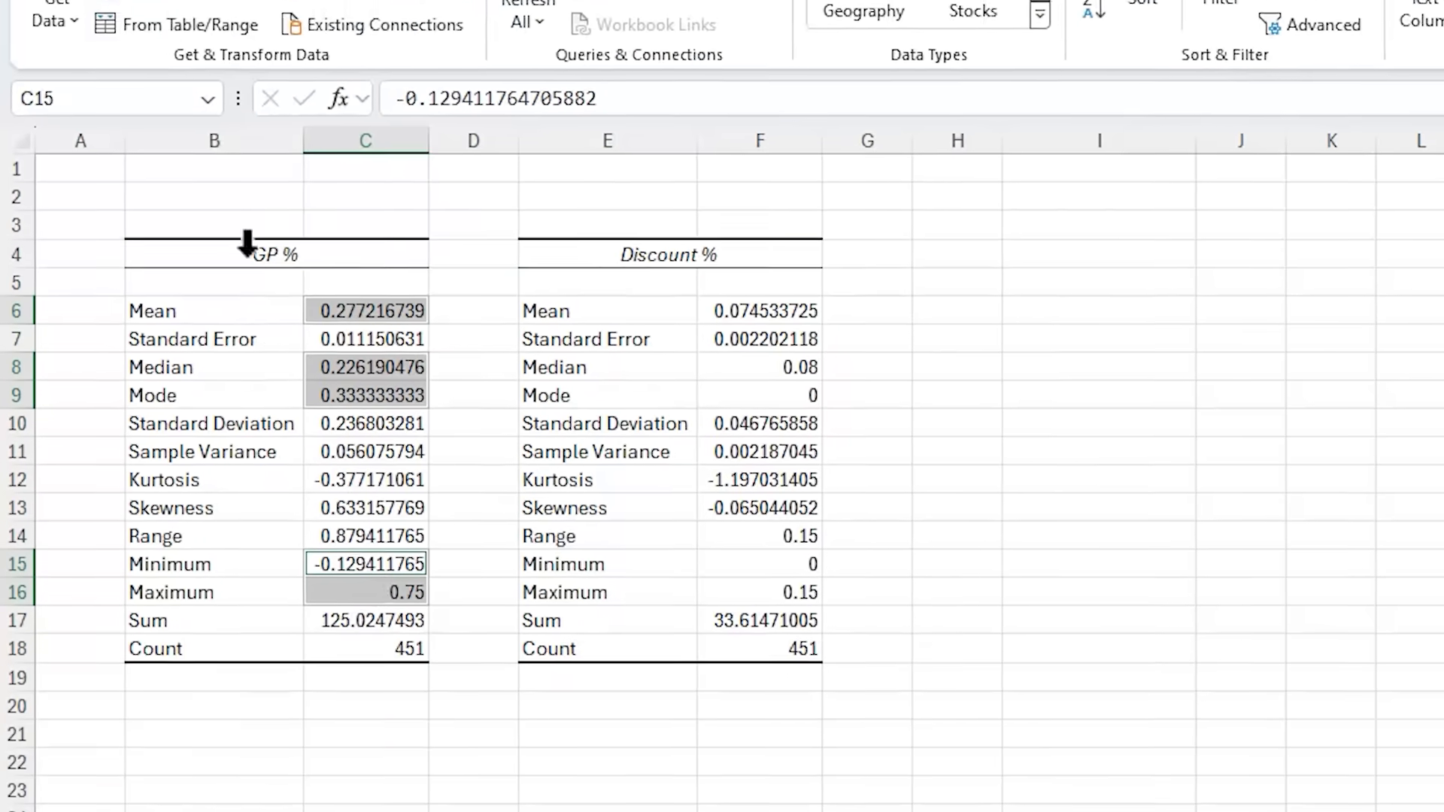
# Format the GP % mean, median, mode, min and max as percentages and paint that format onto F6:F18.
pyautogui.click(1072, 120)
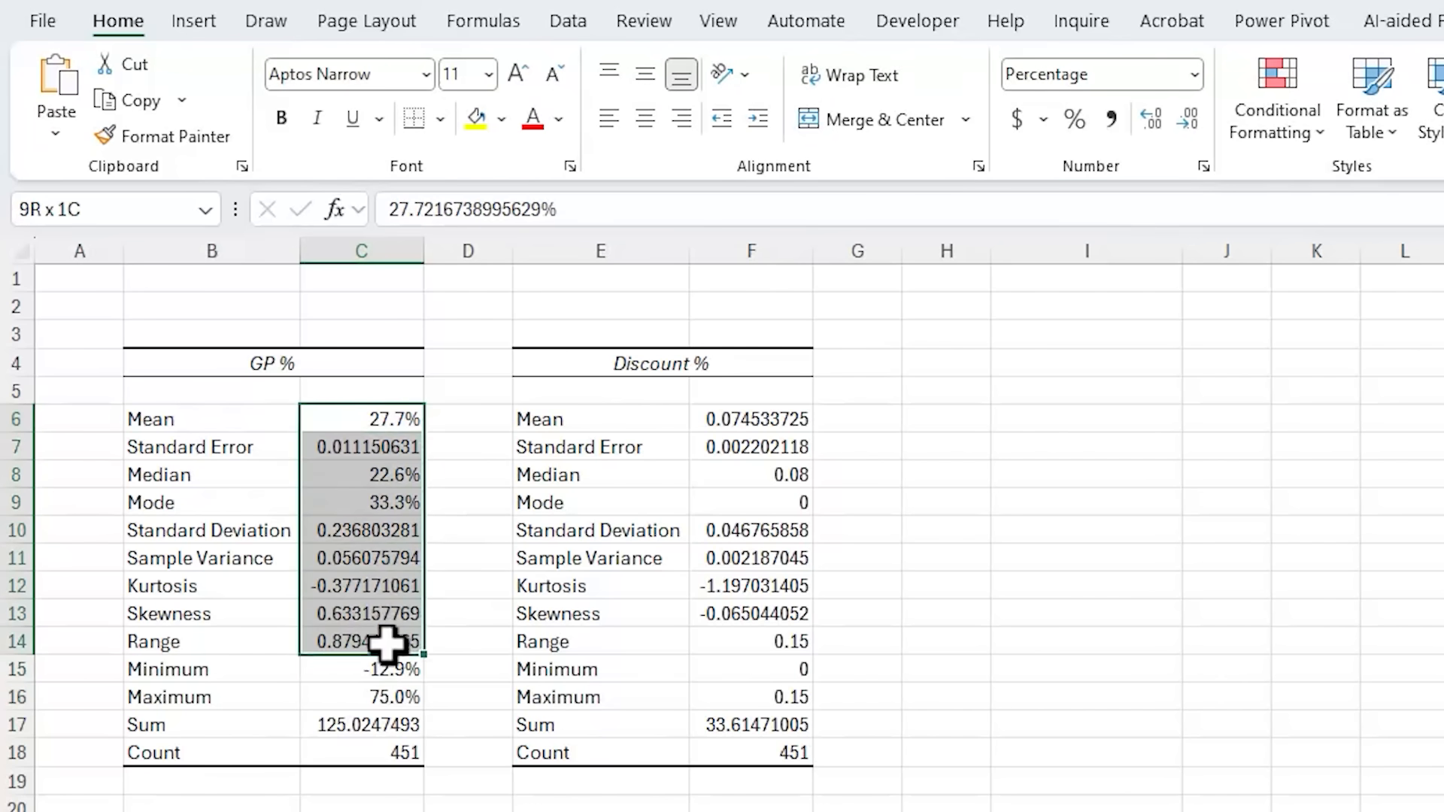
pyautogui.click(164, 137)
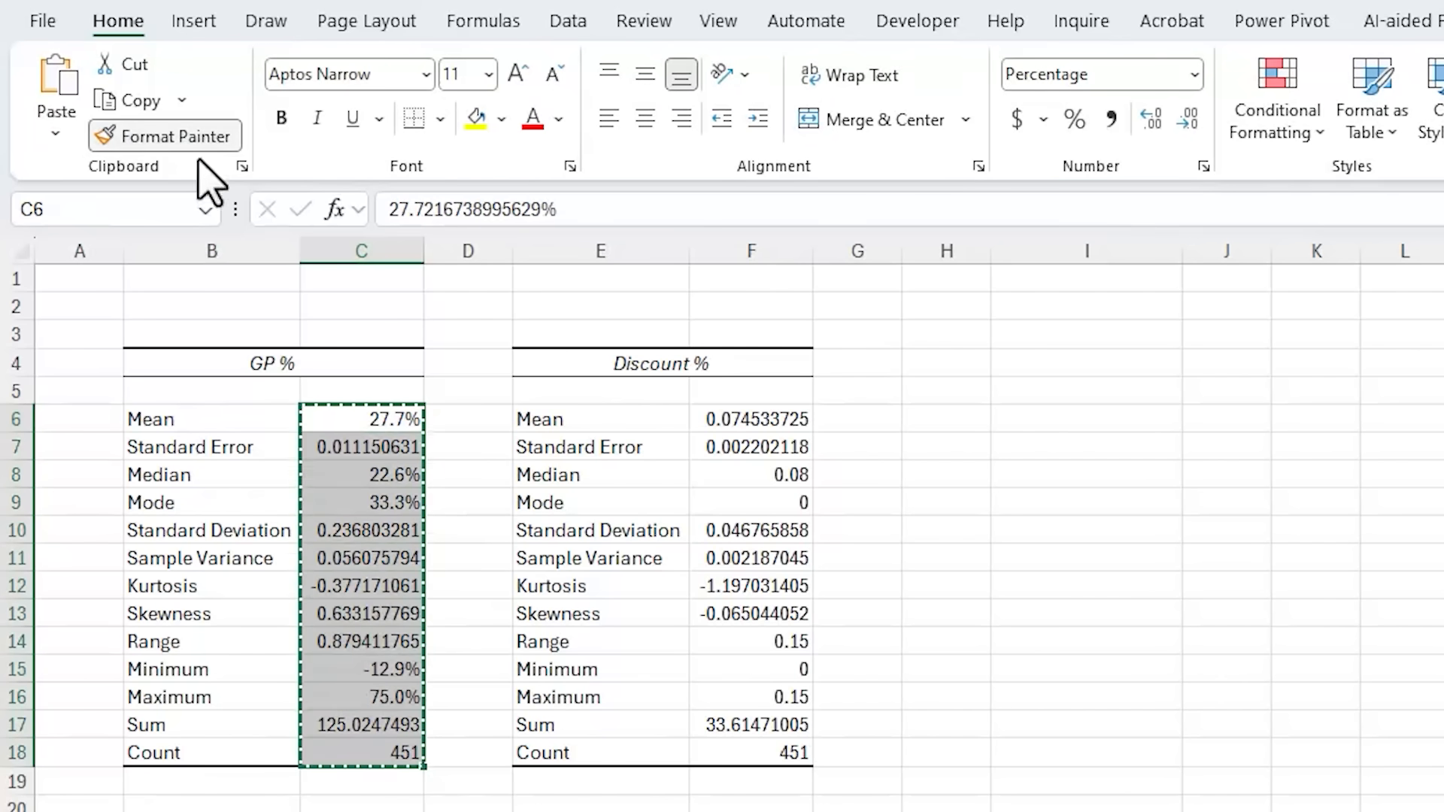
pyautogui.click(749, 420)
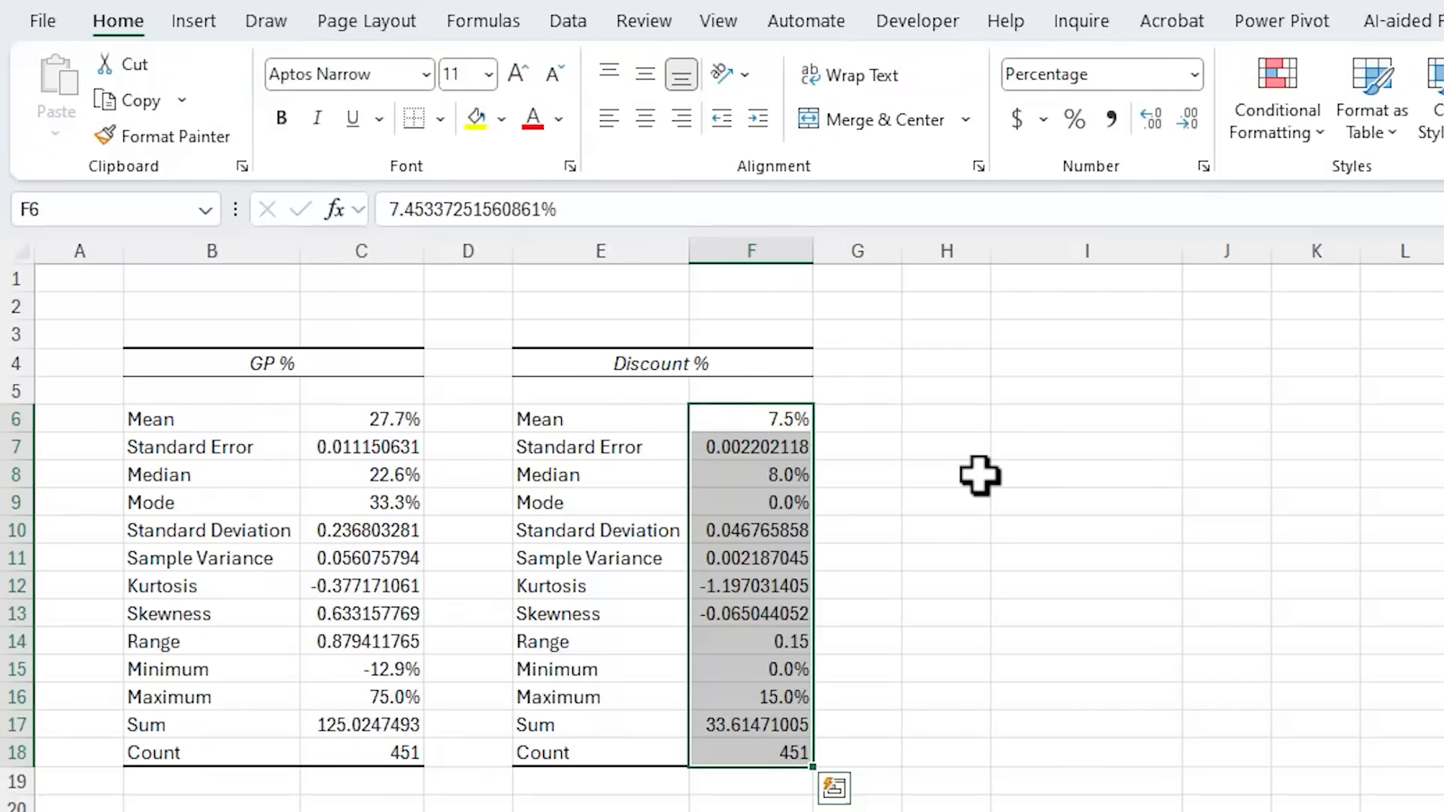
pyautogui.click(567, 19)
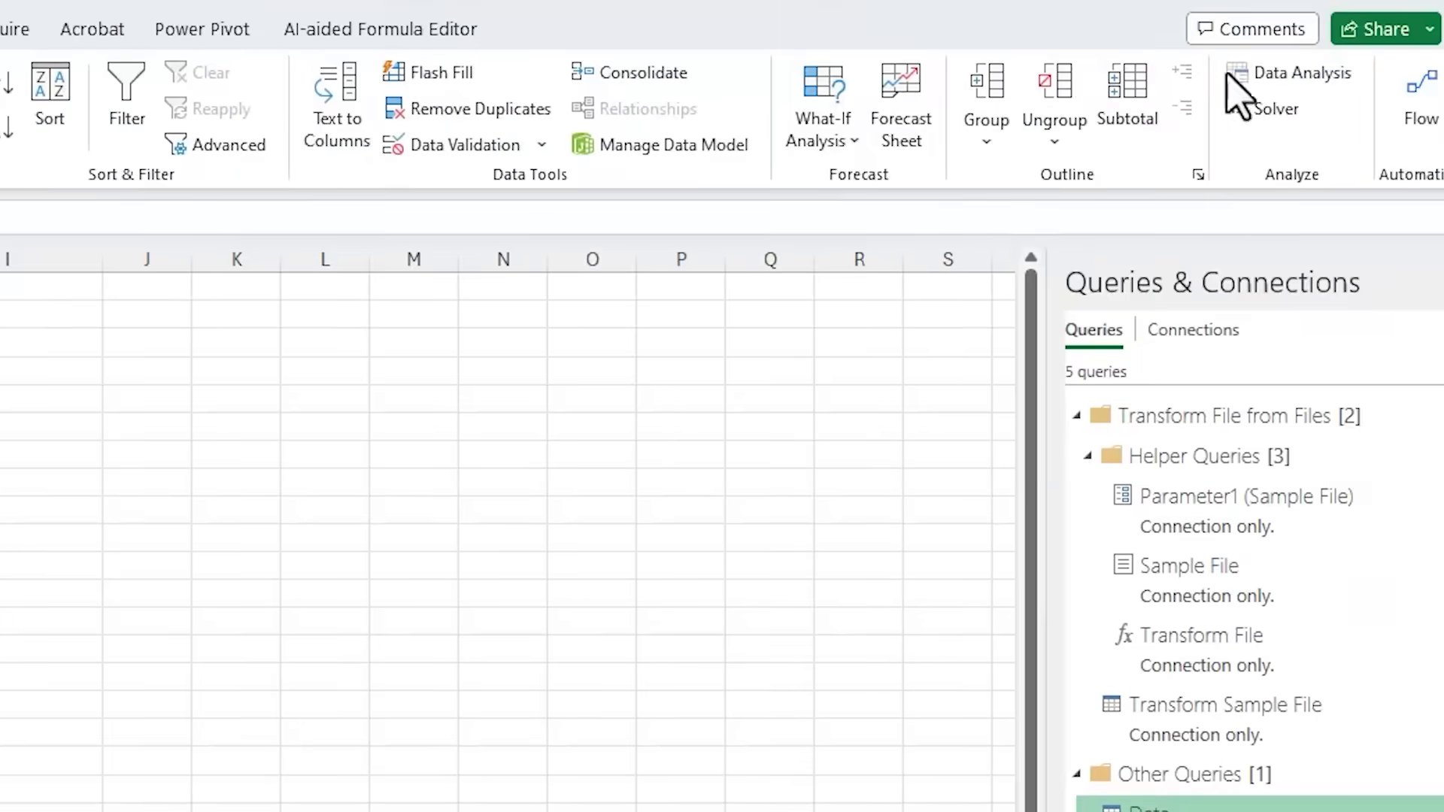
# Browse the analysis tools, close without running one, and return to the sales data sheet.
pyautogui.click(1298, 72)
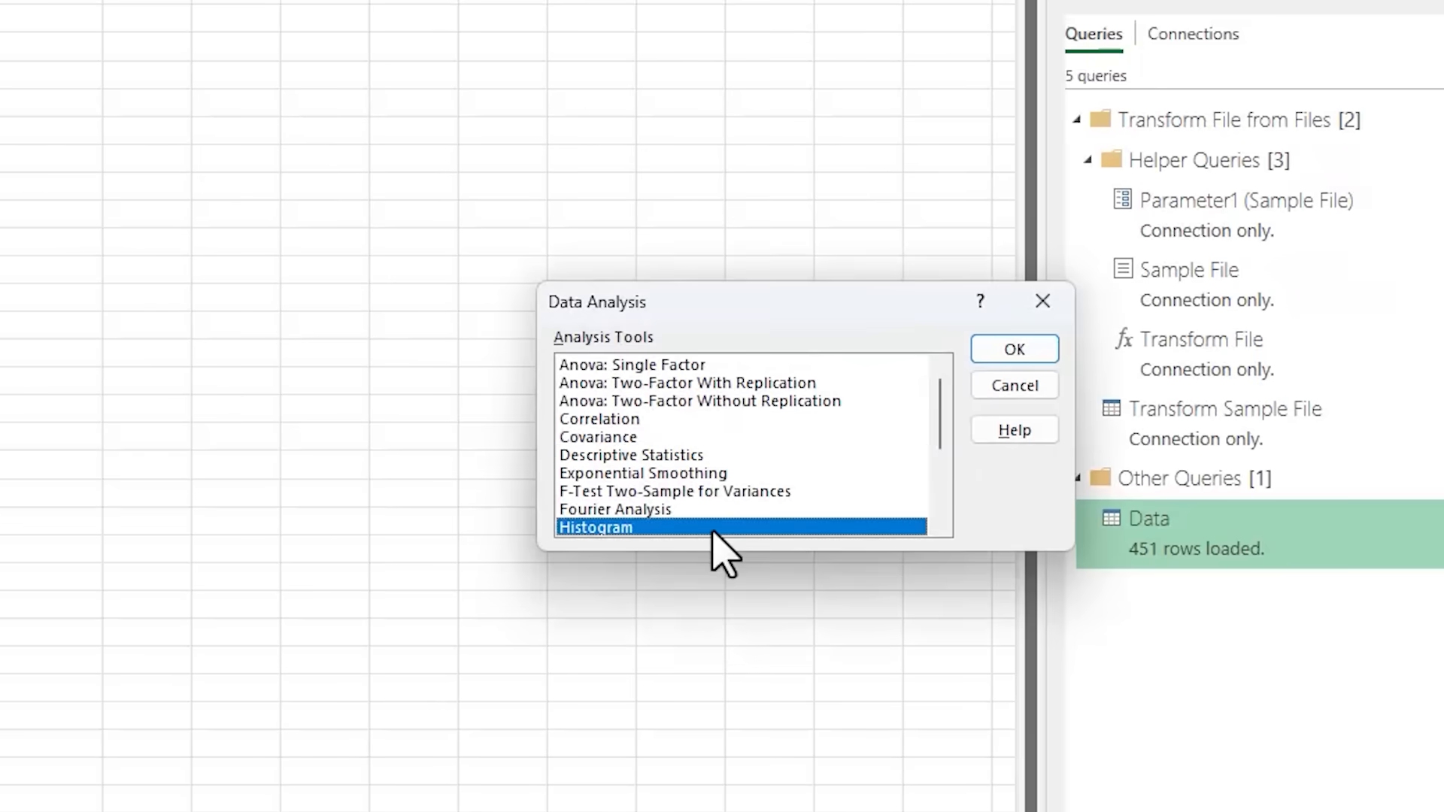
pyautogui.click(1012, 349)
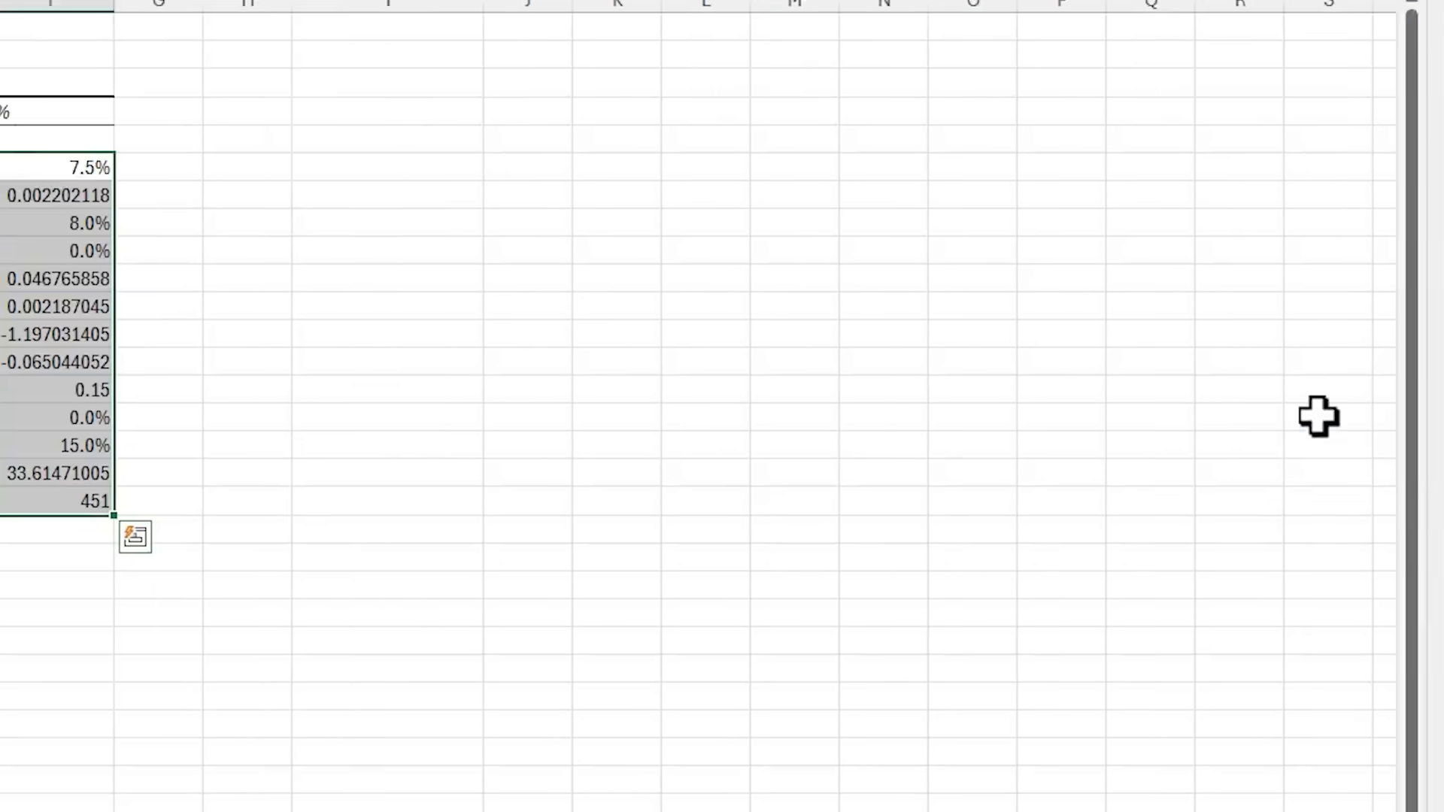
pyautogui.click(750, 374)
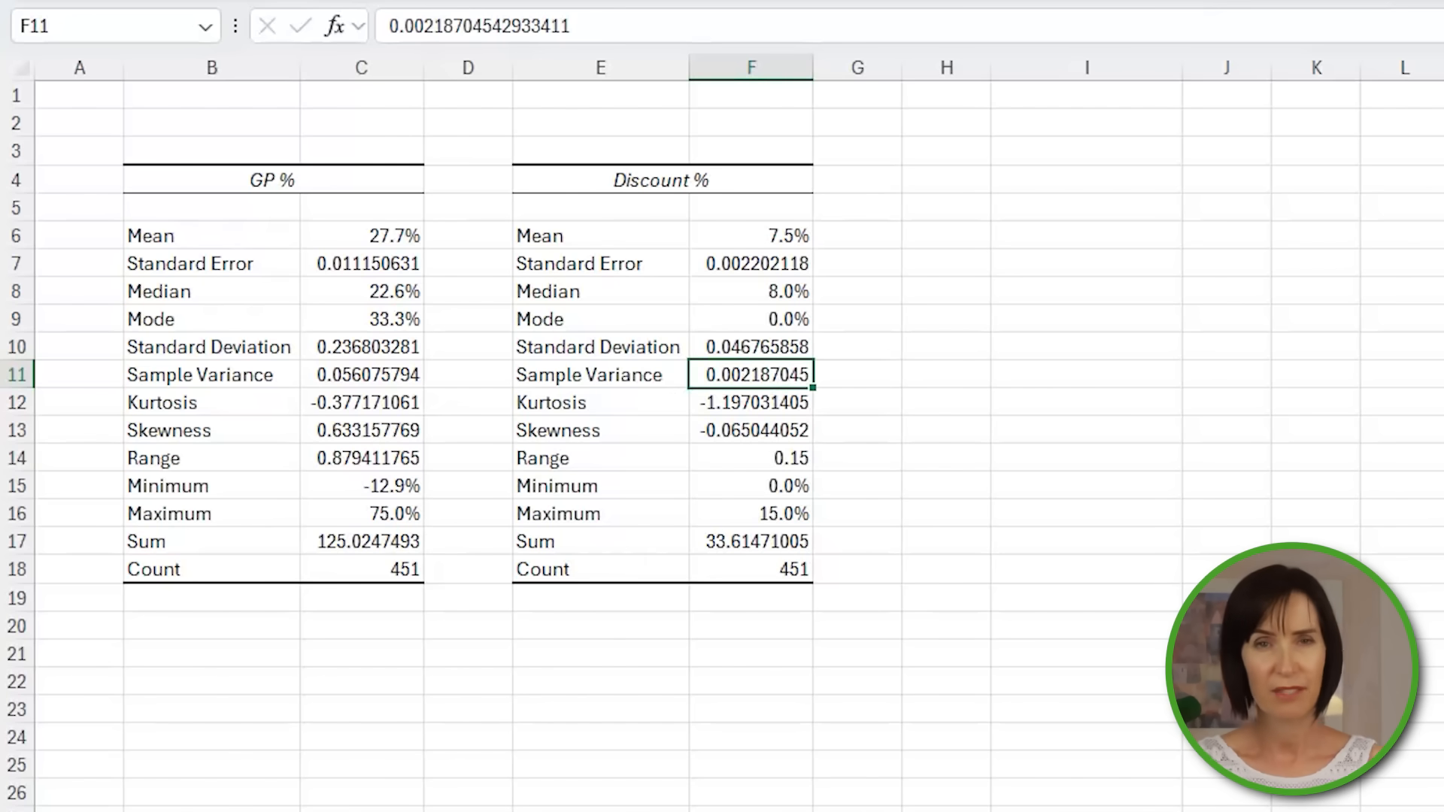
pyautogui.click(392, 41)
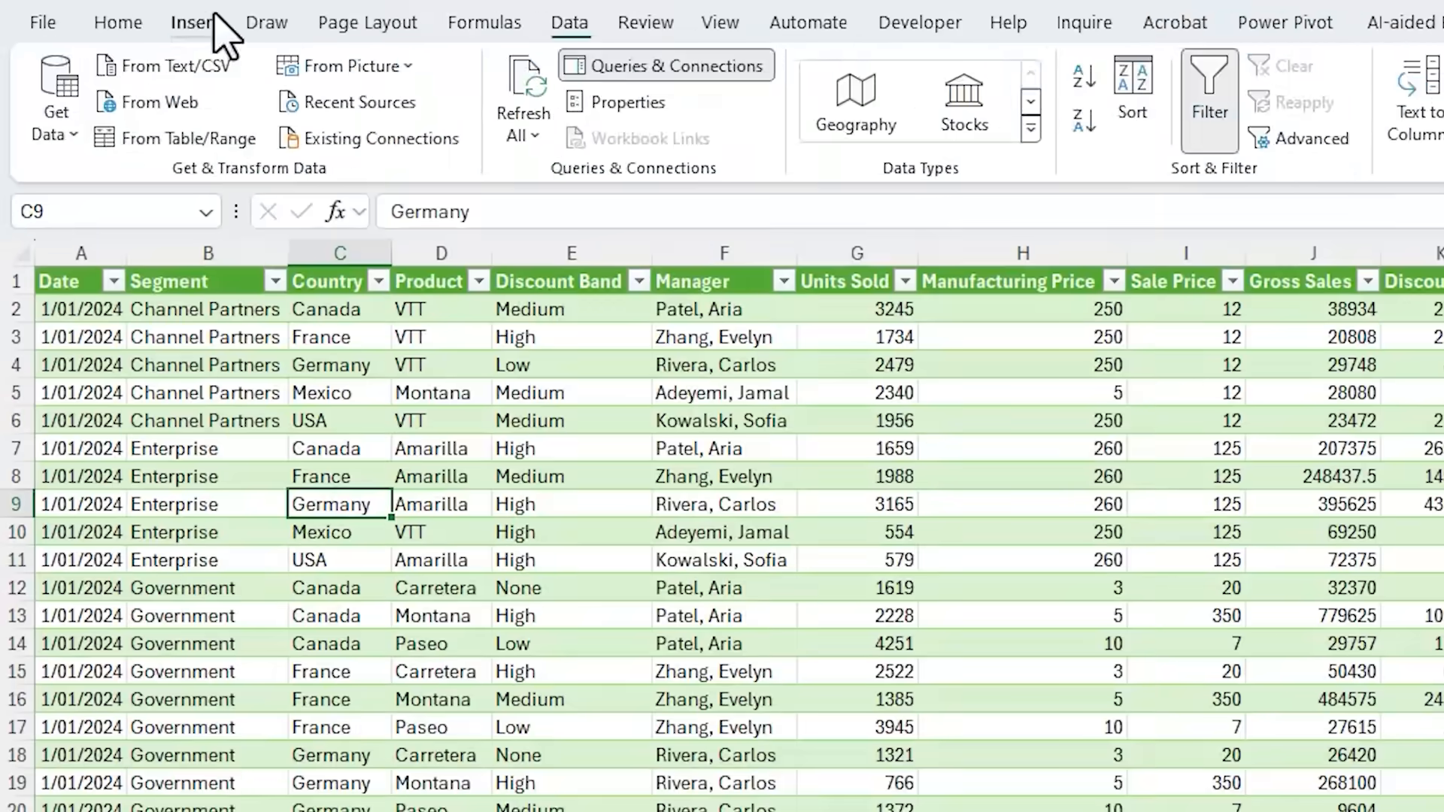
# Insert a PivotTable from the sales table with Discount % in both Values and Rows.
pyautogui.click(194, 22)
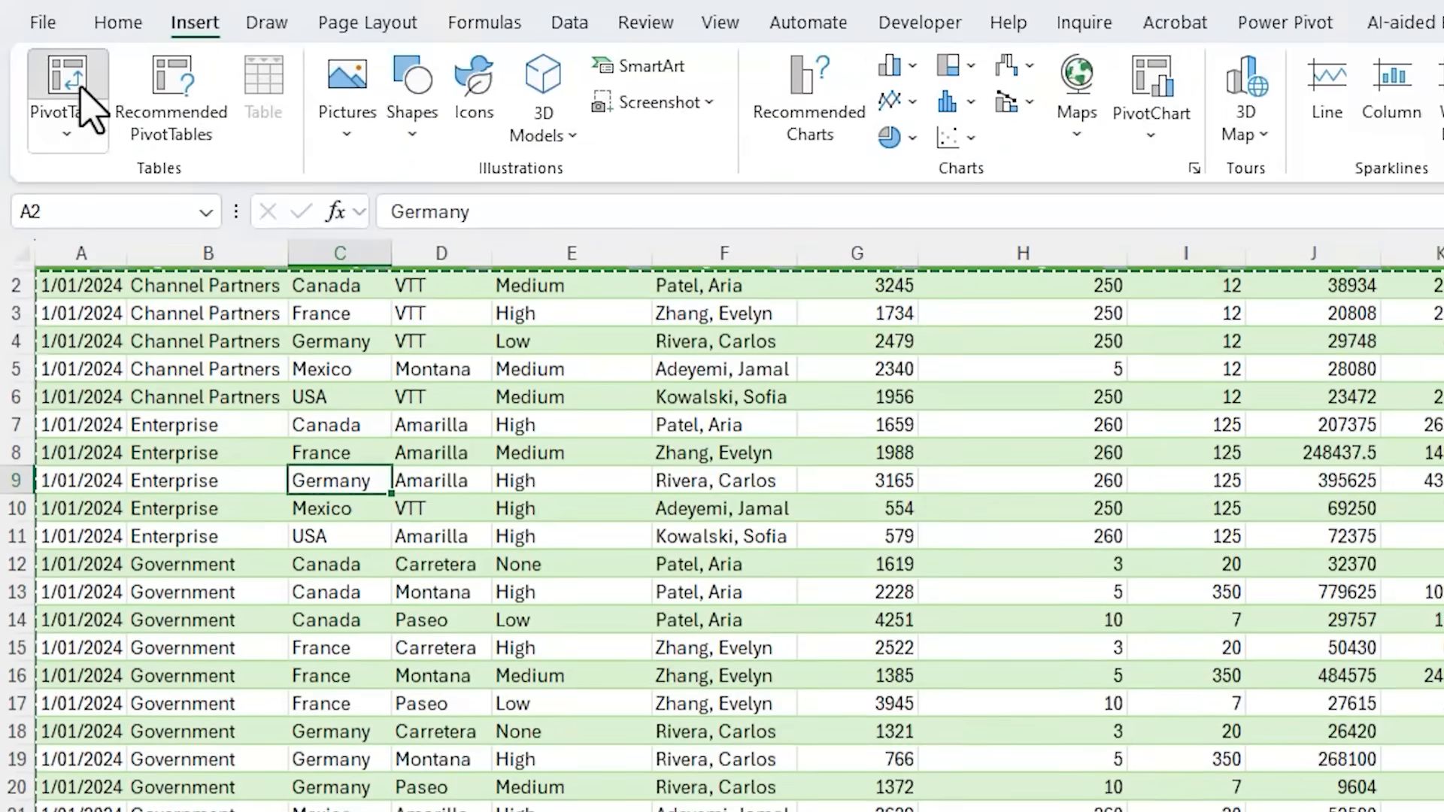
pyautogui.click(68, 87)
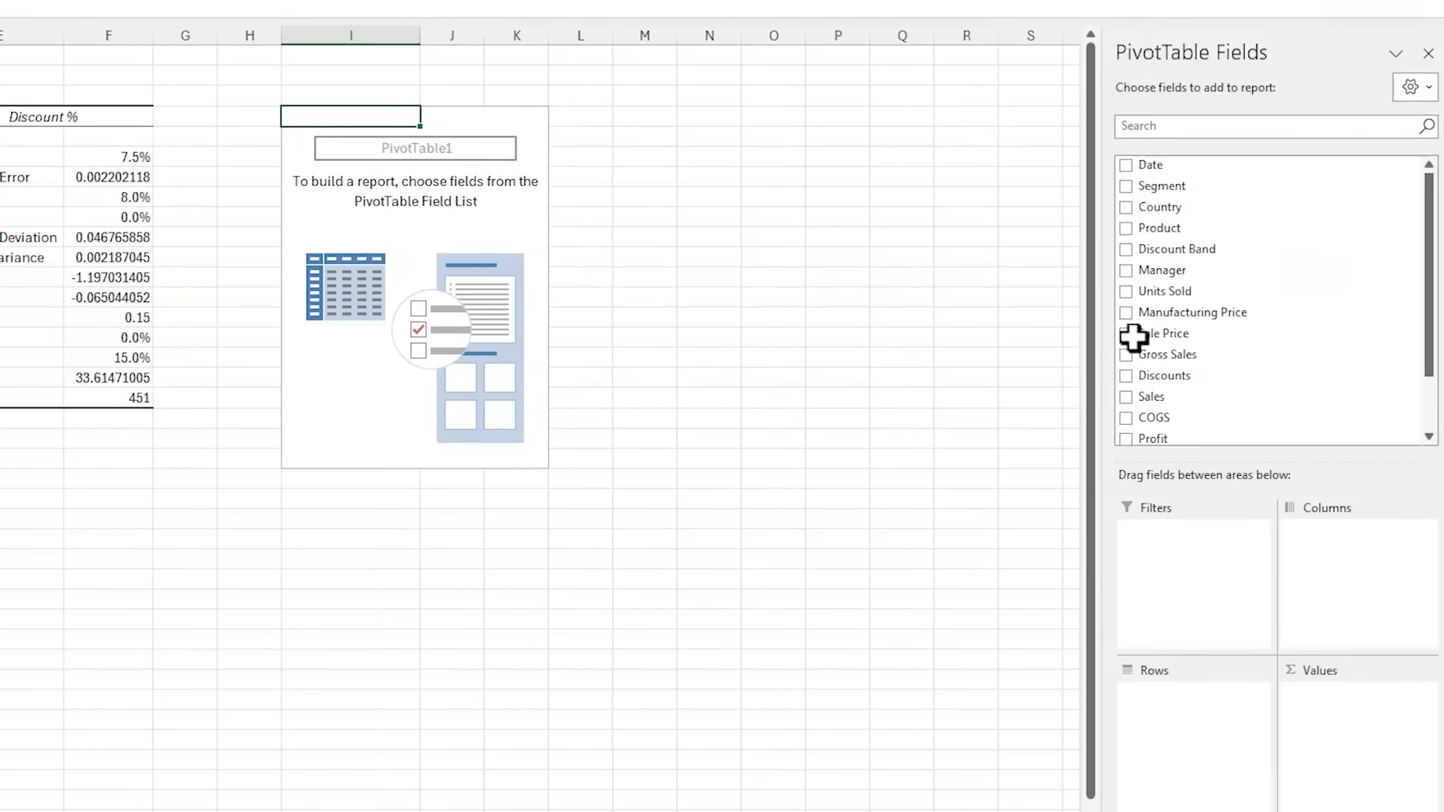
pyautogui.scroll(-3)
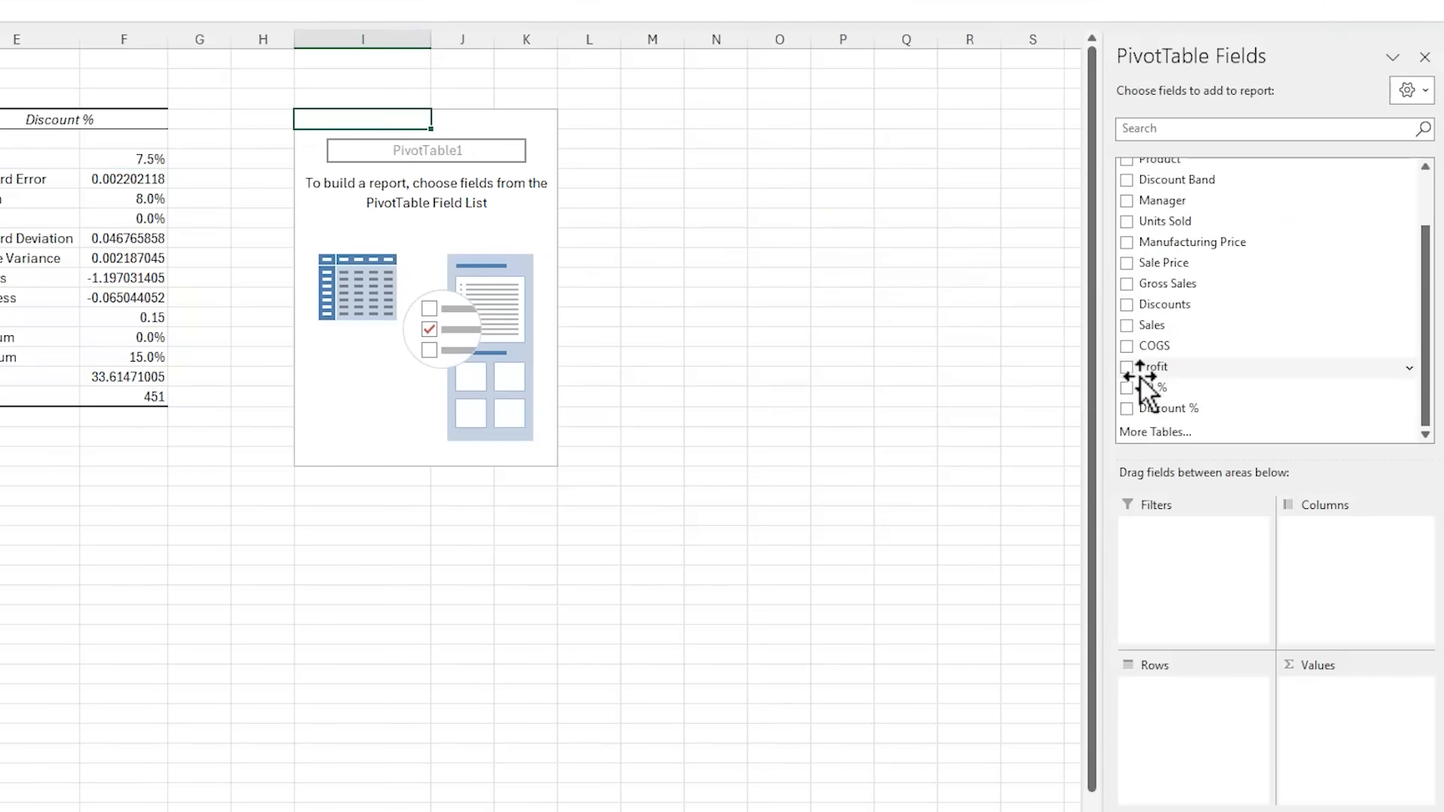
pyautogui.click(1126, 407)
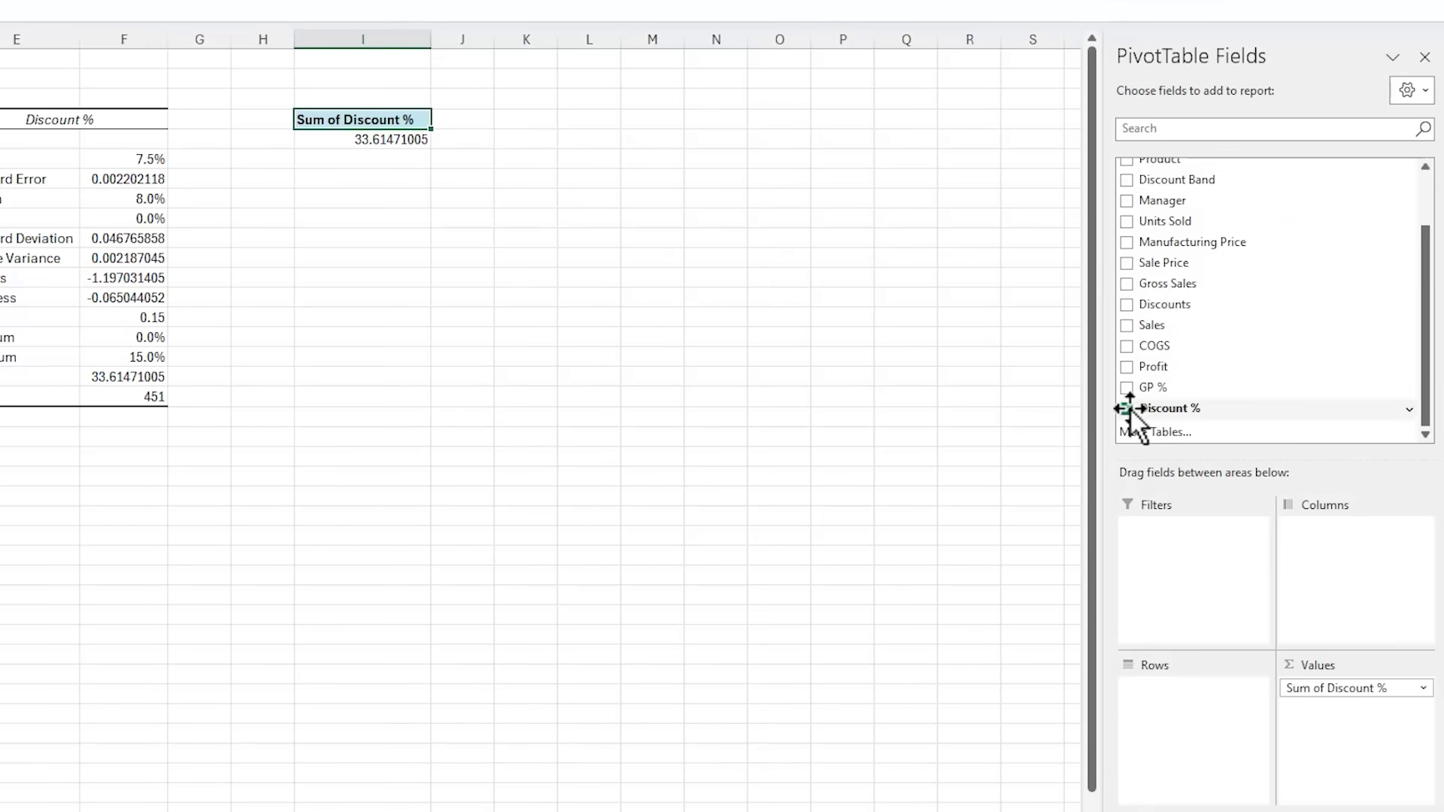
pyautogui.click(1127, 408)
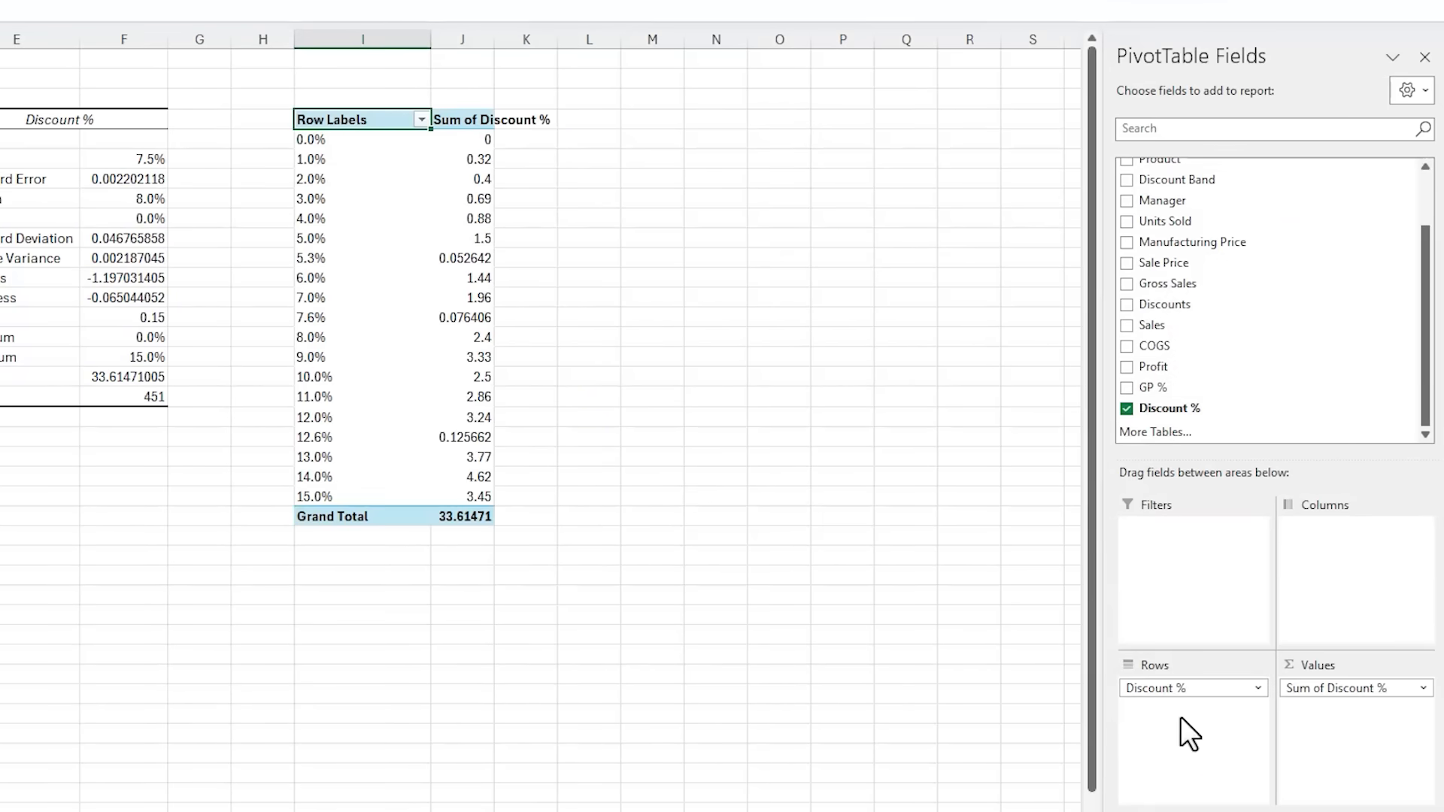
pyautogui.moveTo(331, 179)
pyautogui.write('0.02')
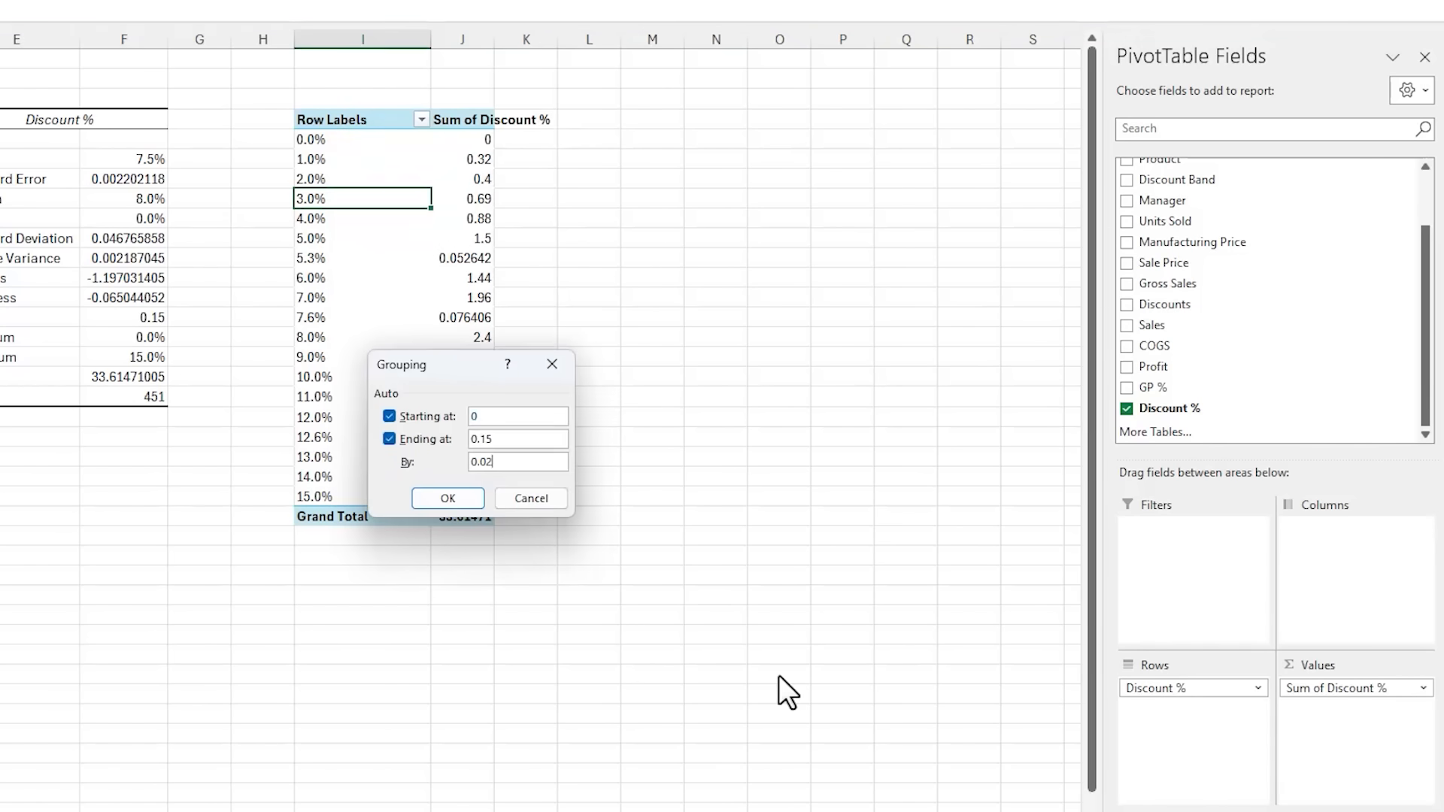
pyautogui.click(447, 498)
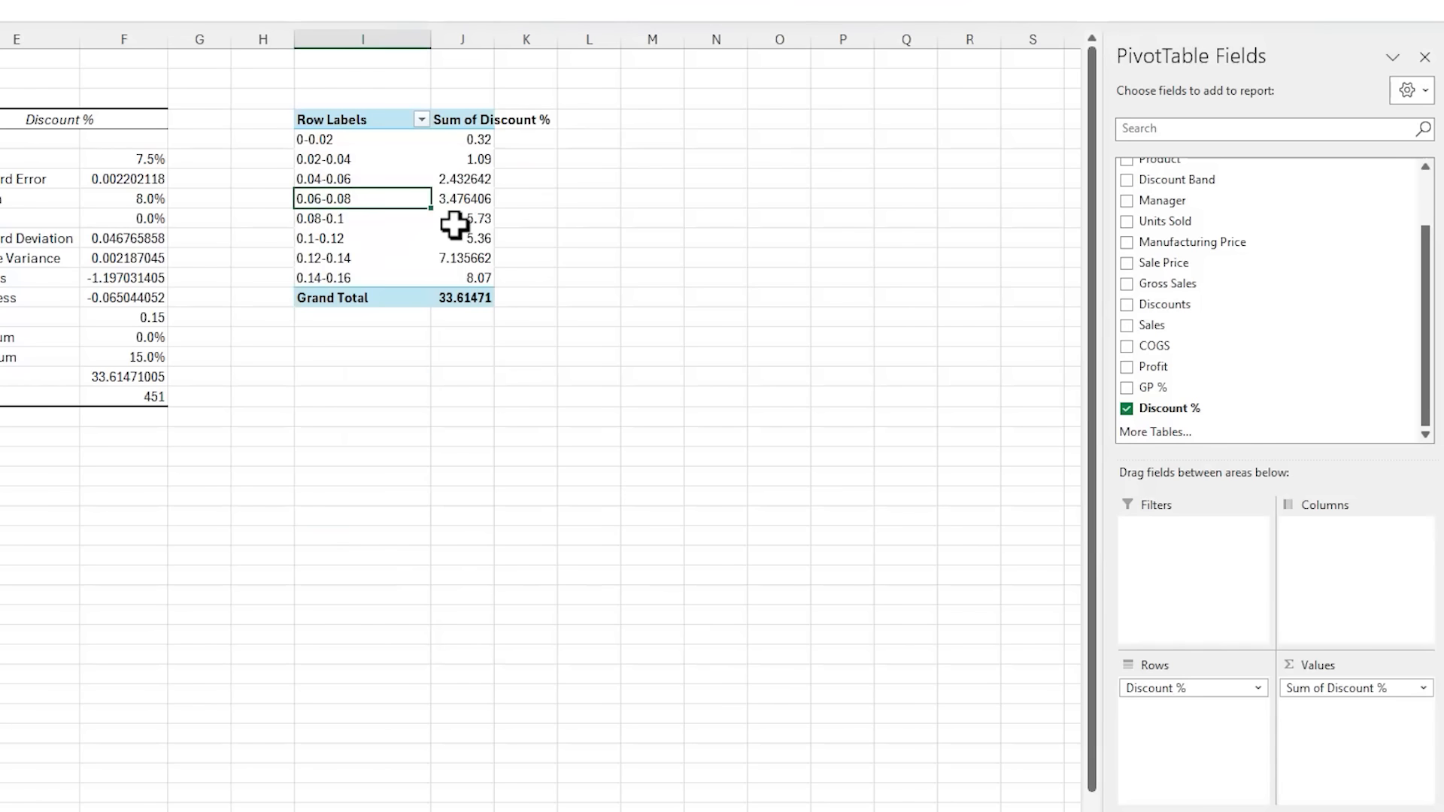
pyautogui.rightClick(453, 218)
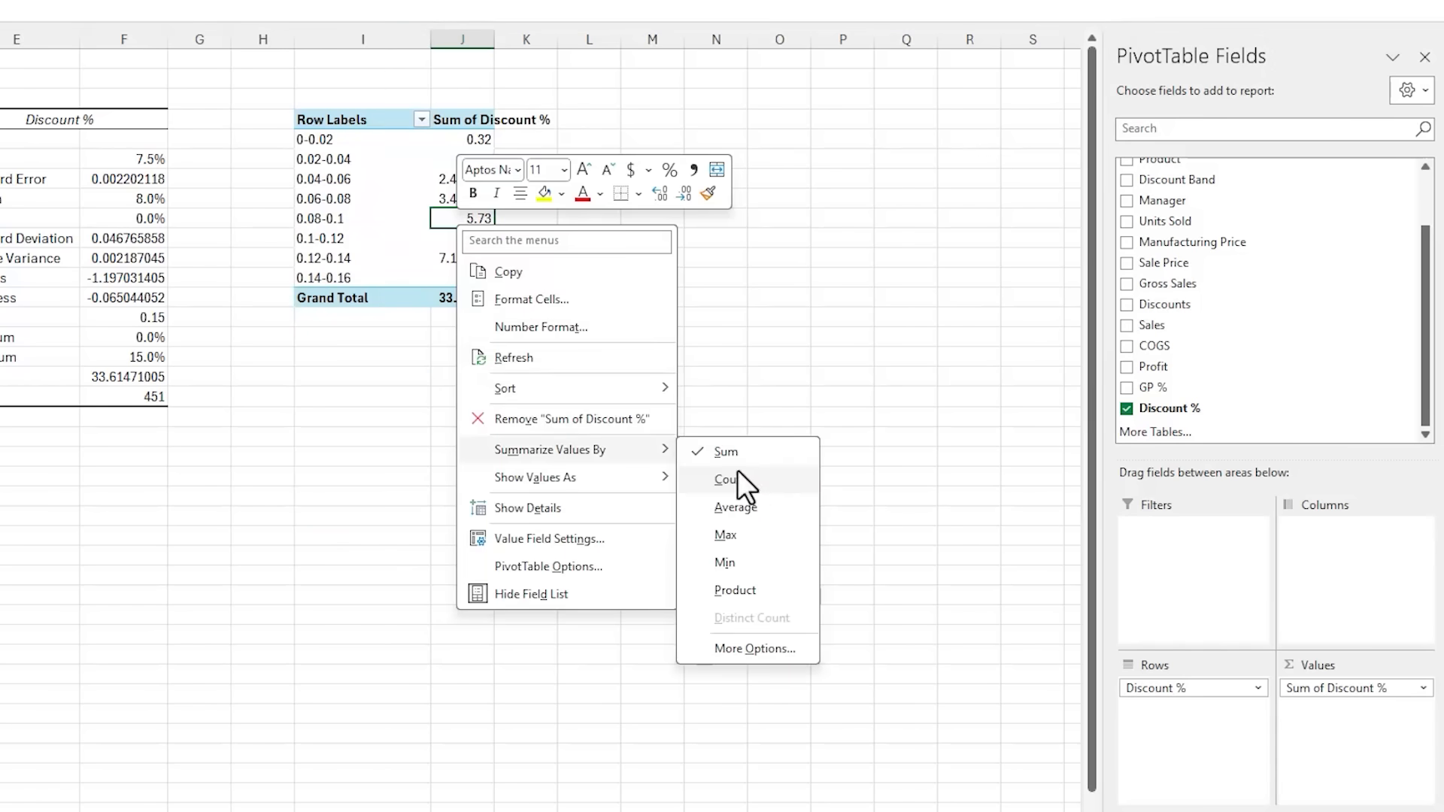
pyautogui.click(730, 478)
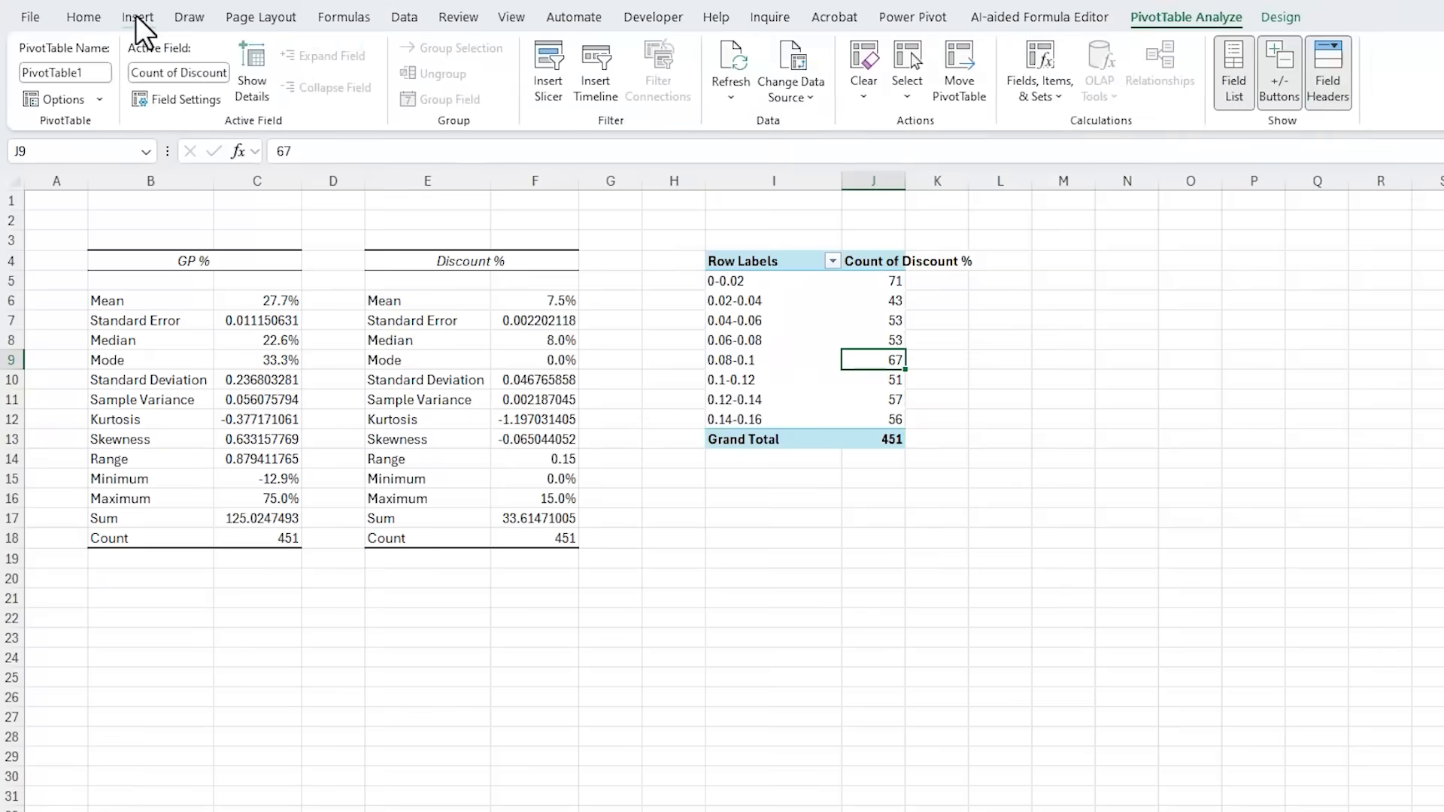
# Insert a clustered column chart of the discount band counts with 0% gap width.
pyautogui.click(634, 47)
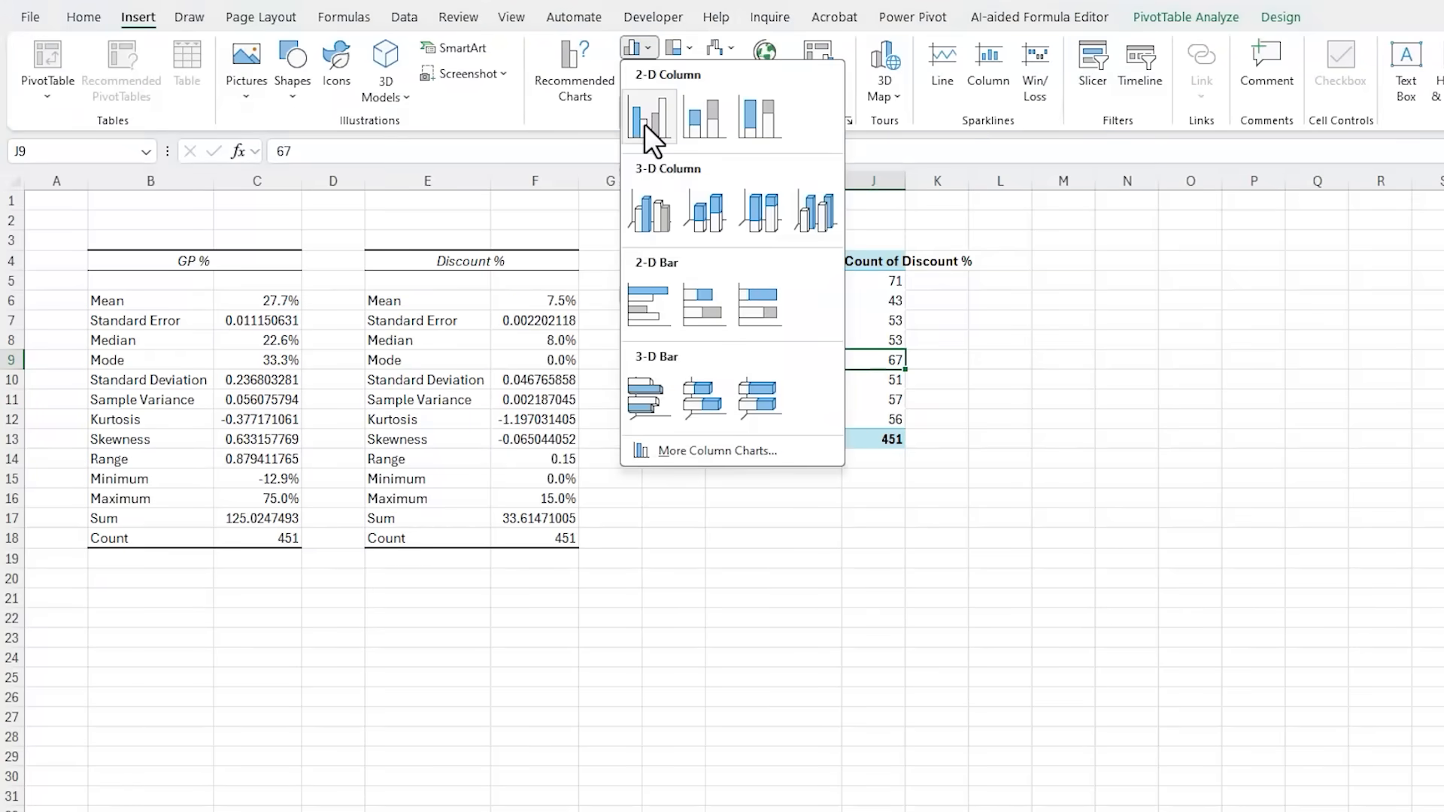
pyautogui.click(650, 117)
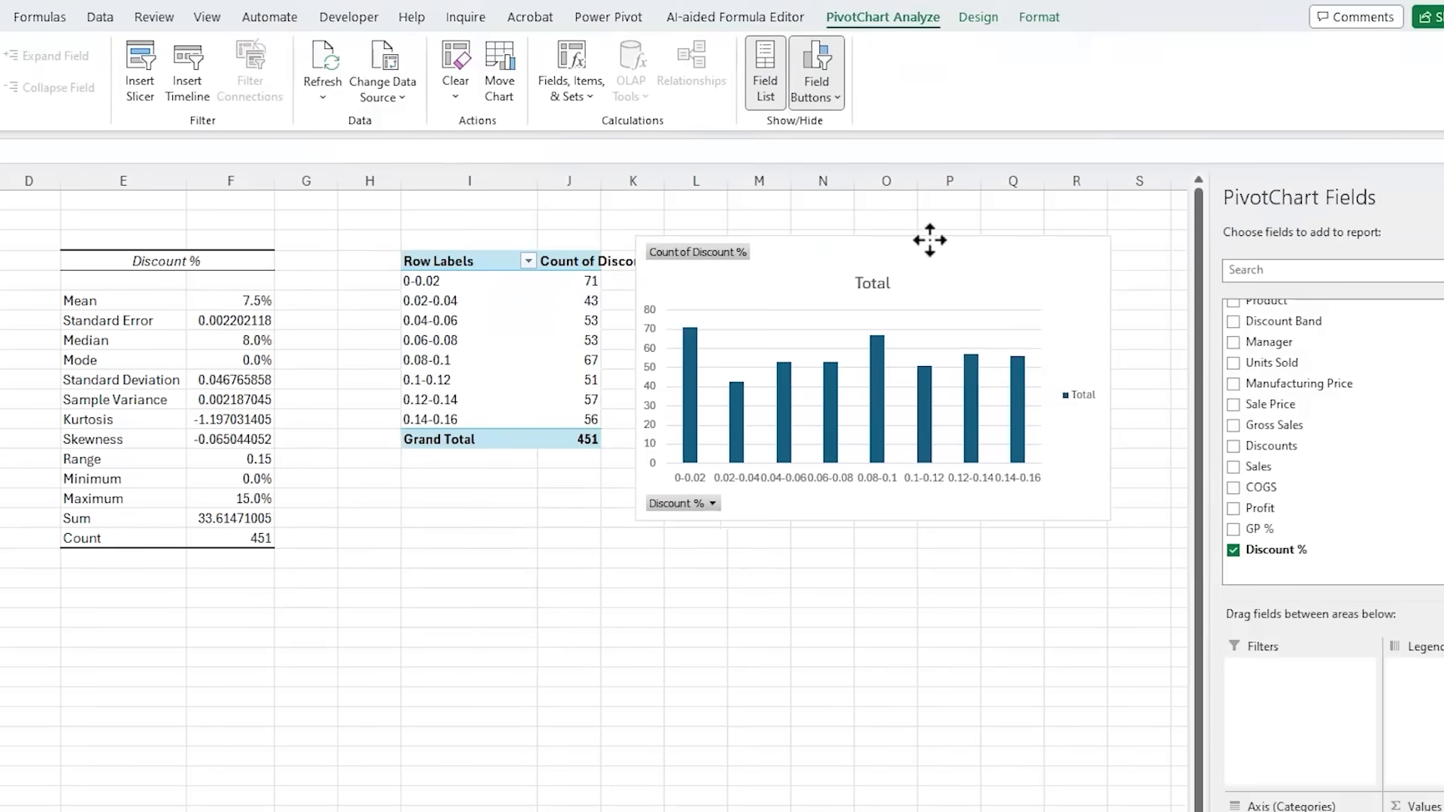
pyautogui.click(781, 379)
pyautogui.write('0')
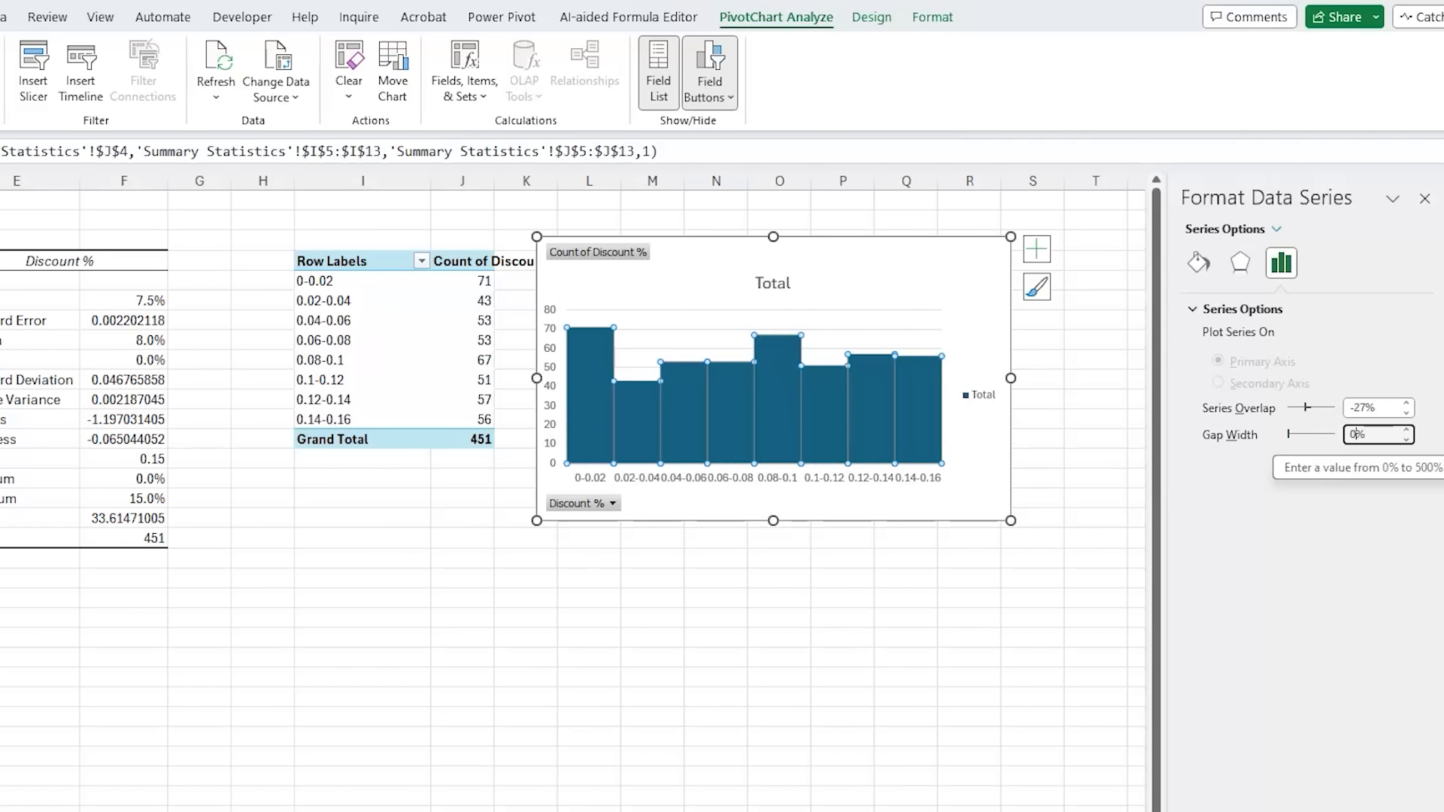
# Remove the legend and retitle the chart 'Count of Discounts b…'.
pyautogui.click(1035, 248)
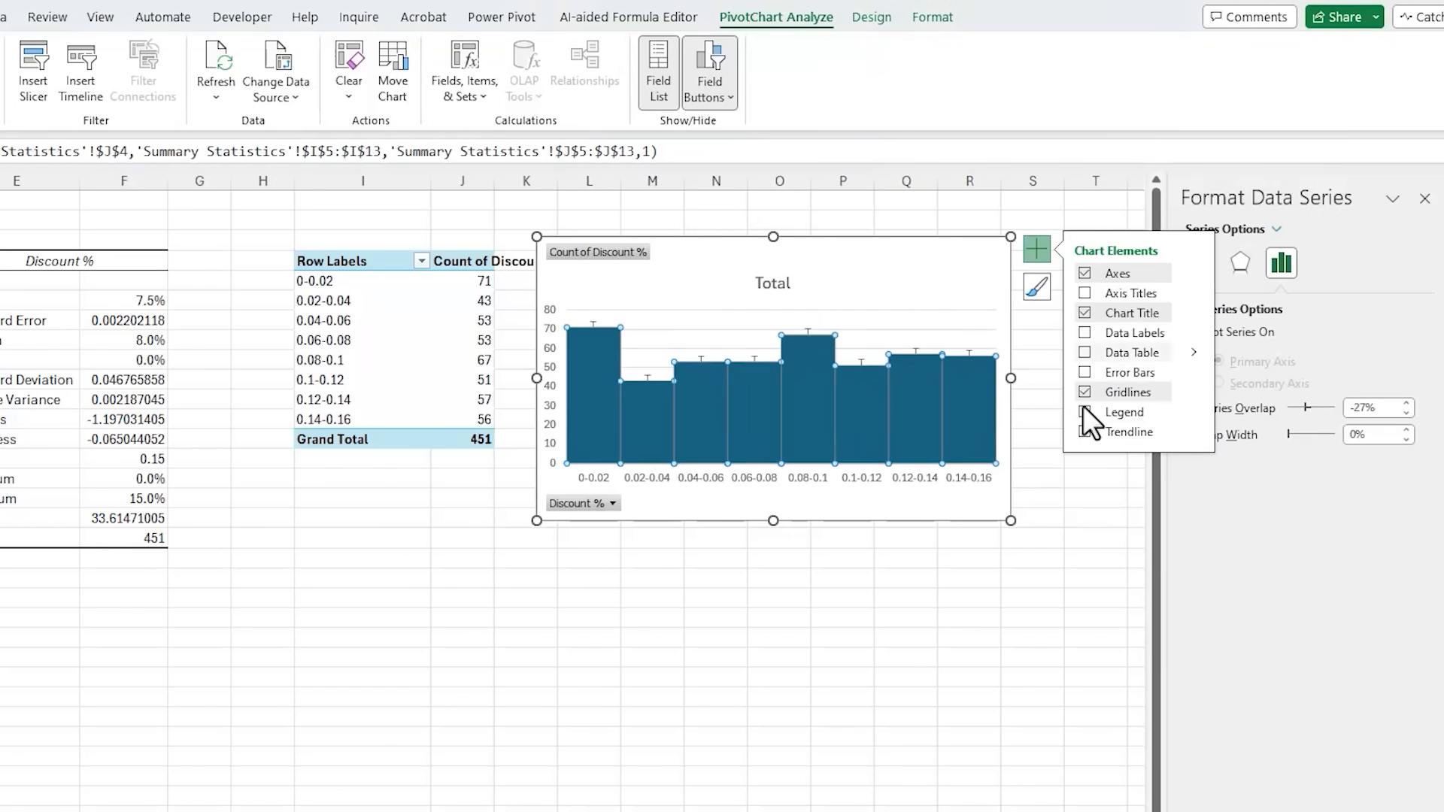
pyautogui.click(1084, 333)
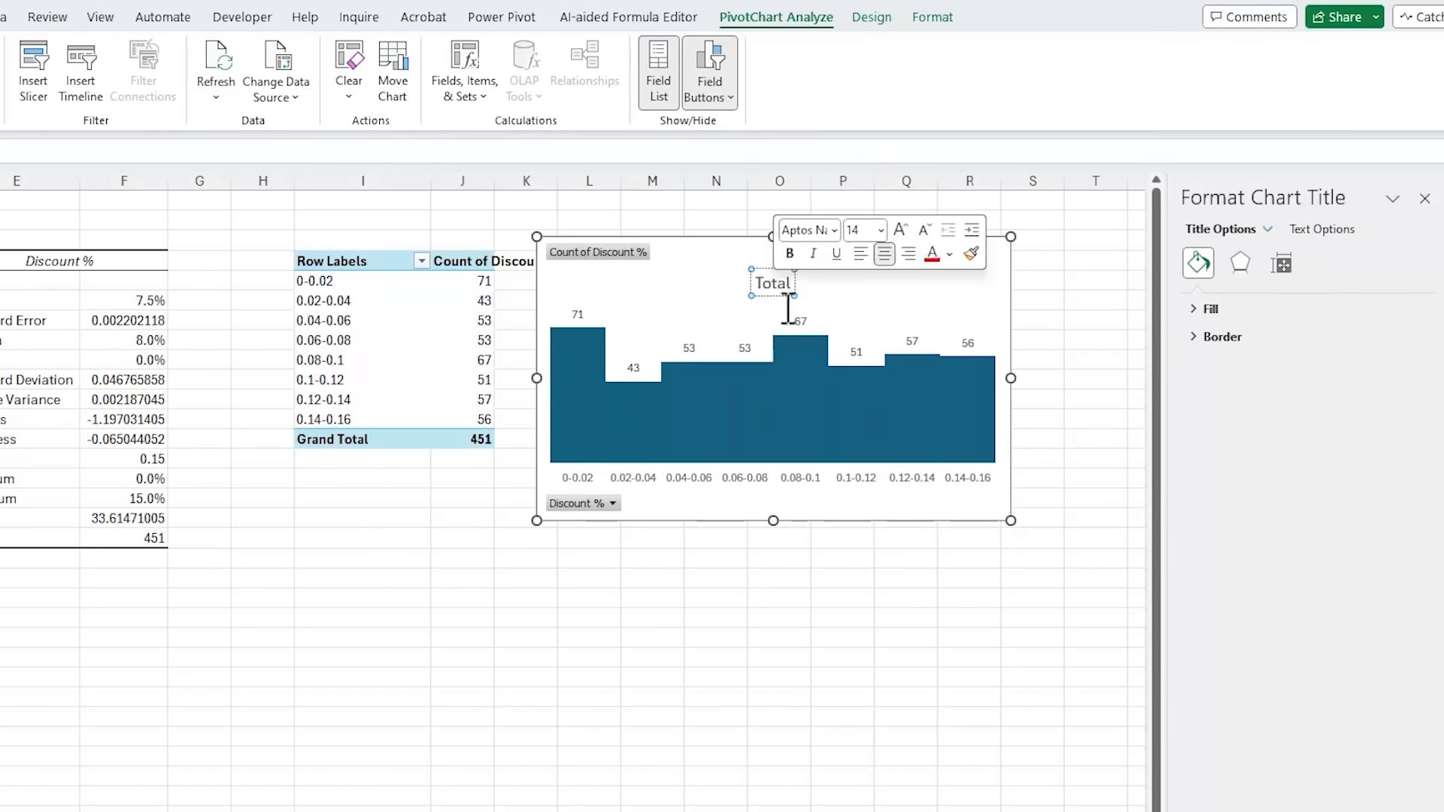
pyautogui.write('Count of Discounts b')
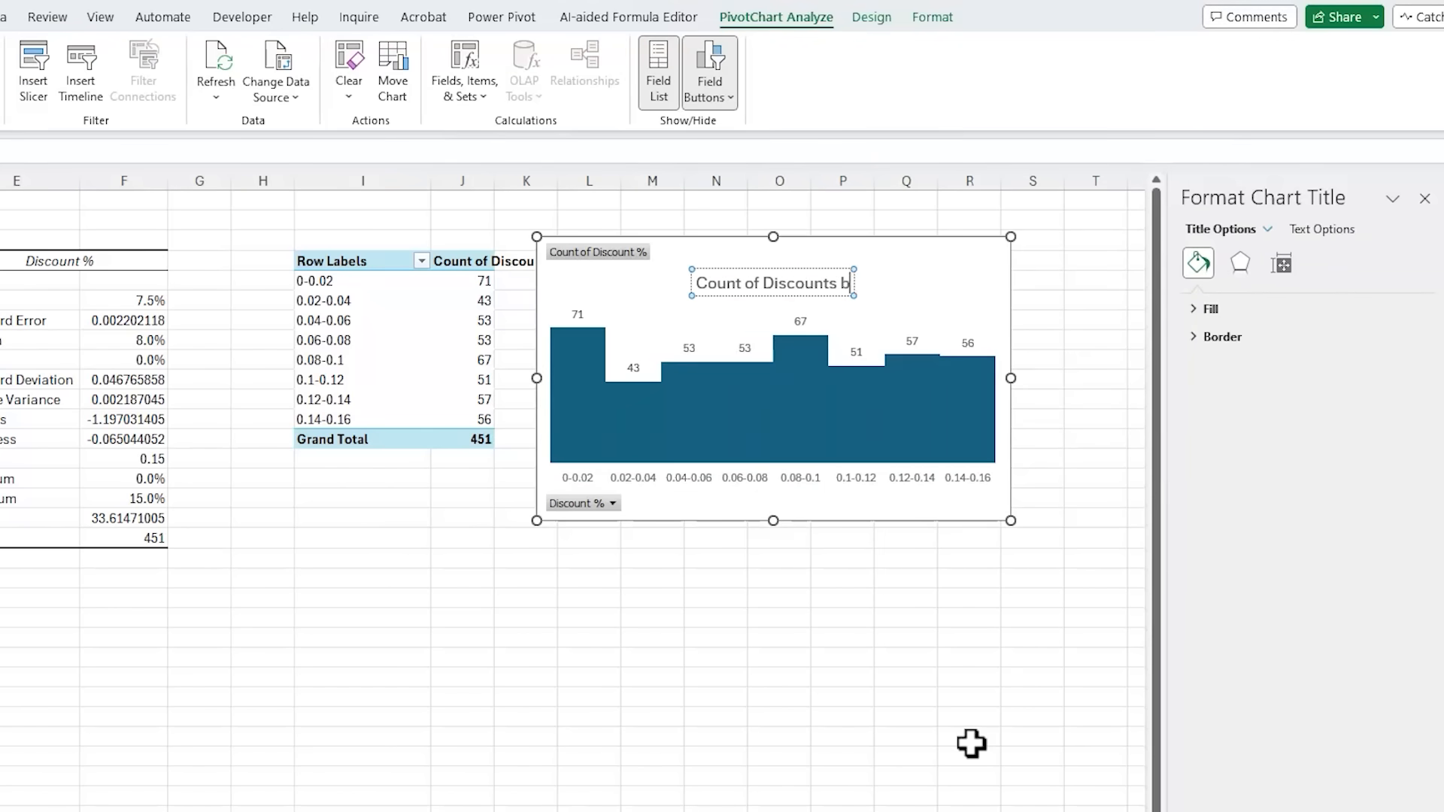
# Switch to the Data sheet with the raw sales records.
pyautogui.click(779, 597)
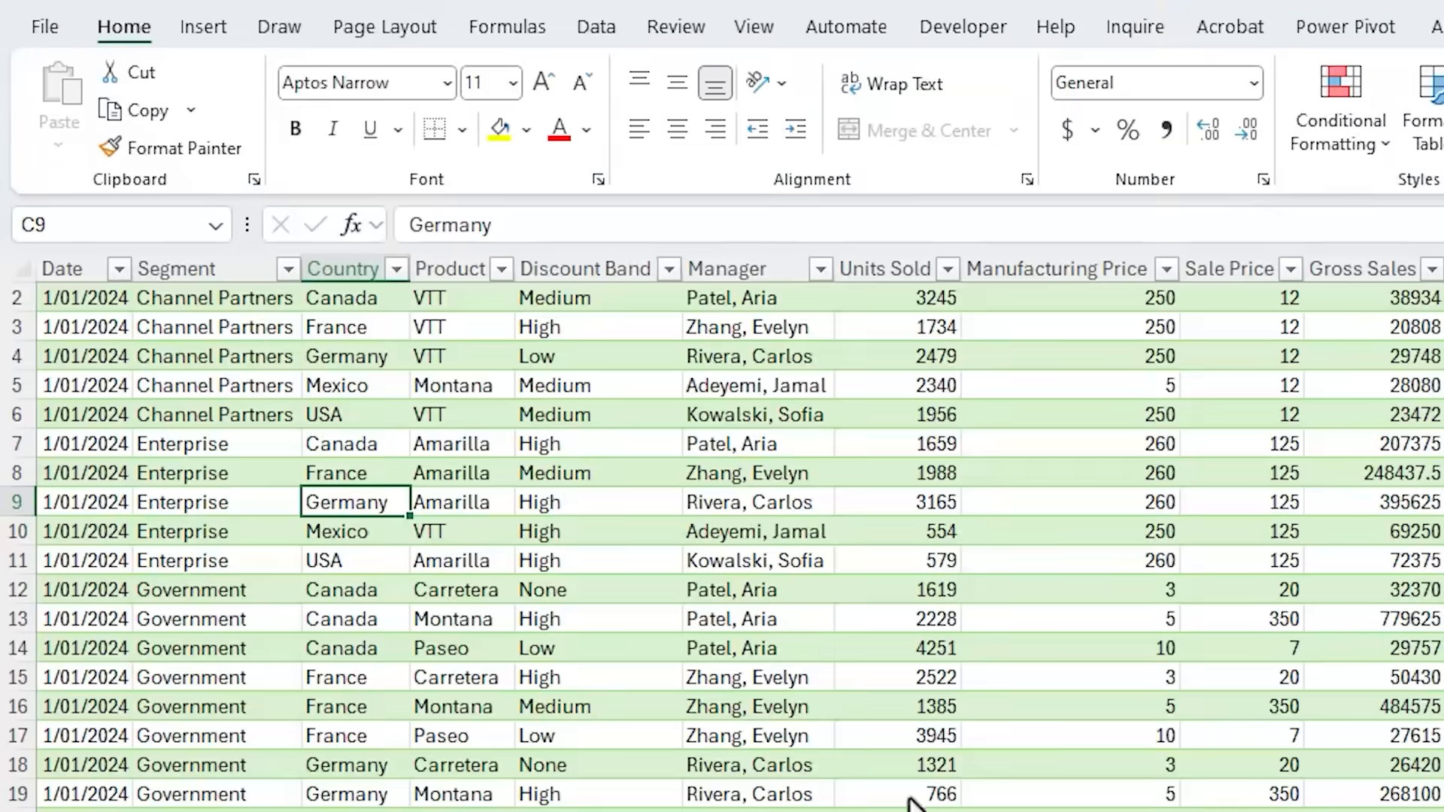
# Run Analyze Data and insert the Enterprise lower GP % insight as a PivotChart.
pyautogui.click(1113, 88)
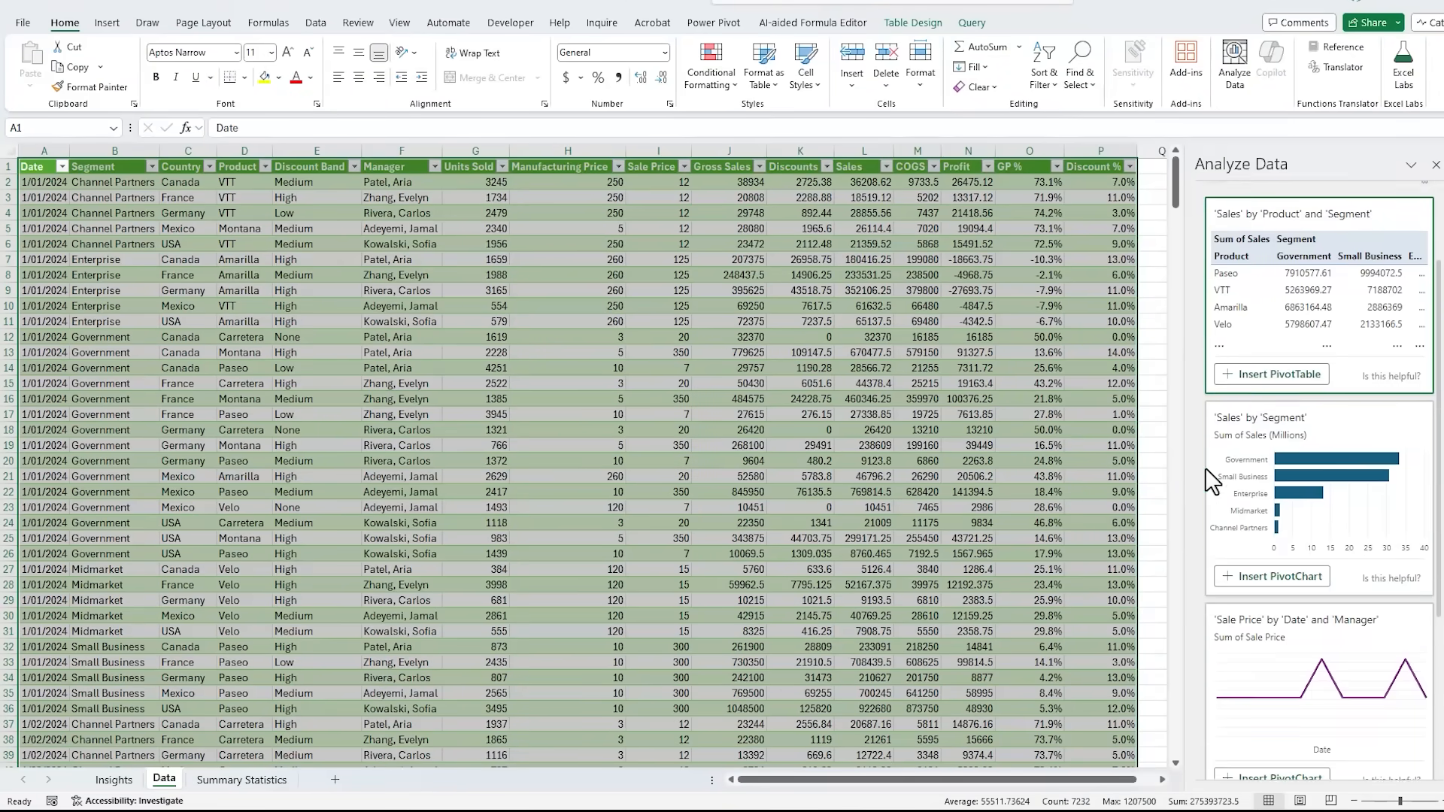
pyautogui.scroll(-3)
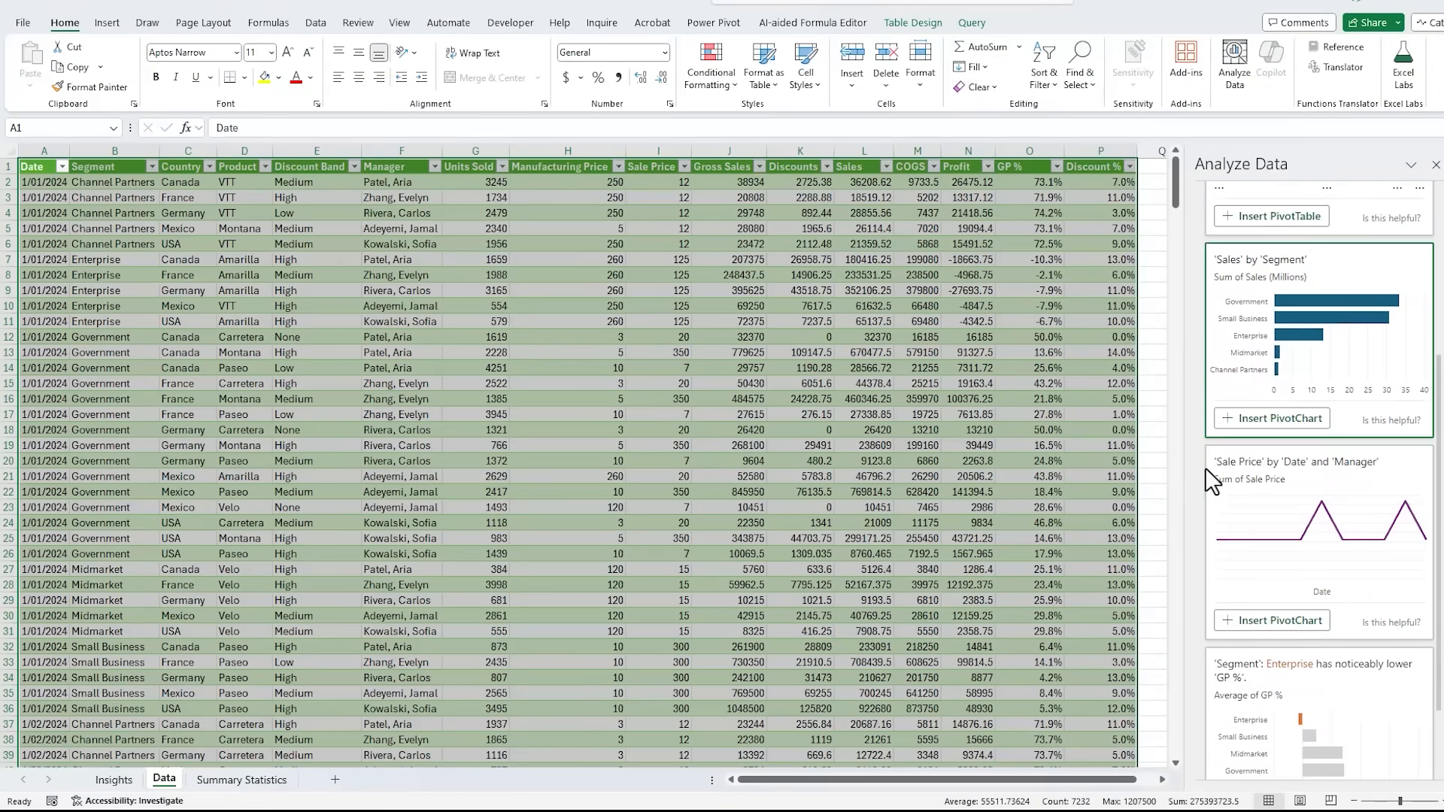
pyautogui.scroll(-3)
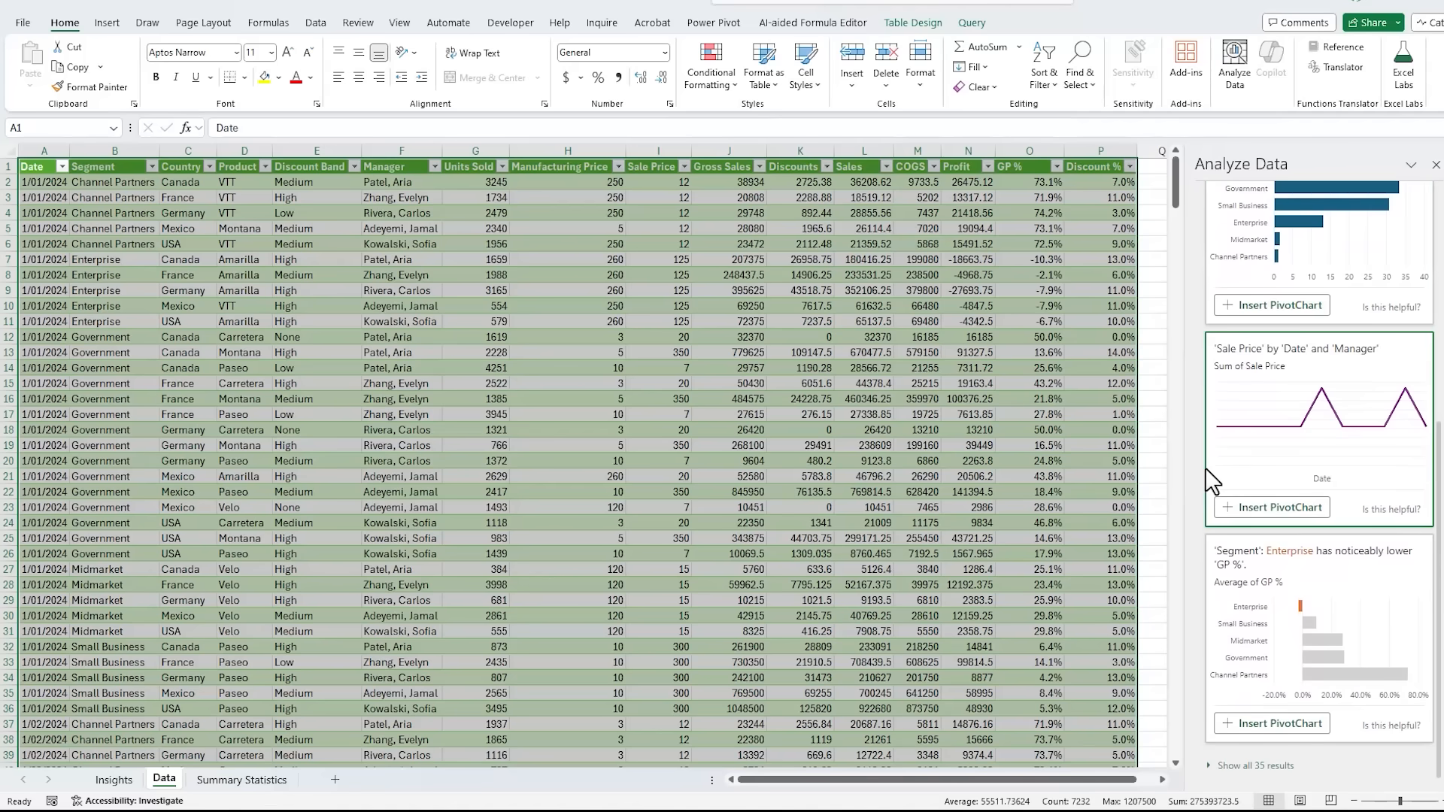
pyautogui.scroll(3)
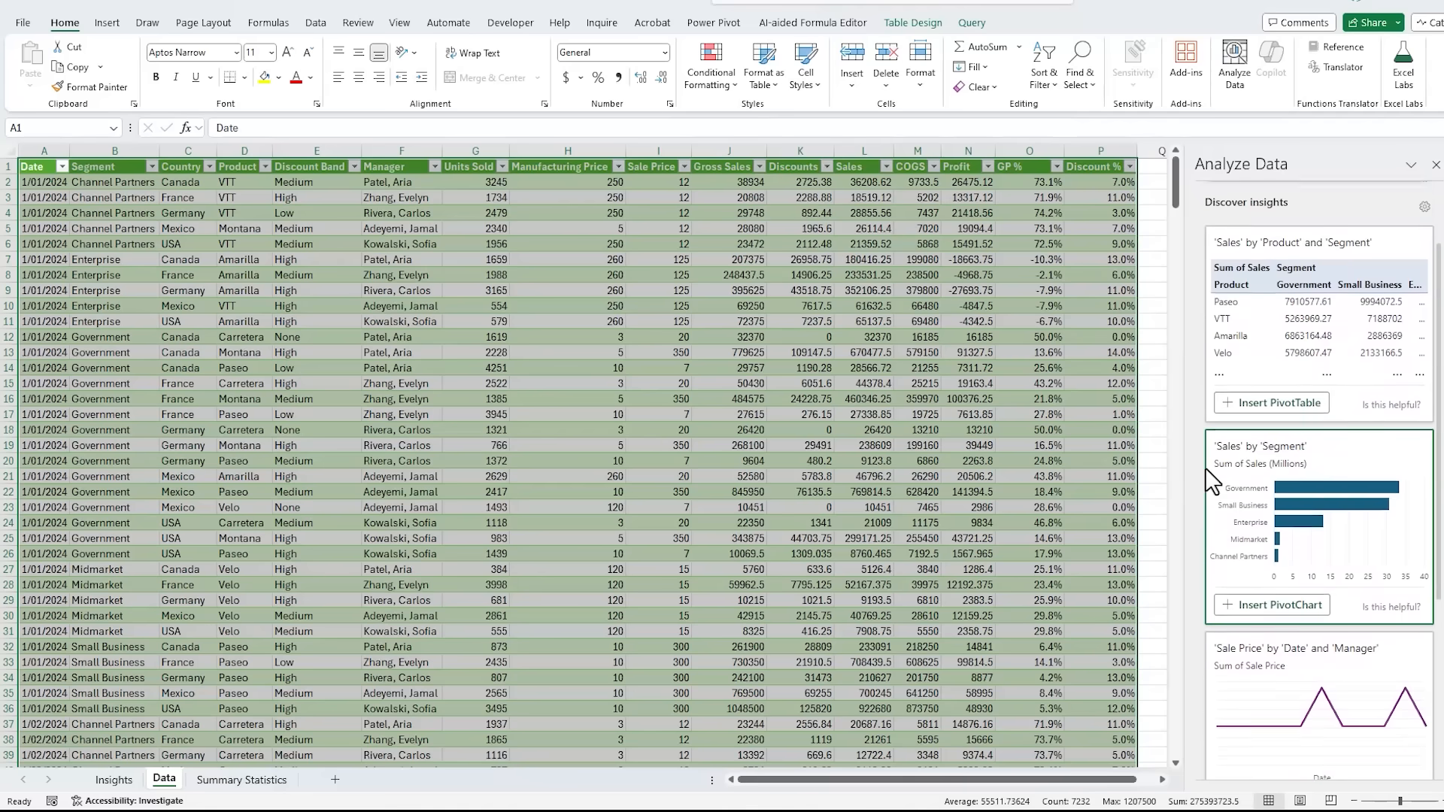
pyautogui.scroll(3)
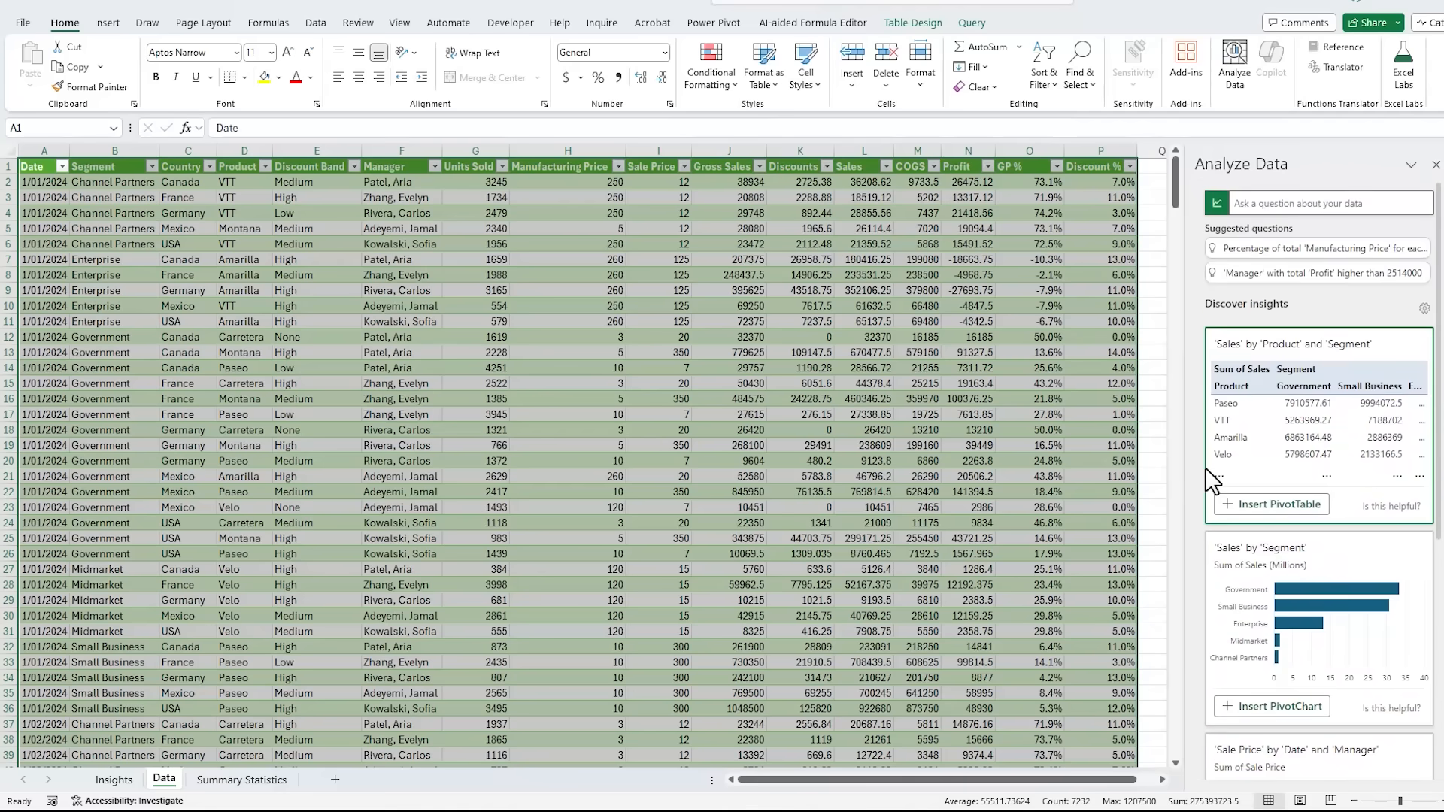
pyautogui.scroll(-3)
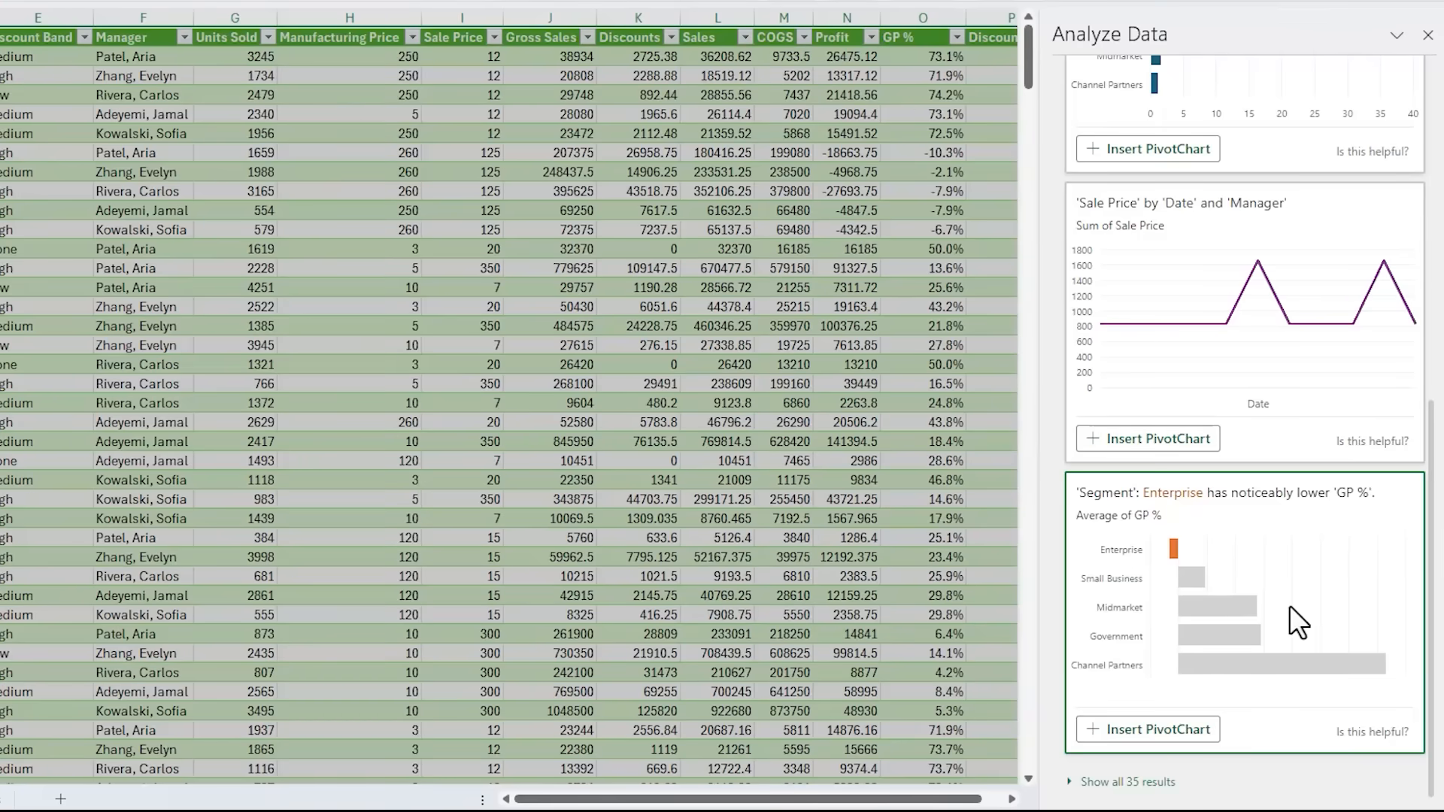
pyautogui.click(1146, 730)
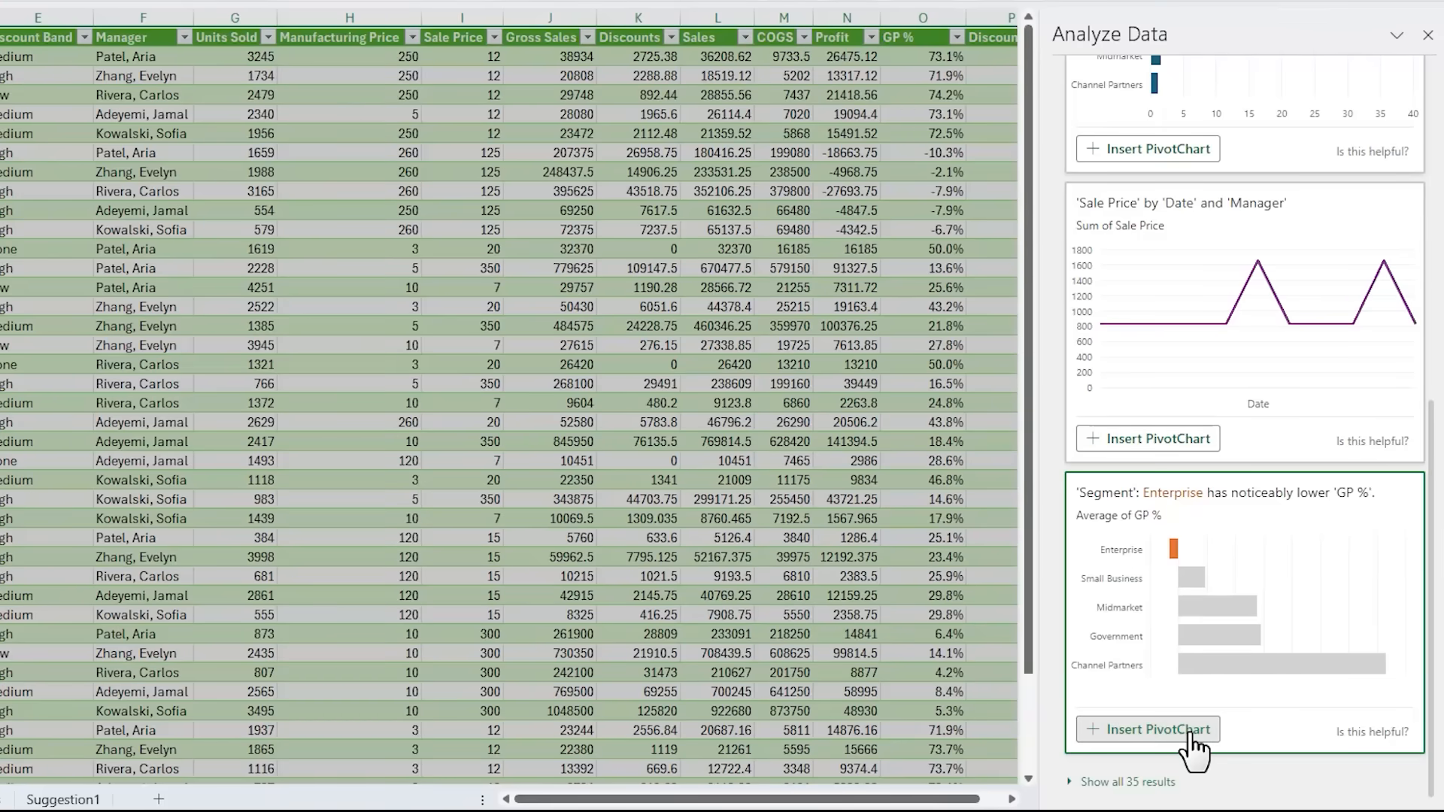
# Show all 35 insights, insert the Sales and GP % cluster chart, and cut it for moving.
pyautogui.click(1146, 728)
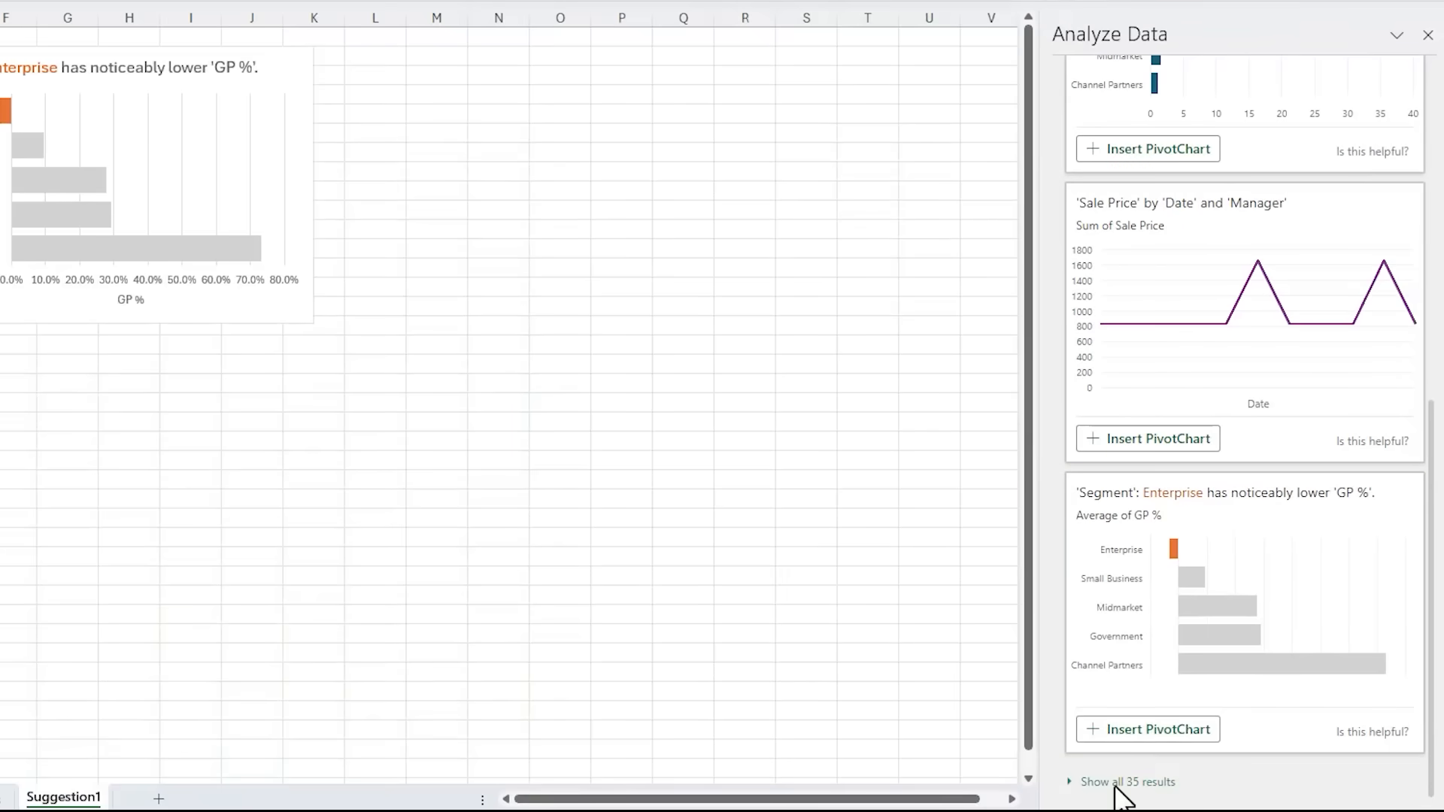
pyautogui.scroll(-3)
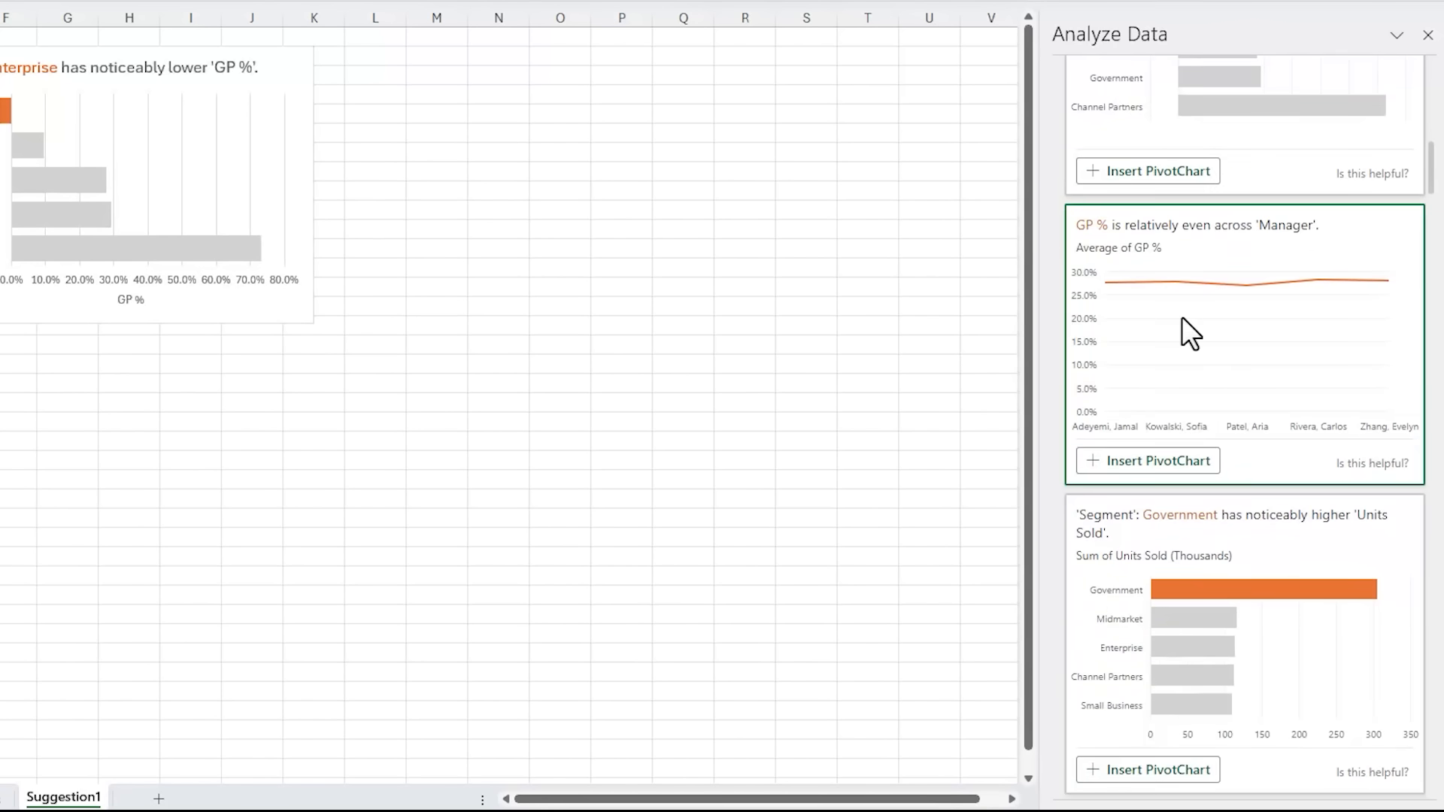
pyautogui.scroll(-3)
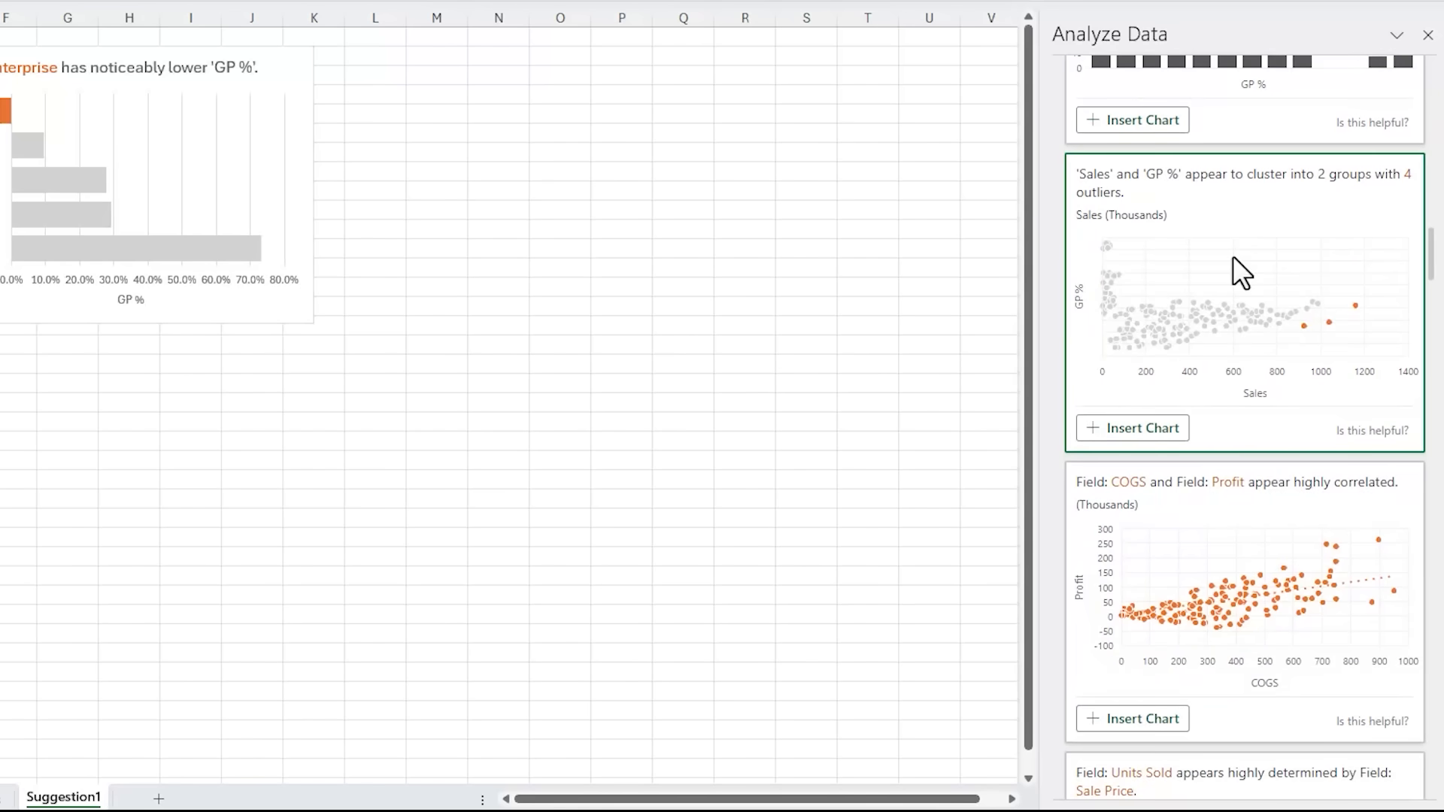
pyautogui.moveTo(1243, 351)
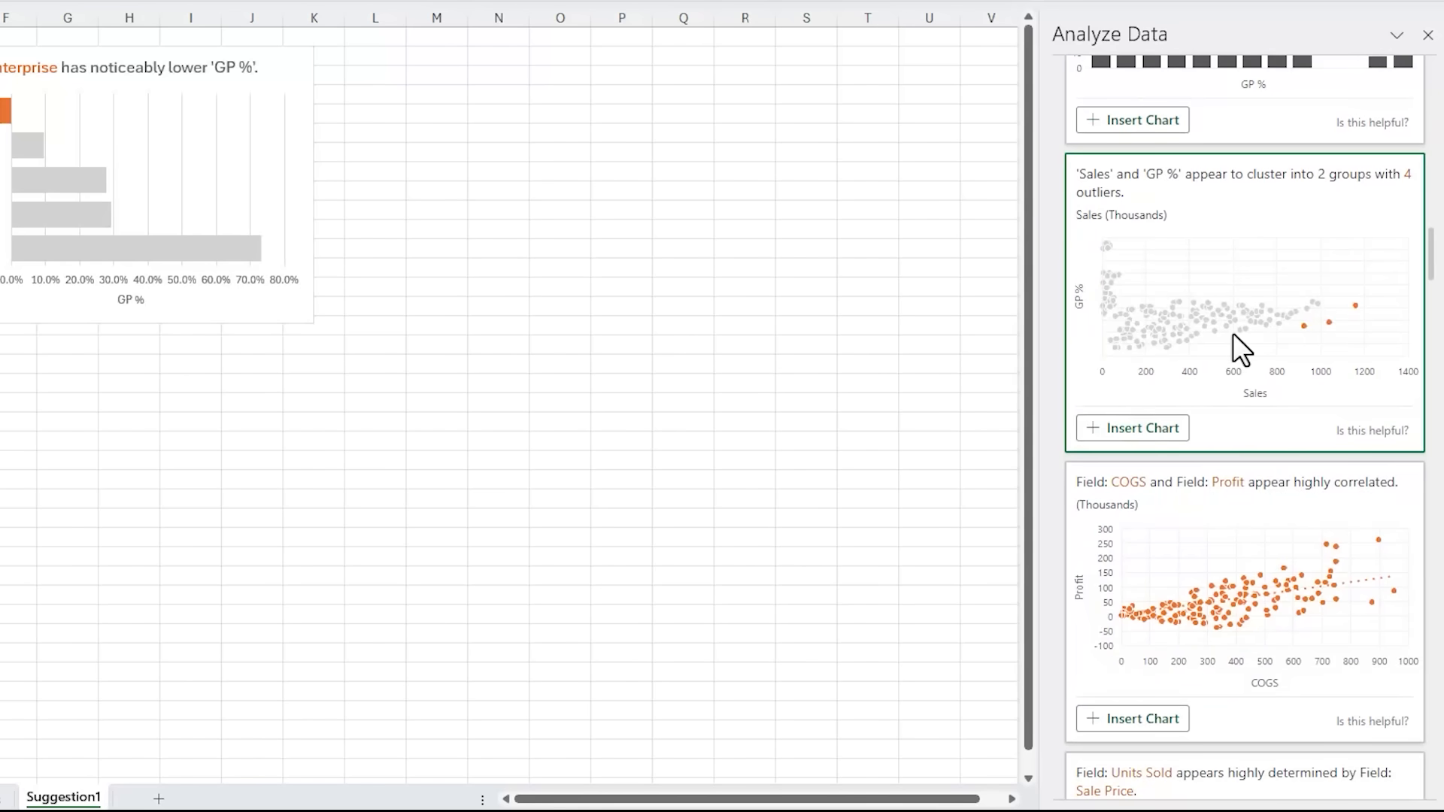
pyautogui.click(1131, 427)
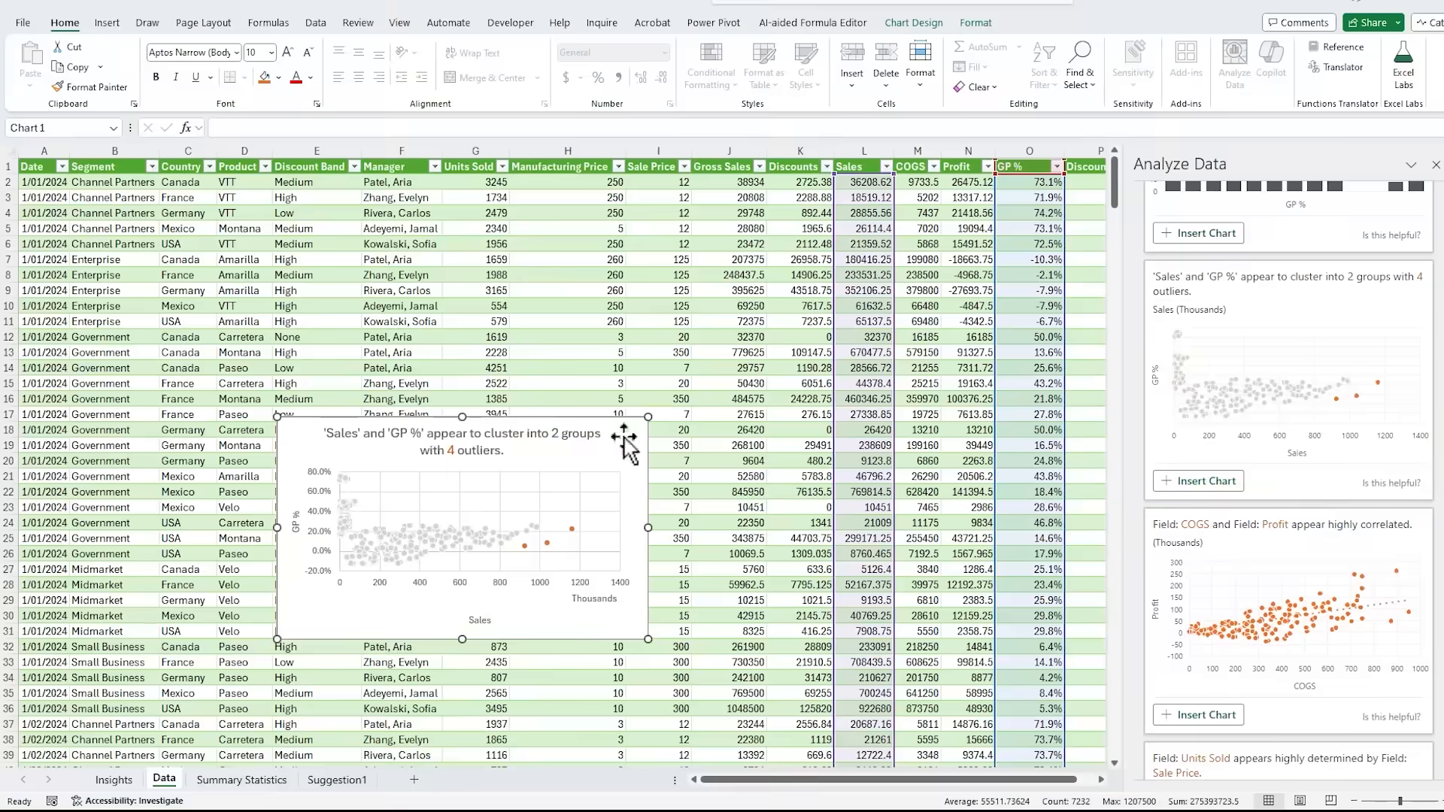
pyautogui.press('ctrl+x')
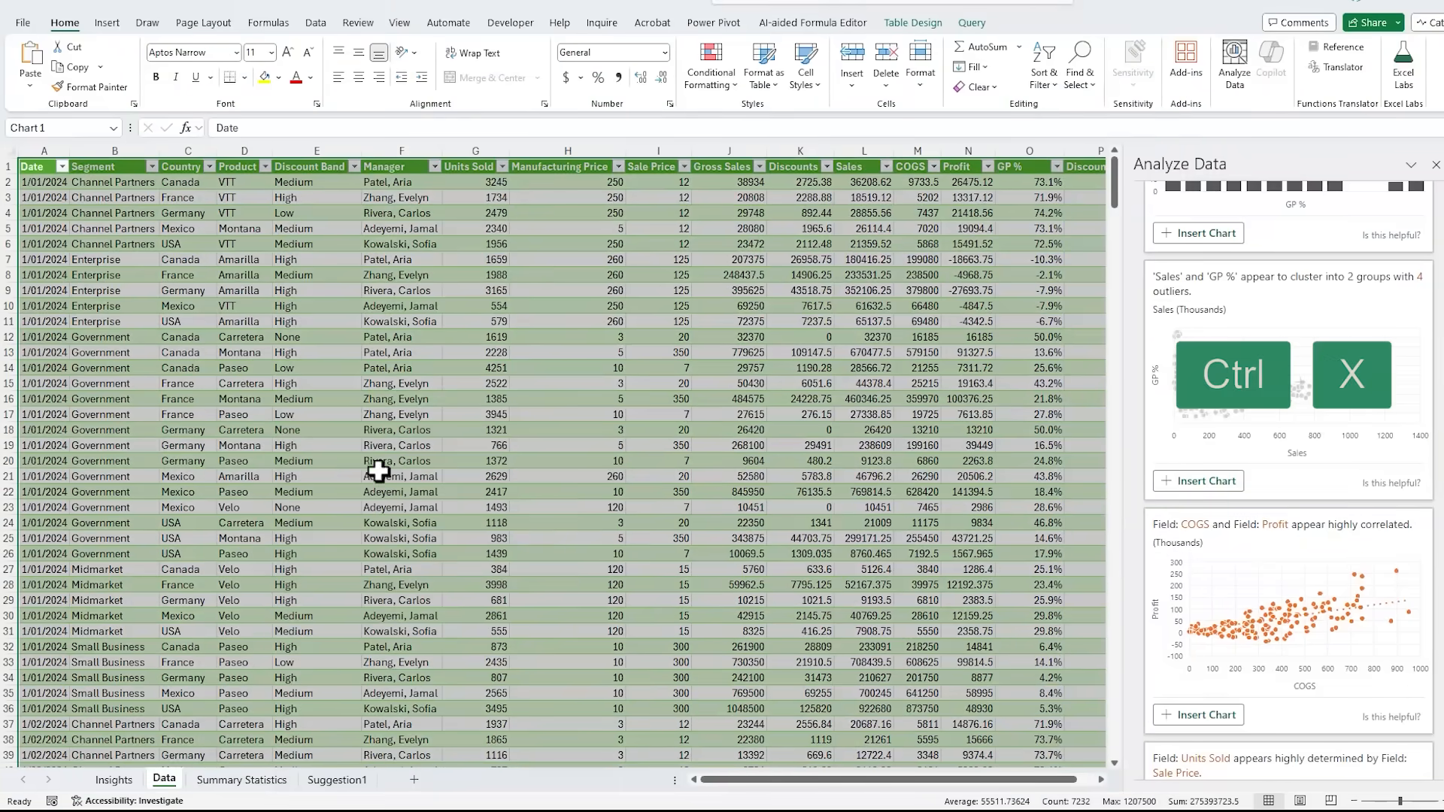
# Paste the Sales–GP % scatter chart under Other Insights on the Insights sheet.
pyautogui.click(113, 779)
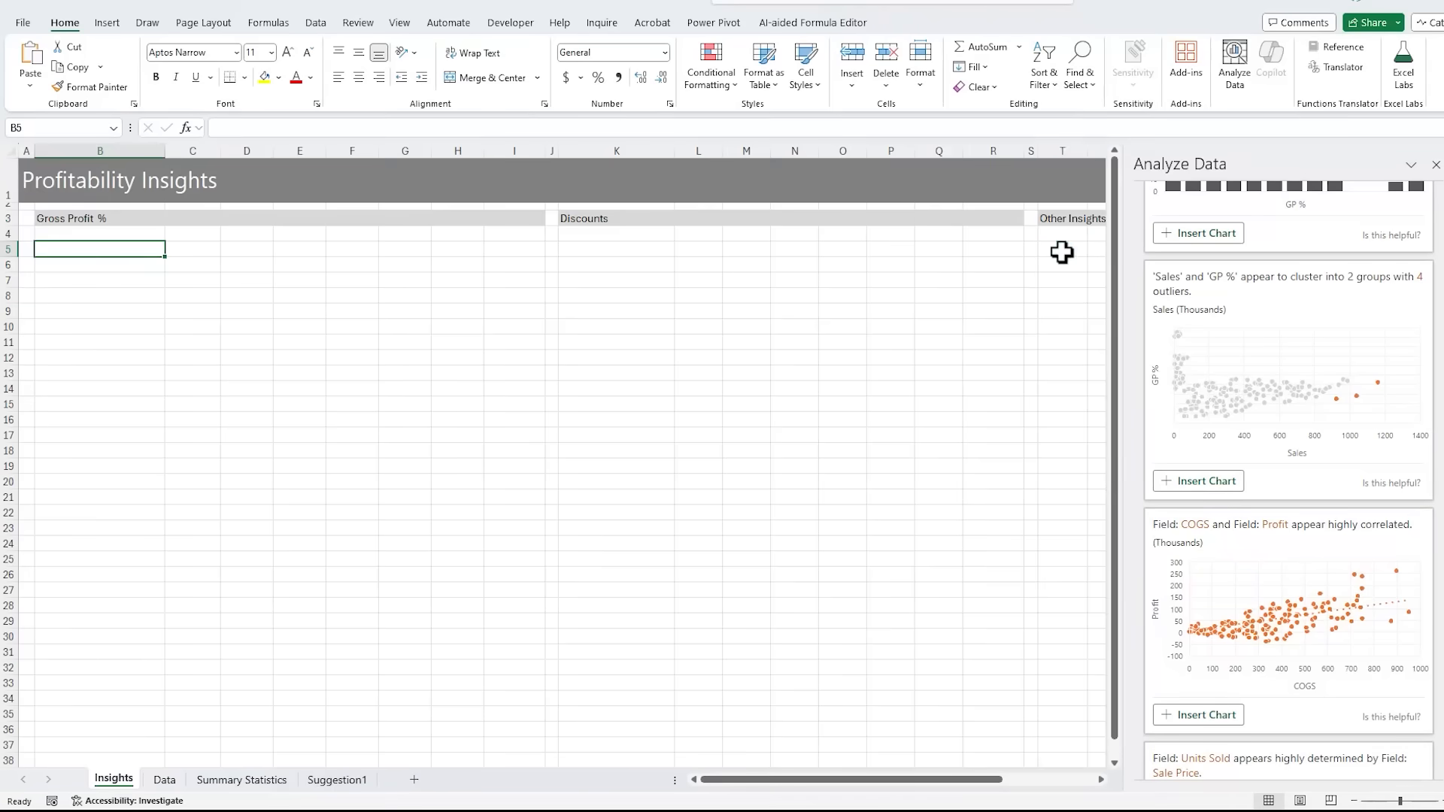
pyautogui.press('ctrl+v')
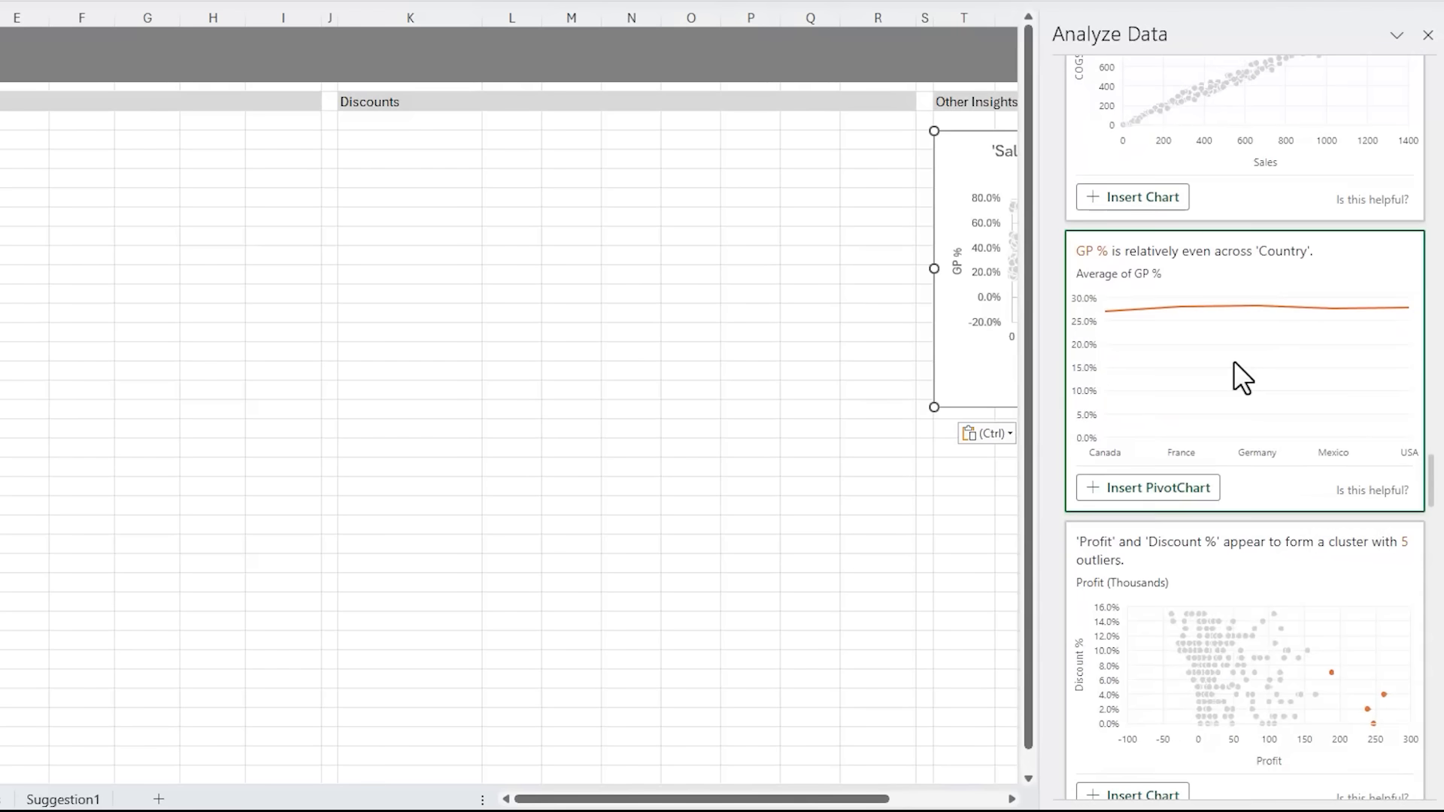
pyautogui.scroll(-3)
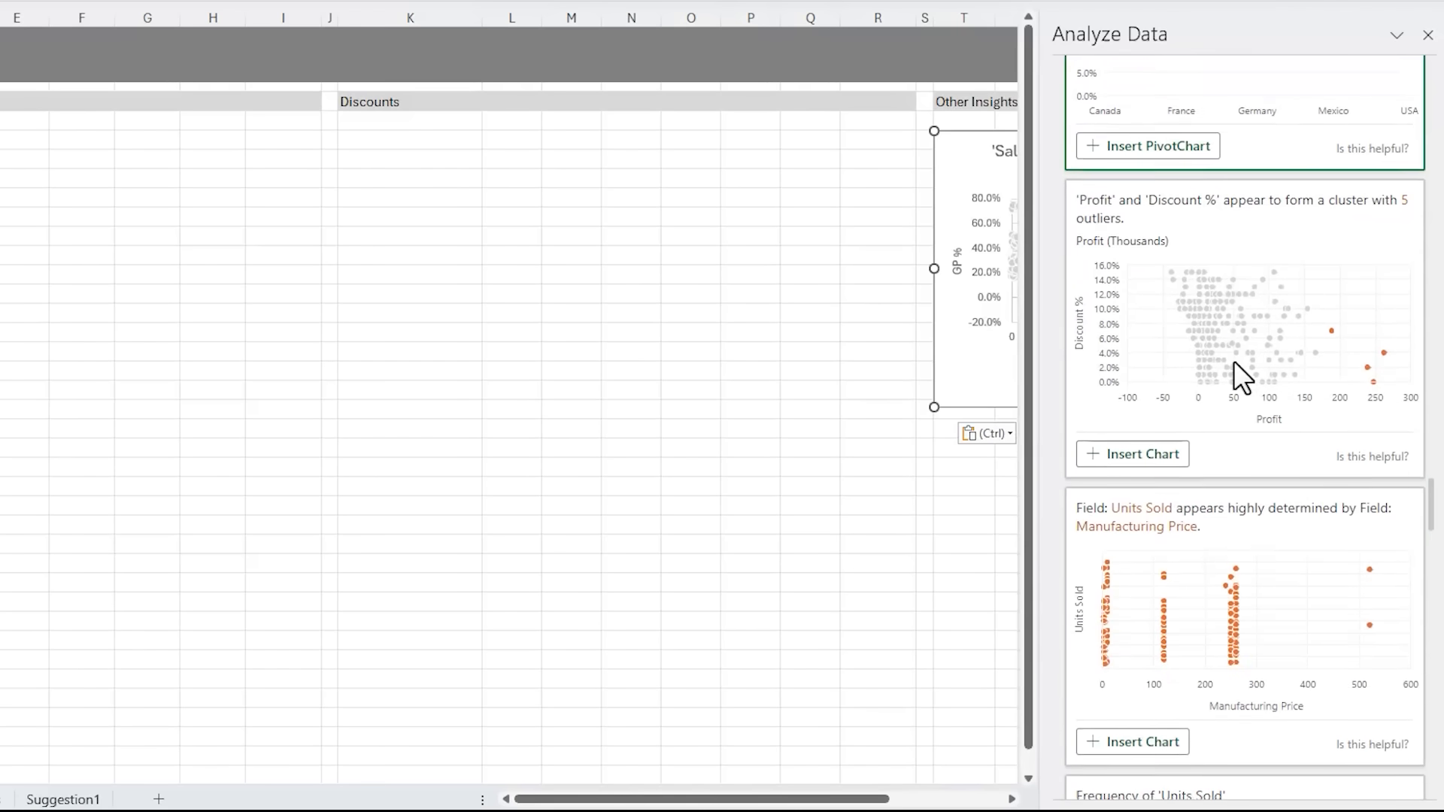
pyautogui.scroll(-3)
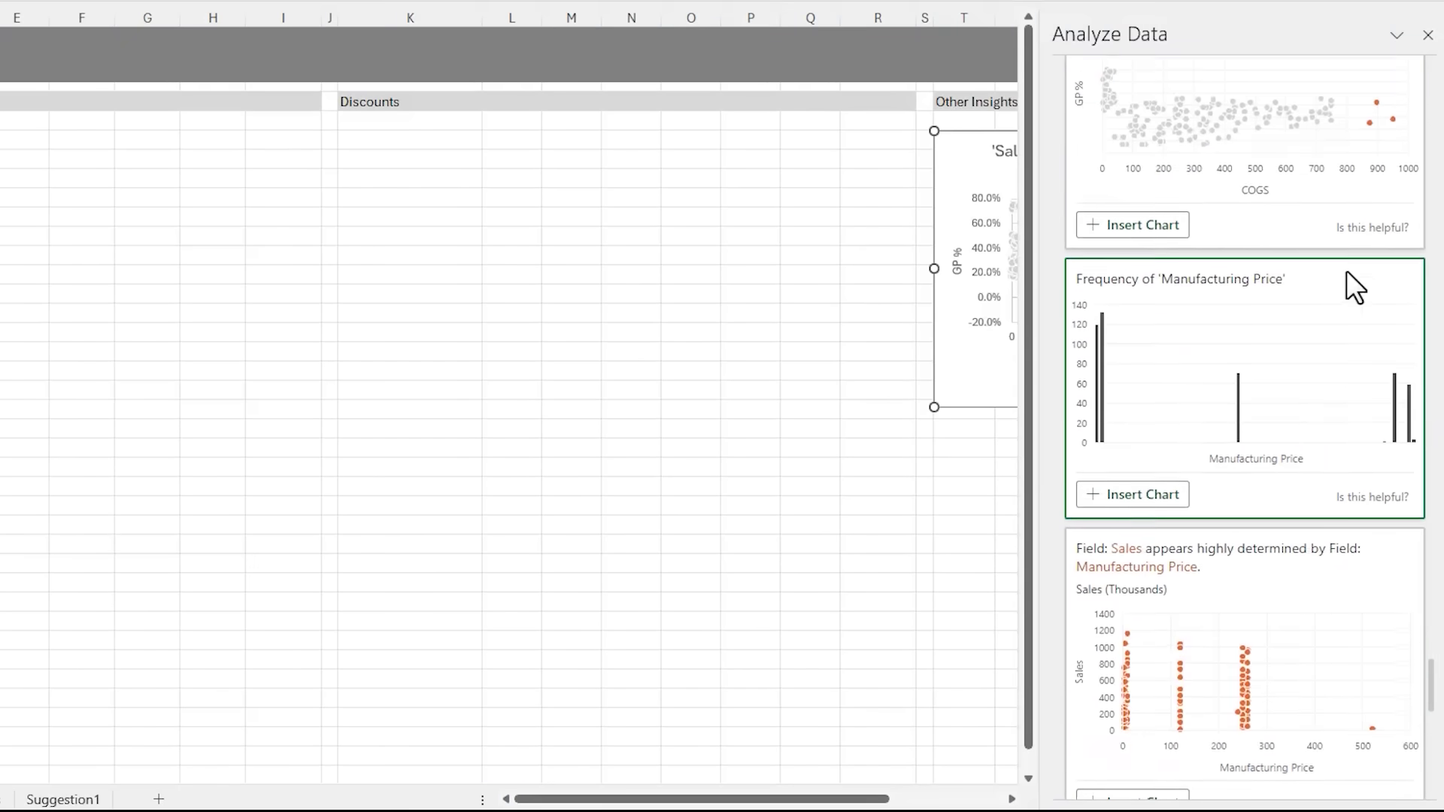
pyautogui.scroll(-3)
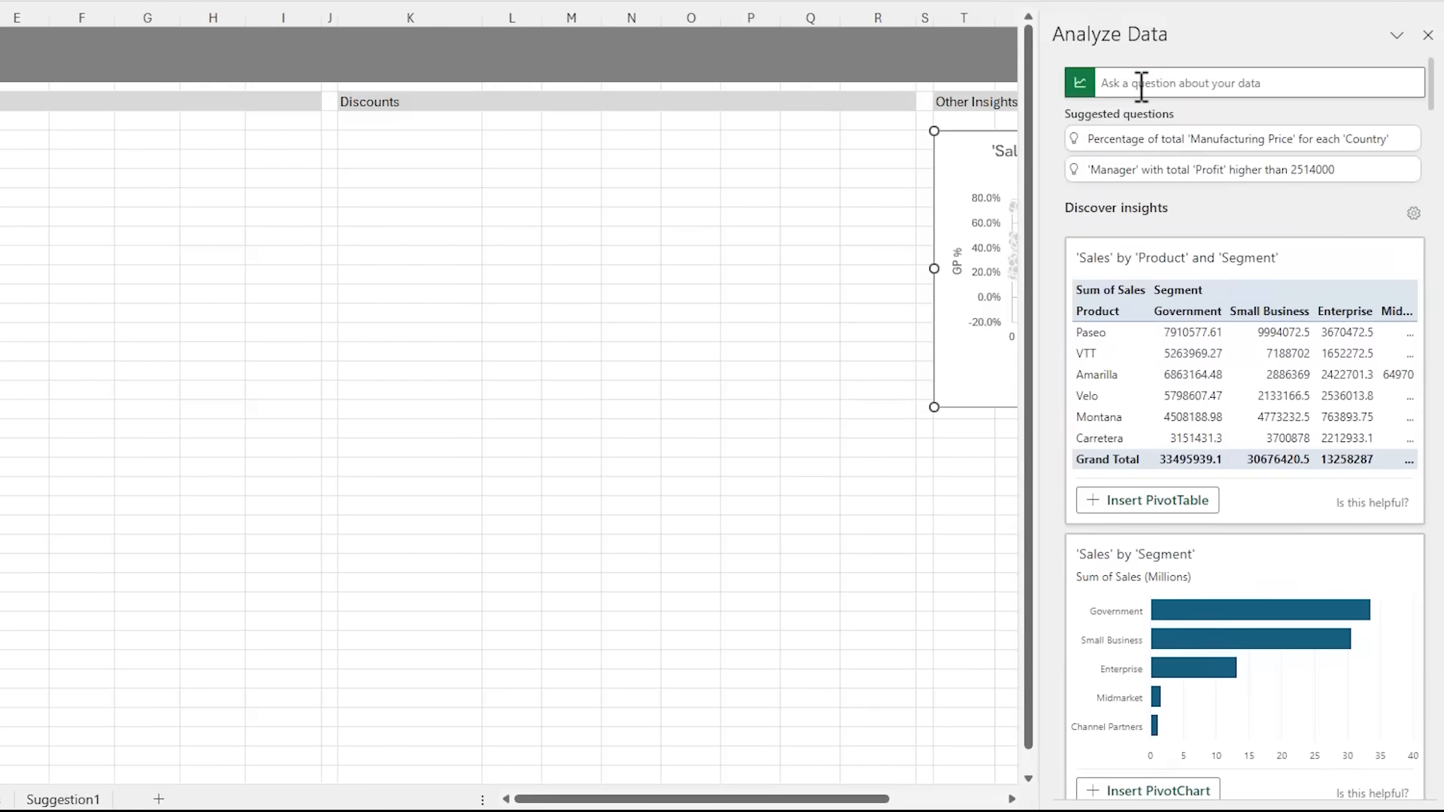
# Ask Analyze Data for 'insights for Discount by Segment', insert the answer as a PivotChart, and cut it.
pyautogui.write('insights for Discount by Segment')
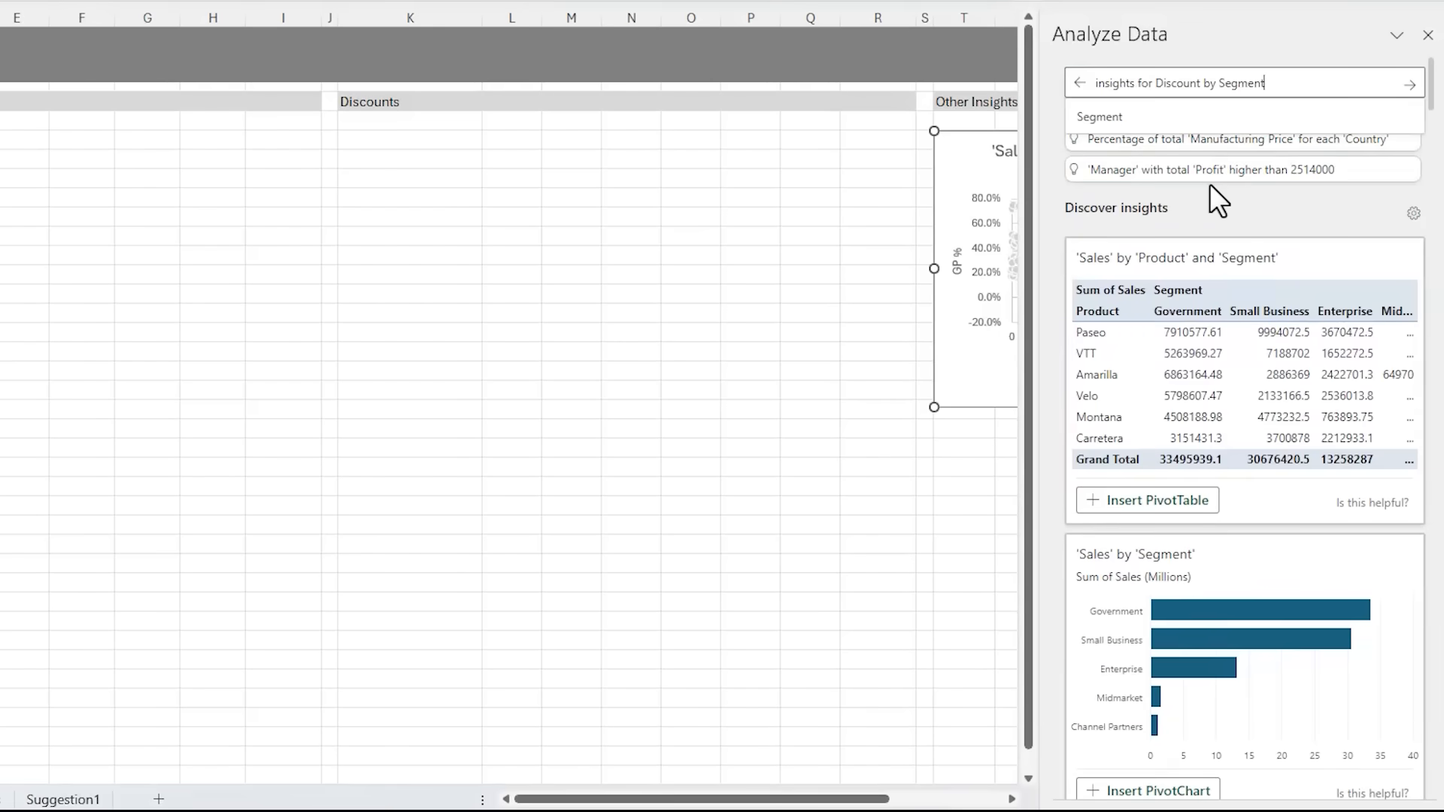
pyautogui.click(1409, 82)
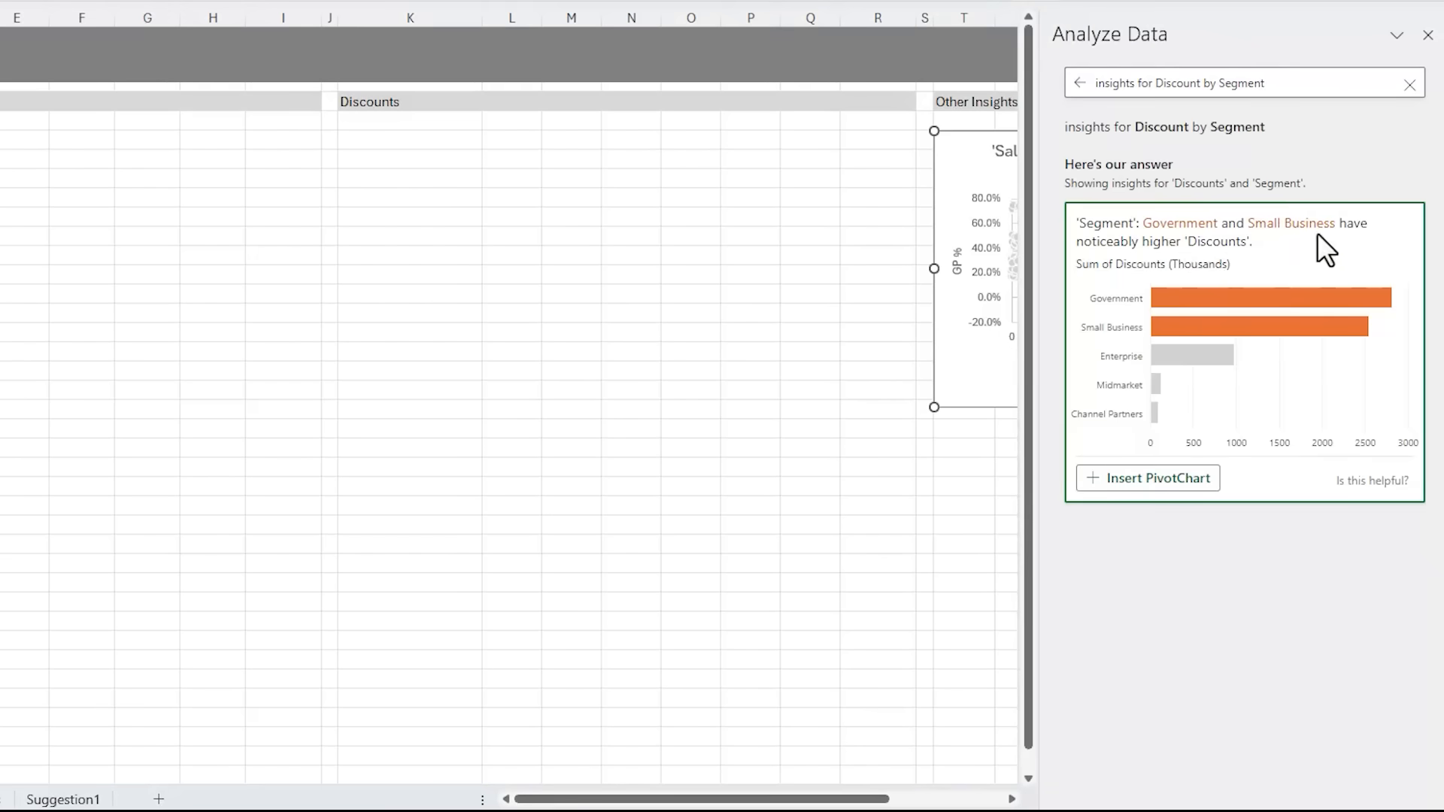
pyautogui.moveTo(1342, 256)
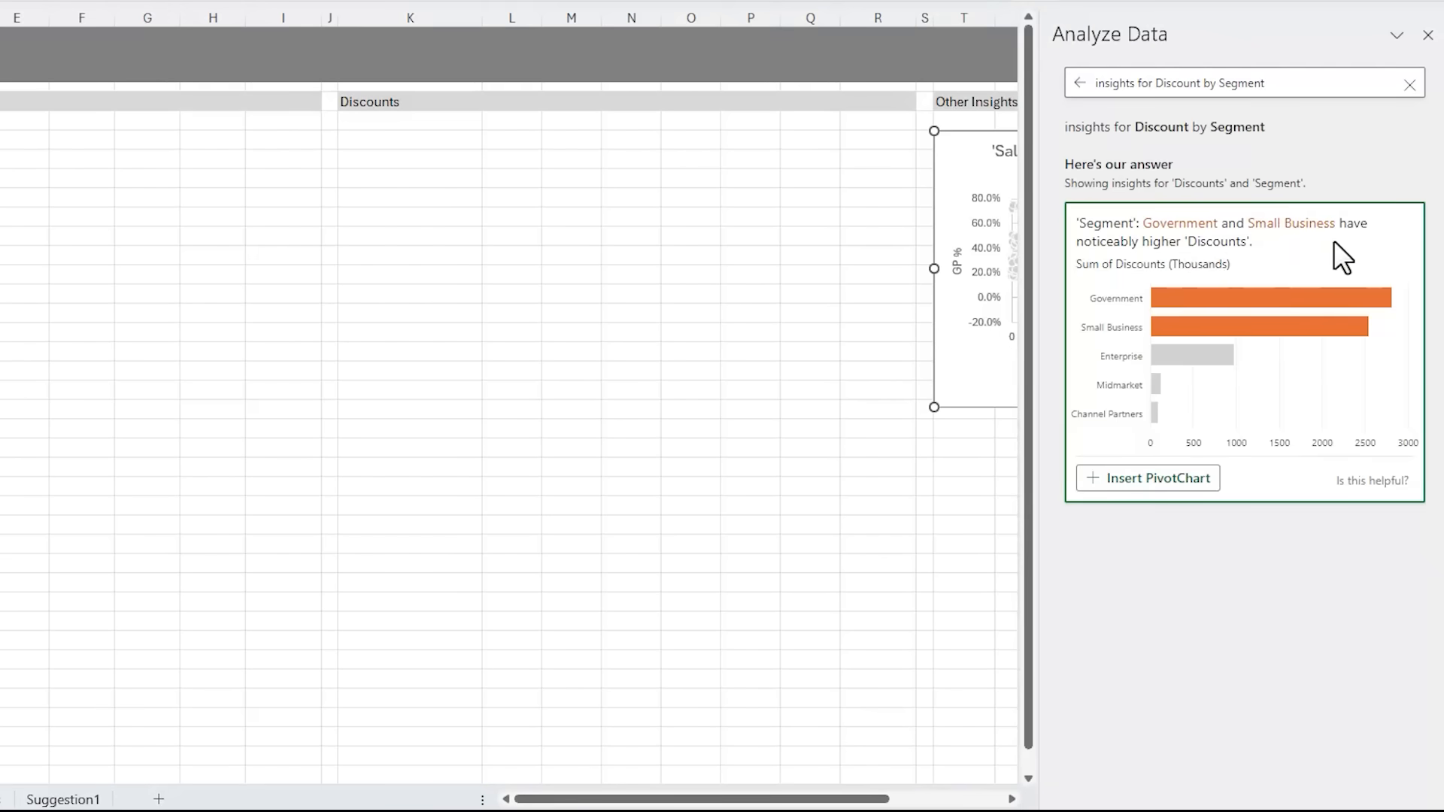
pyautogui.moveTo(1148, 479)
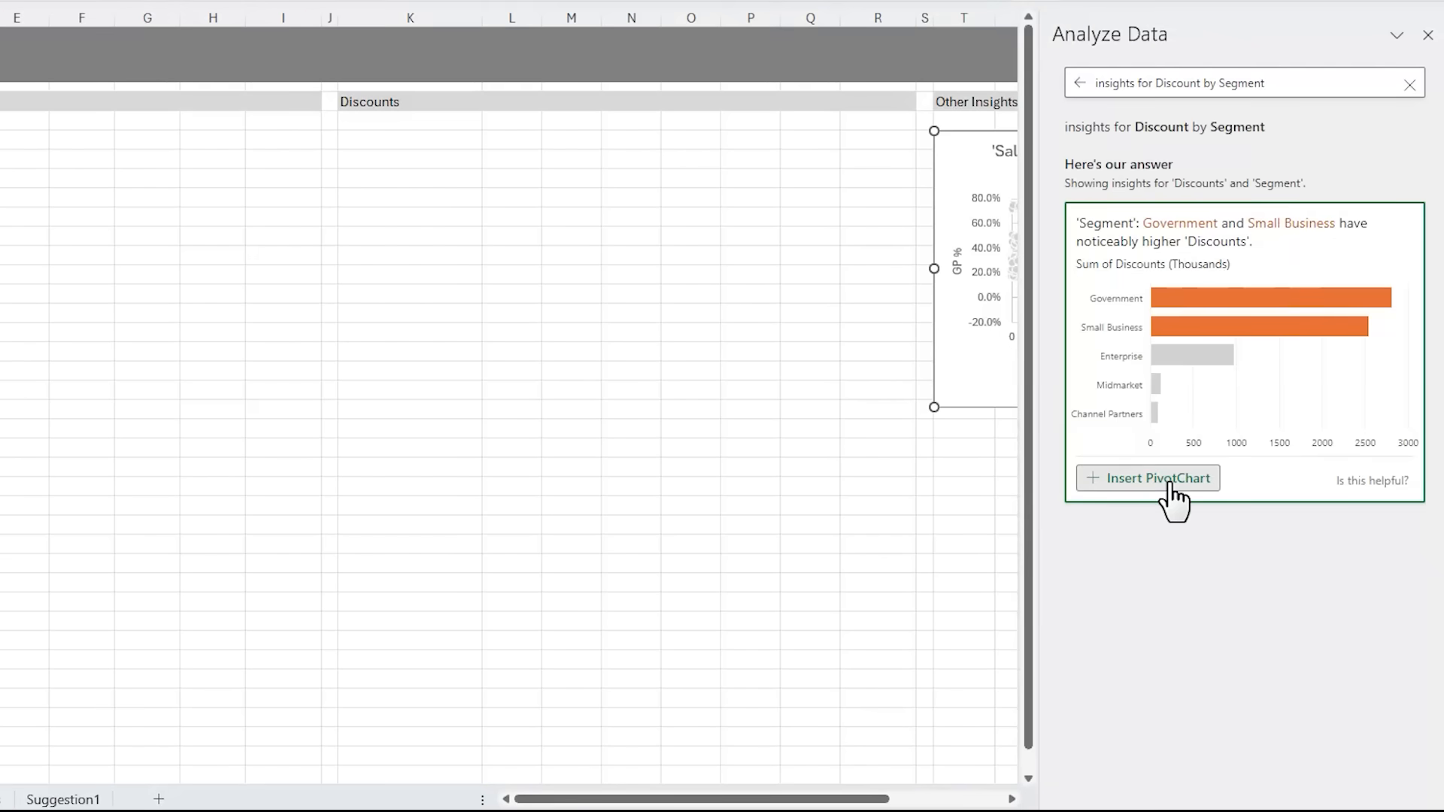
pyautogui.click(1147, 478)
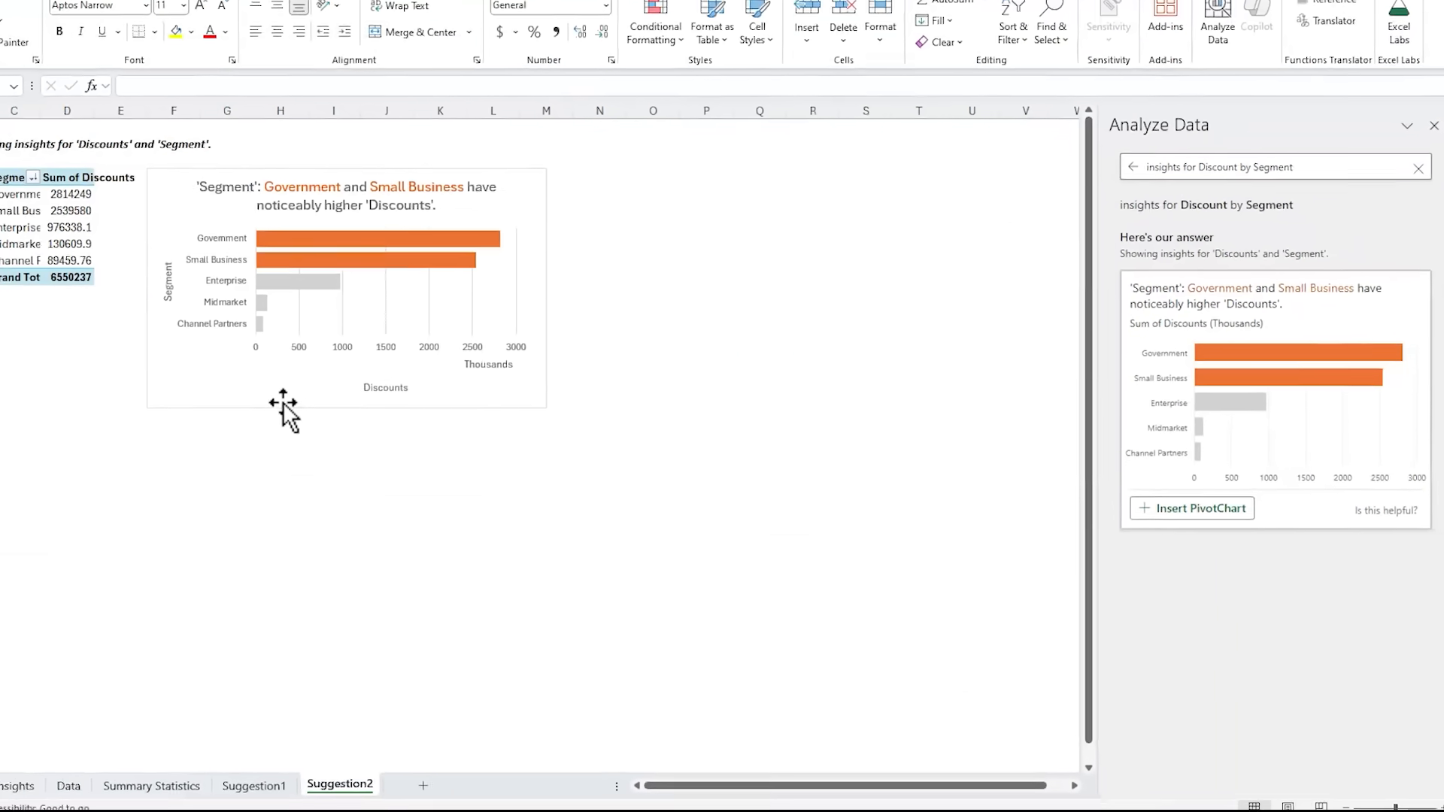
pyautogui.press('ctrl+x')
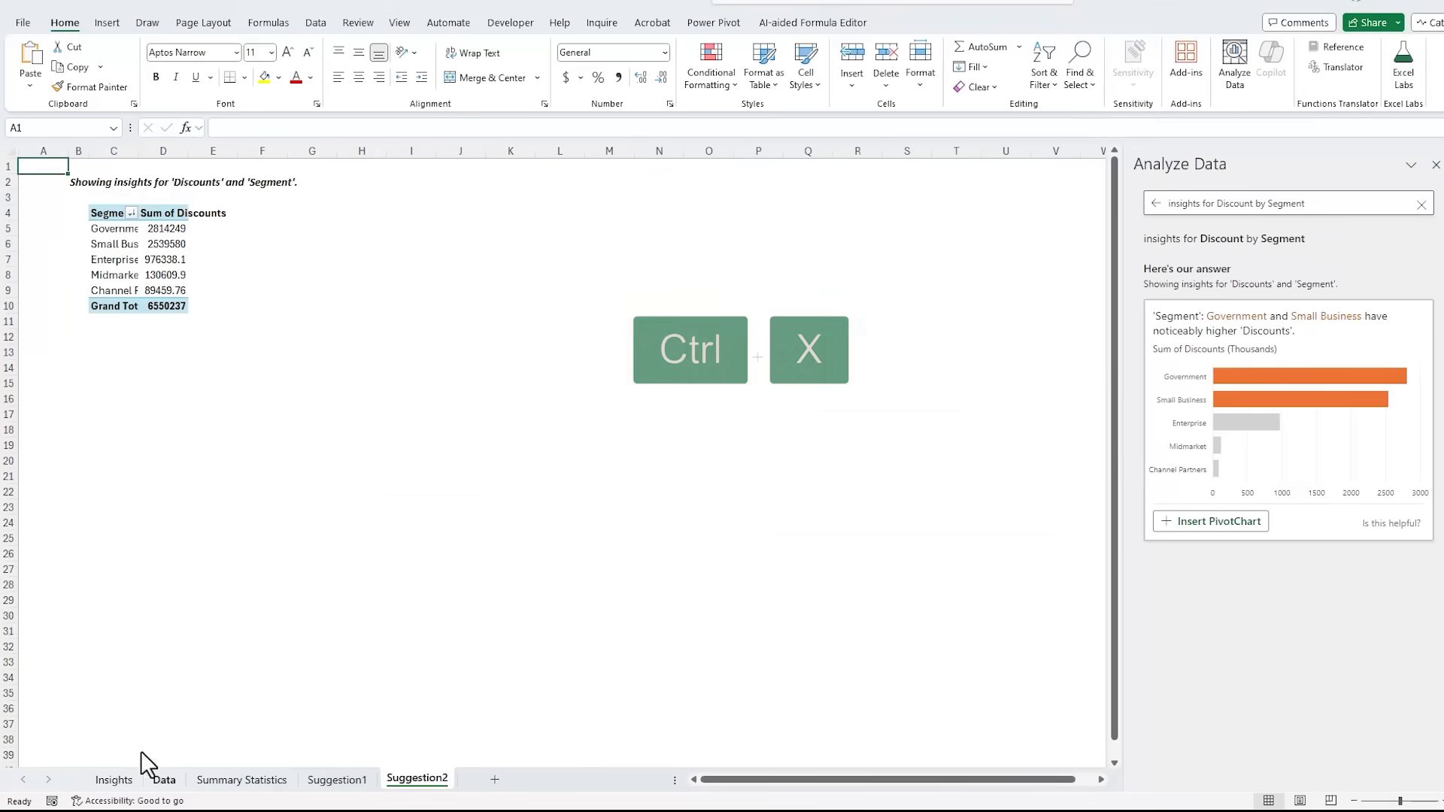
# Paste the Discounts by Segment chart under Discounts, move the GP % chart under Gross Profit %, and resize.
pyautogui.click(113, 780)
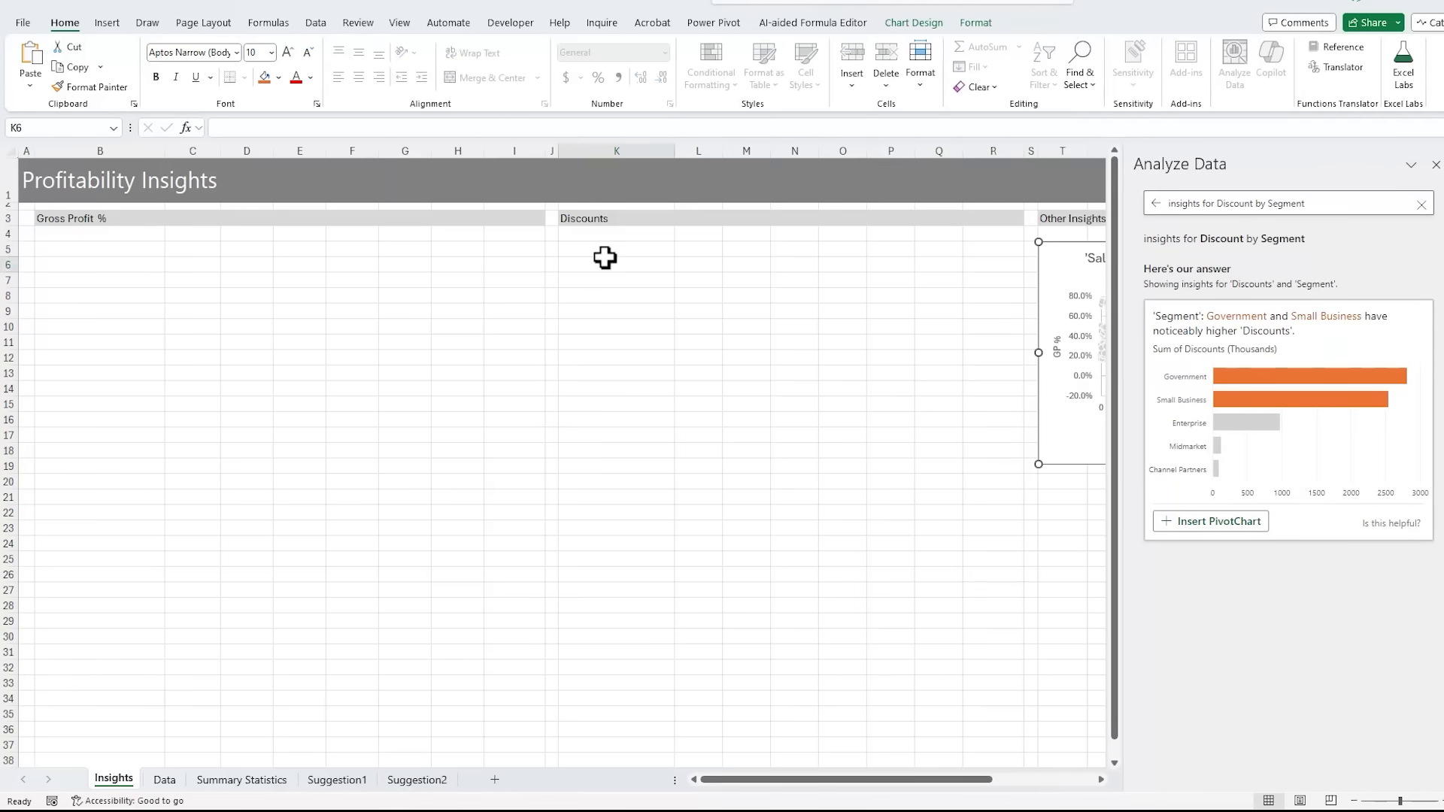
pyautogui.click(1210, 522)
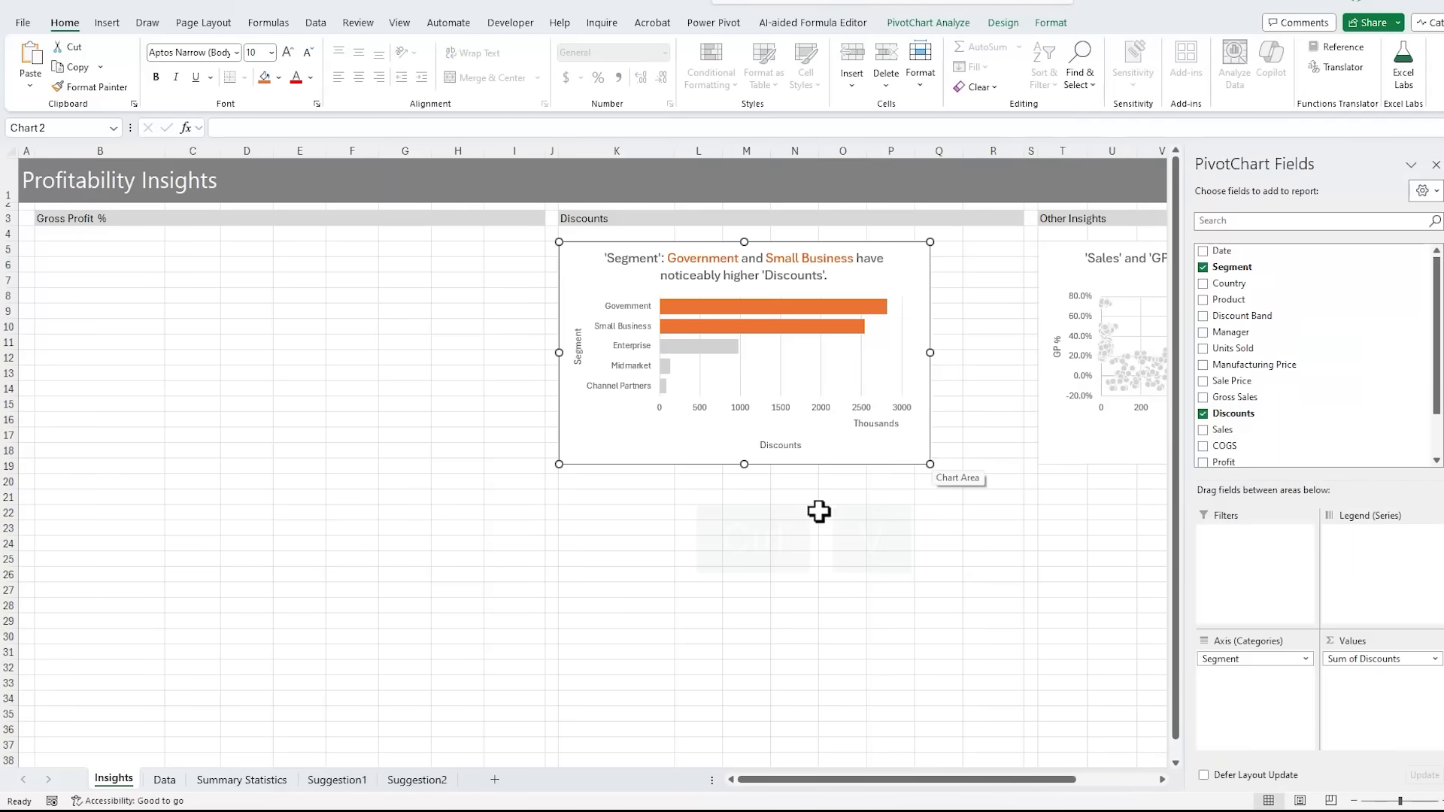
pyautogui.click(337, 780)
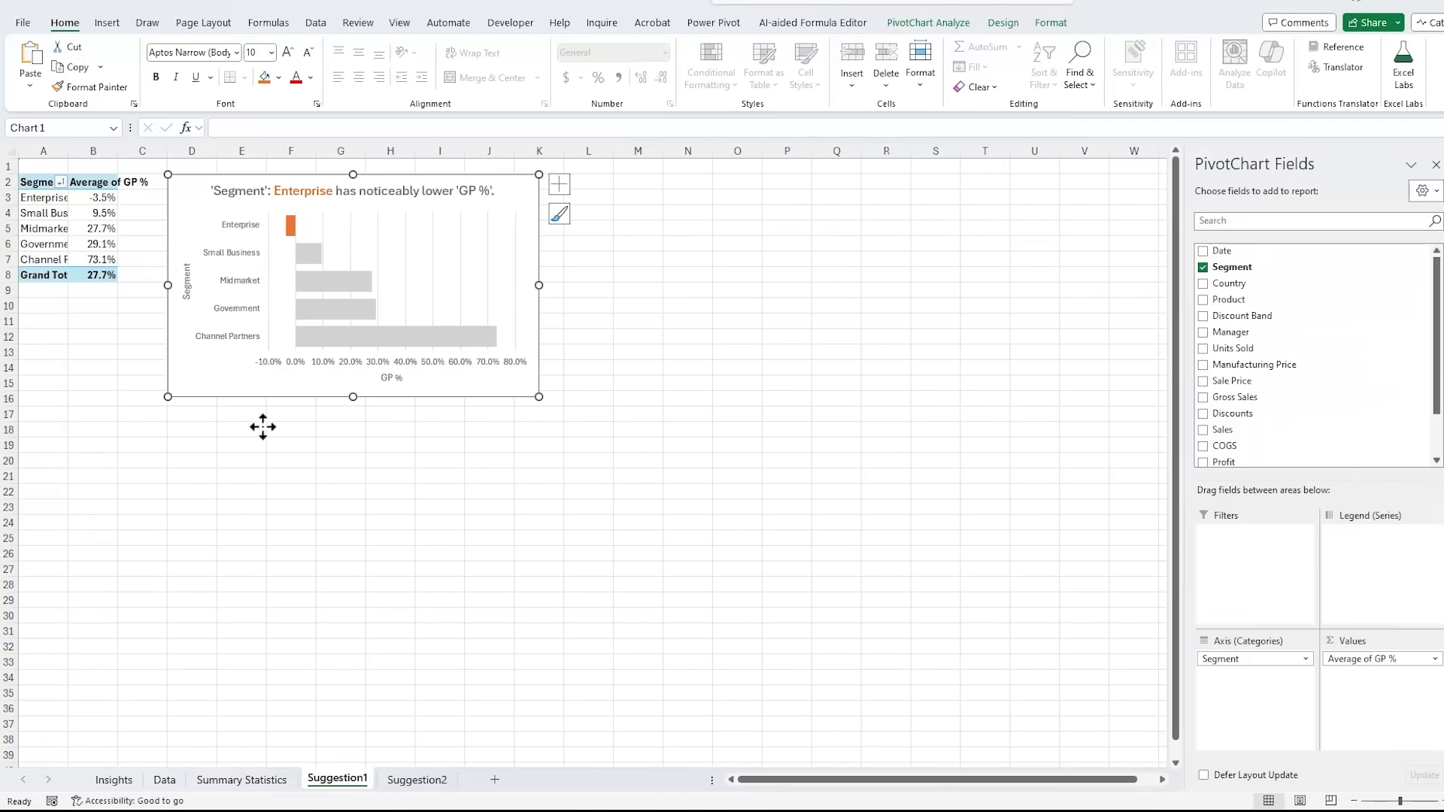
pyautogui.click(112, 780)
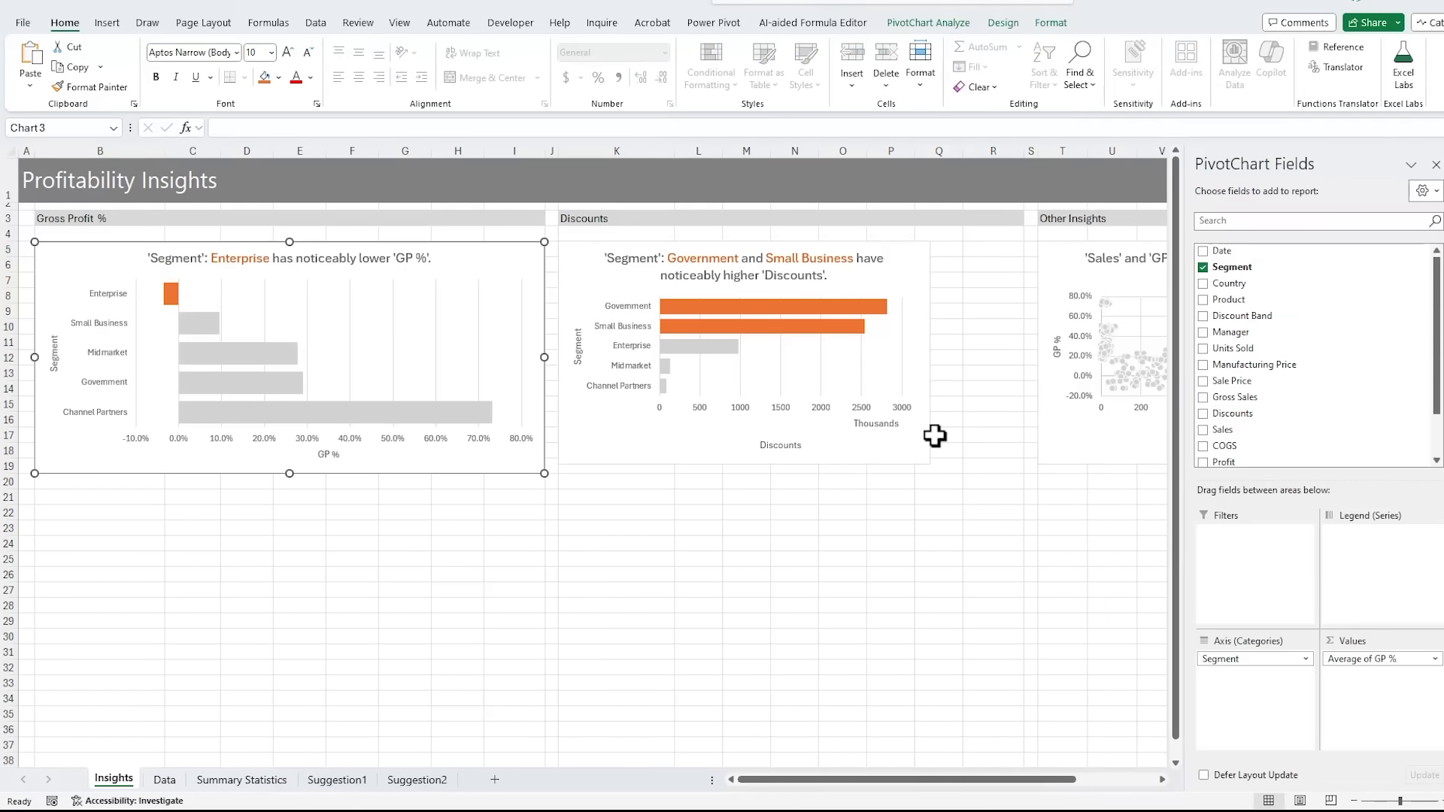
pyautogui.click(746, 352)
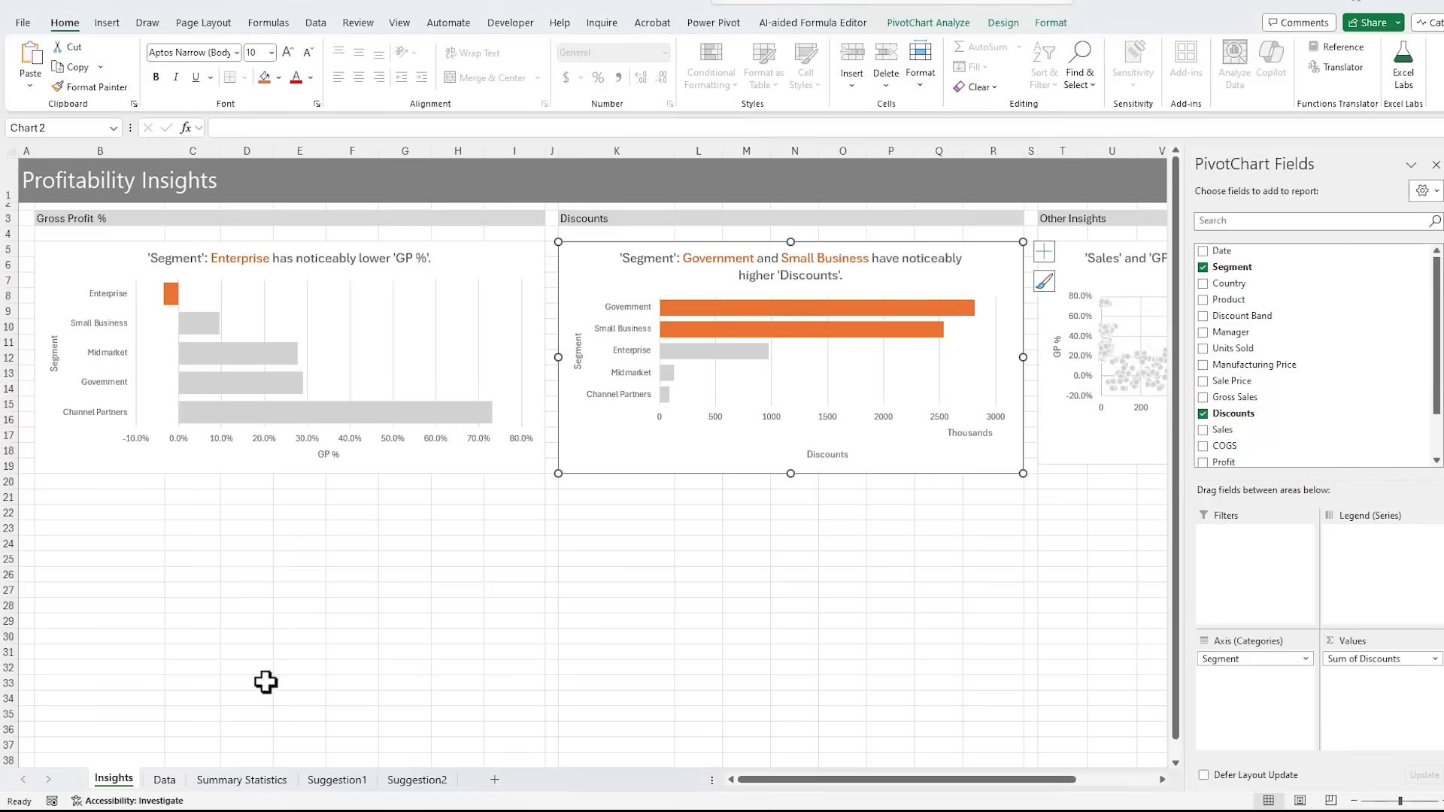
# On the Data sheet, ask Analyze Data for average GP % by Country and Product as a pivot table.
pyautogui.click(164, 779)
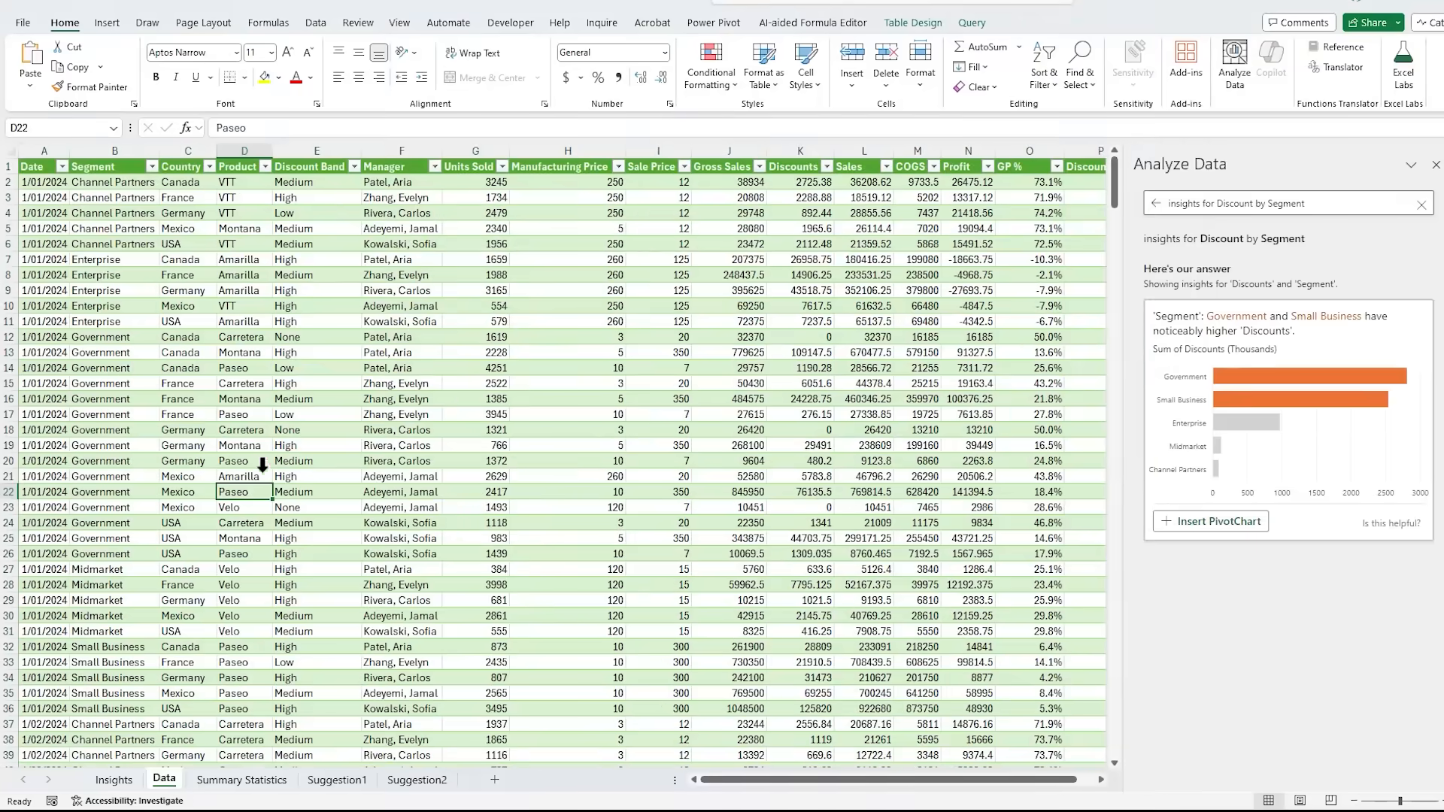
pyautogui.click(105, 23)
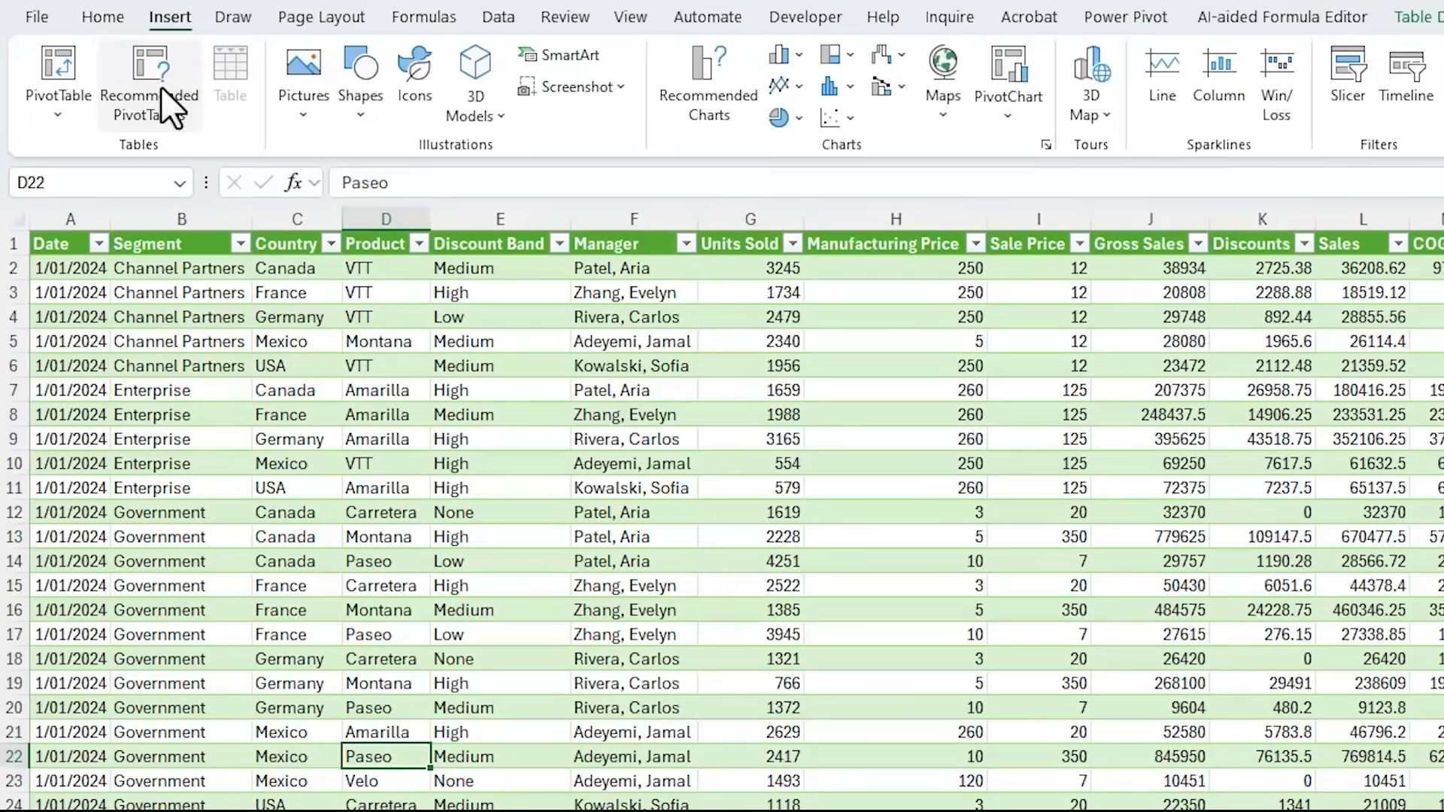
pyautogui.click(149, 83)
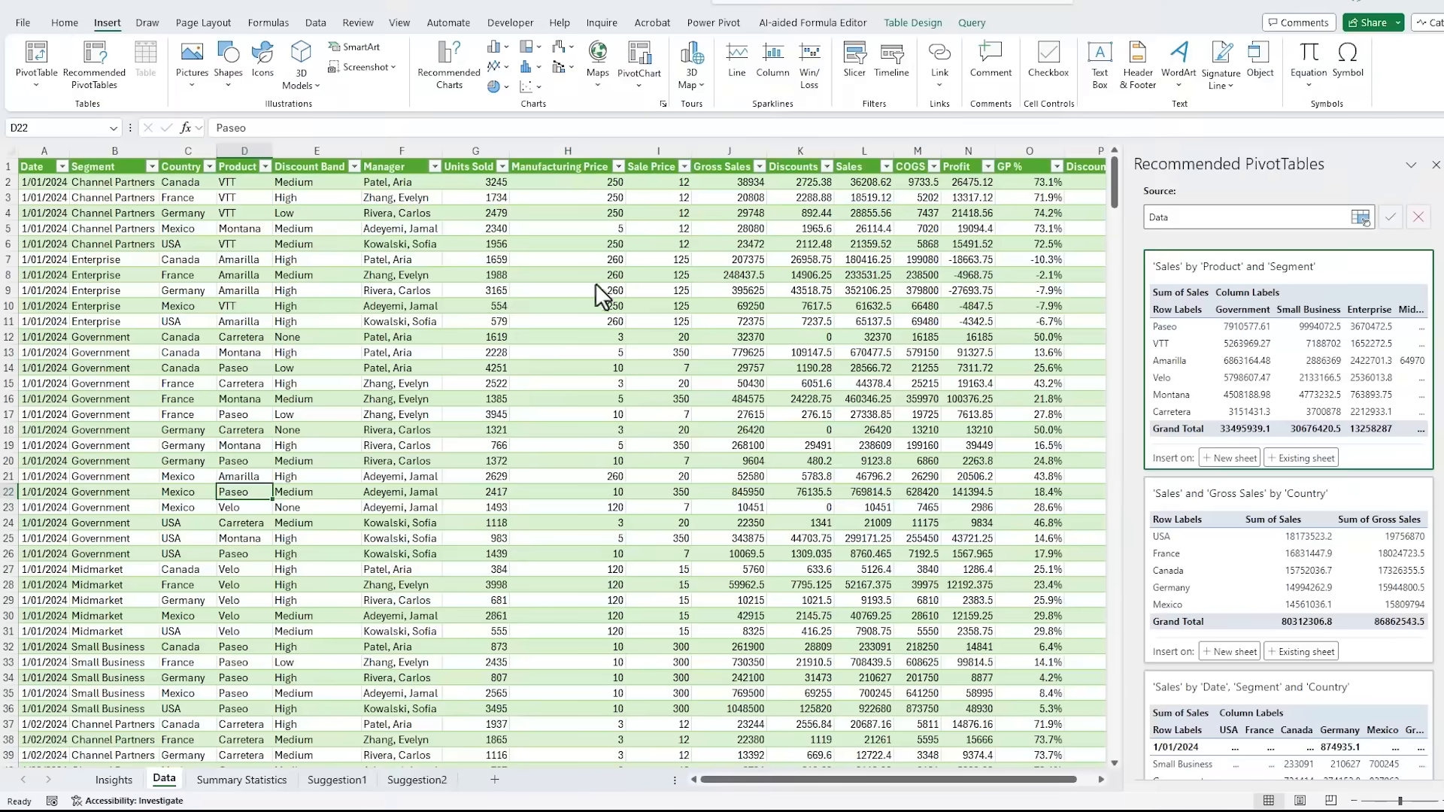
pyautogui.click(1233, 63)
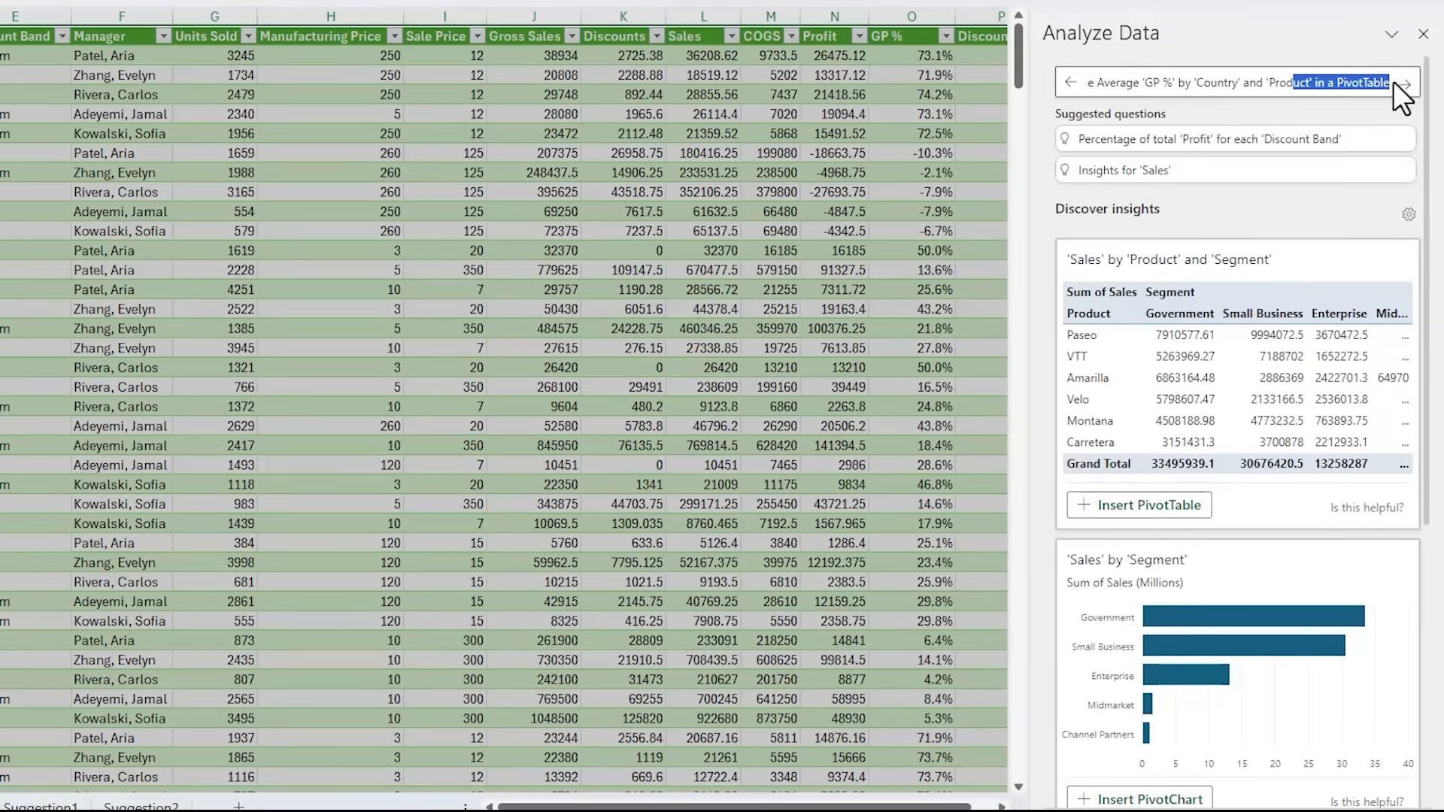
pyautogui.click(1405, 83)
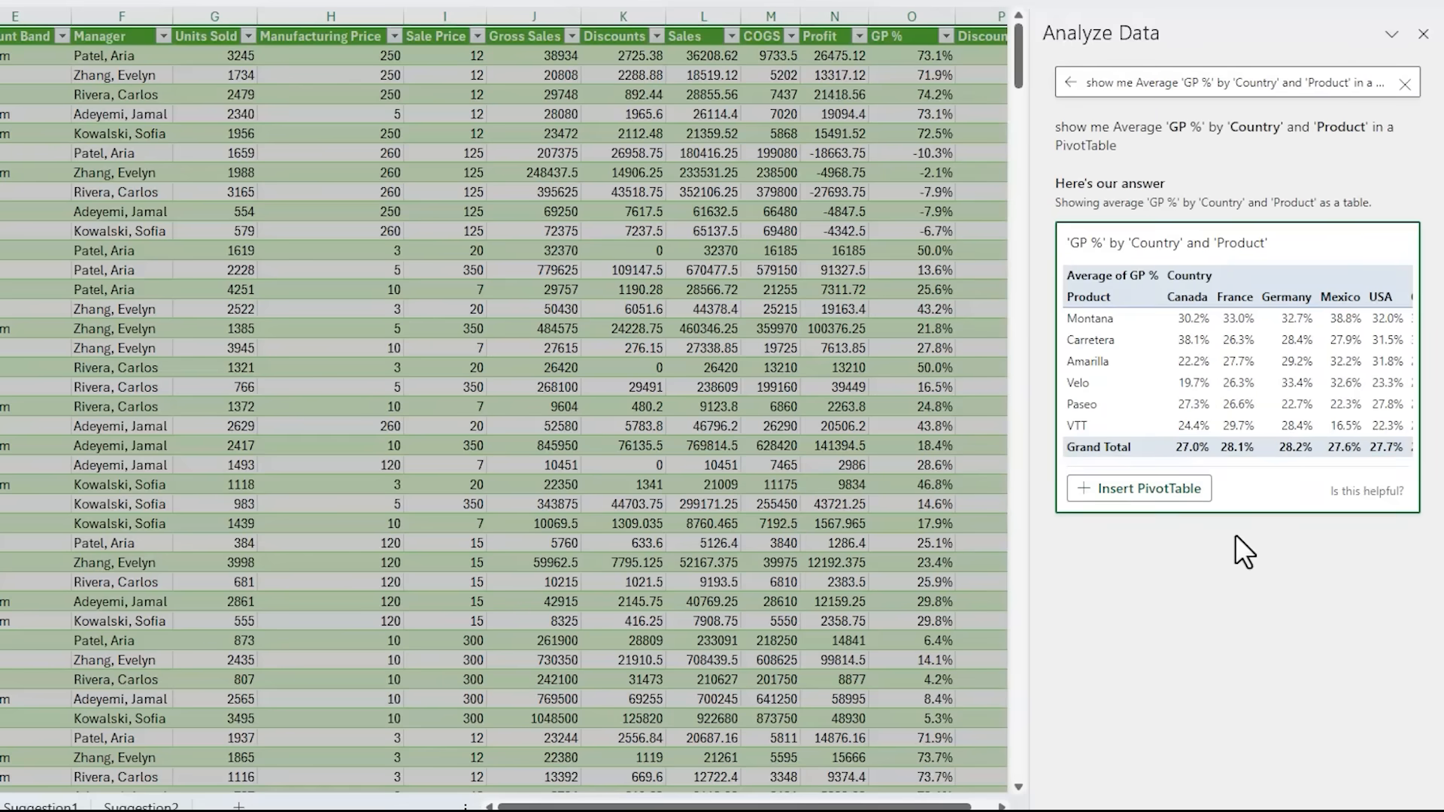
pyautogui.moveTo(1139, 488)
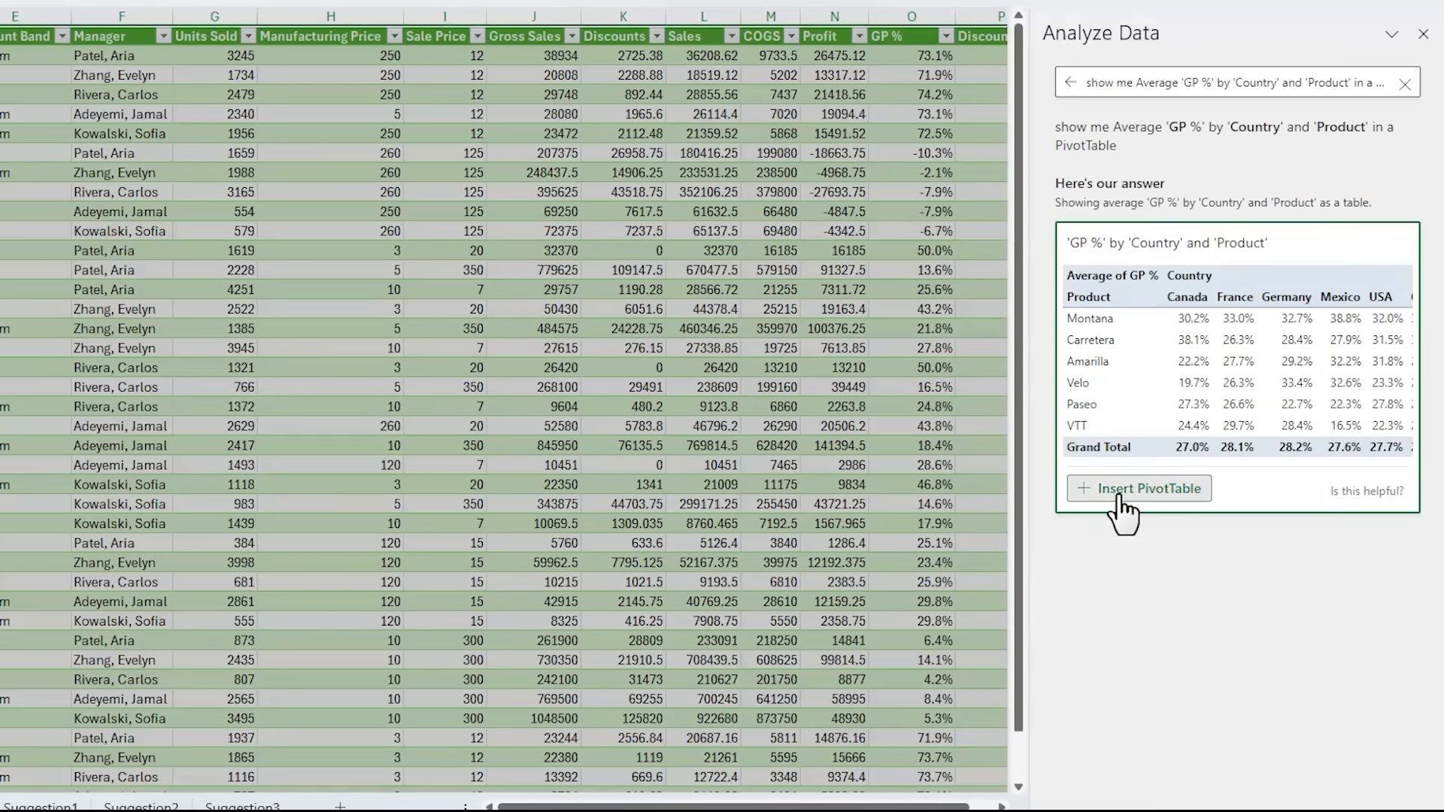
# Insert the GP % by Country and Product pivot below the charts with a plain unshaded style.
pyautogui.click(1138, 488)
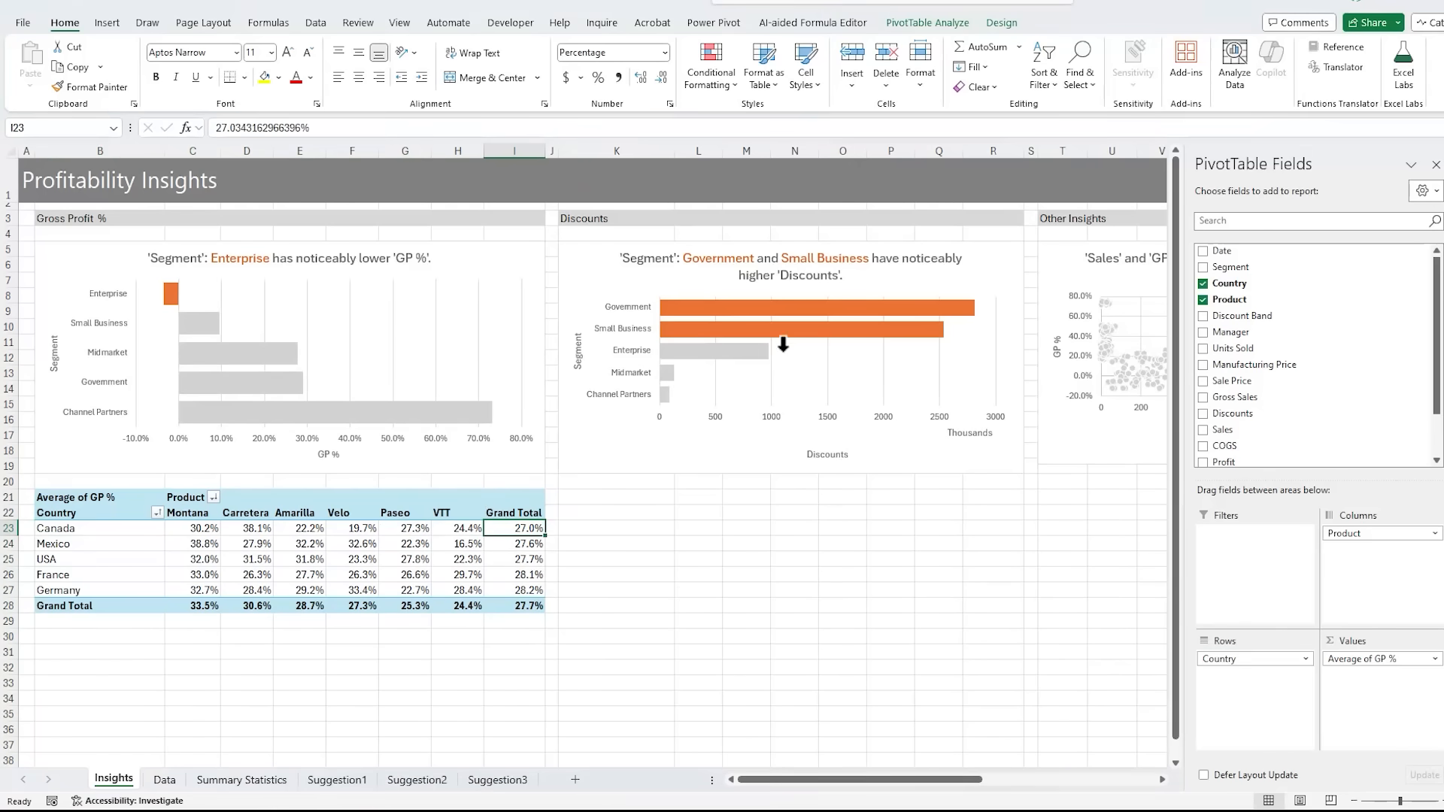
pyautogui.click(1000, 23)
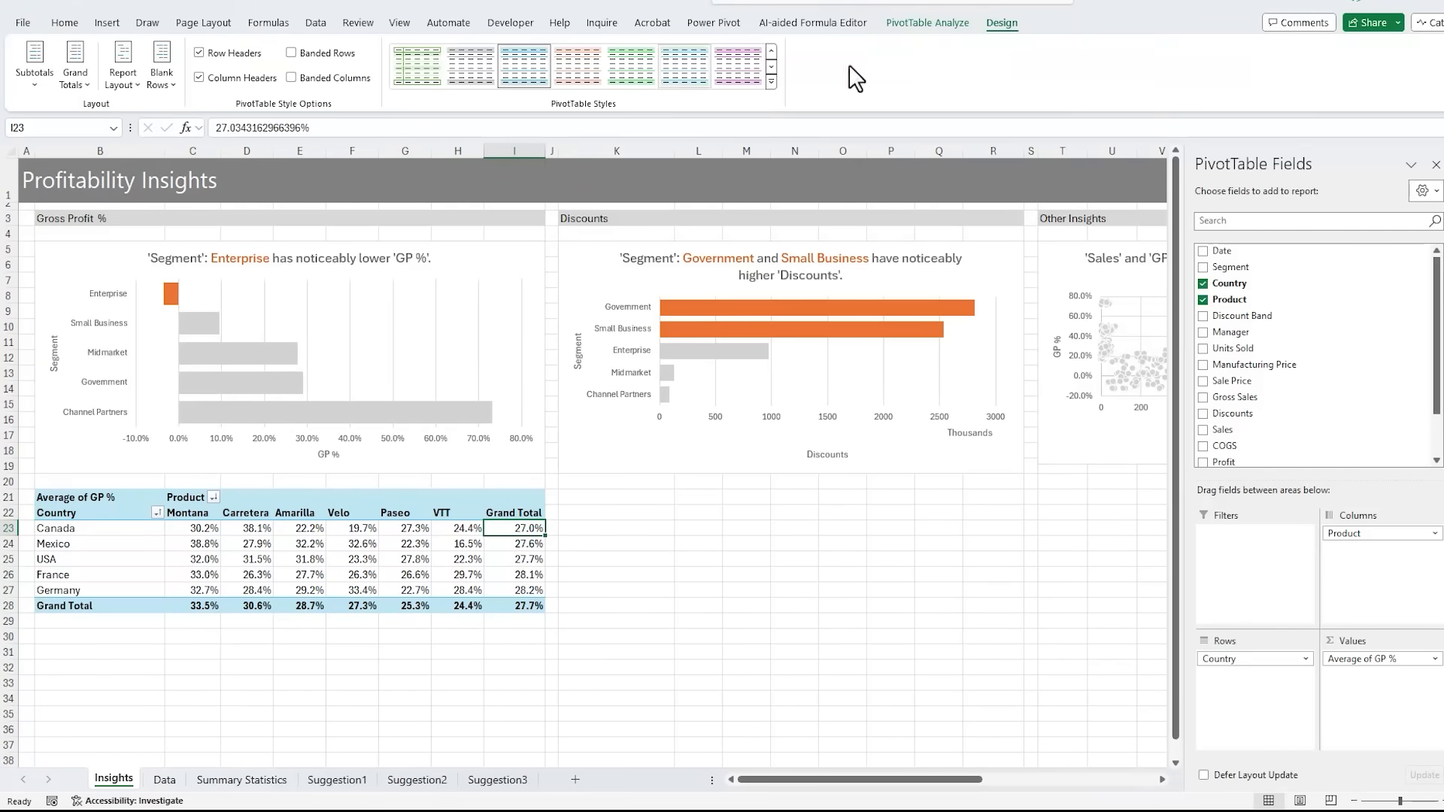
pyautogui.click(470, 64)
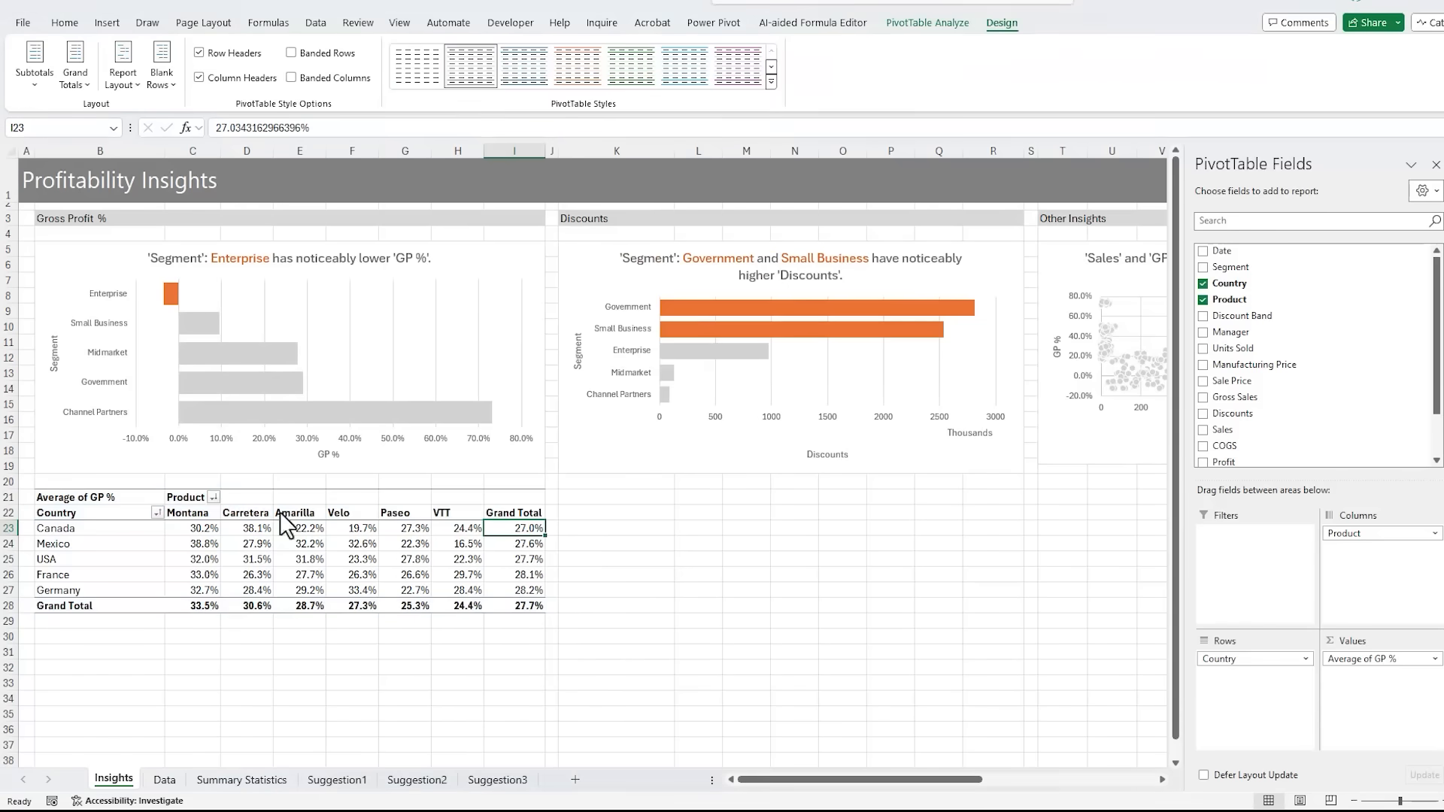
pyautogui.click(194, 528)
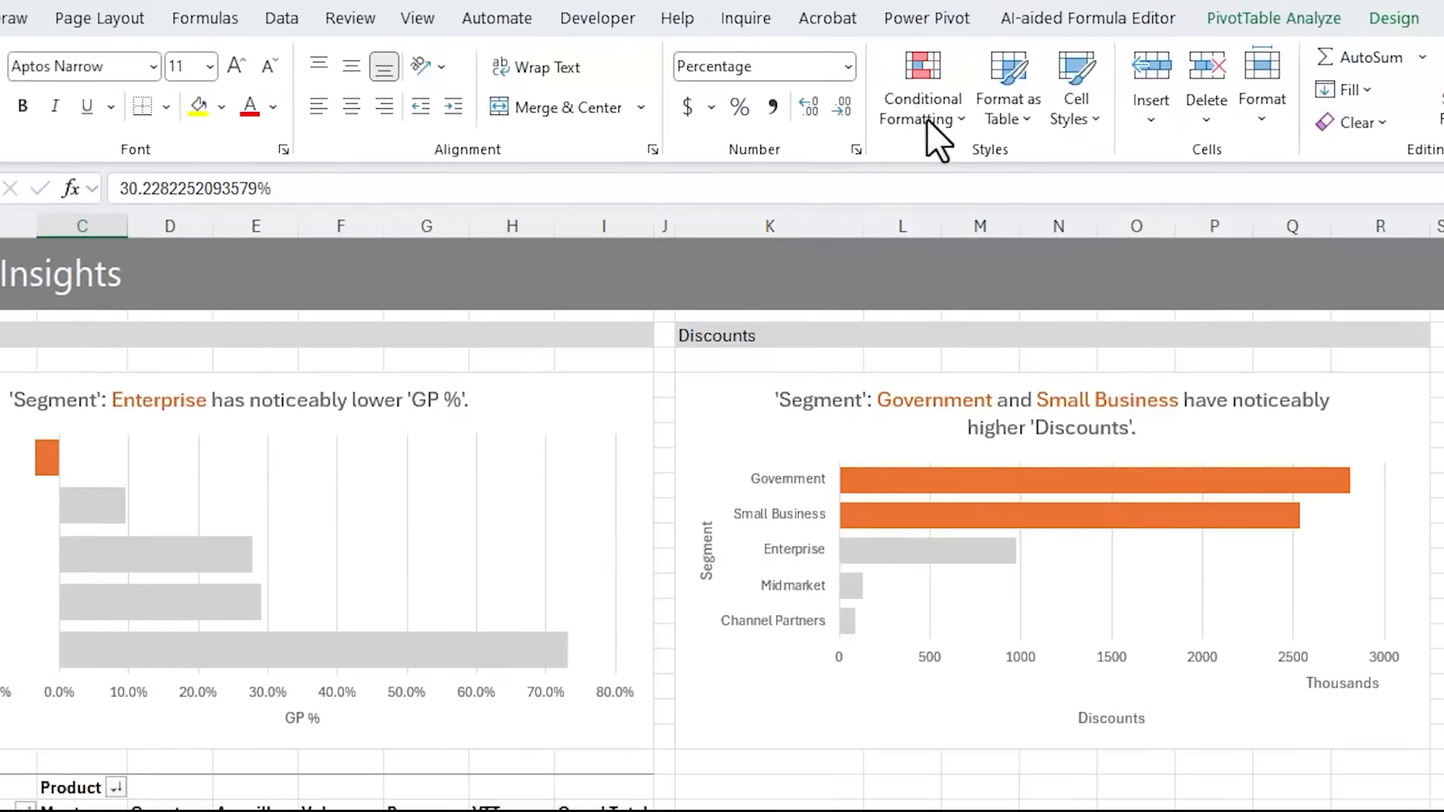
# Apply a green-yellow-red colour scale to all Country and Product GP % values.
pyautogui.click(920, 91)
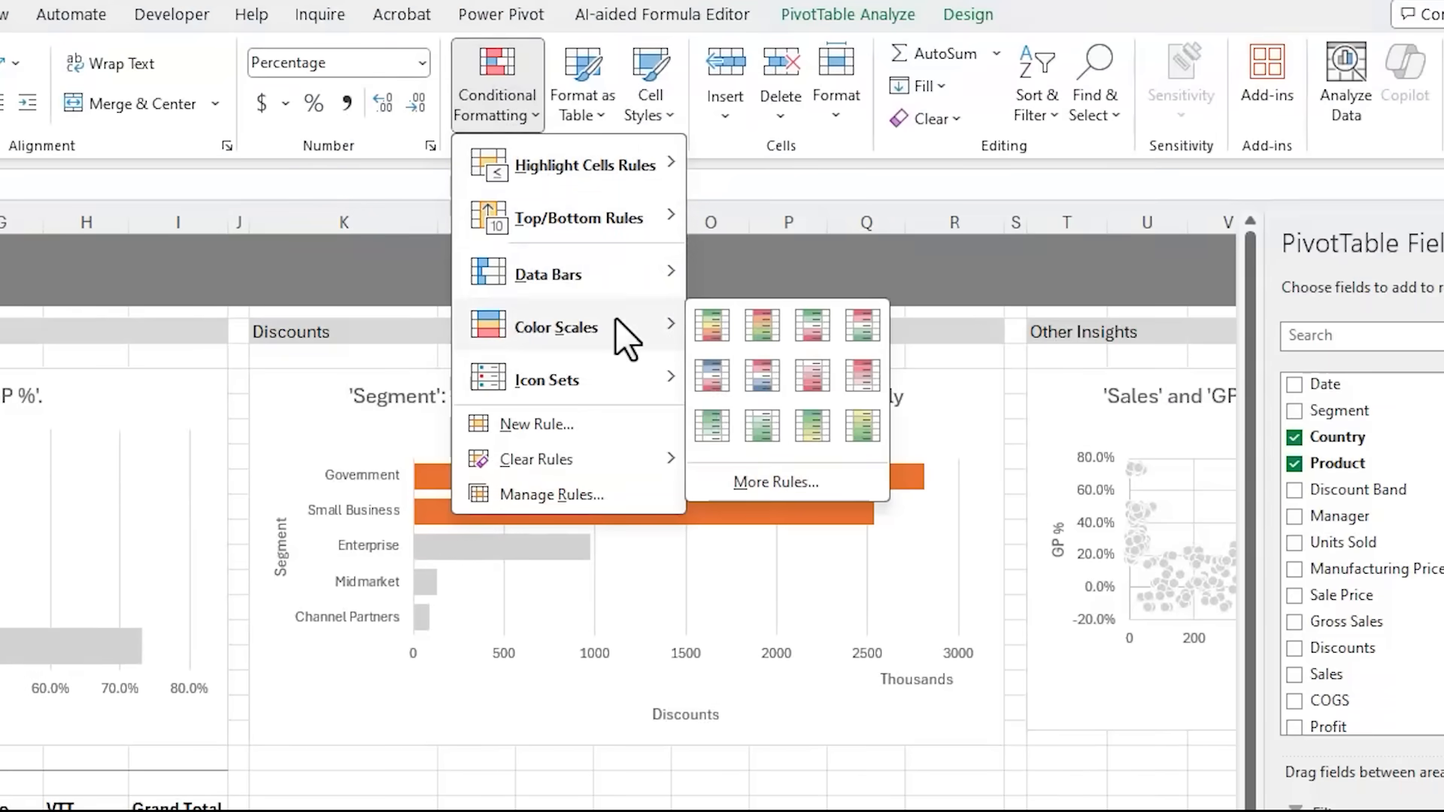
pyautogui.moveTo(711, 324)
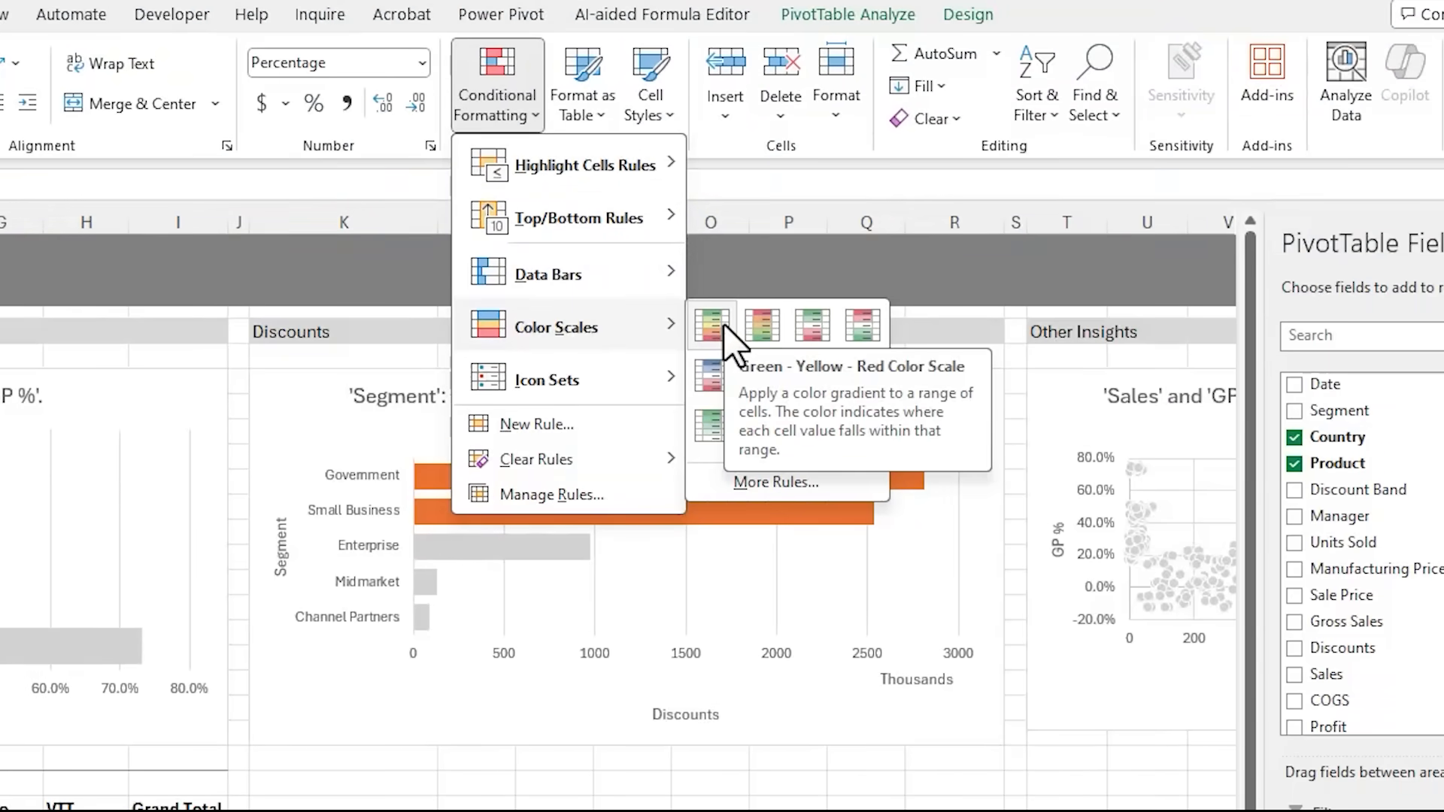
pyautogui.click(710, 323)
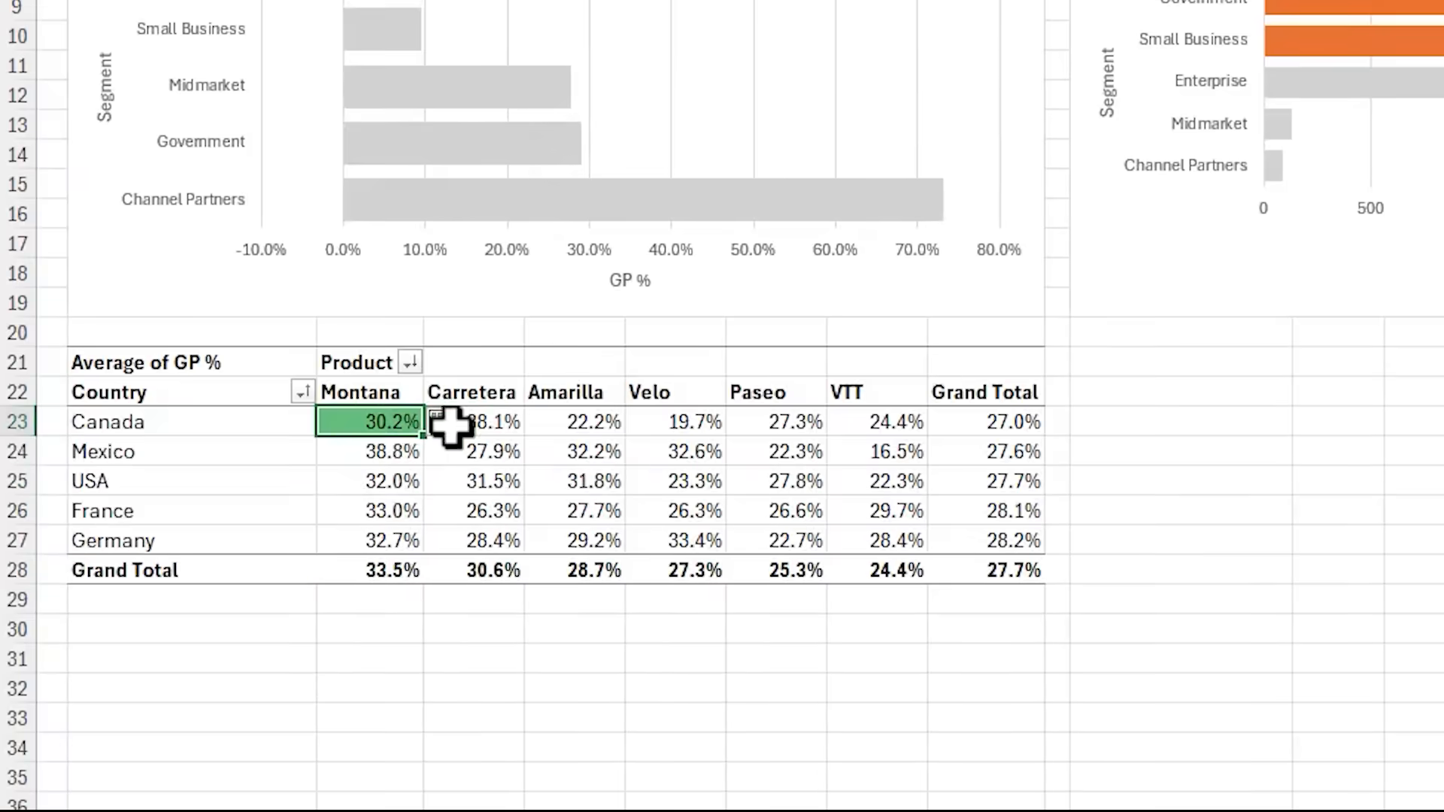
pyautogui.click(464, 421)
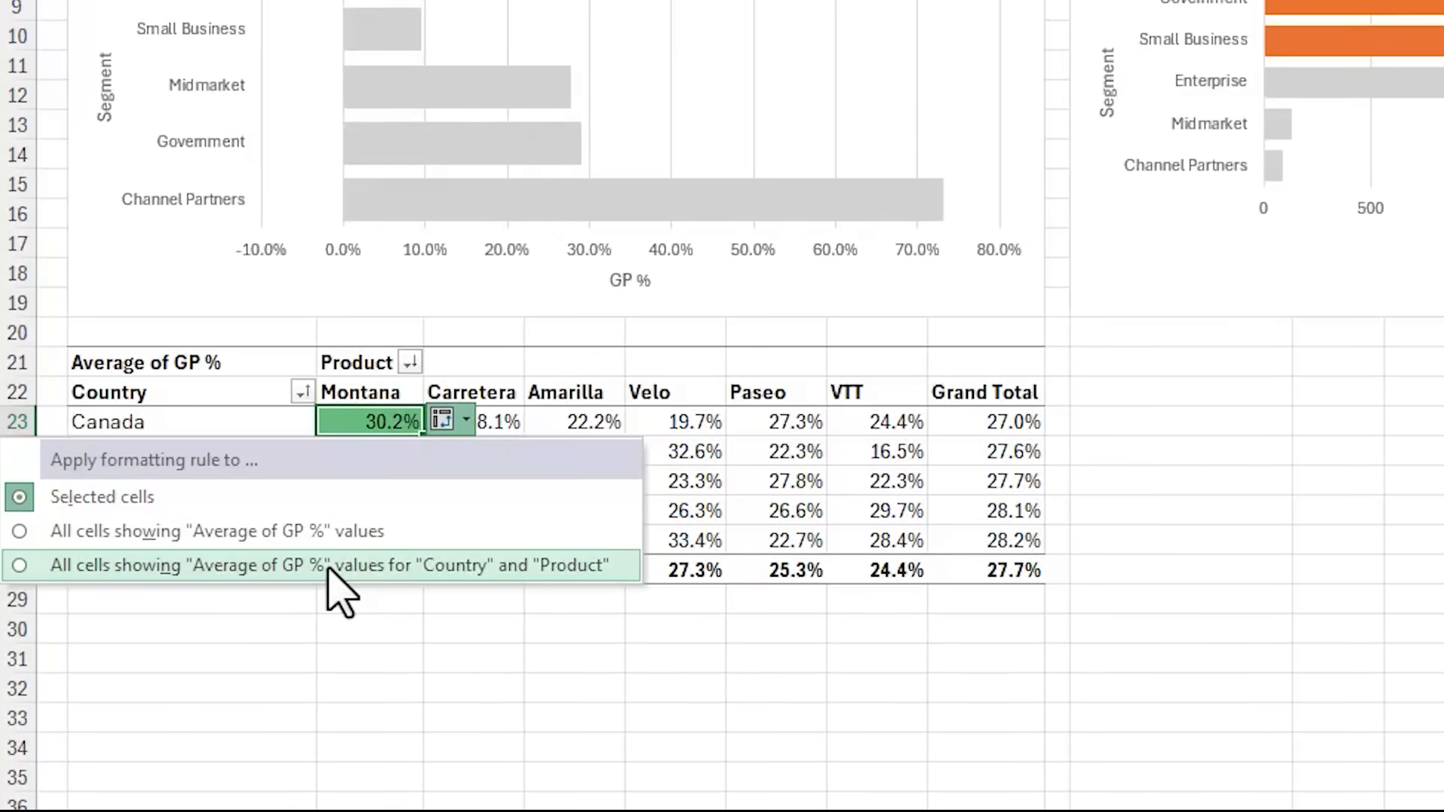
pyautogui.click(331, 564)
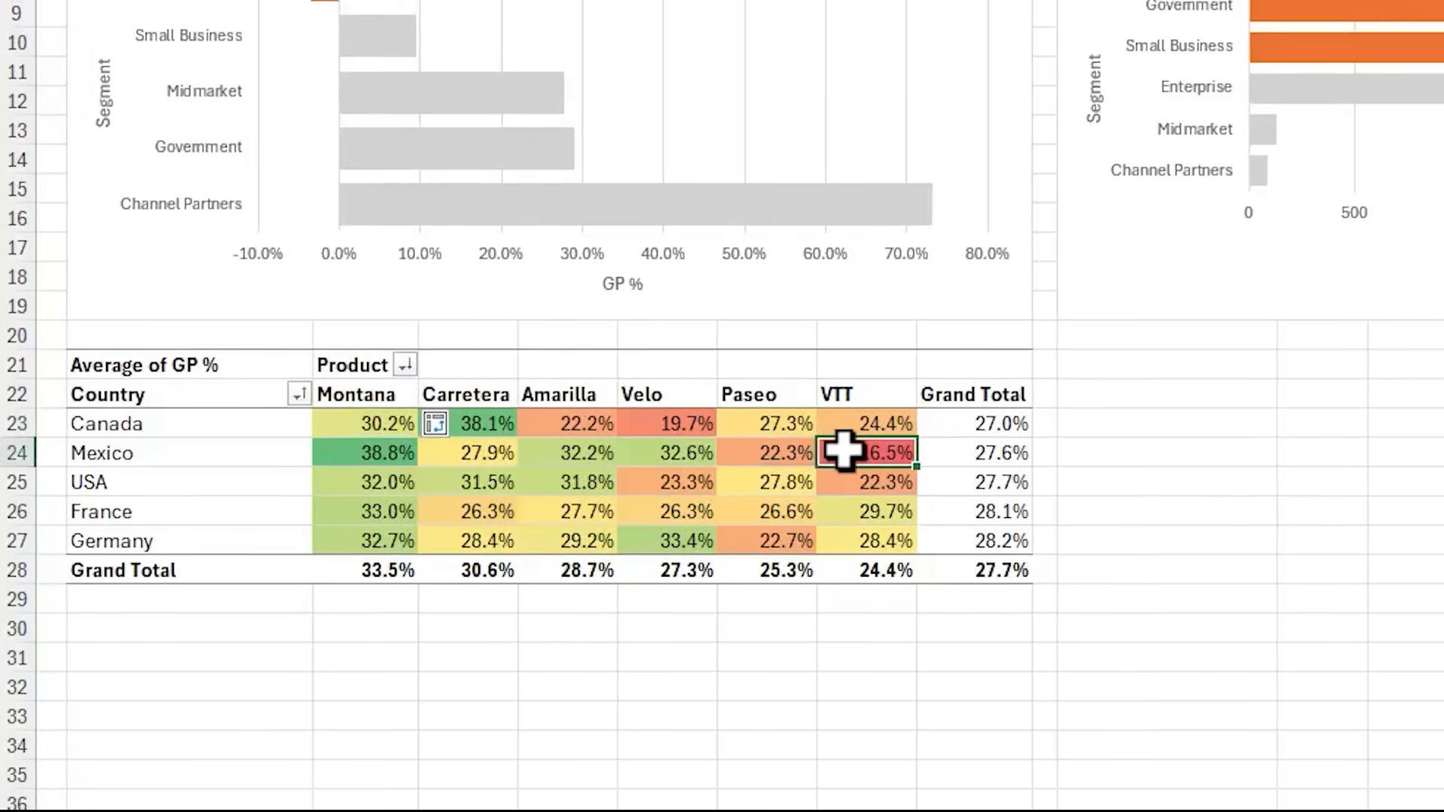
# Drill into Mexico's VTT GP % value to create Detail1, then return to Insights.
pyautogui.doubleClick(883, 453)
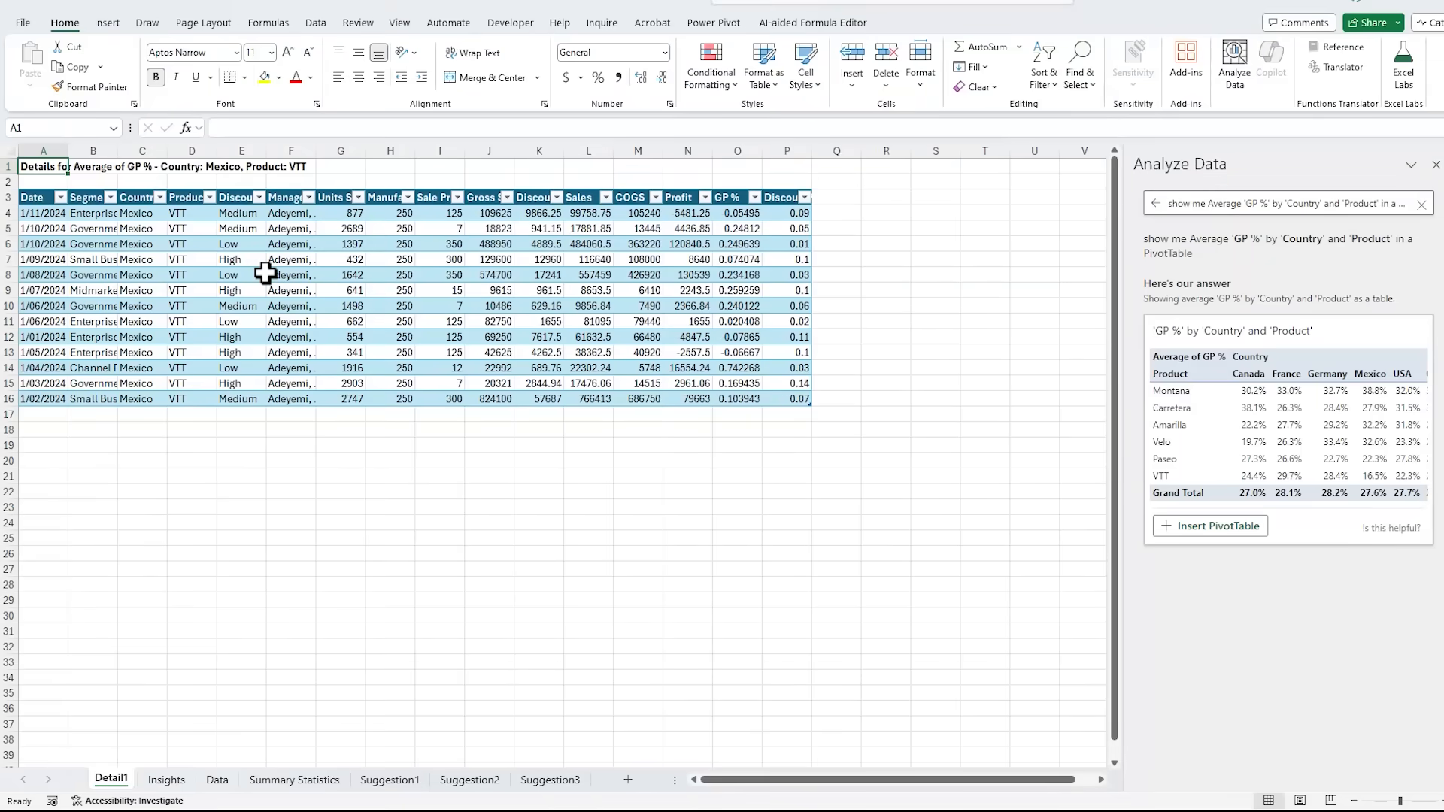
pyautogui.moveTo(182, 281)
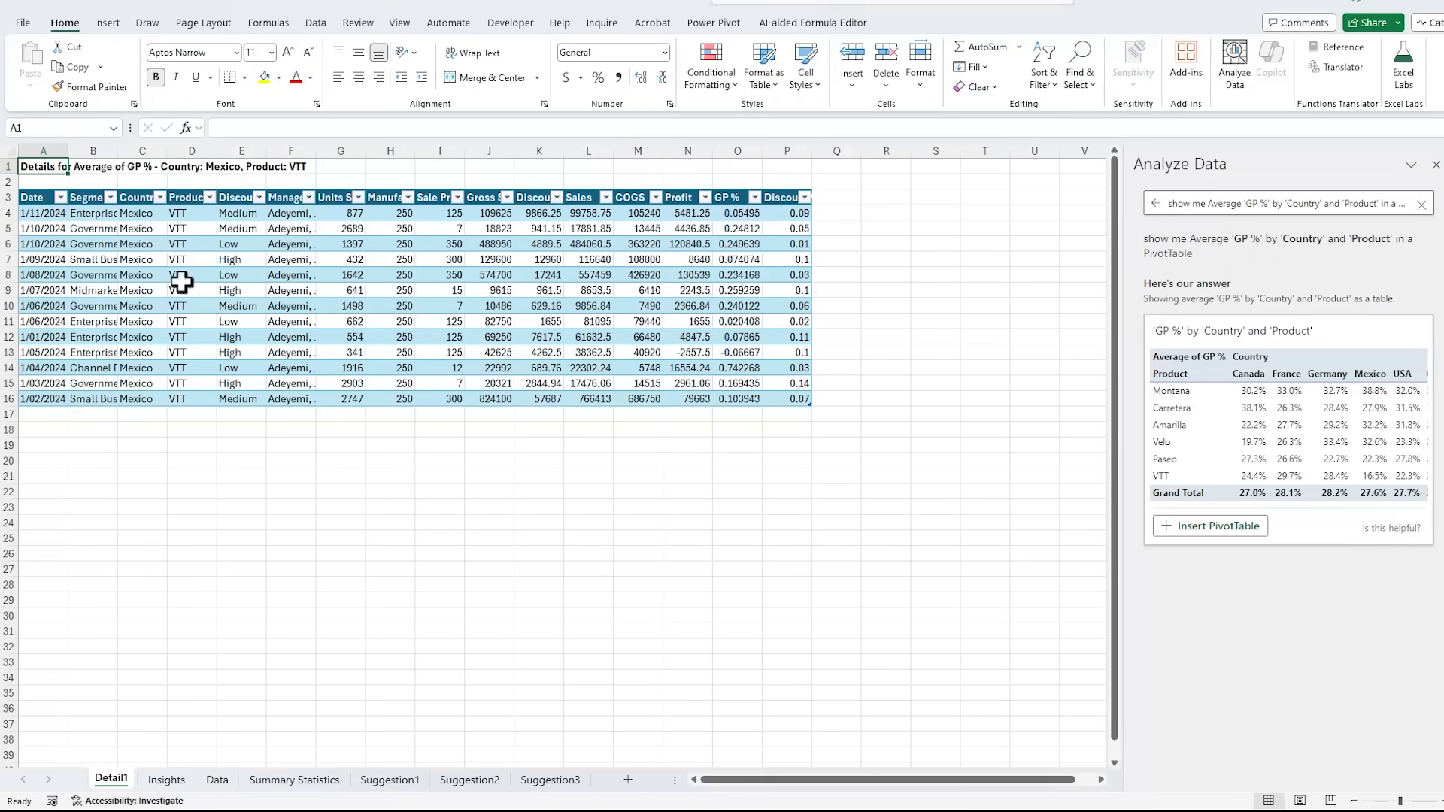
pyautogui.moveTo(168, 785)
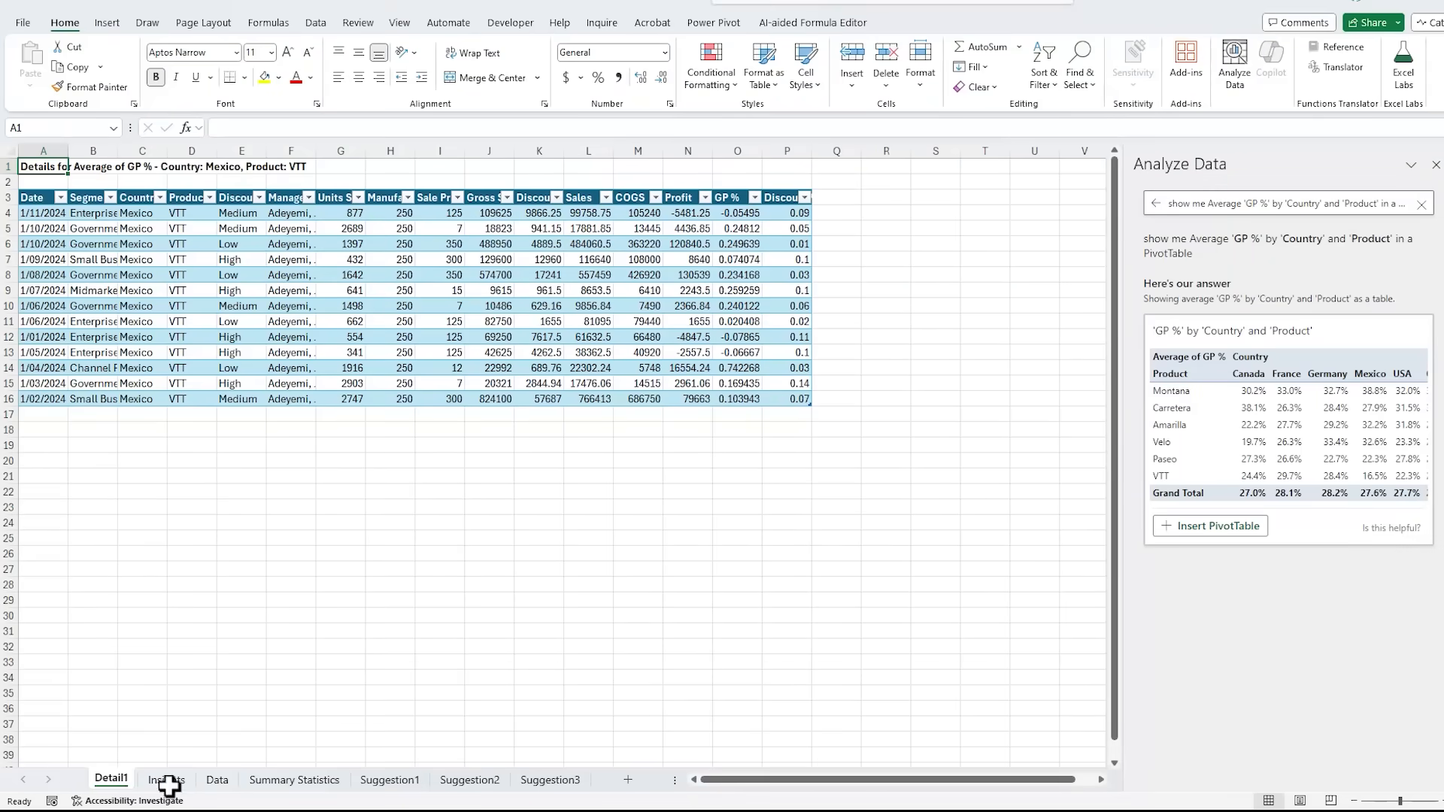
pyautogui.click(167, 779)
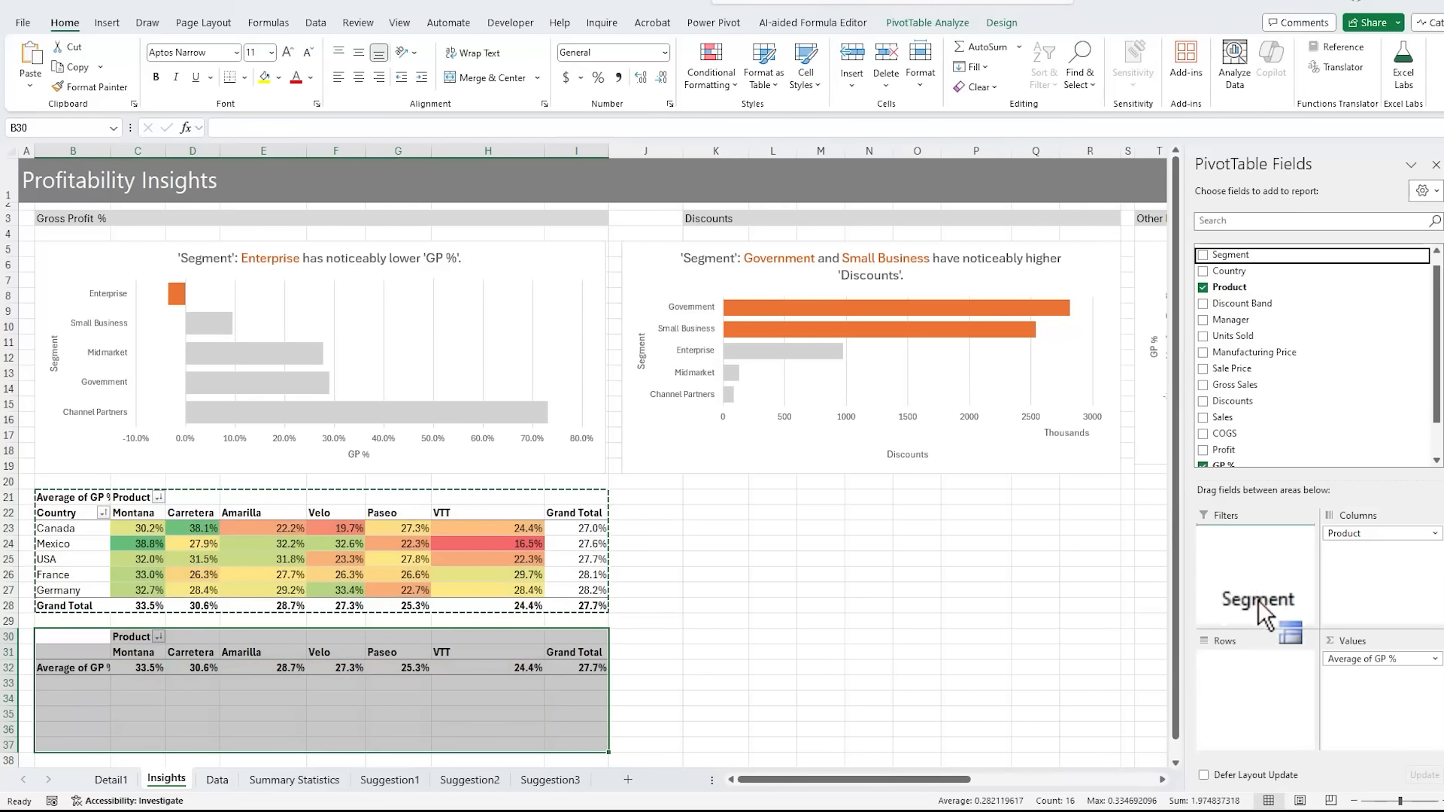
# Apply a colour scale to the GP % by Segment and Product values.
pyautogui.rightClick(576, 666)
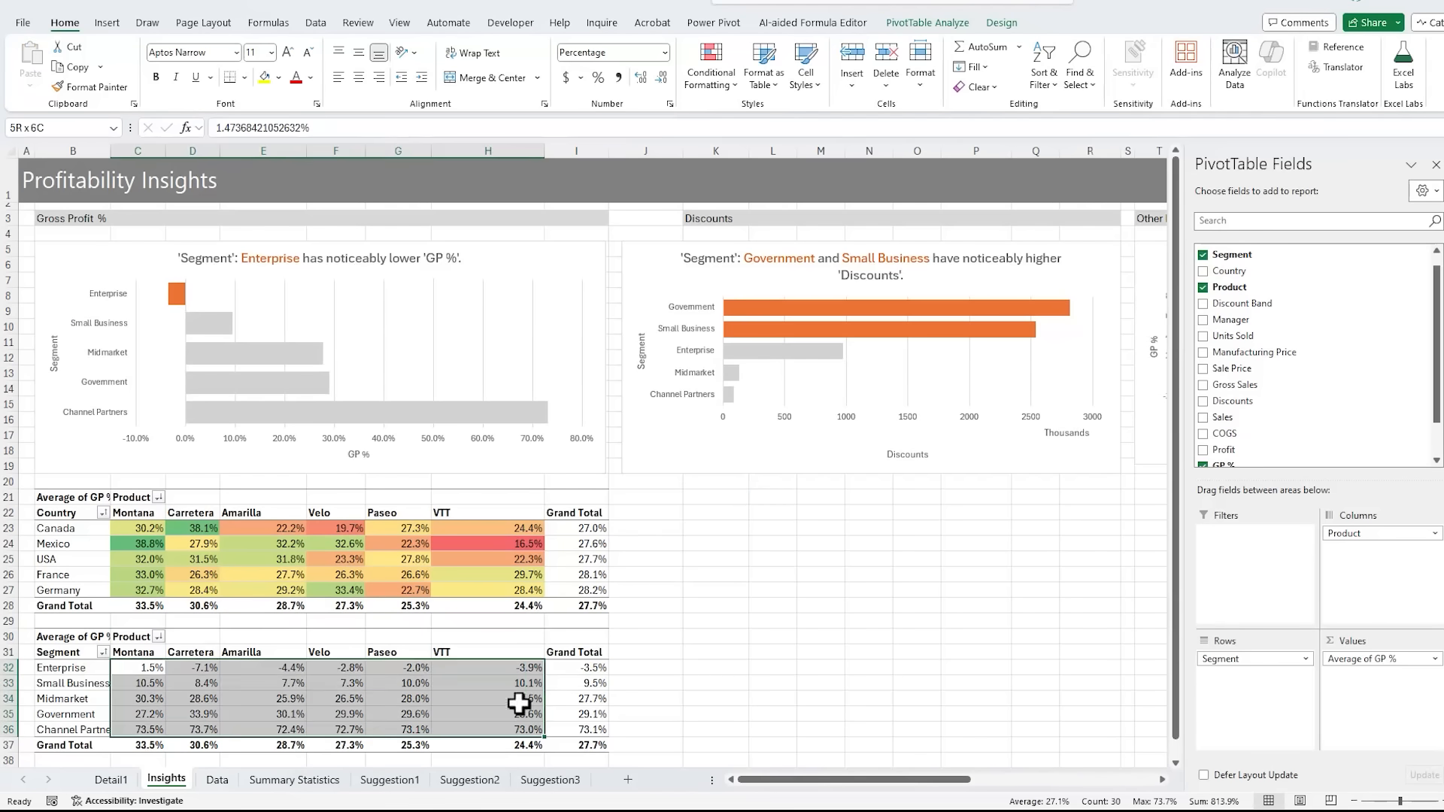
pyautogui.click(709, 65)
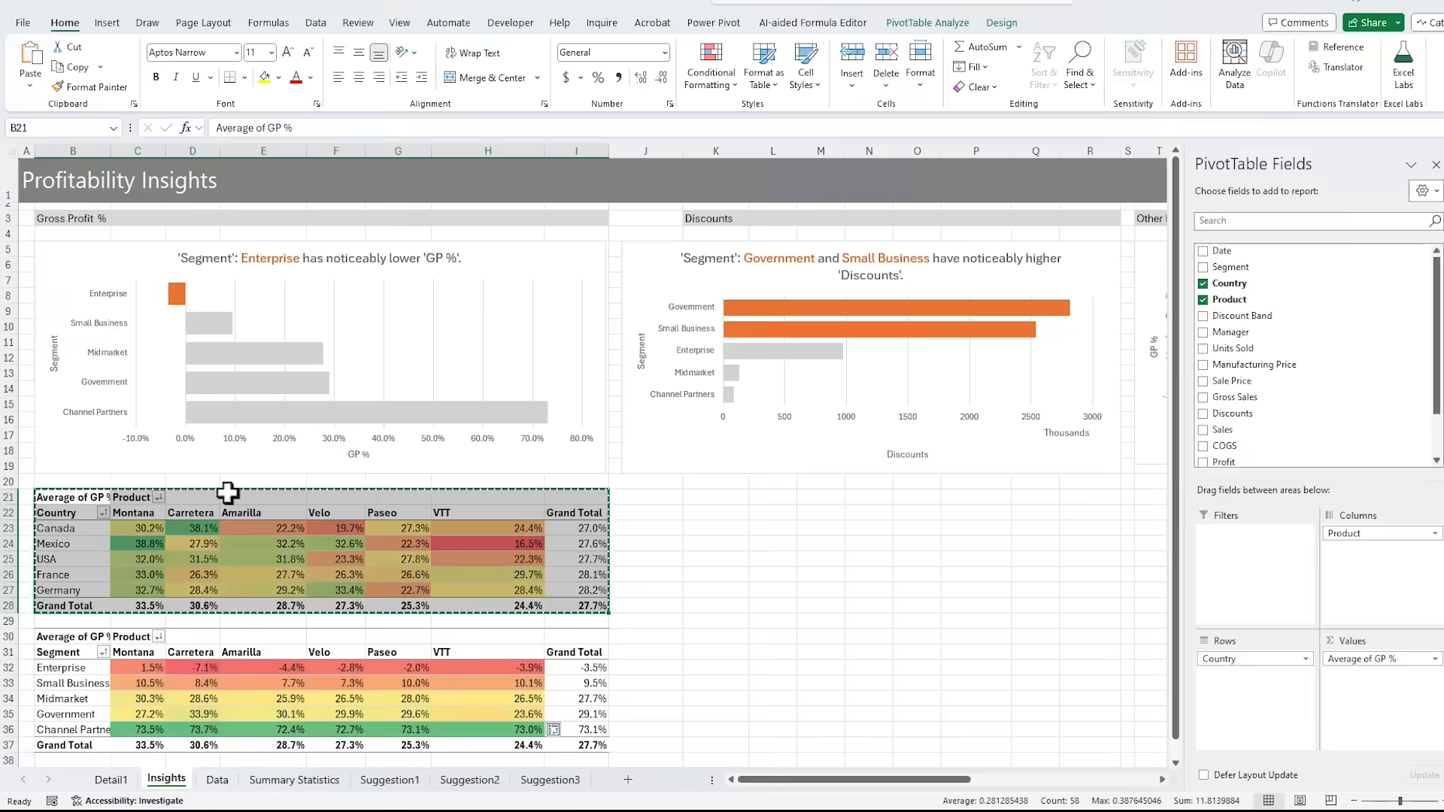
# Paste the pivot under the Discounts heading and summarize Discount % as an average in percentage format.
pyautogui.click(1234, 65)
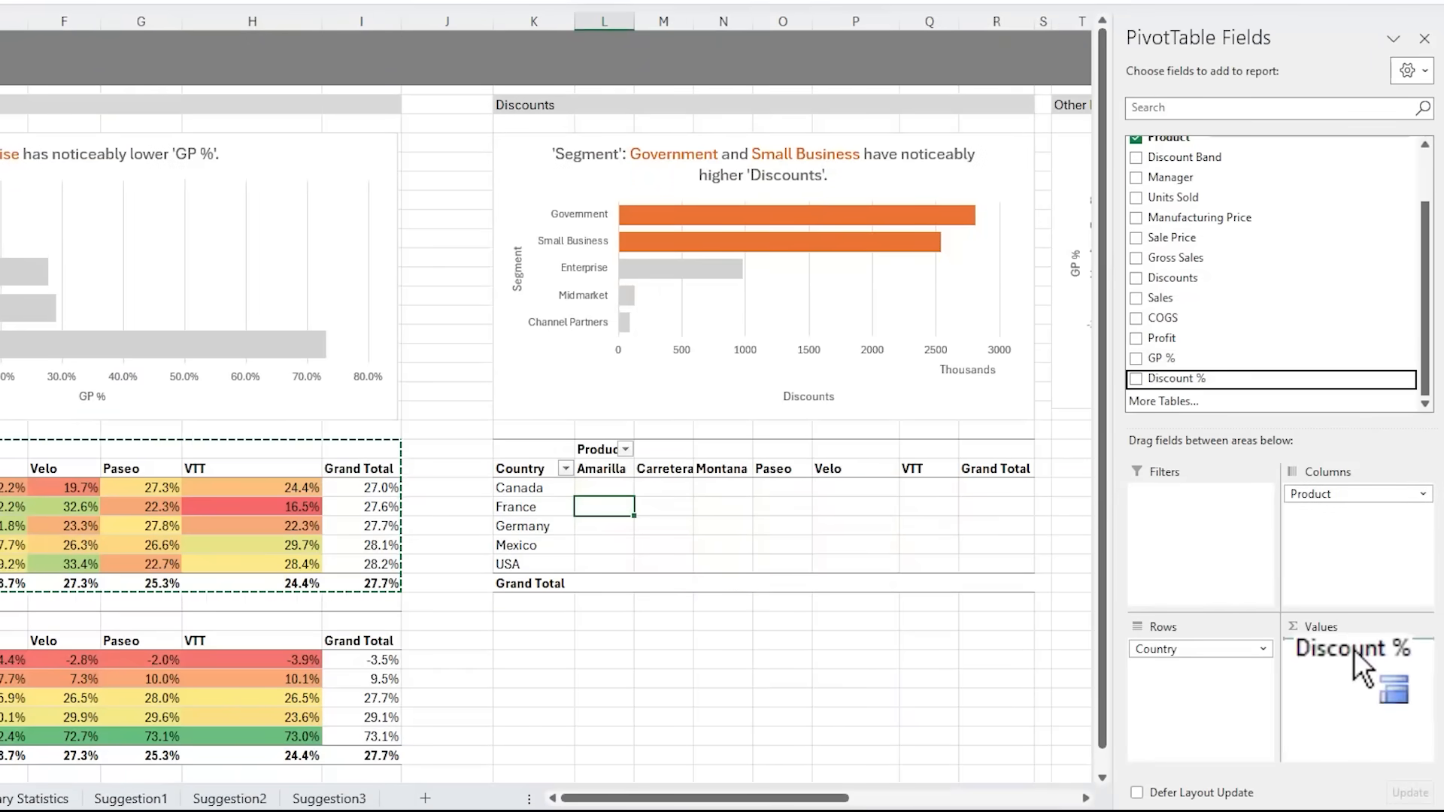
pyautogui.rightClick(603, 506)
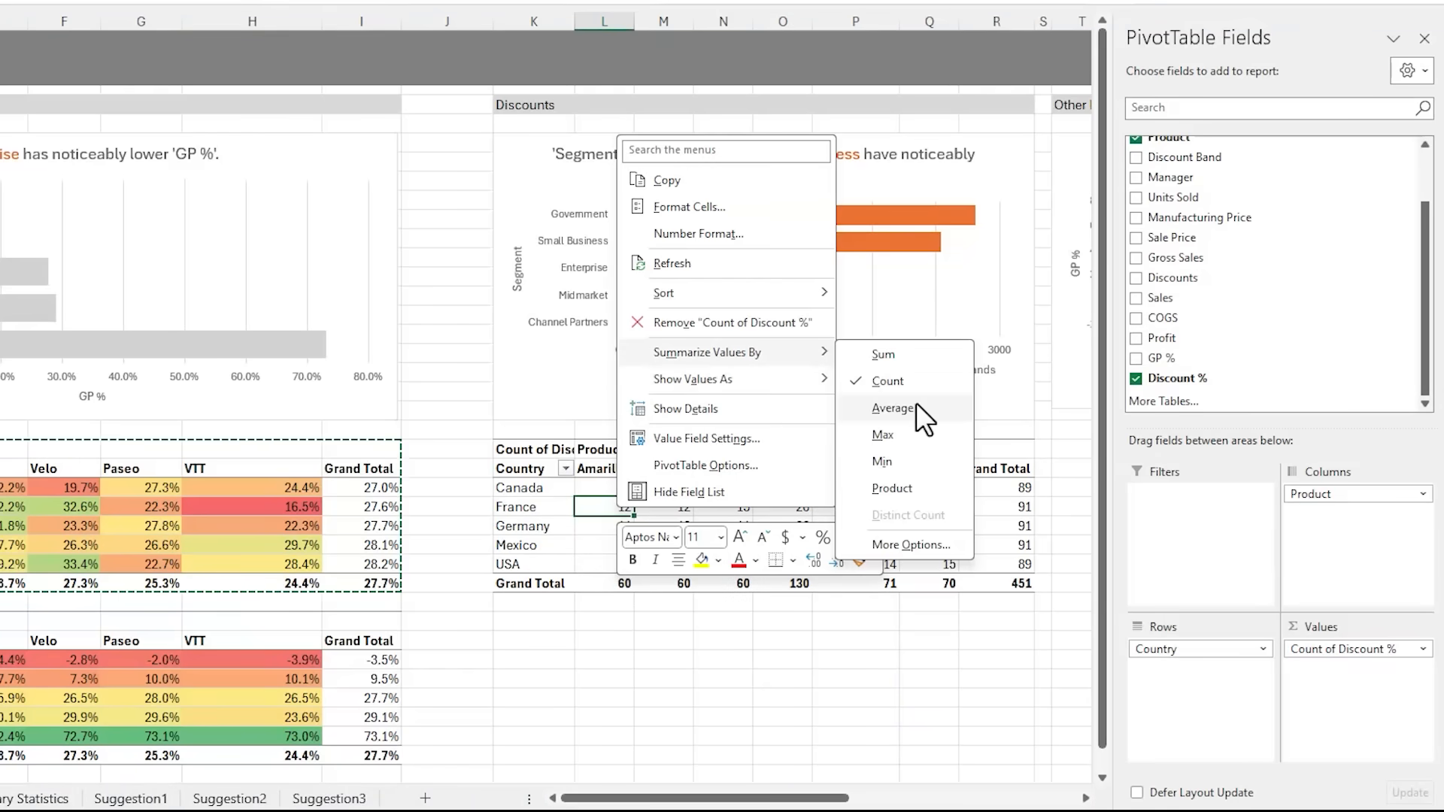
pyautogui.click(892, 408)
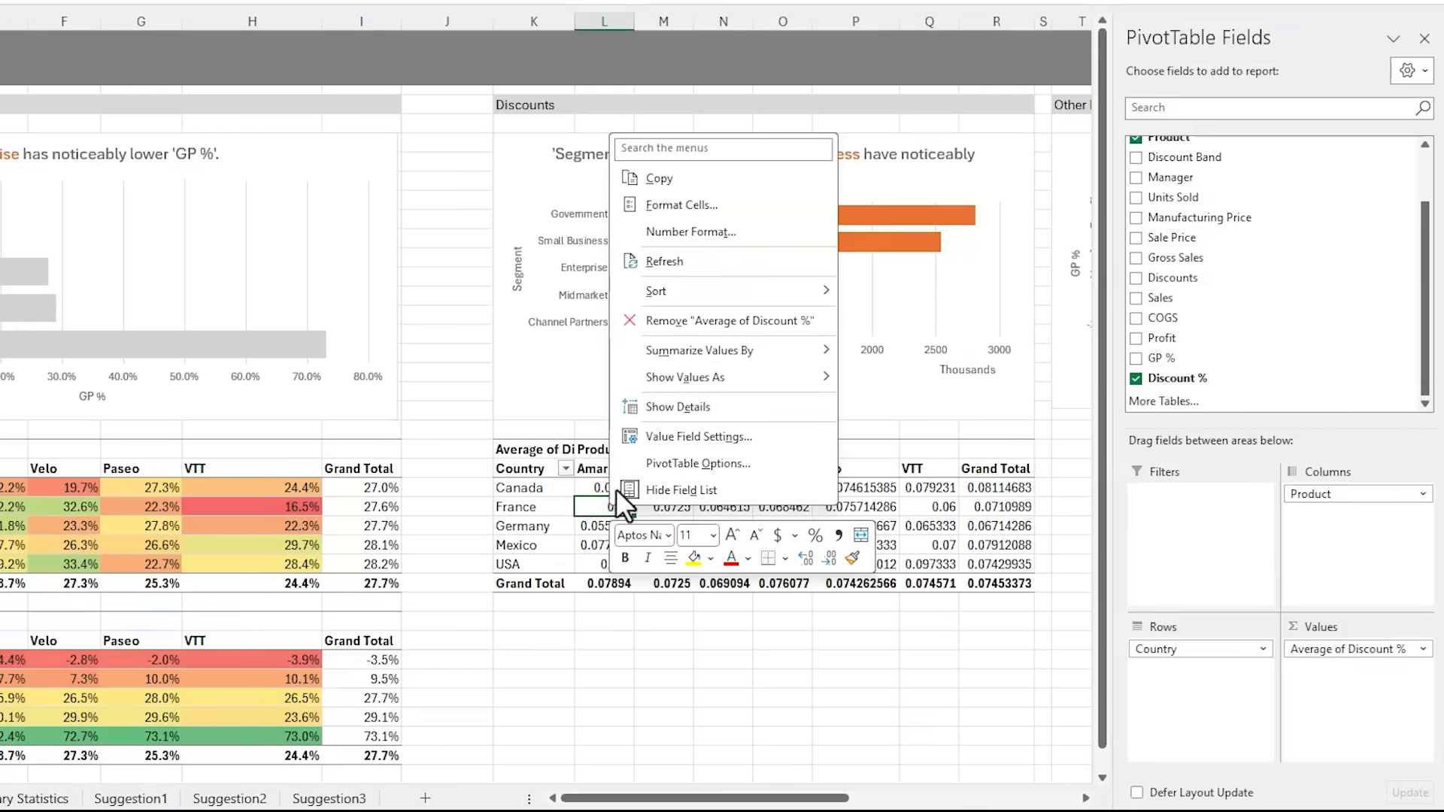
pyautogui.click(680, 205)
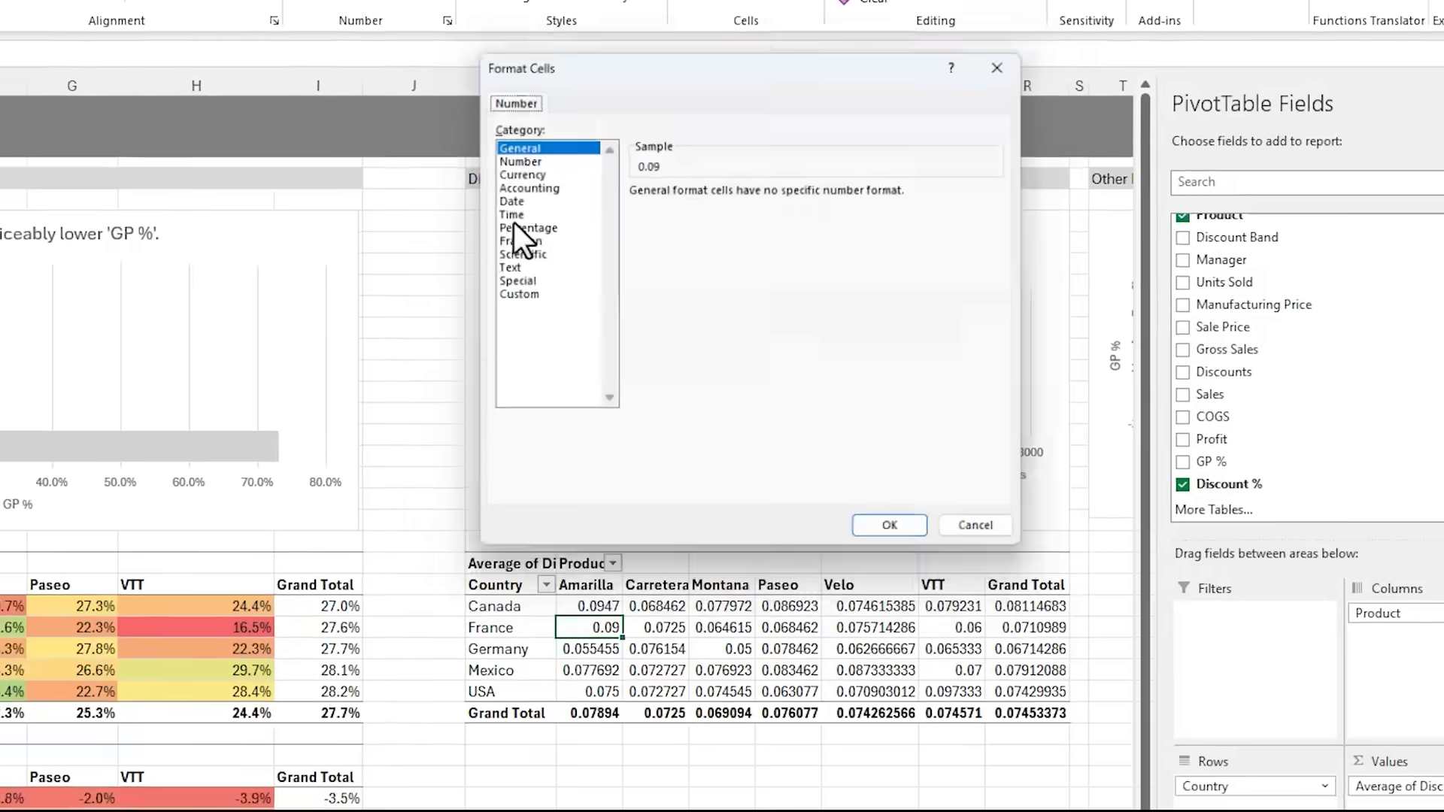
pyautogui.click(522, 227)
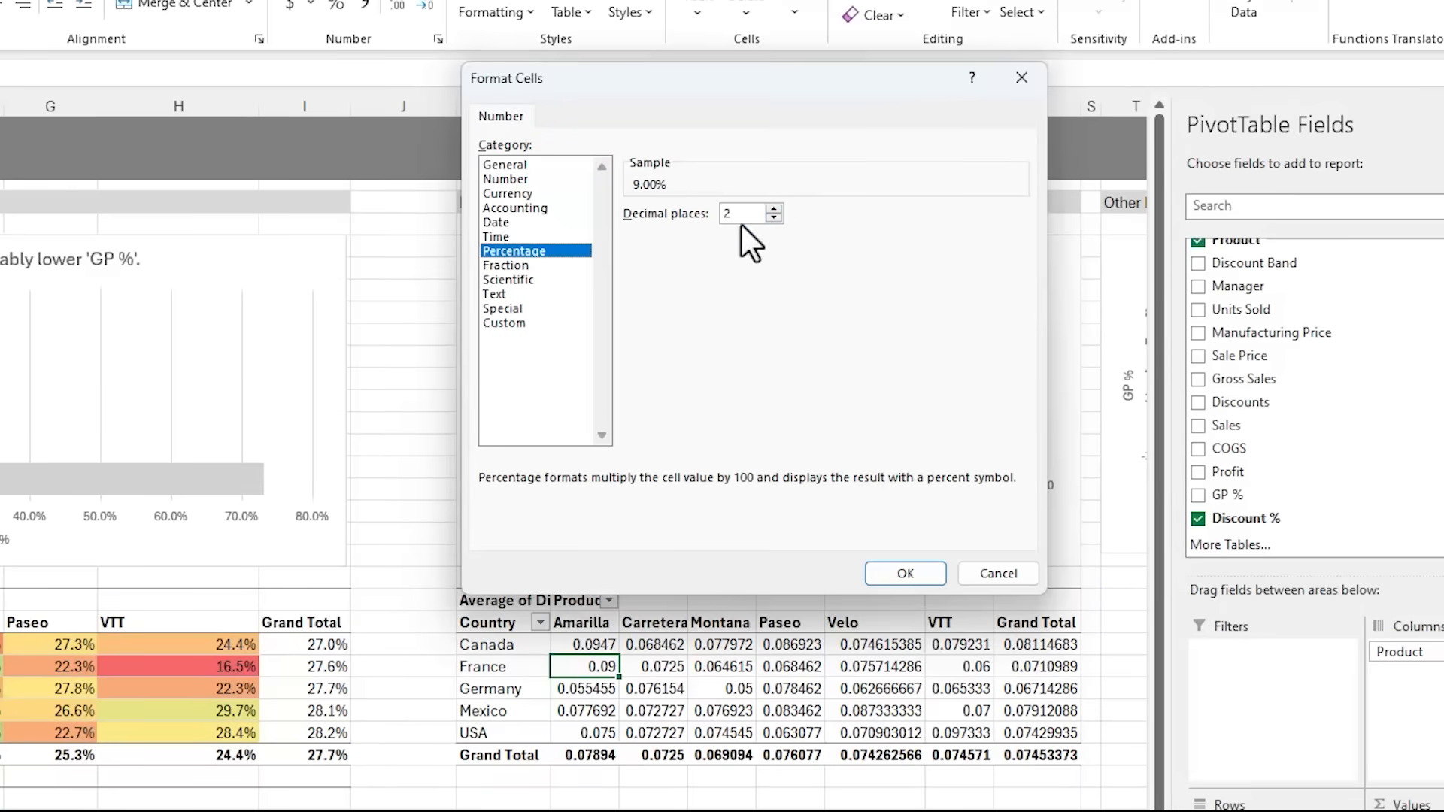
pyautogui.click(904, 573)
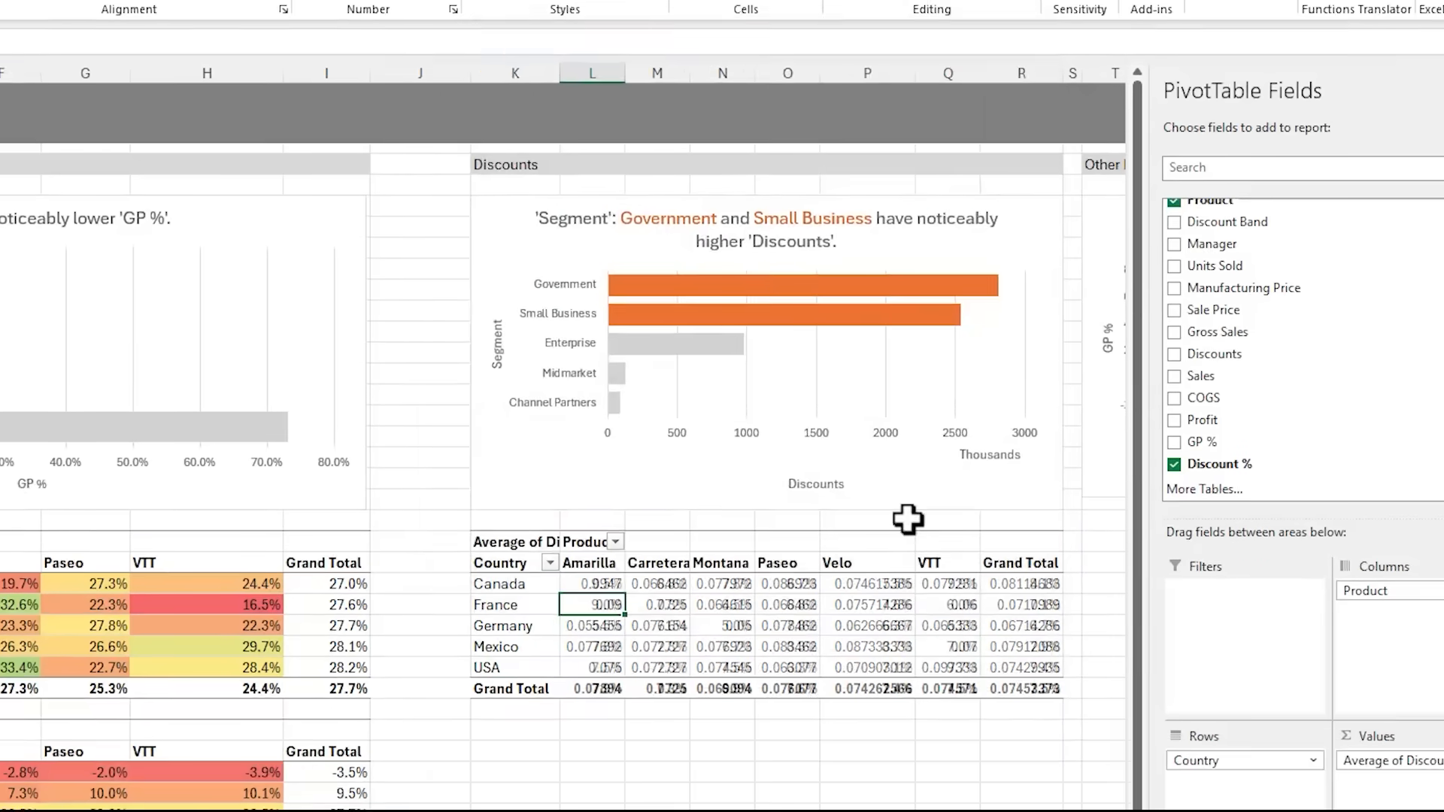
# Sort countries by grand total largest first and add a colour scale.
pyautogui.rightClick(1013, 488)
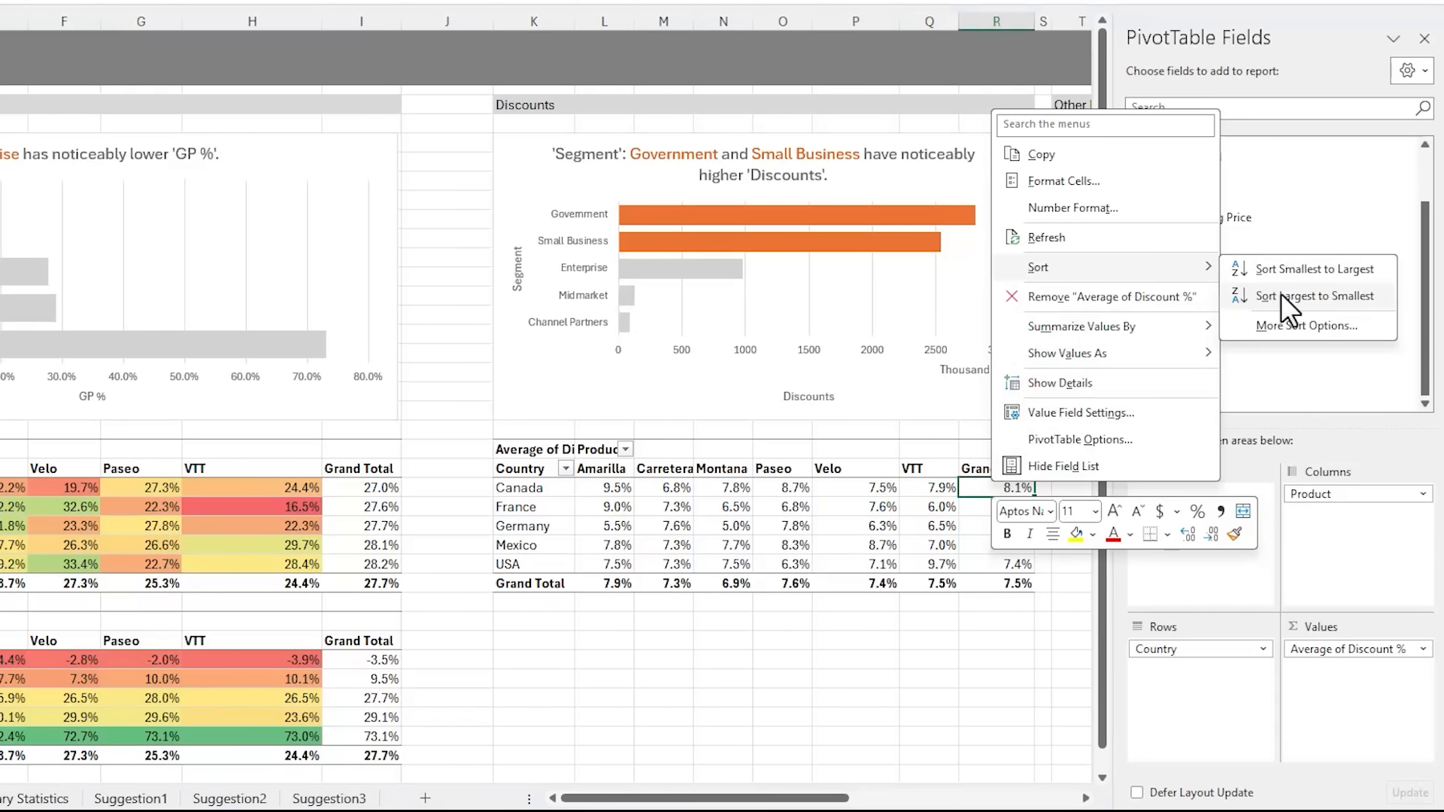
pyautogui.click(1318, 296)
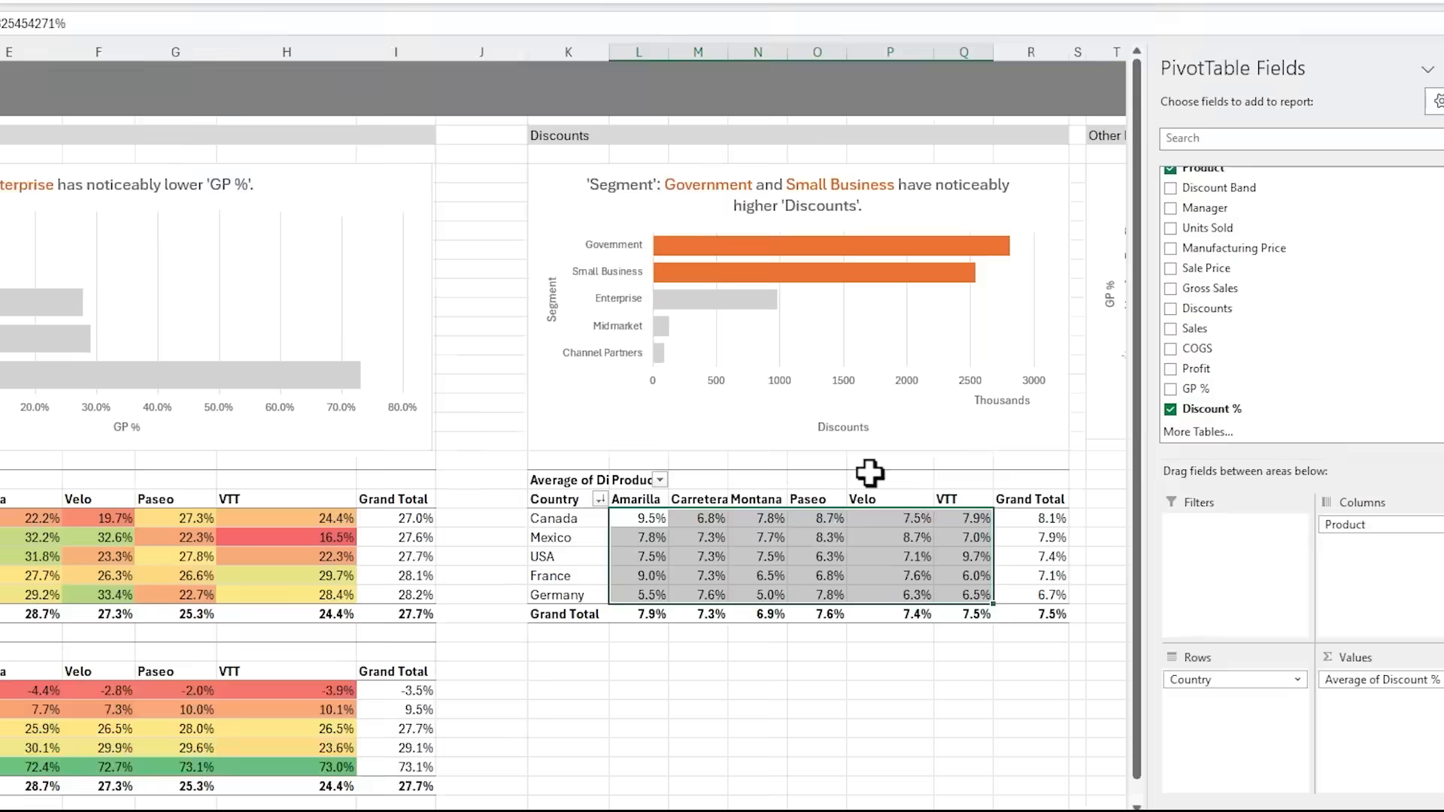
pyautogui.click(700, 69)
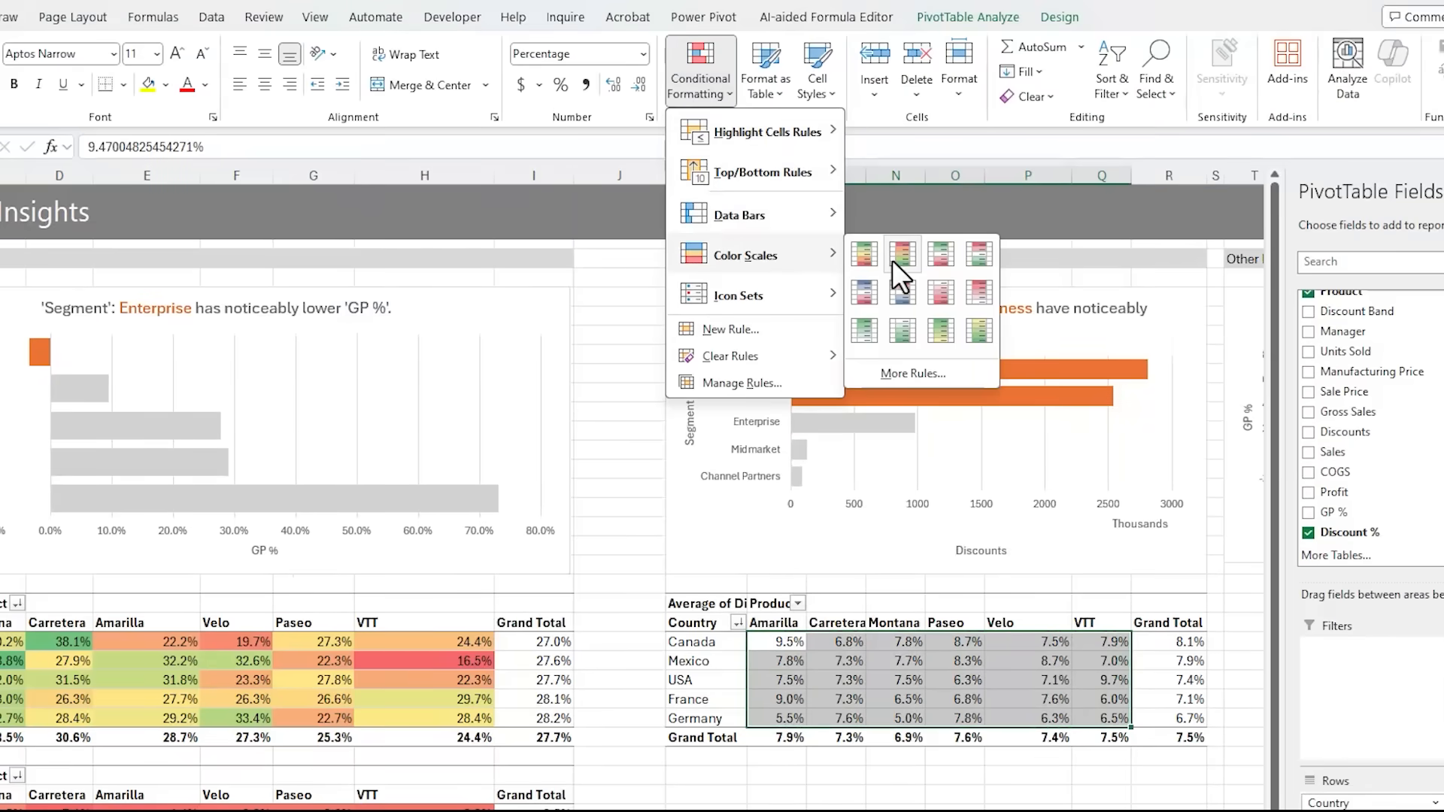
pyautogui.moveTo(901, 254)
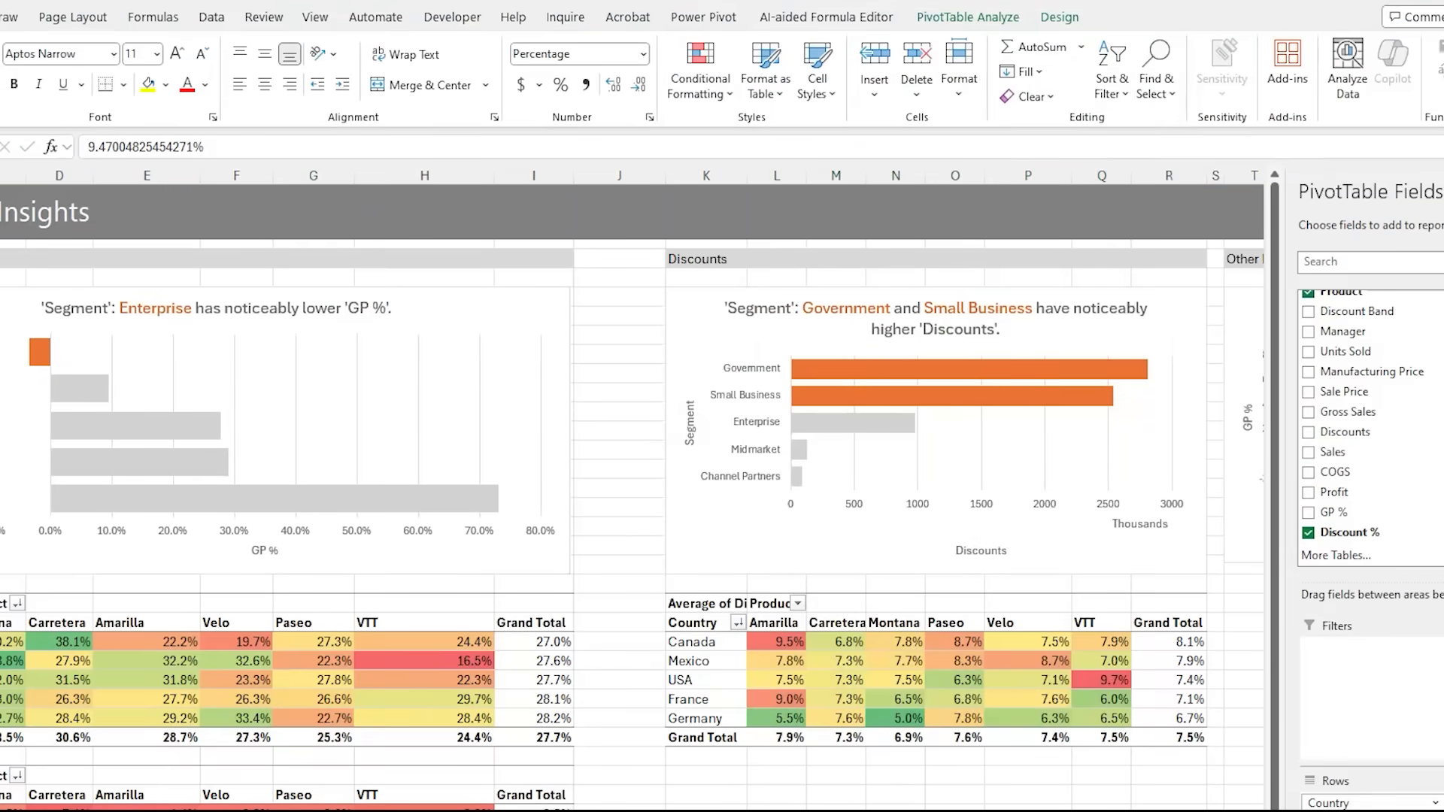
pyautogui.moveTo(563, 588)
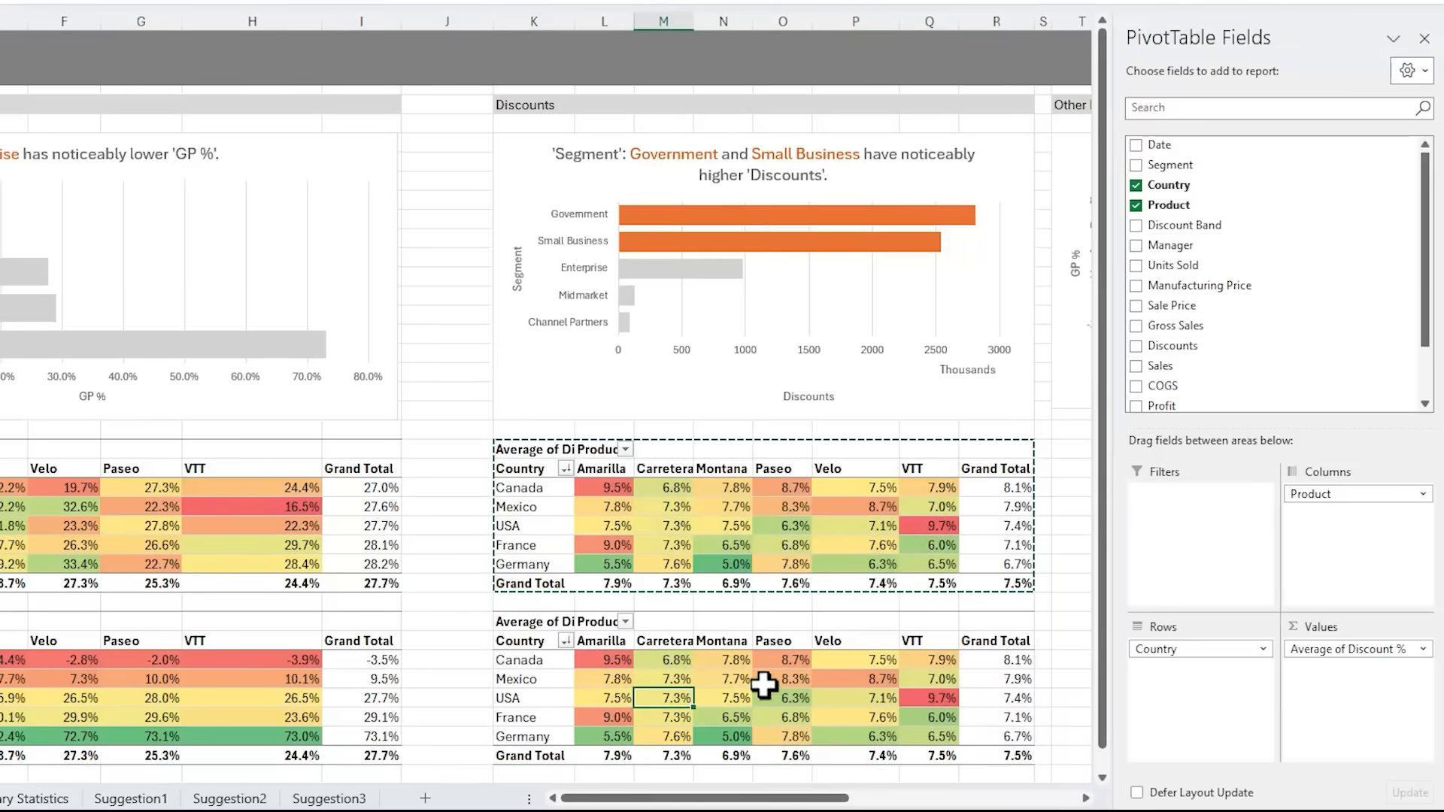
# Swap Country for Segment in the pasted discount pivot, sort by total and colour-scale it.
pyautogui.click(1136, 185)
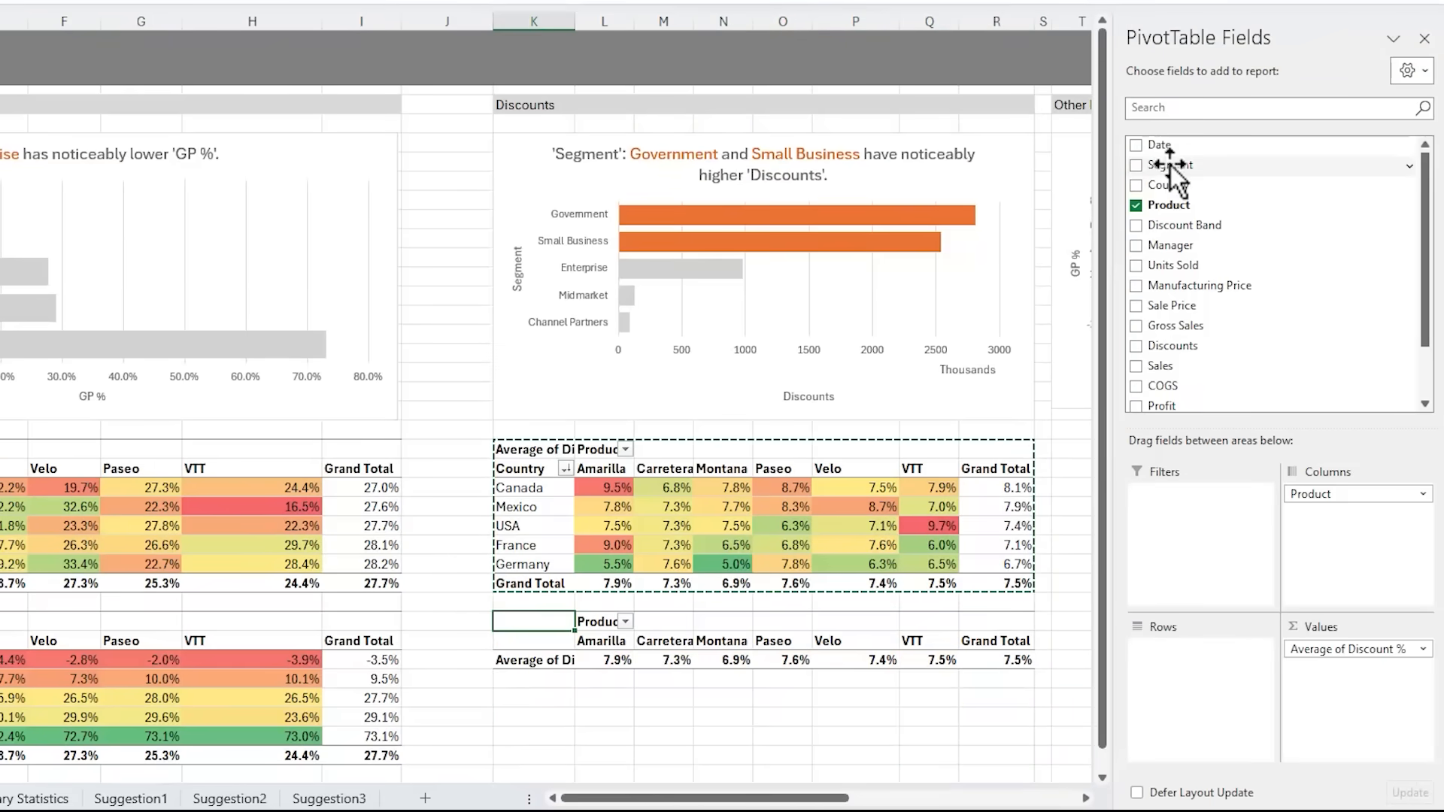
pyautogui.click(1135, 165)
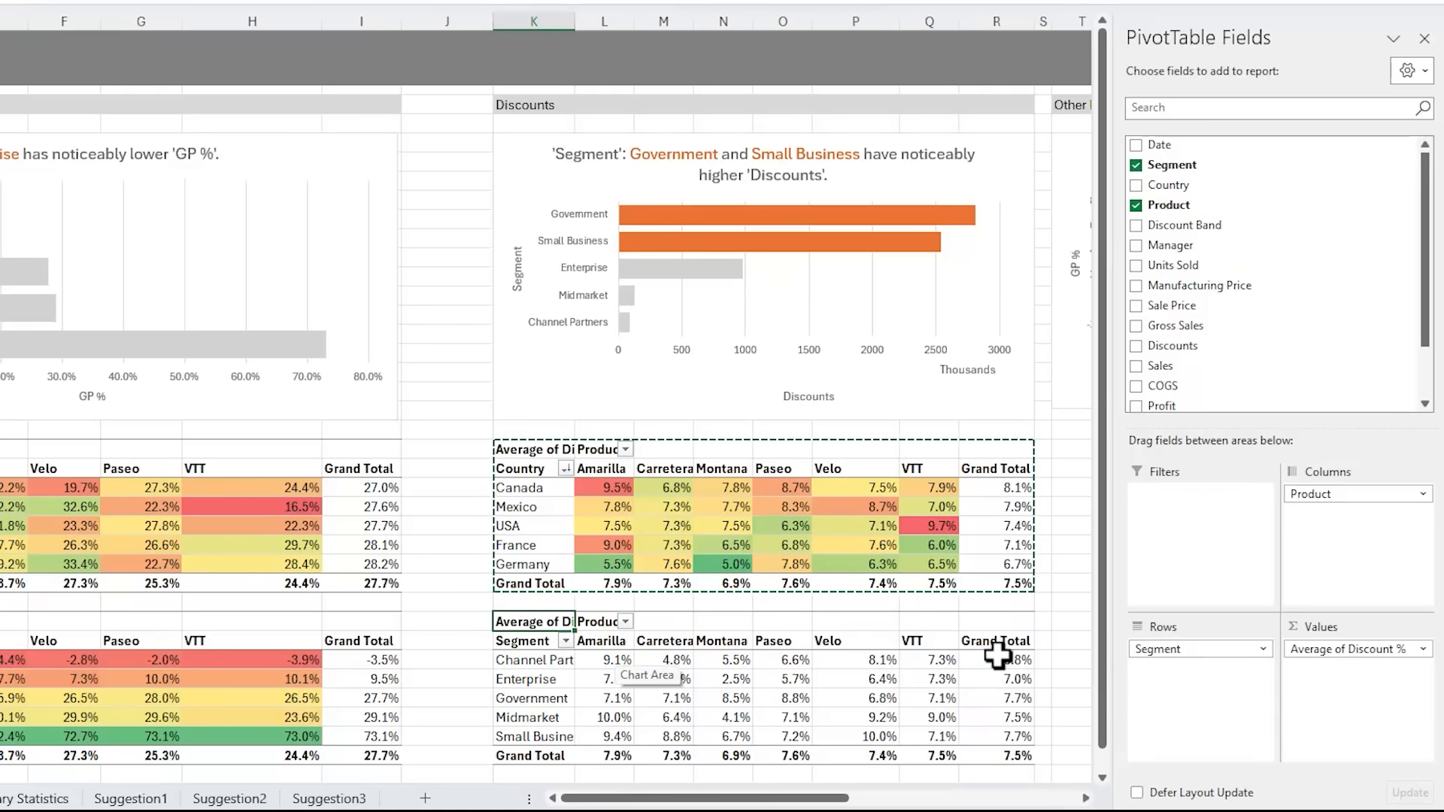
pyautogui.rightClick(999, 657)
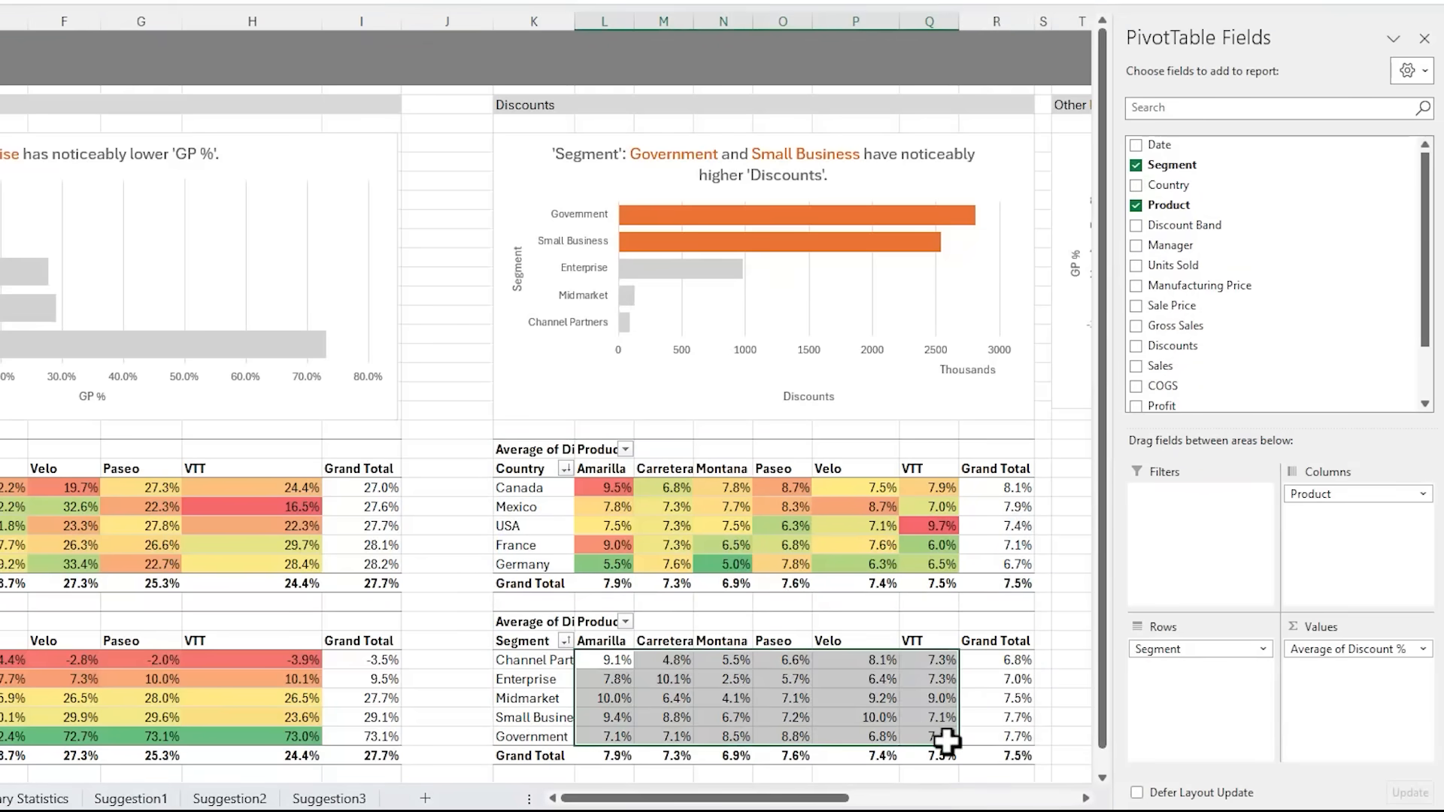
pyautogui.click(699, 69)
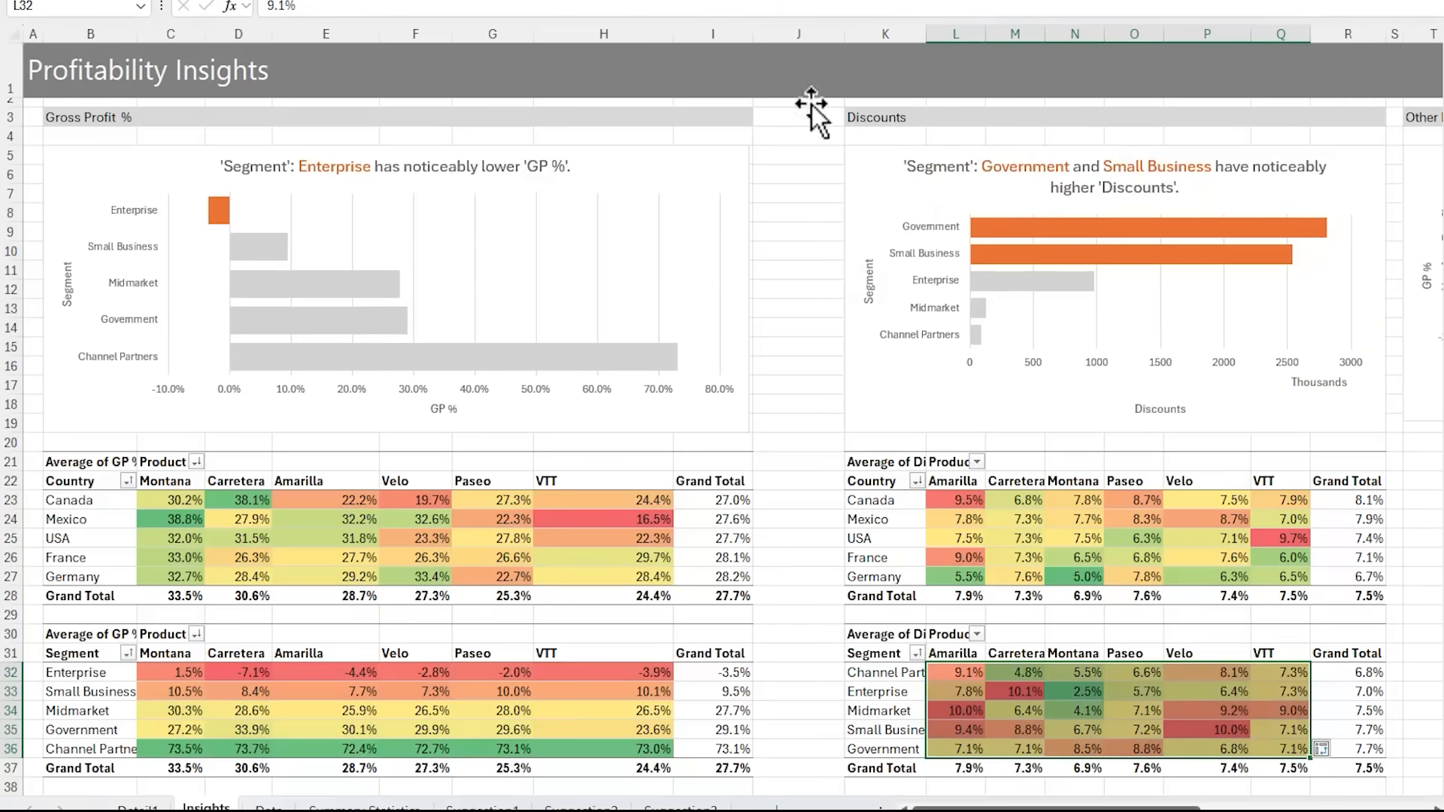
pyautogui.scroll(3)
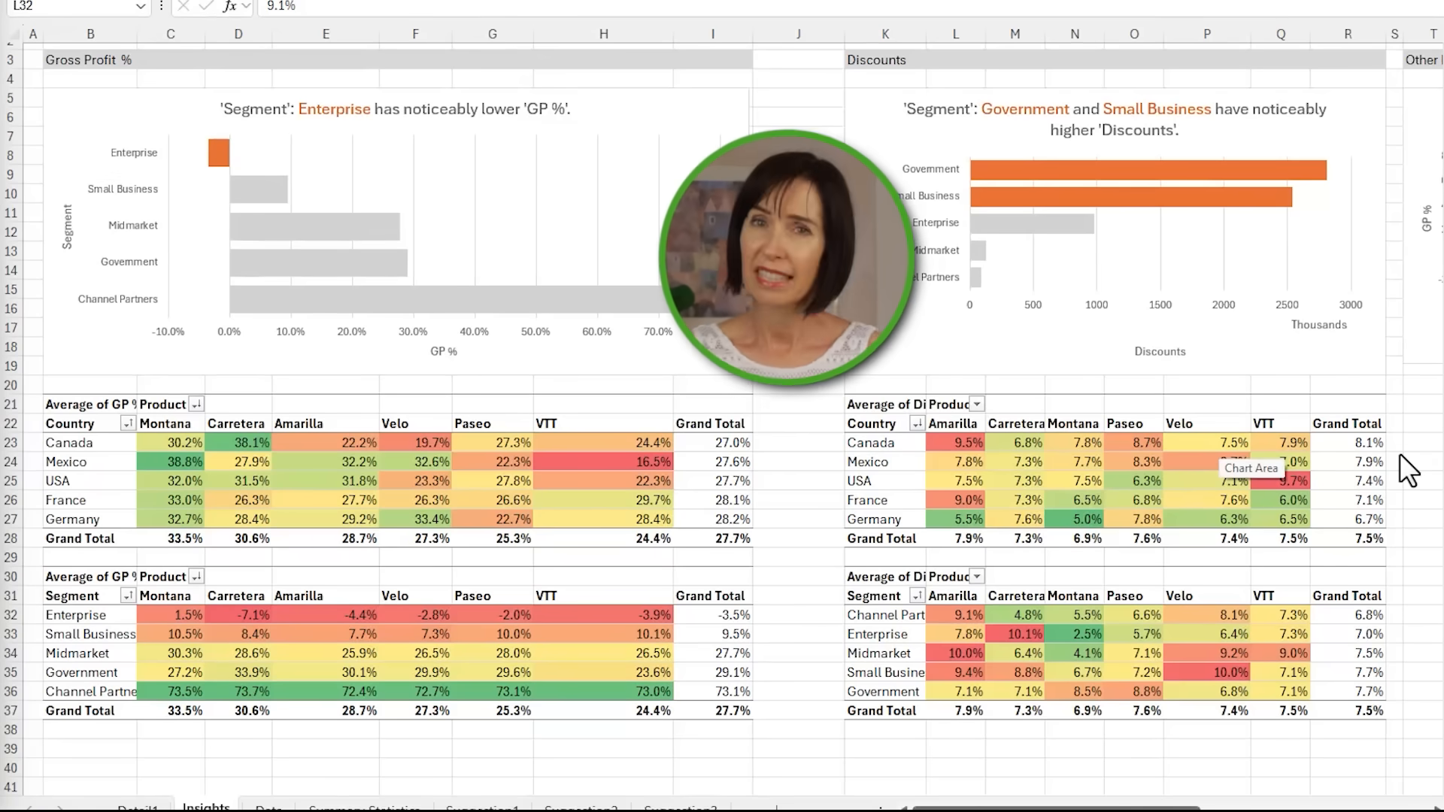
pyautogui.click(1012, 634)
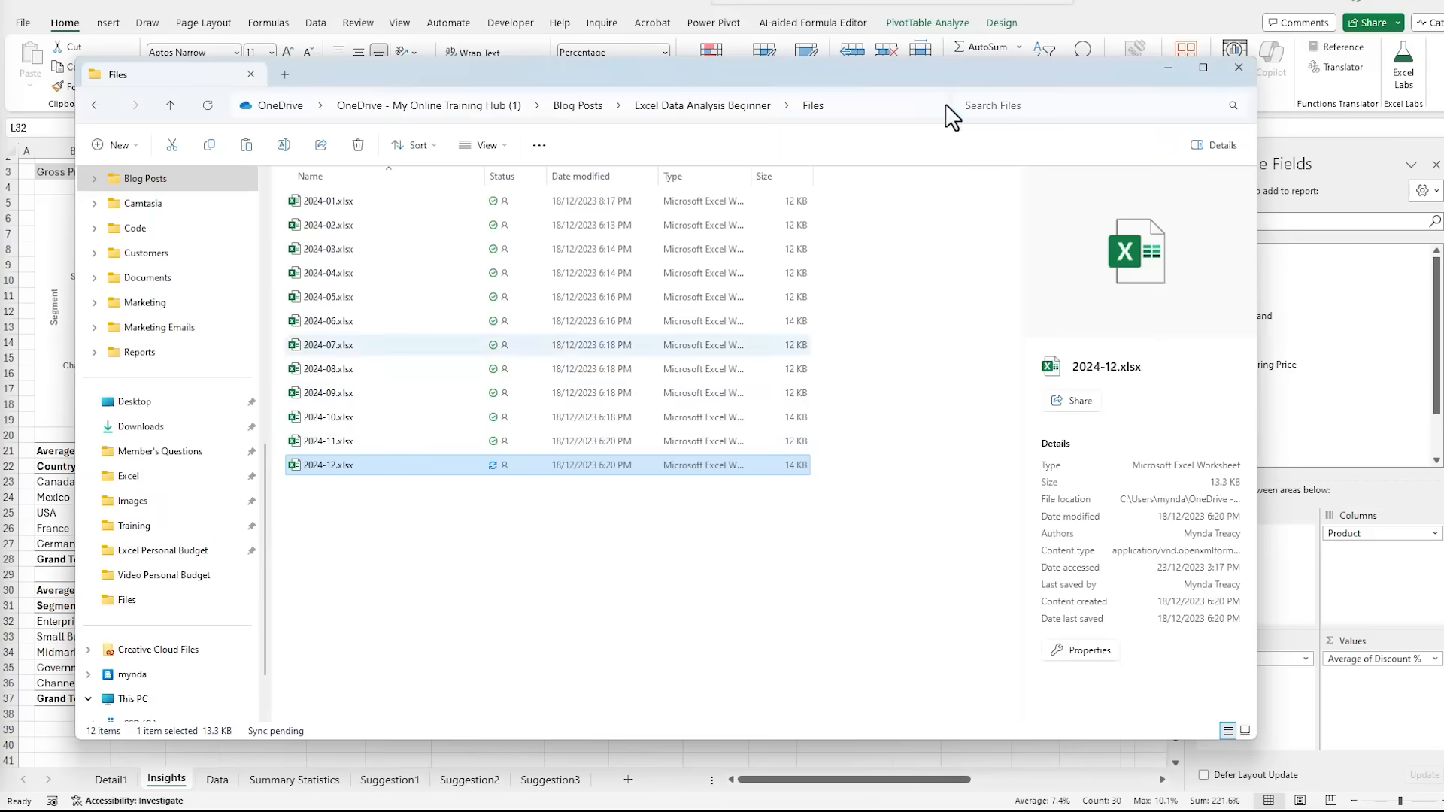
# Close the Files folder window and return to the workbook.
pyautogui.click(1238, 68)
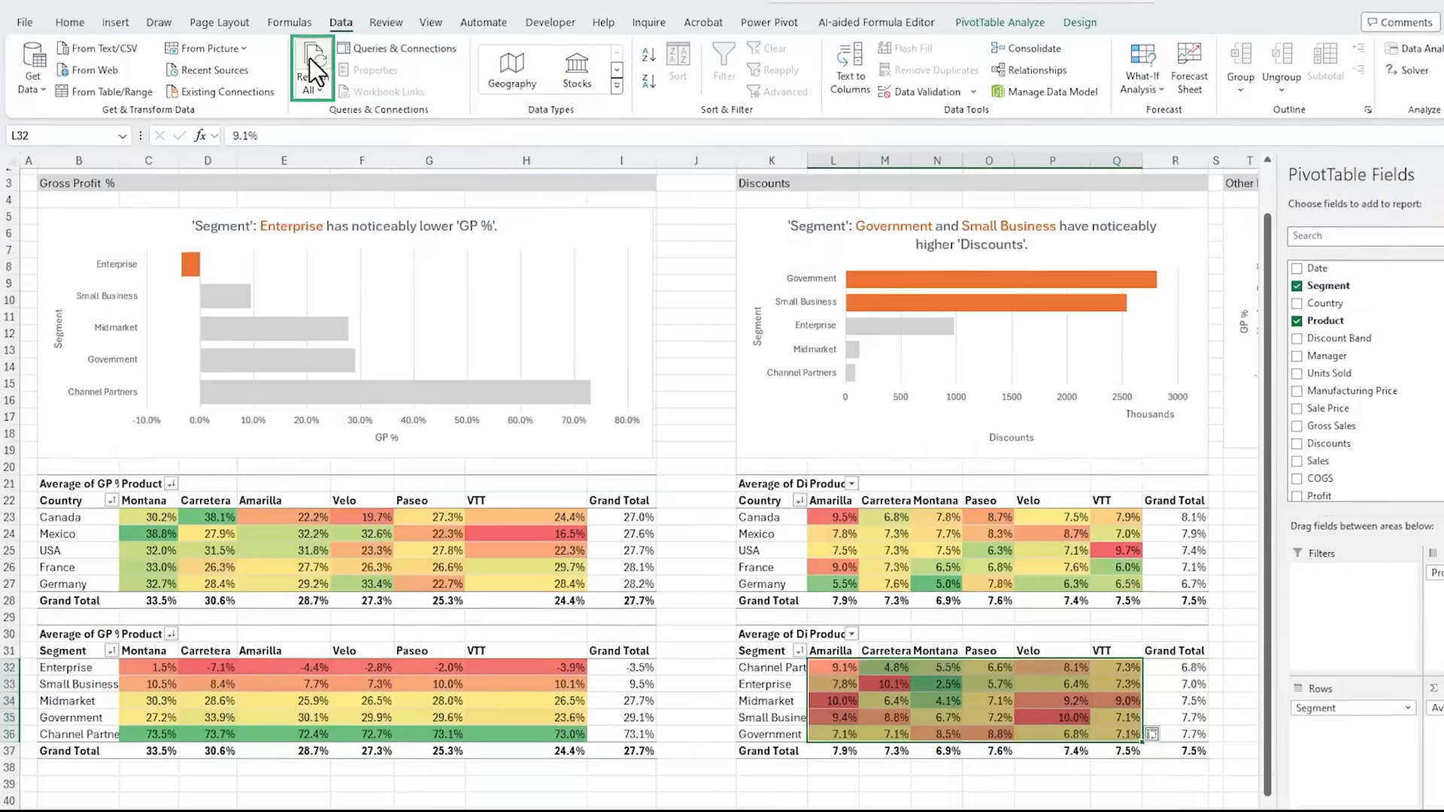
# Refresh all pivots with December data, then inspect Discount % skewness on Summary Statistics.
pyautogui.click(312, 63)
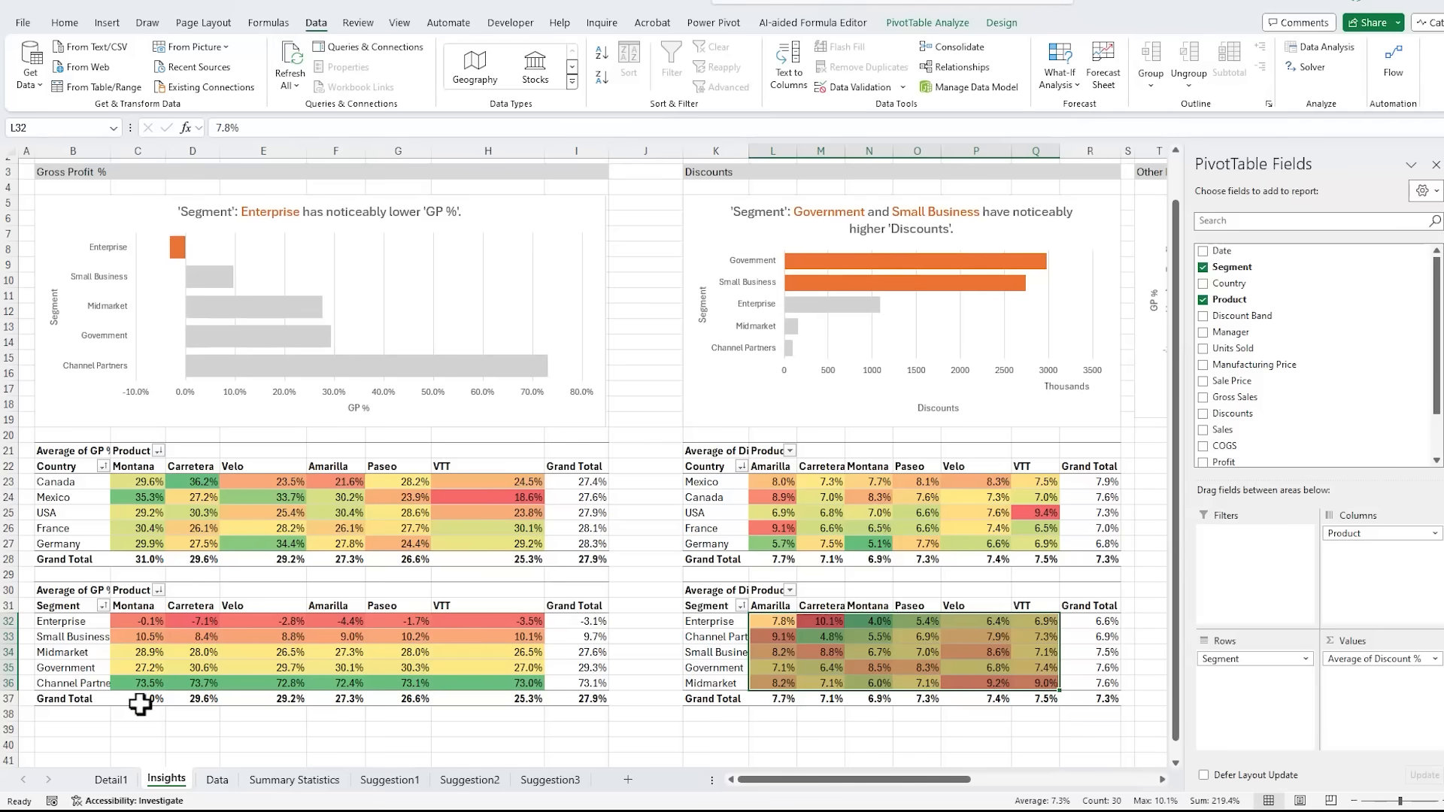
pyautogui.click(293, 779)
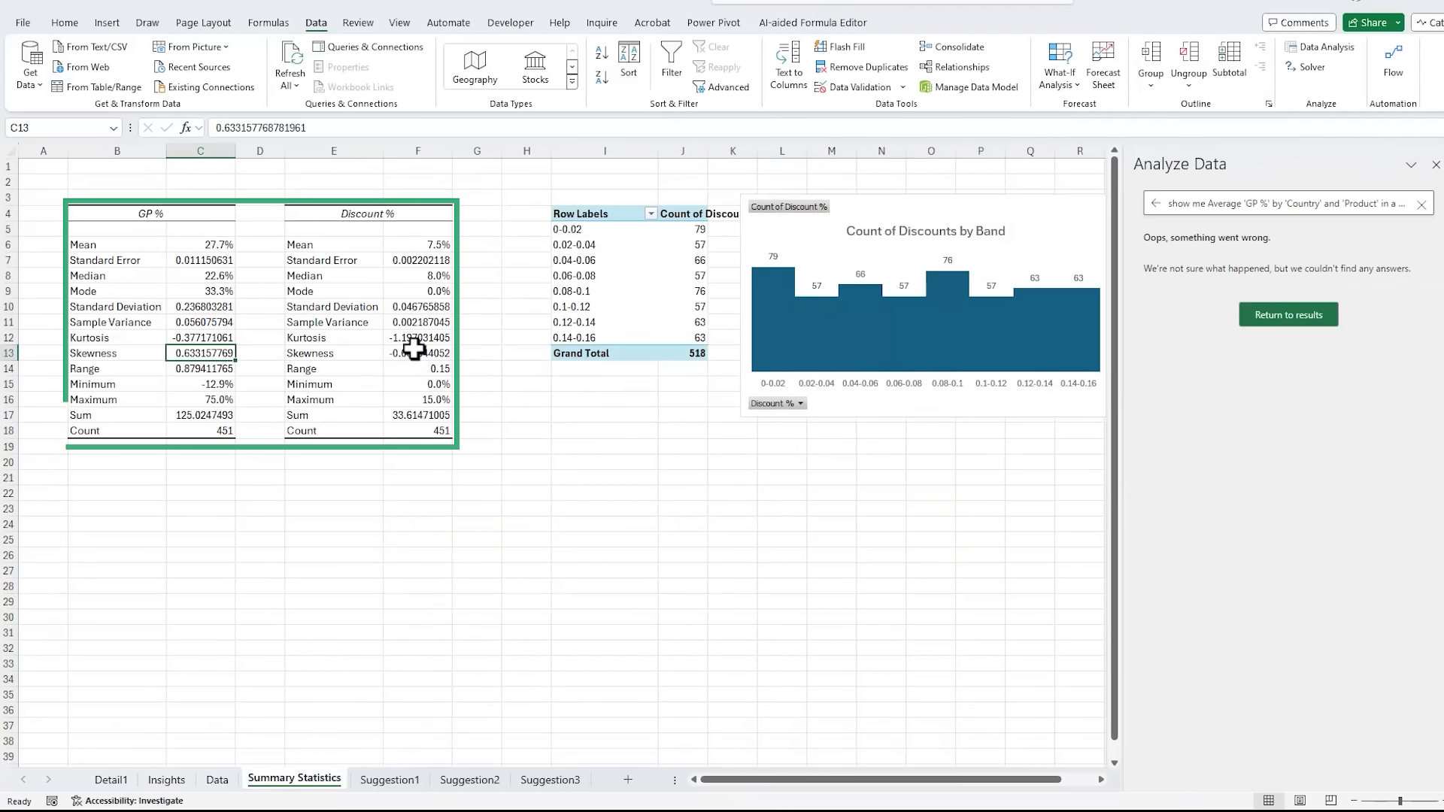
pyautogui.click(416, 352)
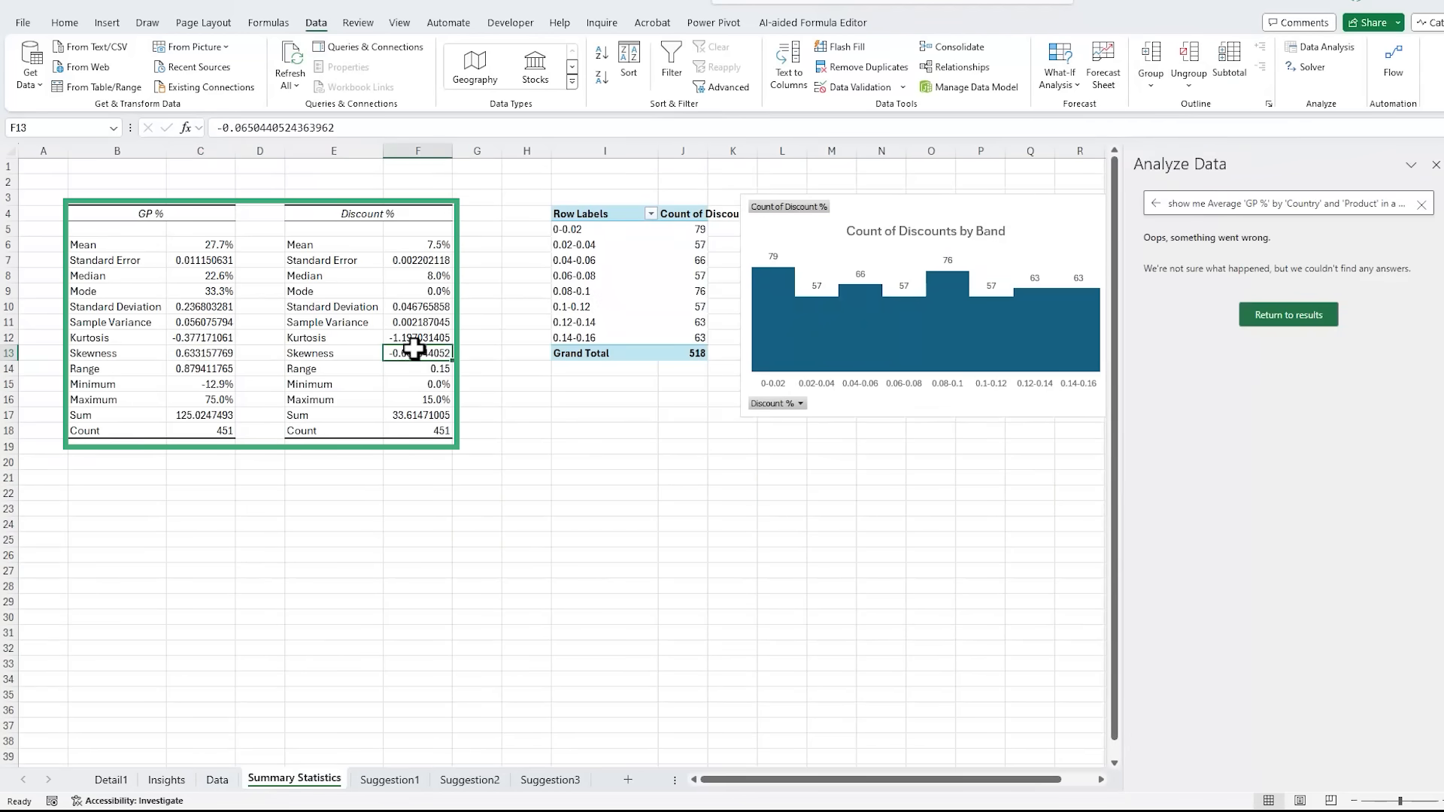